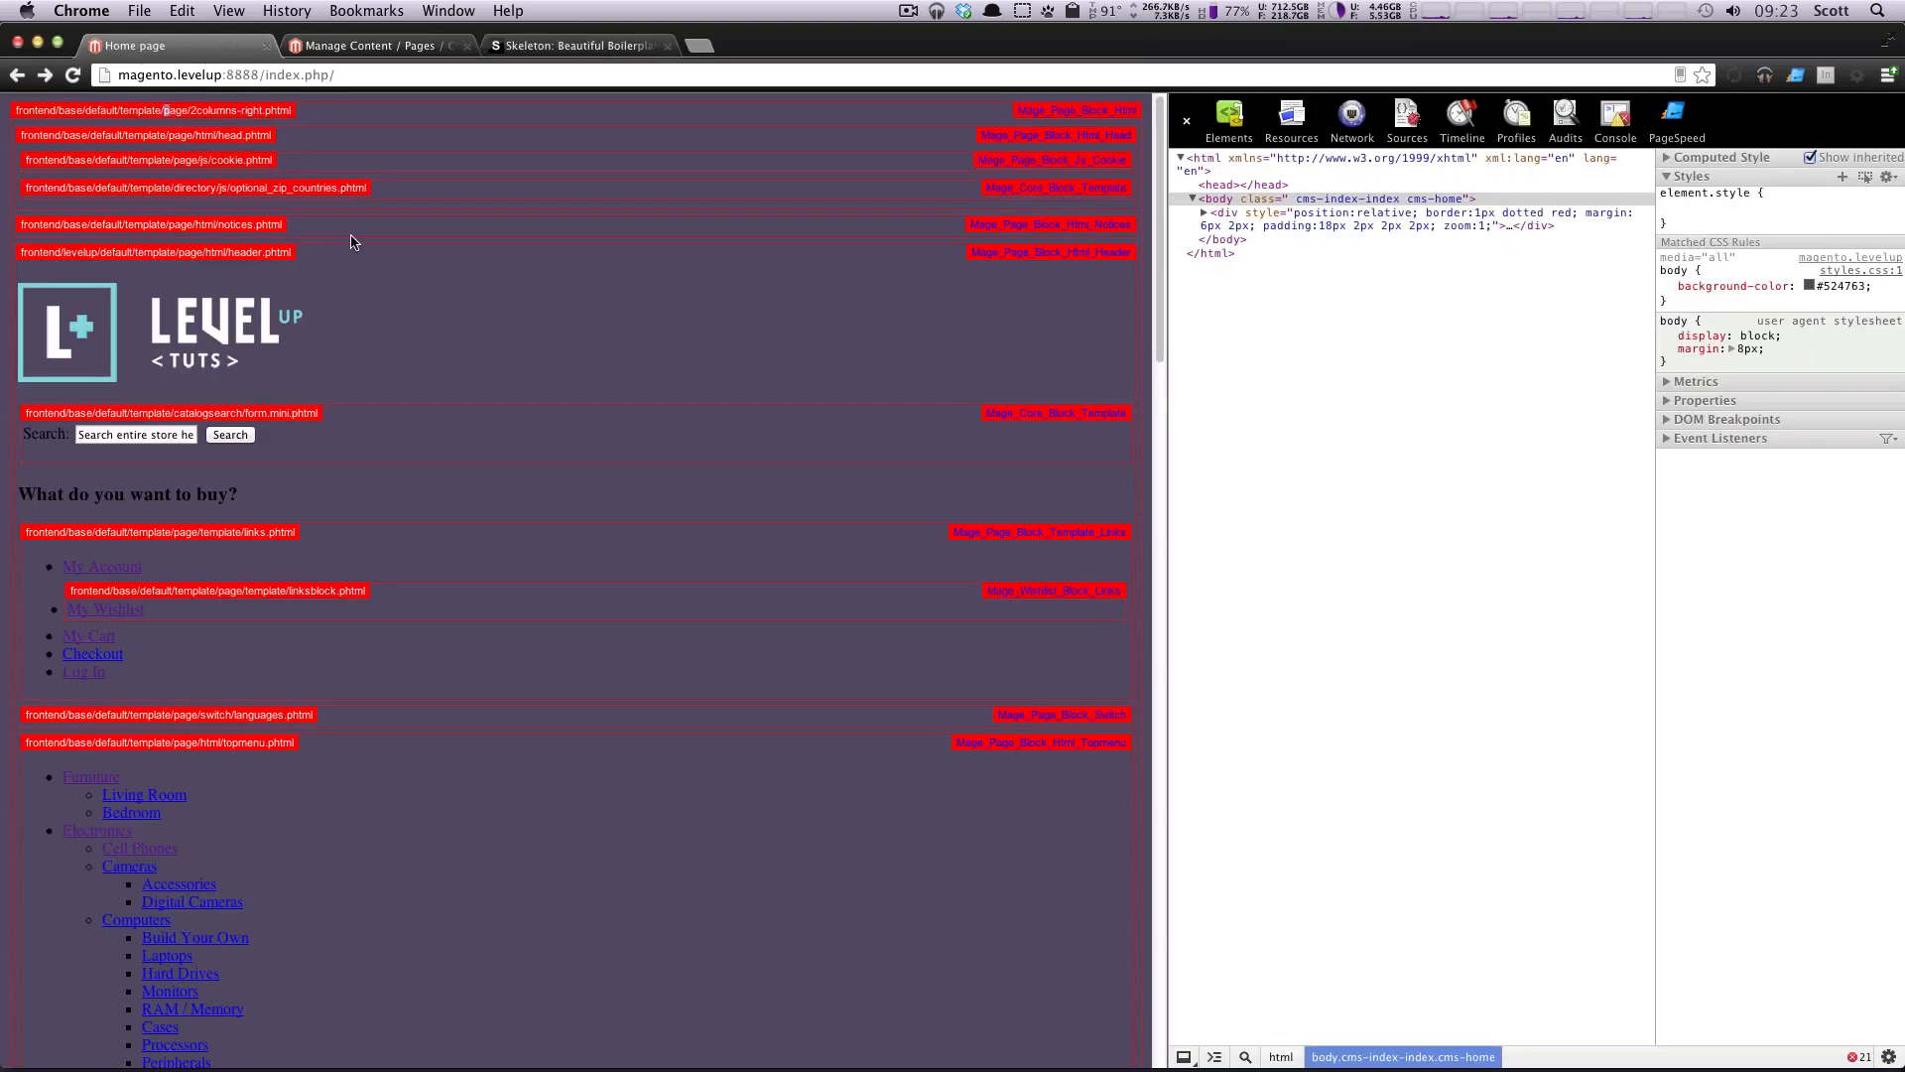
mouse_move(478, 203)
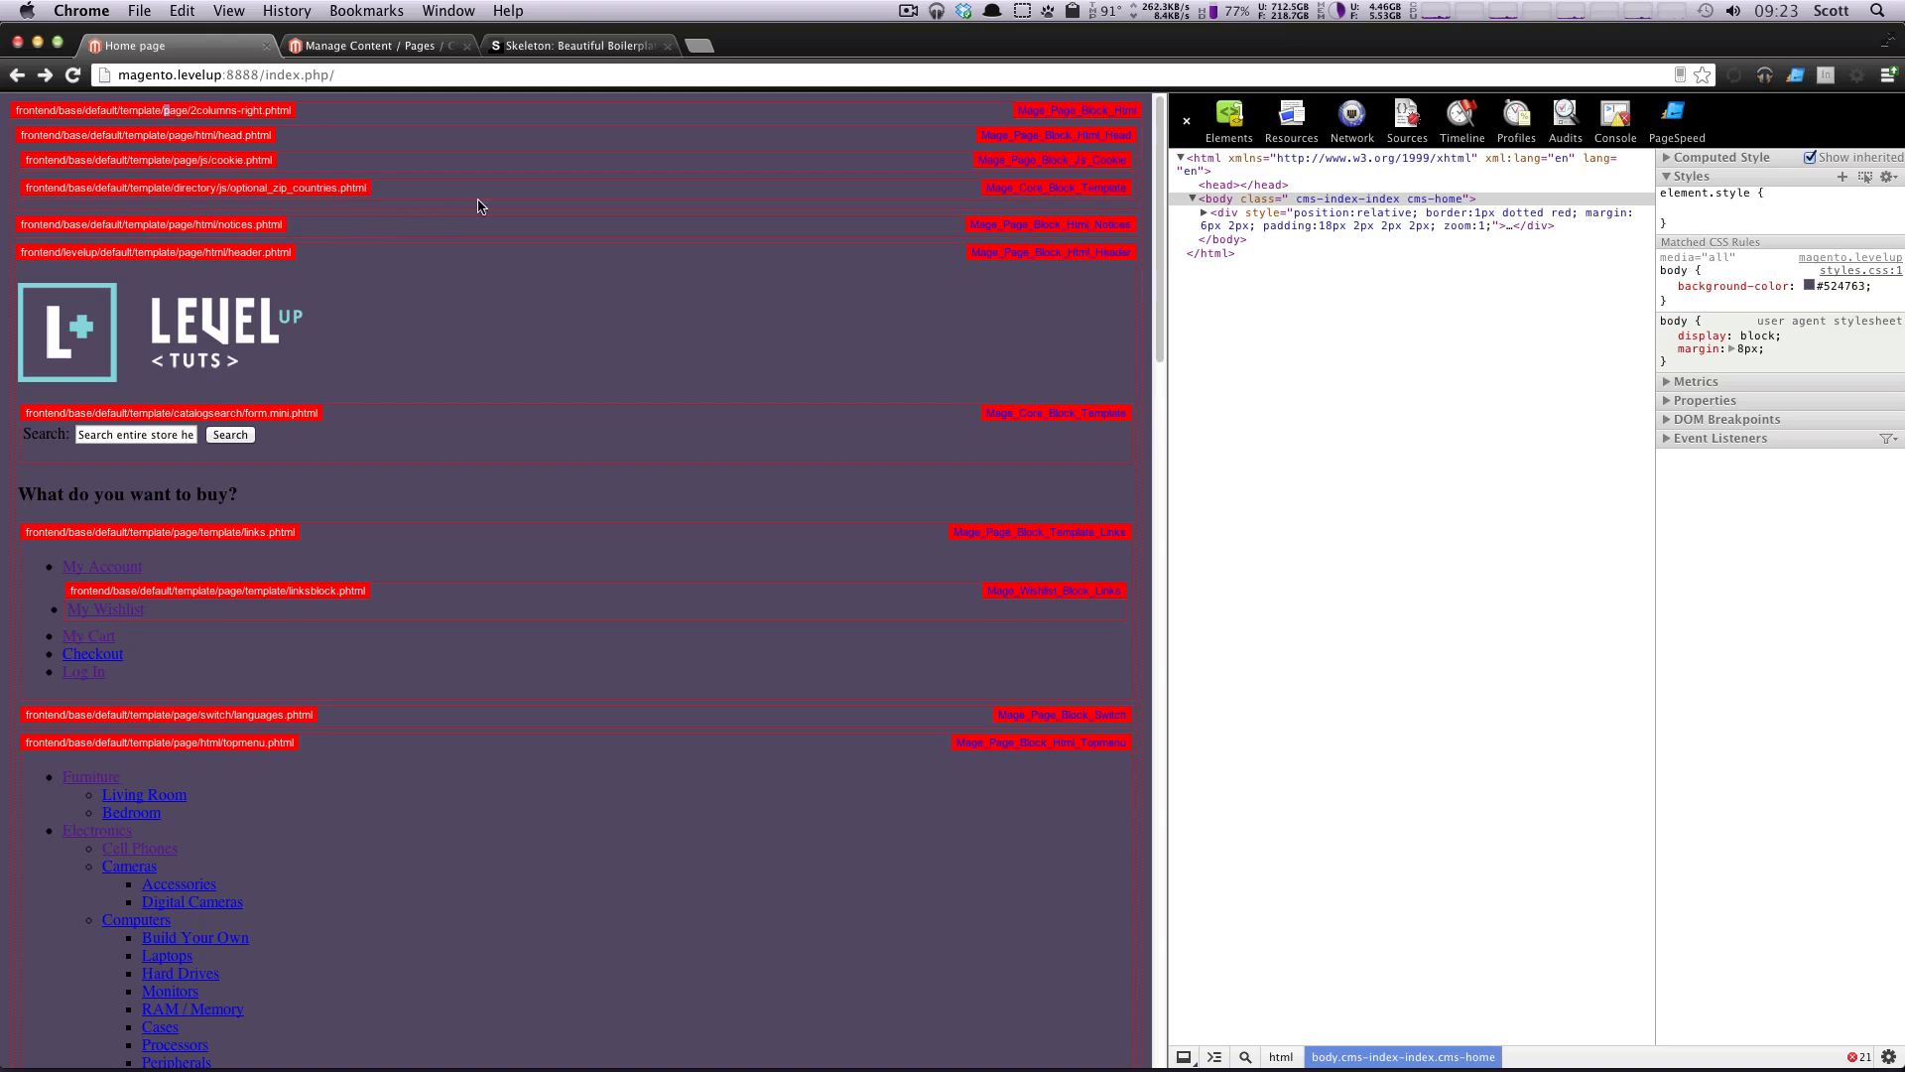
mouse_move(506, 295)
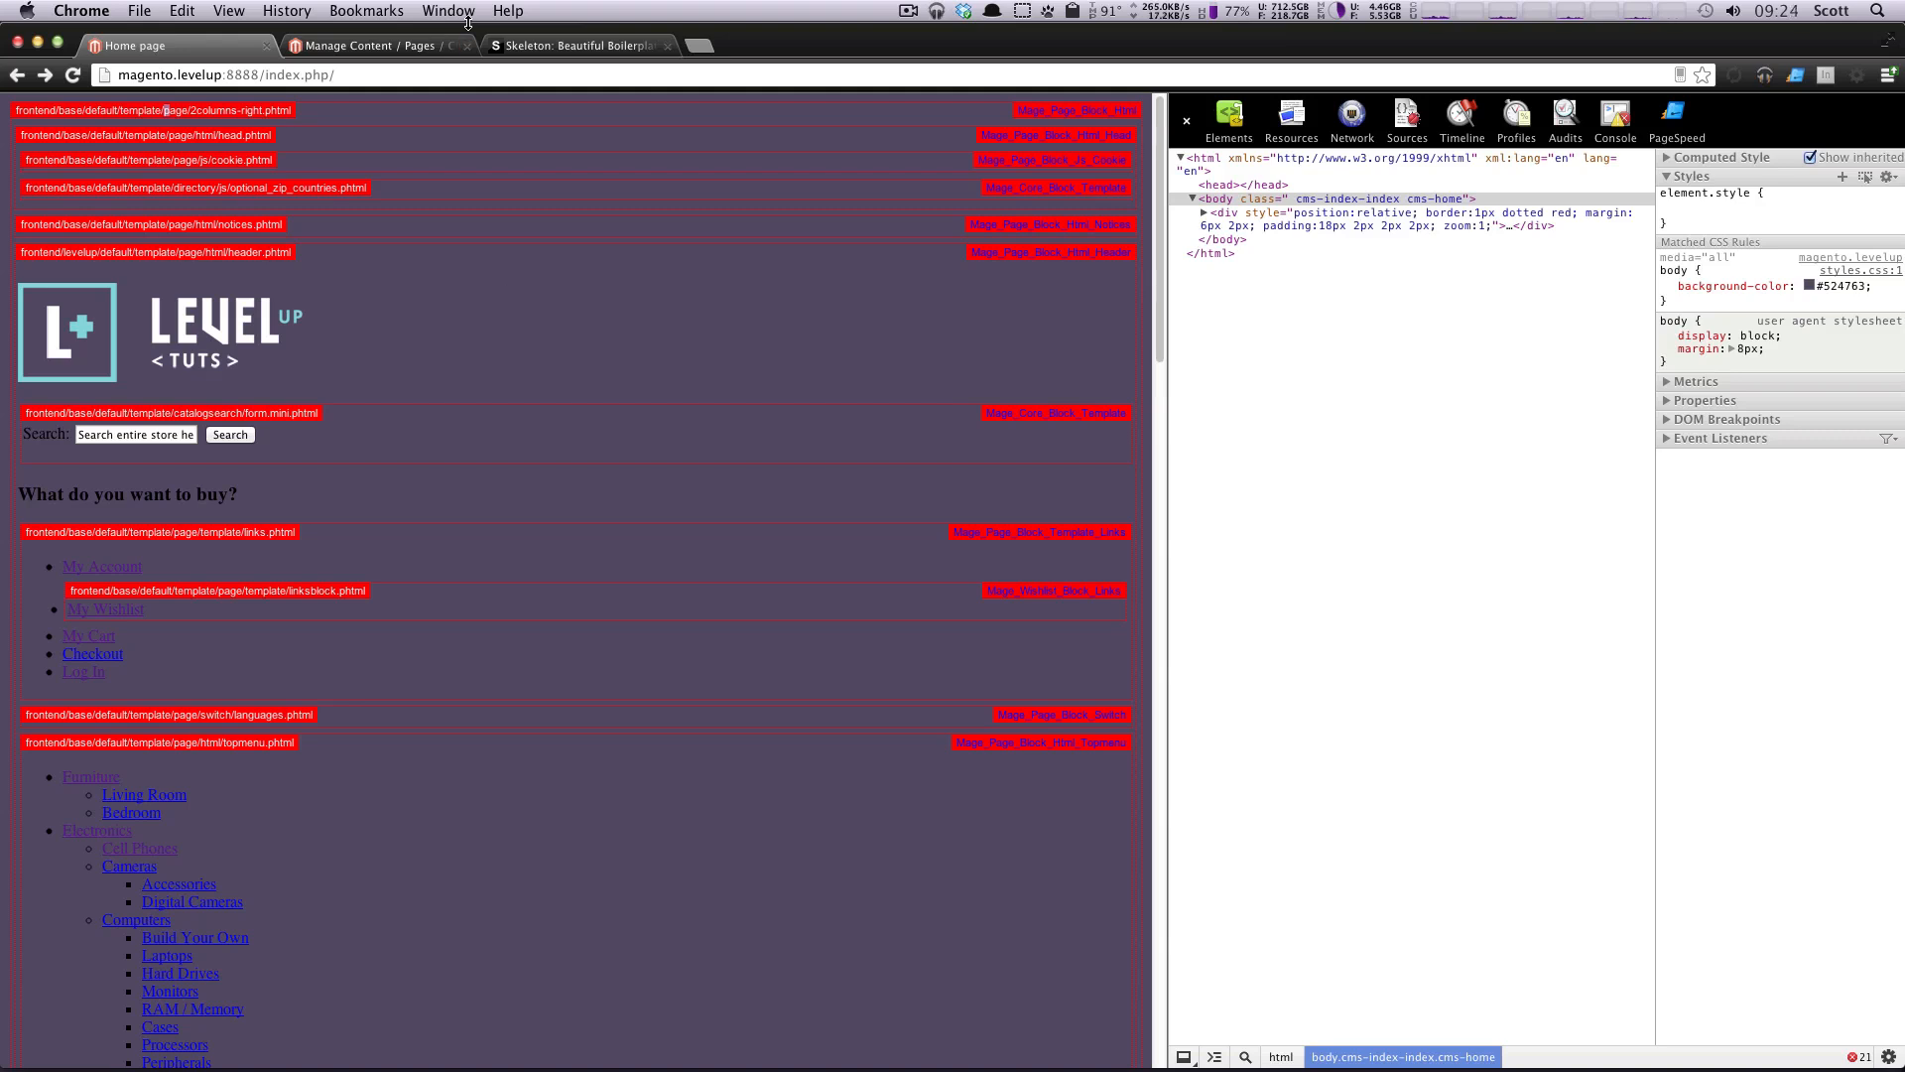
mouse_move(611, 383)
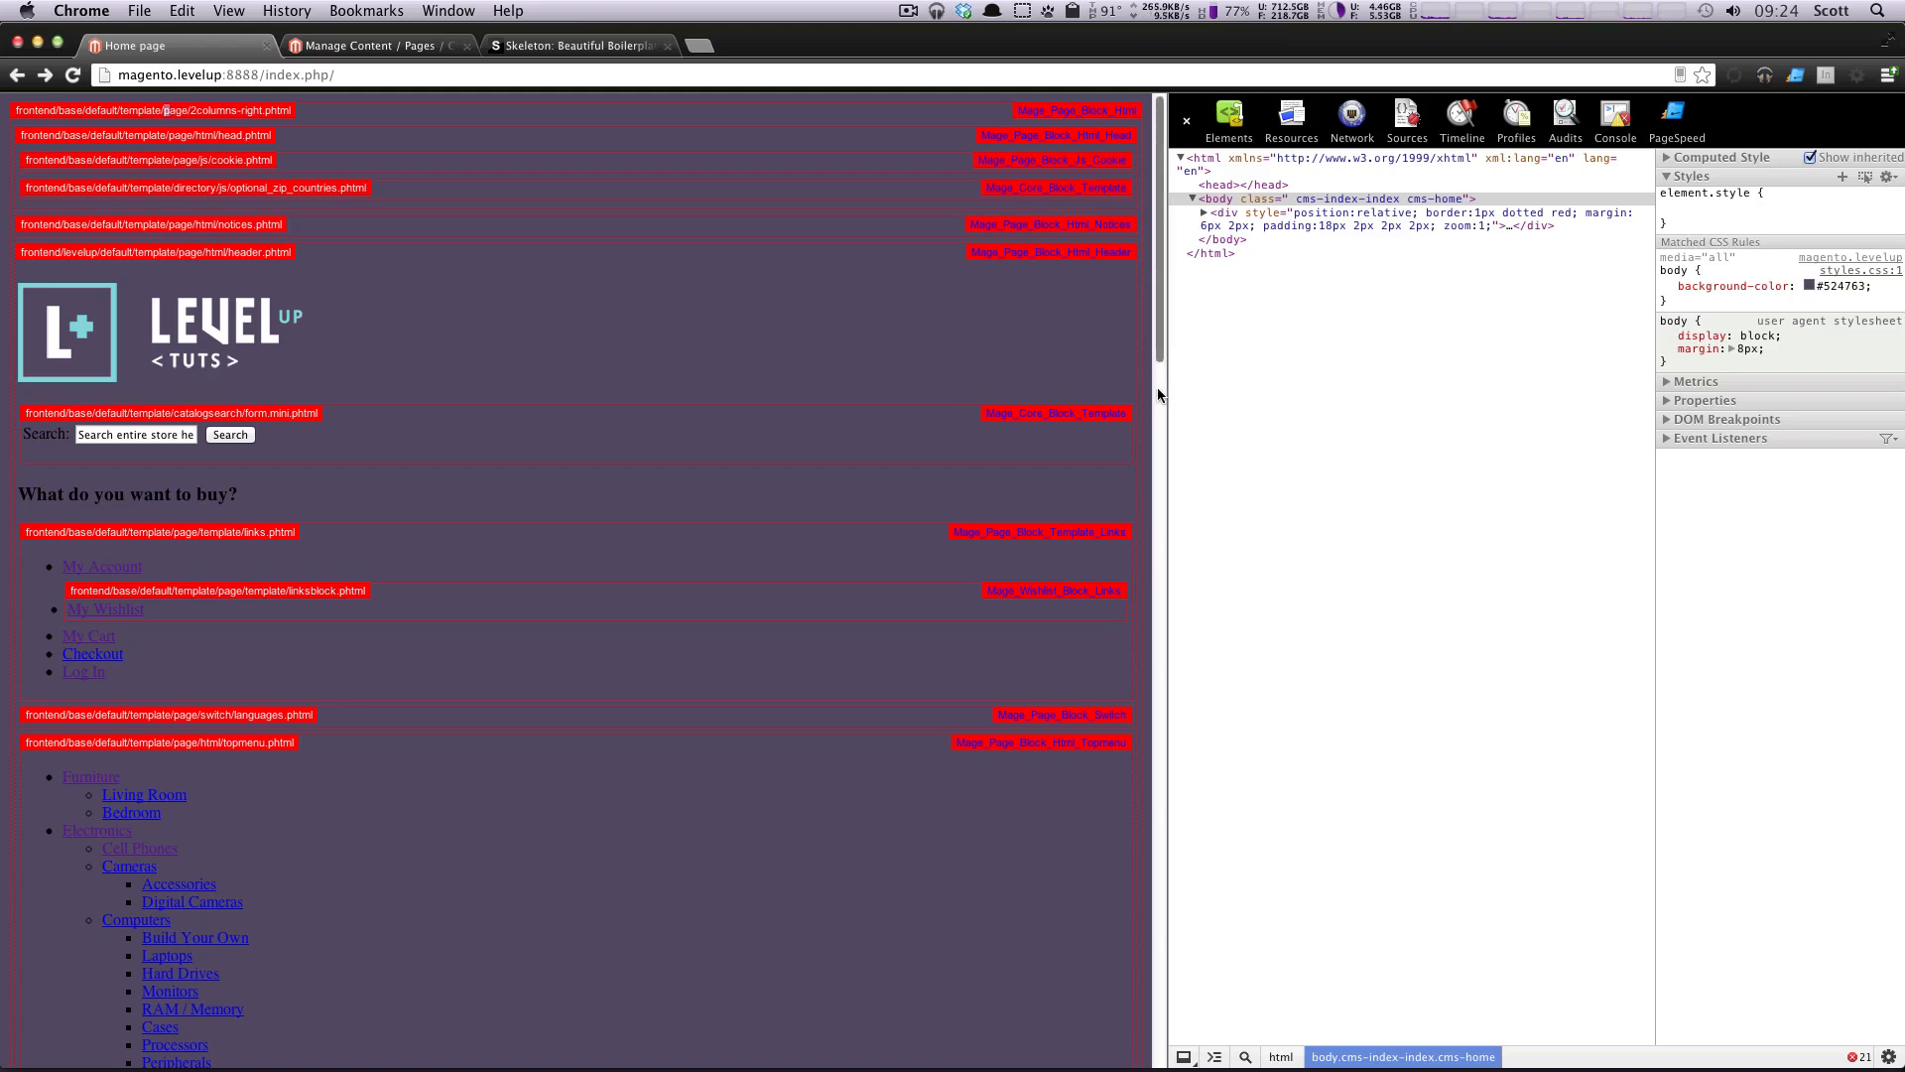
mouse_move(583, 14)
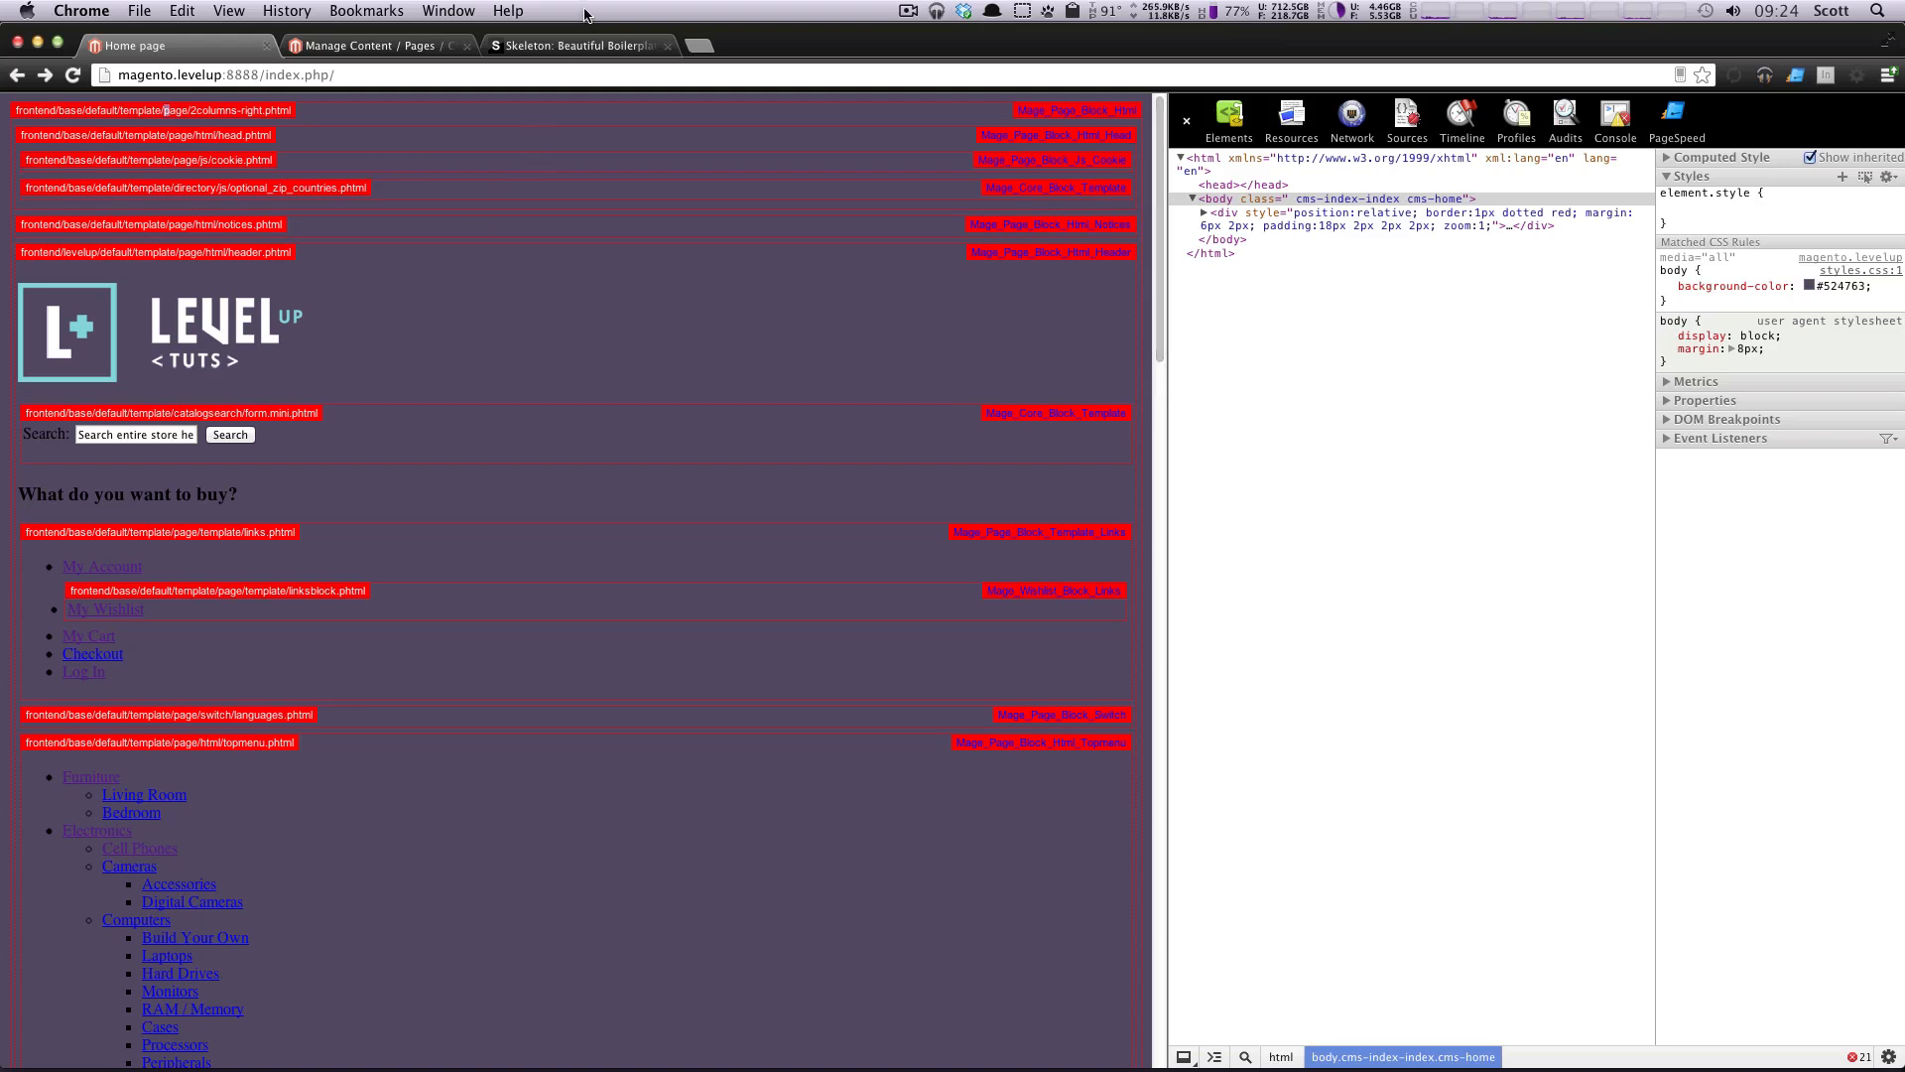
Step: Switch to the Skeleton boilerplate tab and glance at the responsive boilerplate headline
click(571, 45)
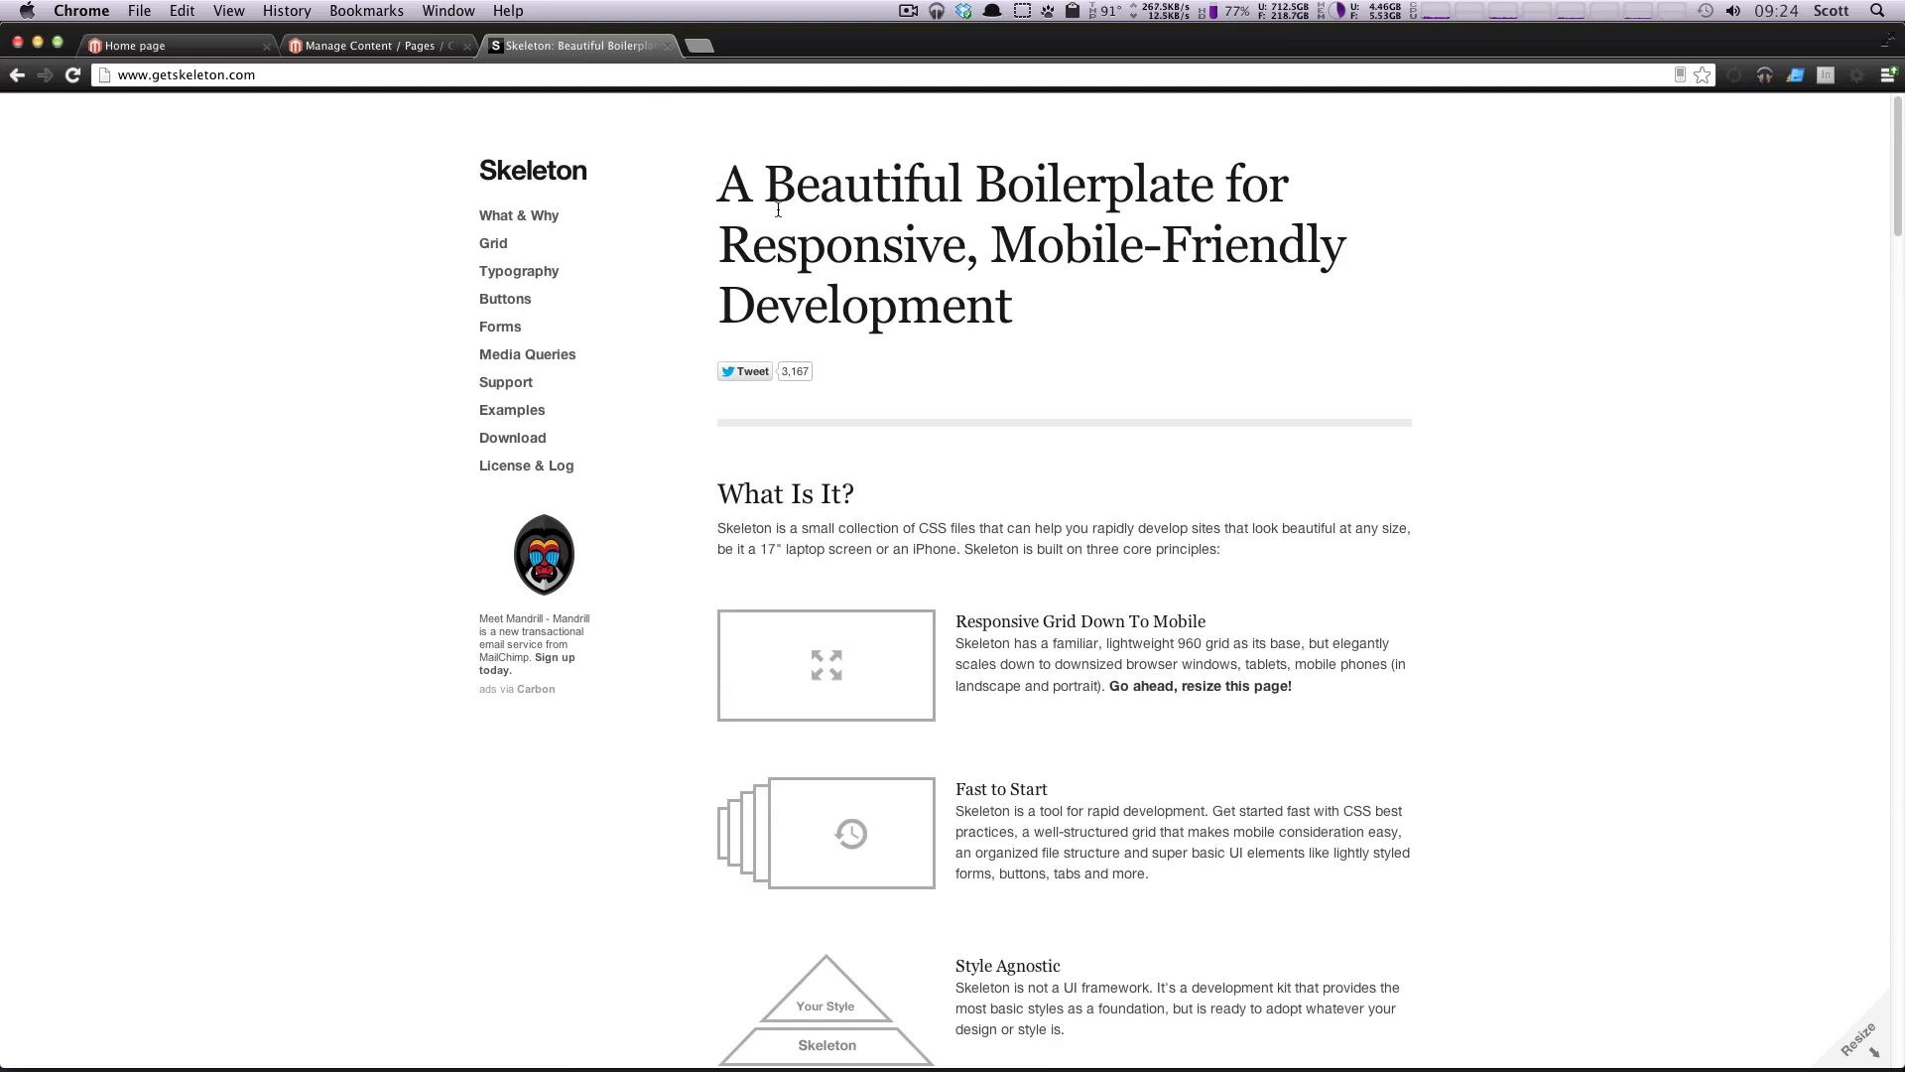
double_click(1215, 244)
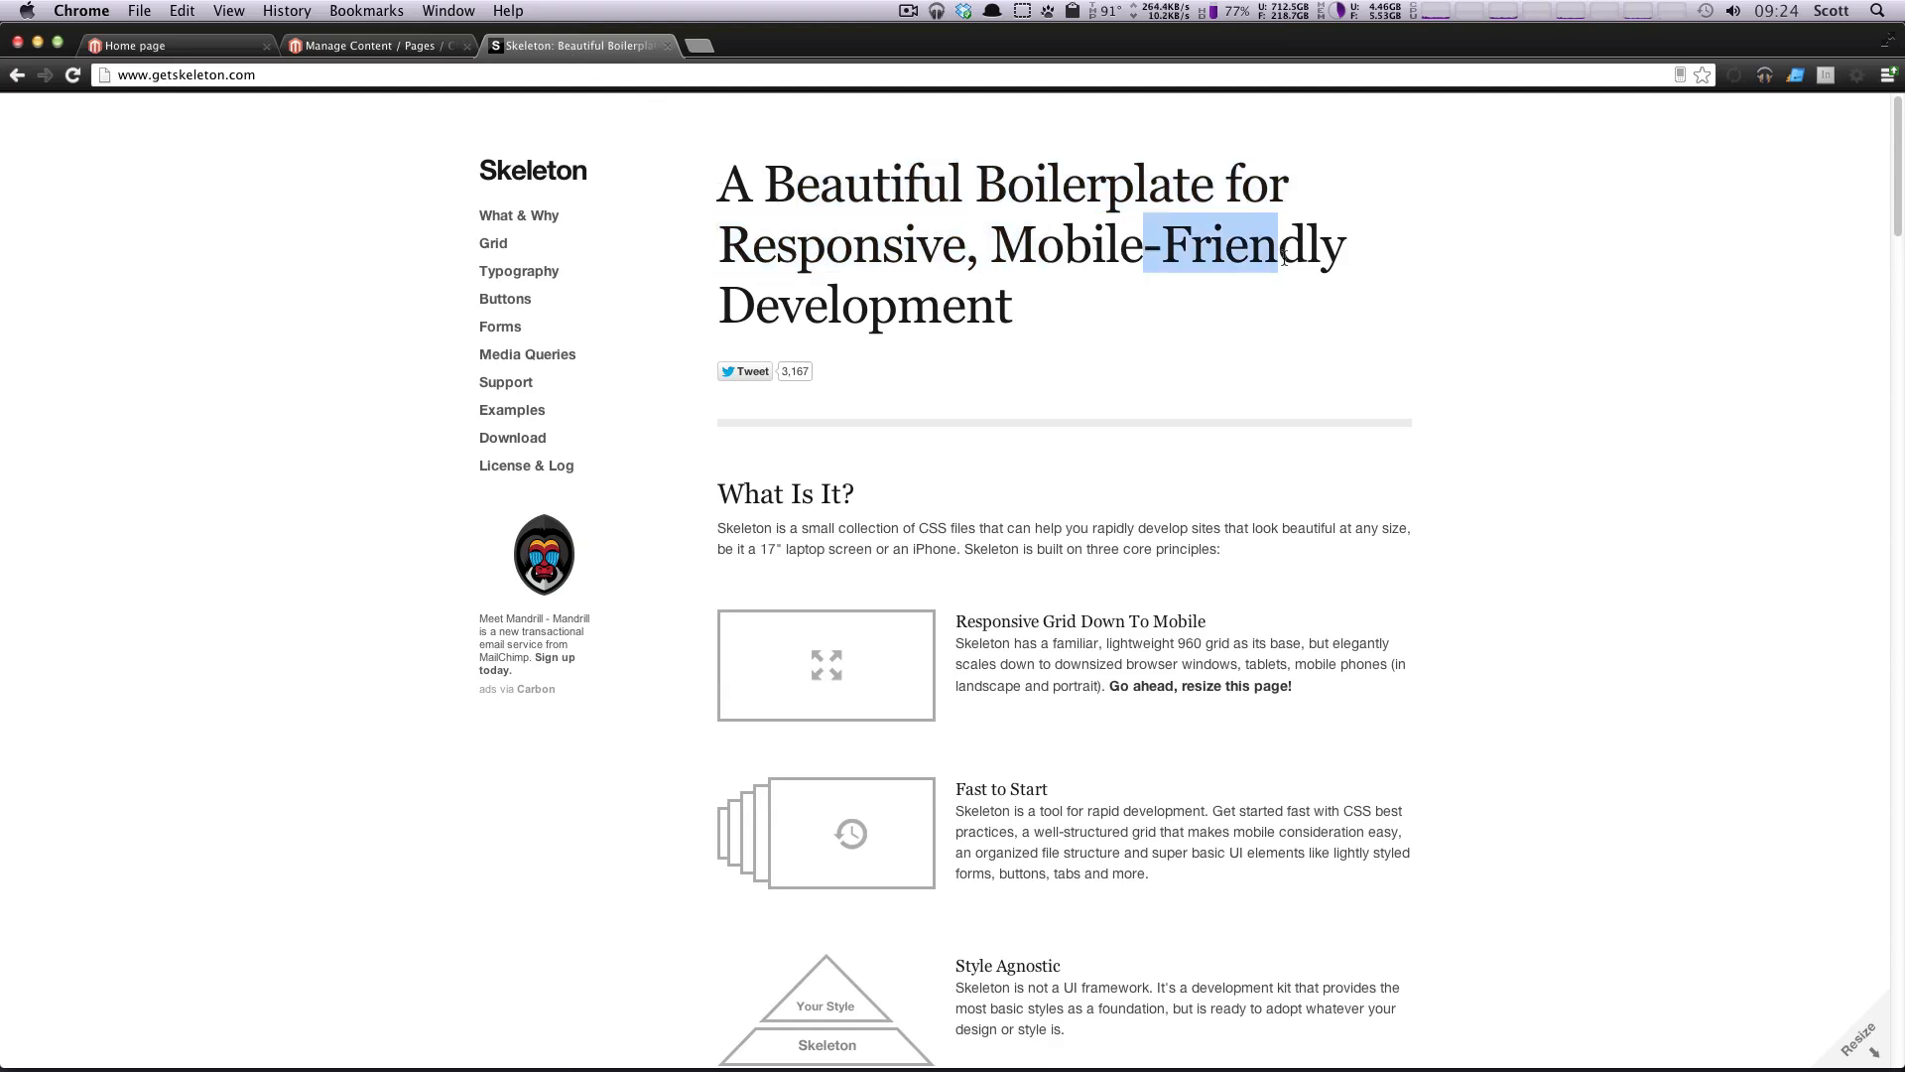
click(1119, 317)
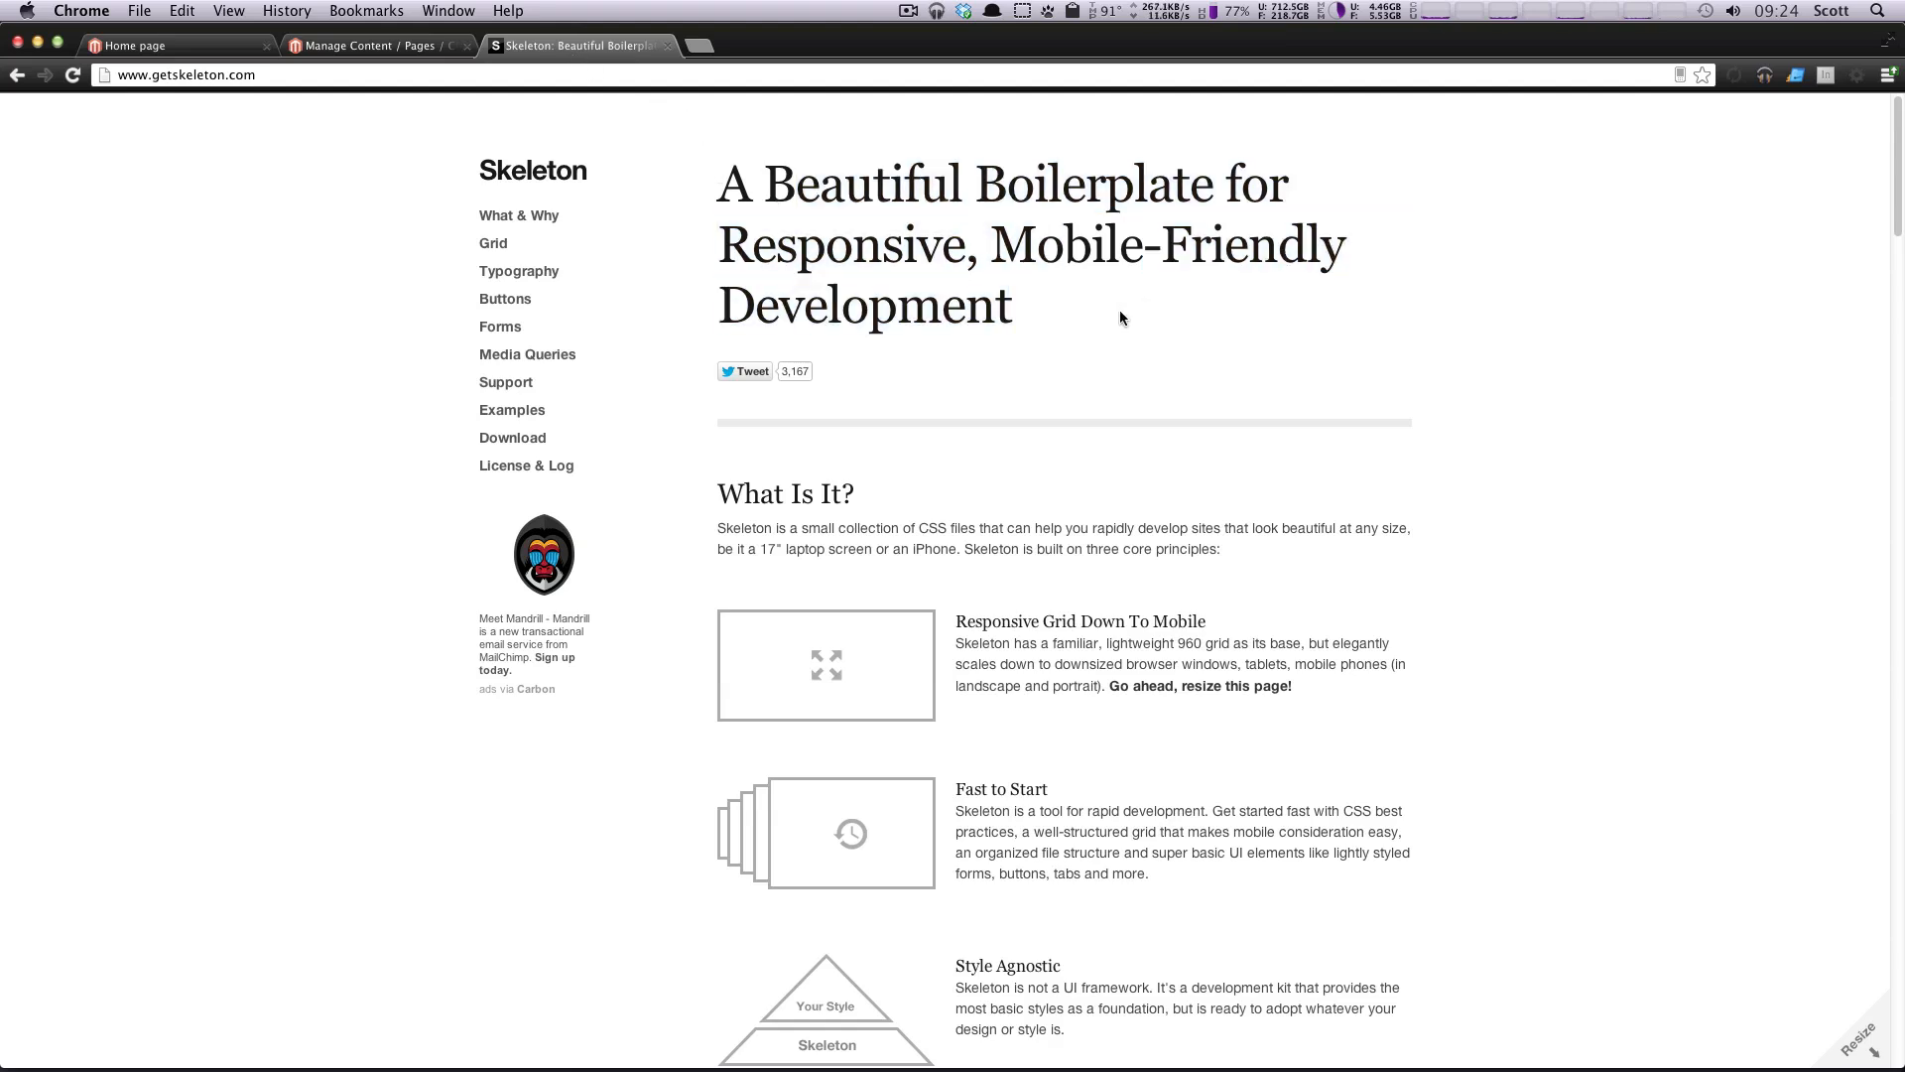
mouse_move(1082, 362)
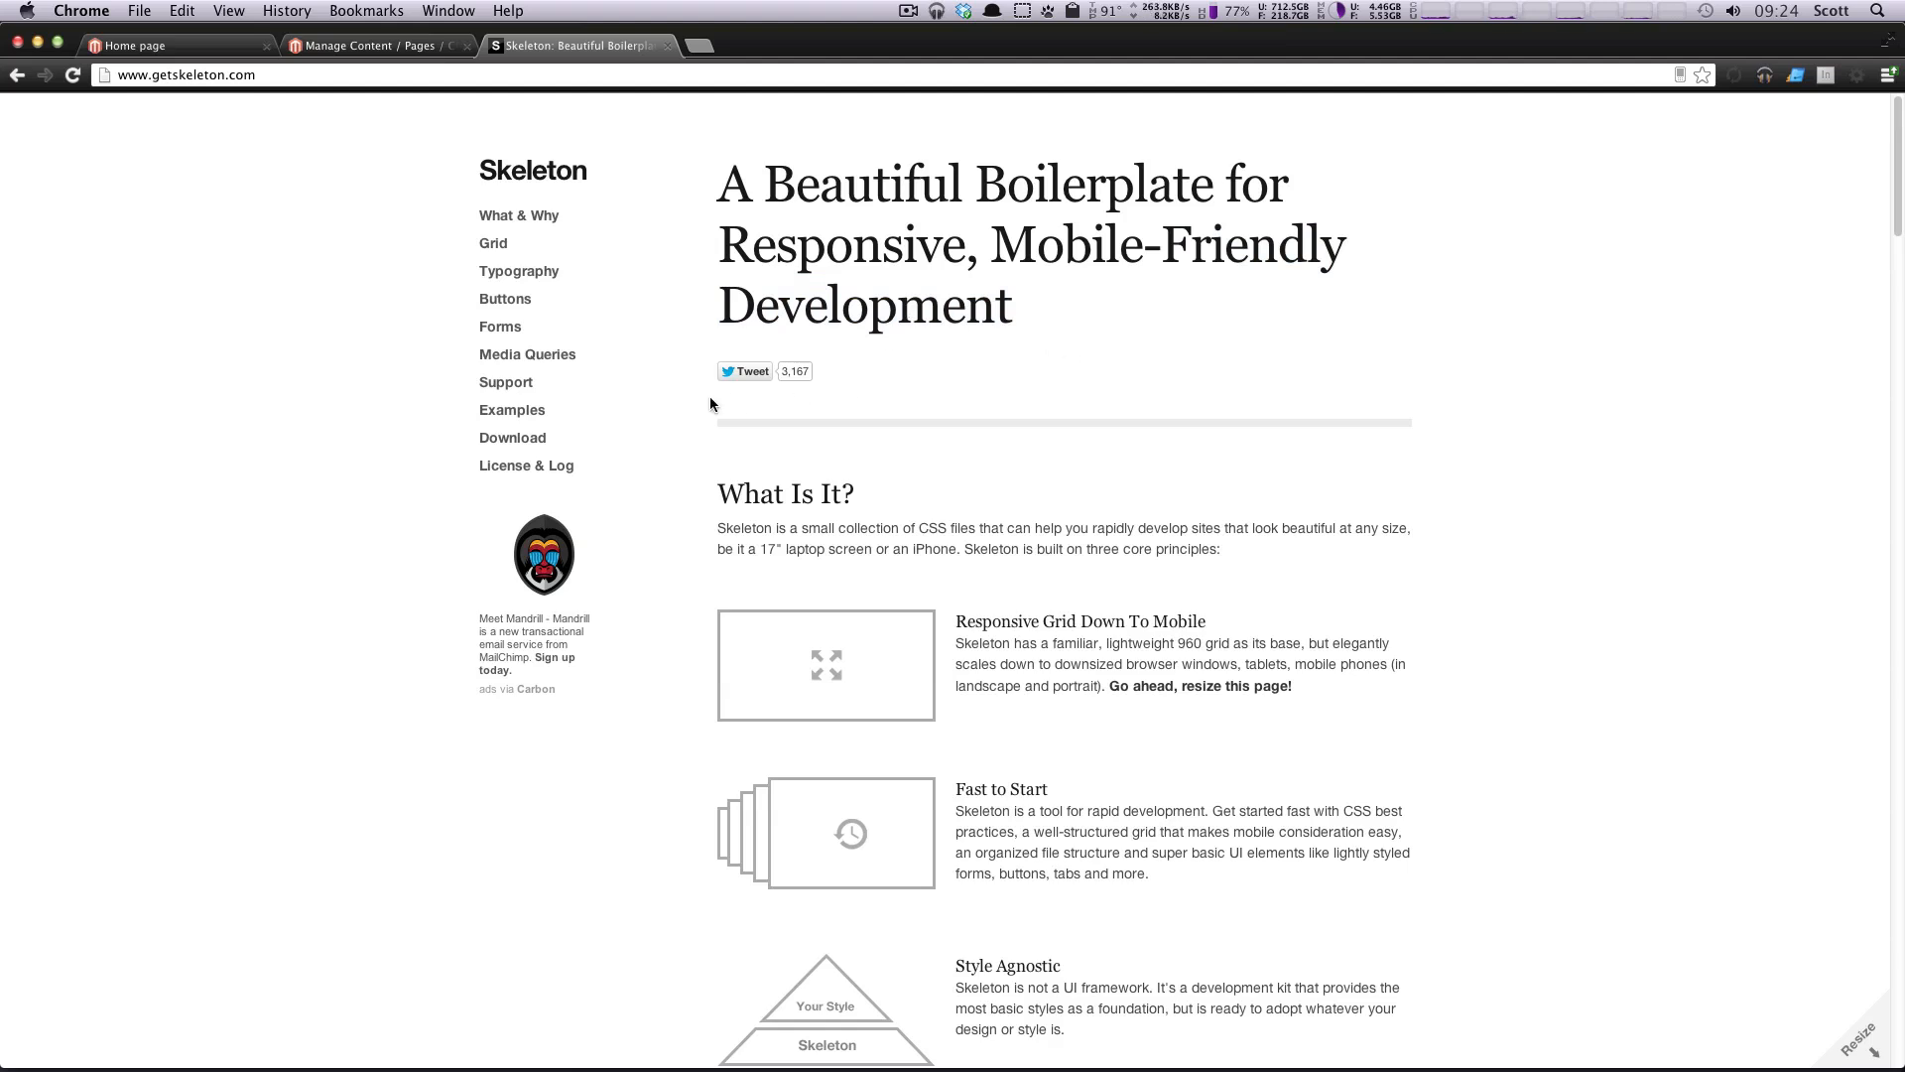
mouse_move(1069, 560)
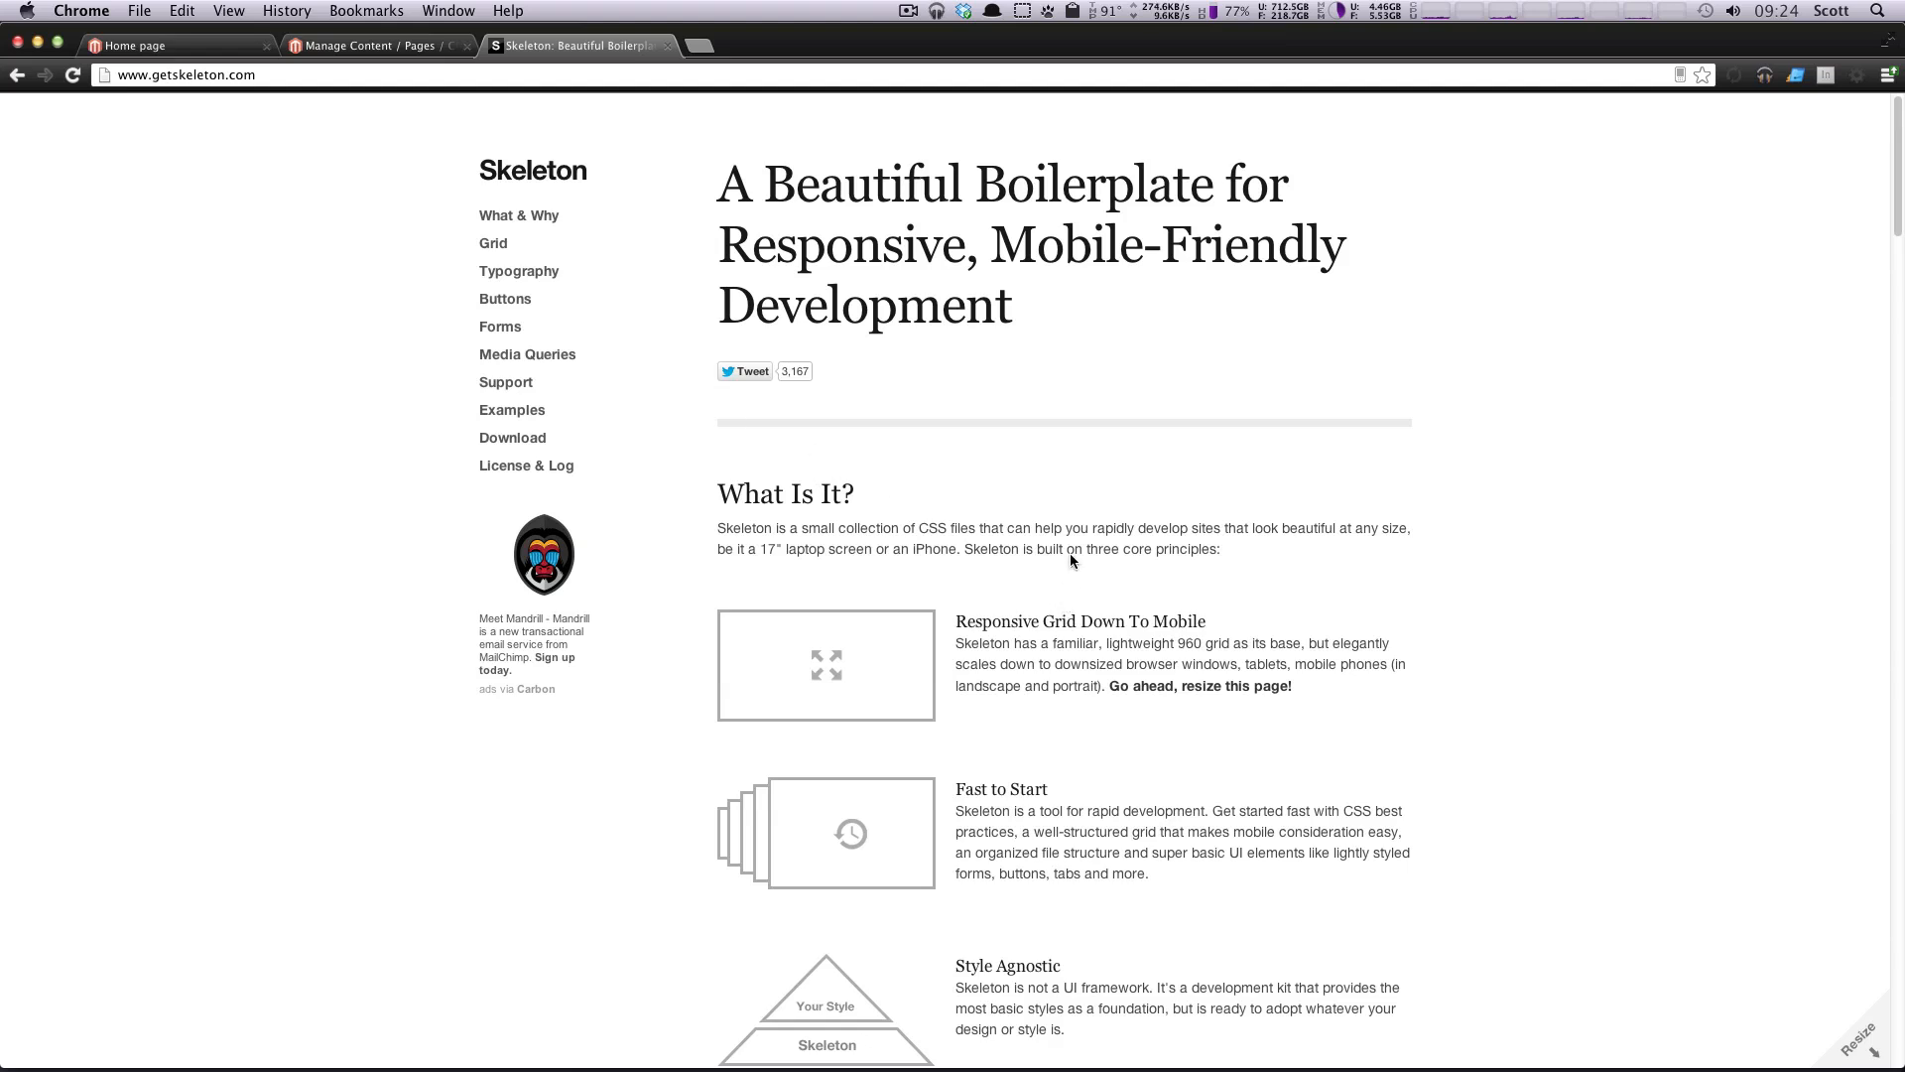
mouse_move(927, 419)
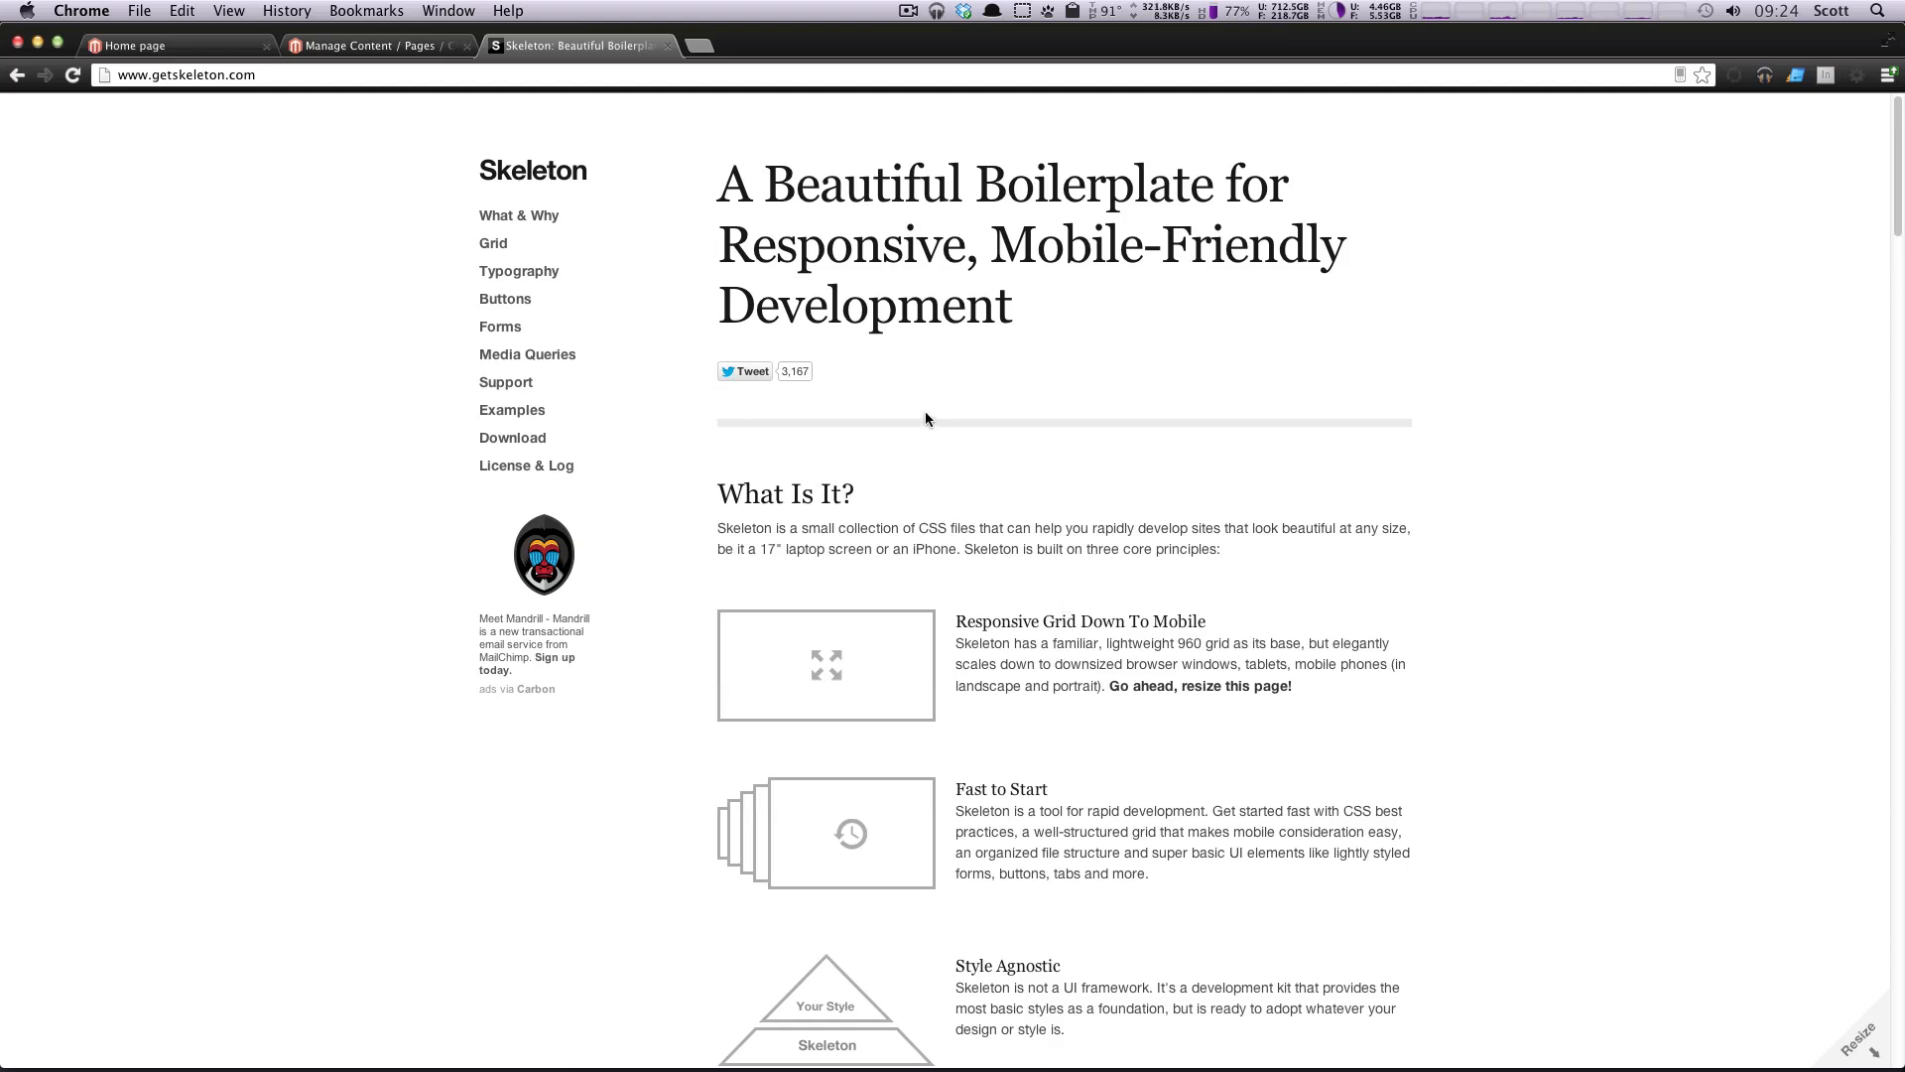
Step: Scroll to The Grid section and expand its container and column code example
scroll(down, 3)
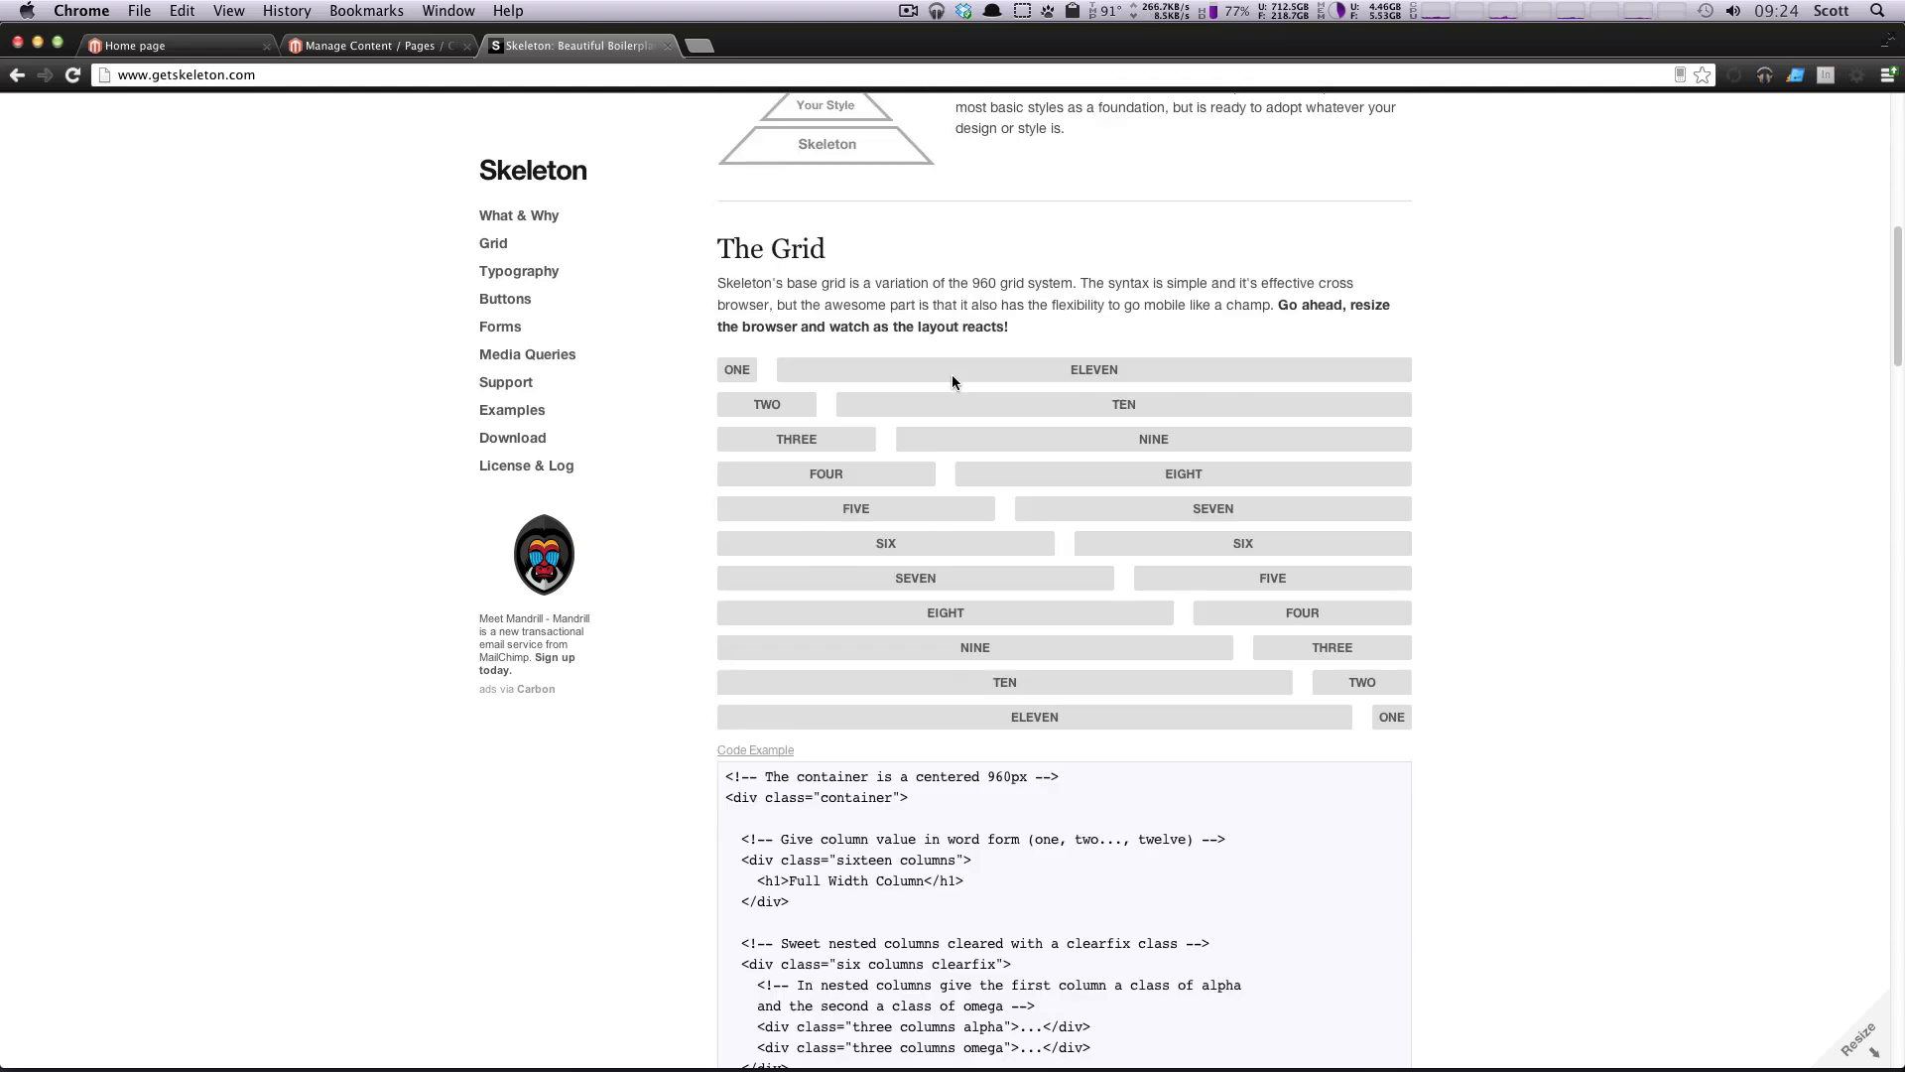
scroll(down, 3)
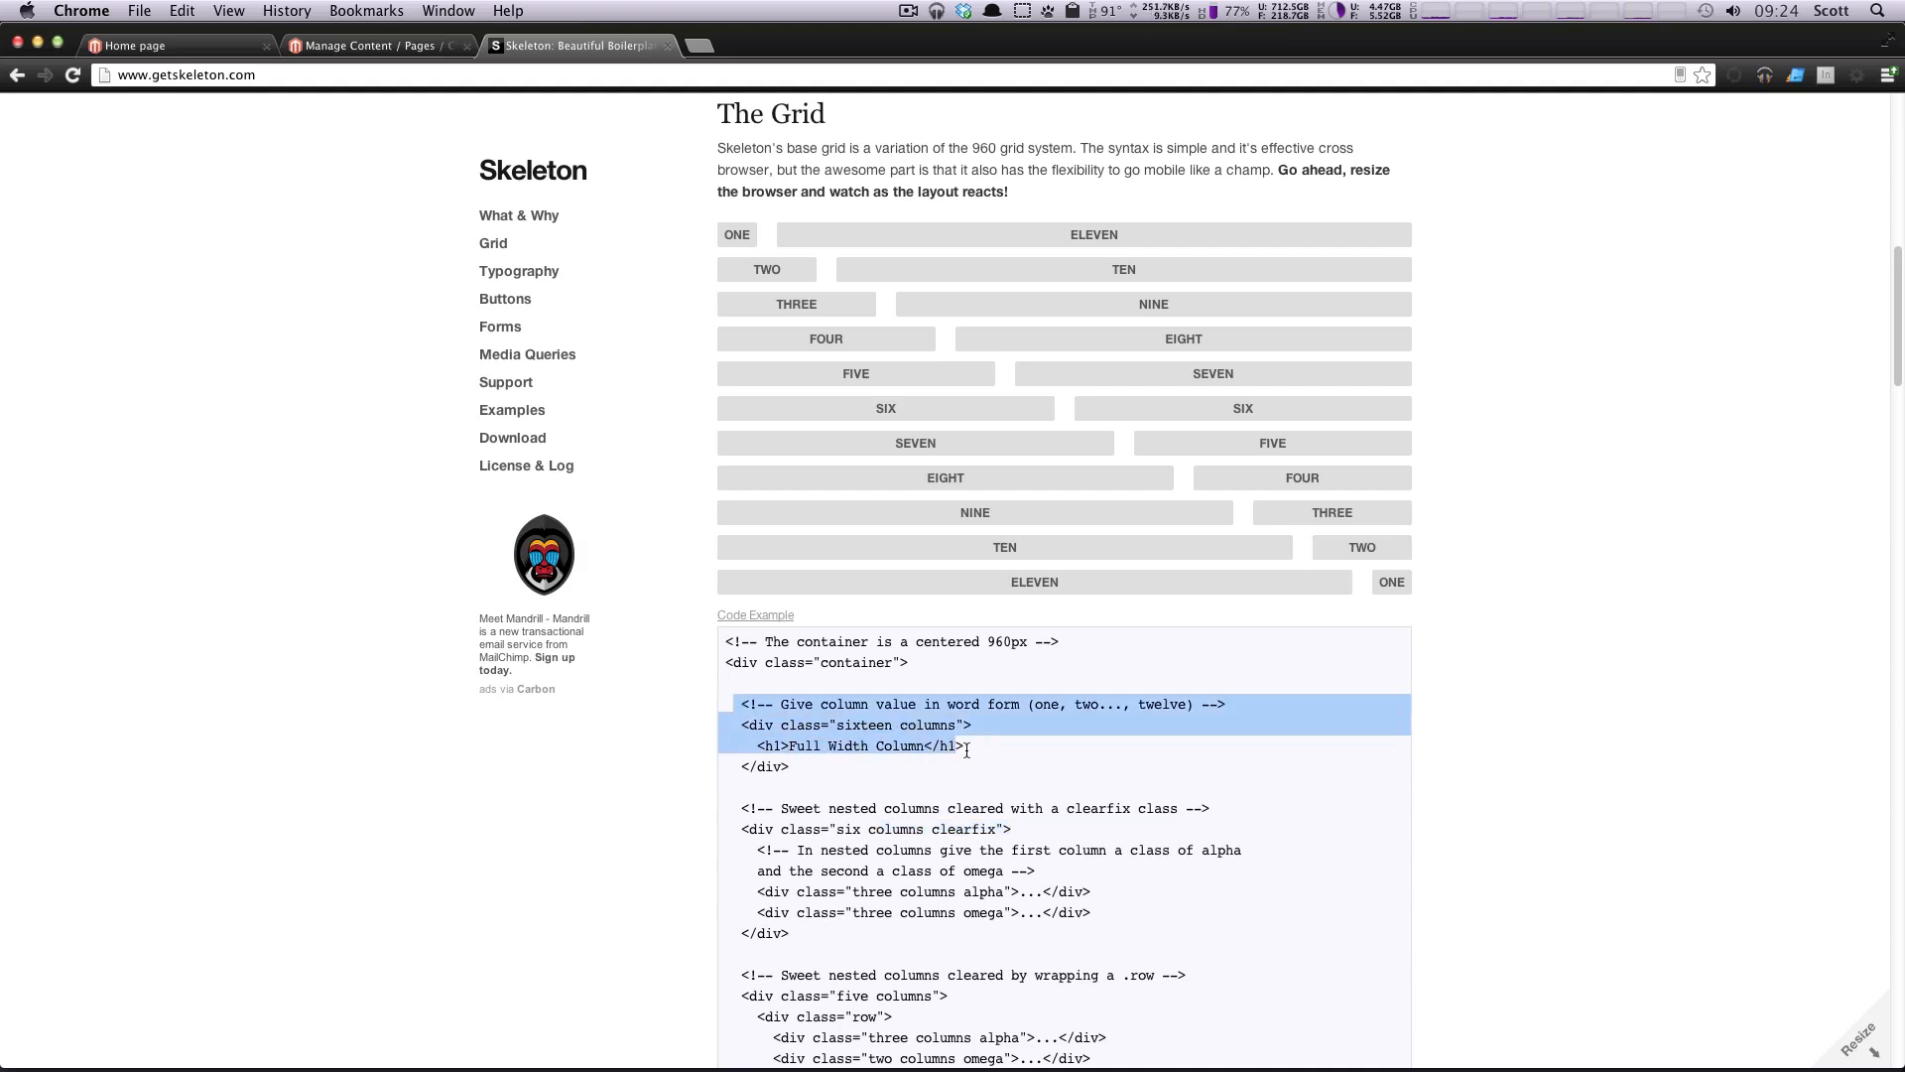
scroll(down, 3)
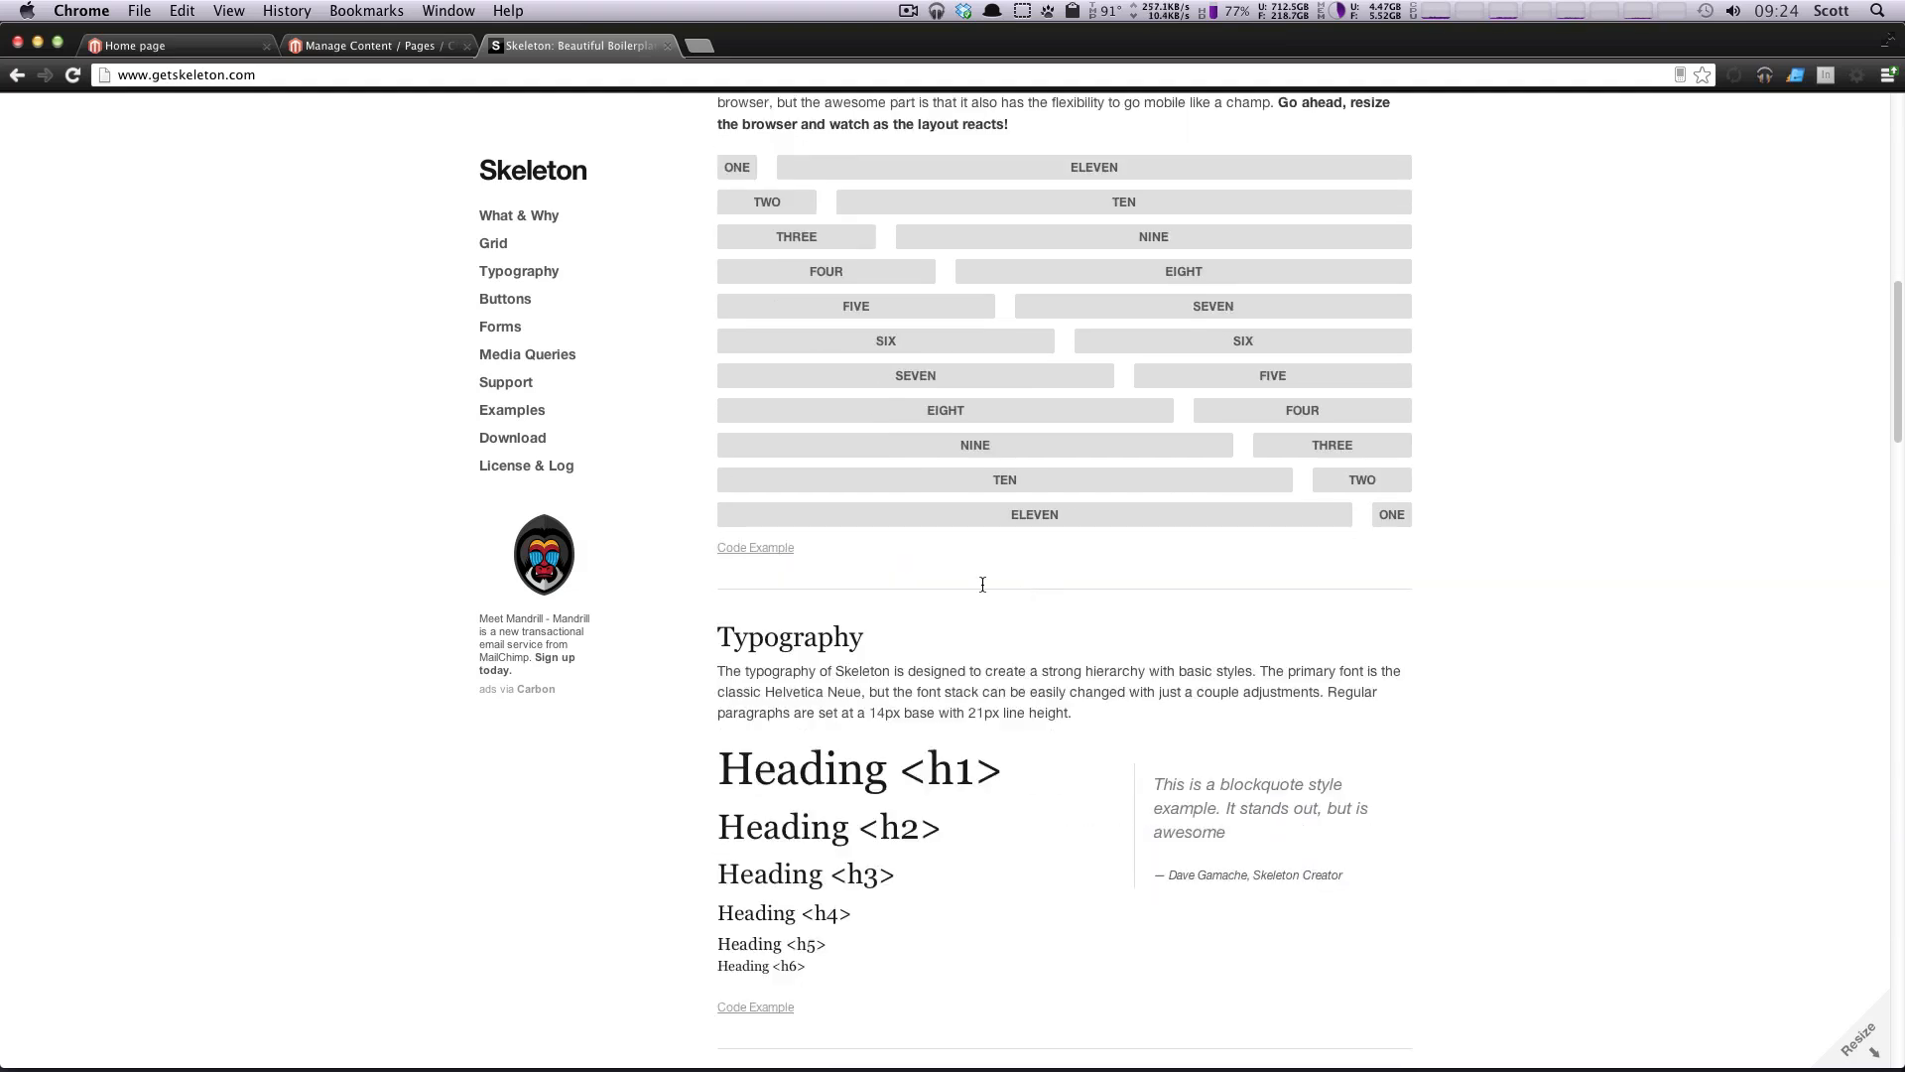
click(754, 548)
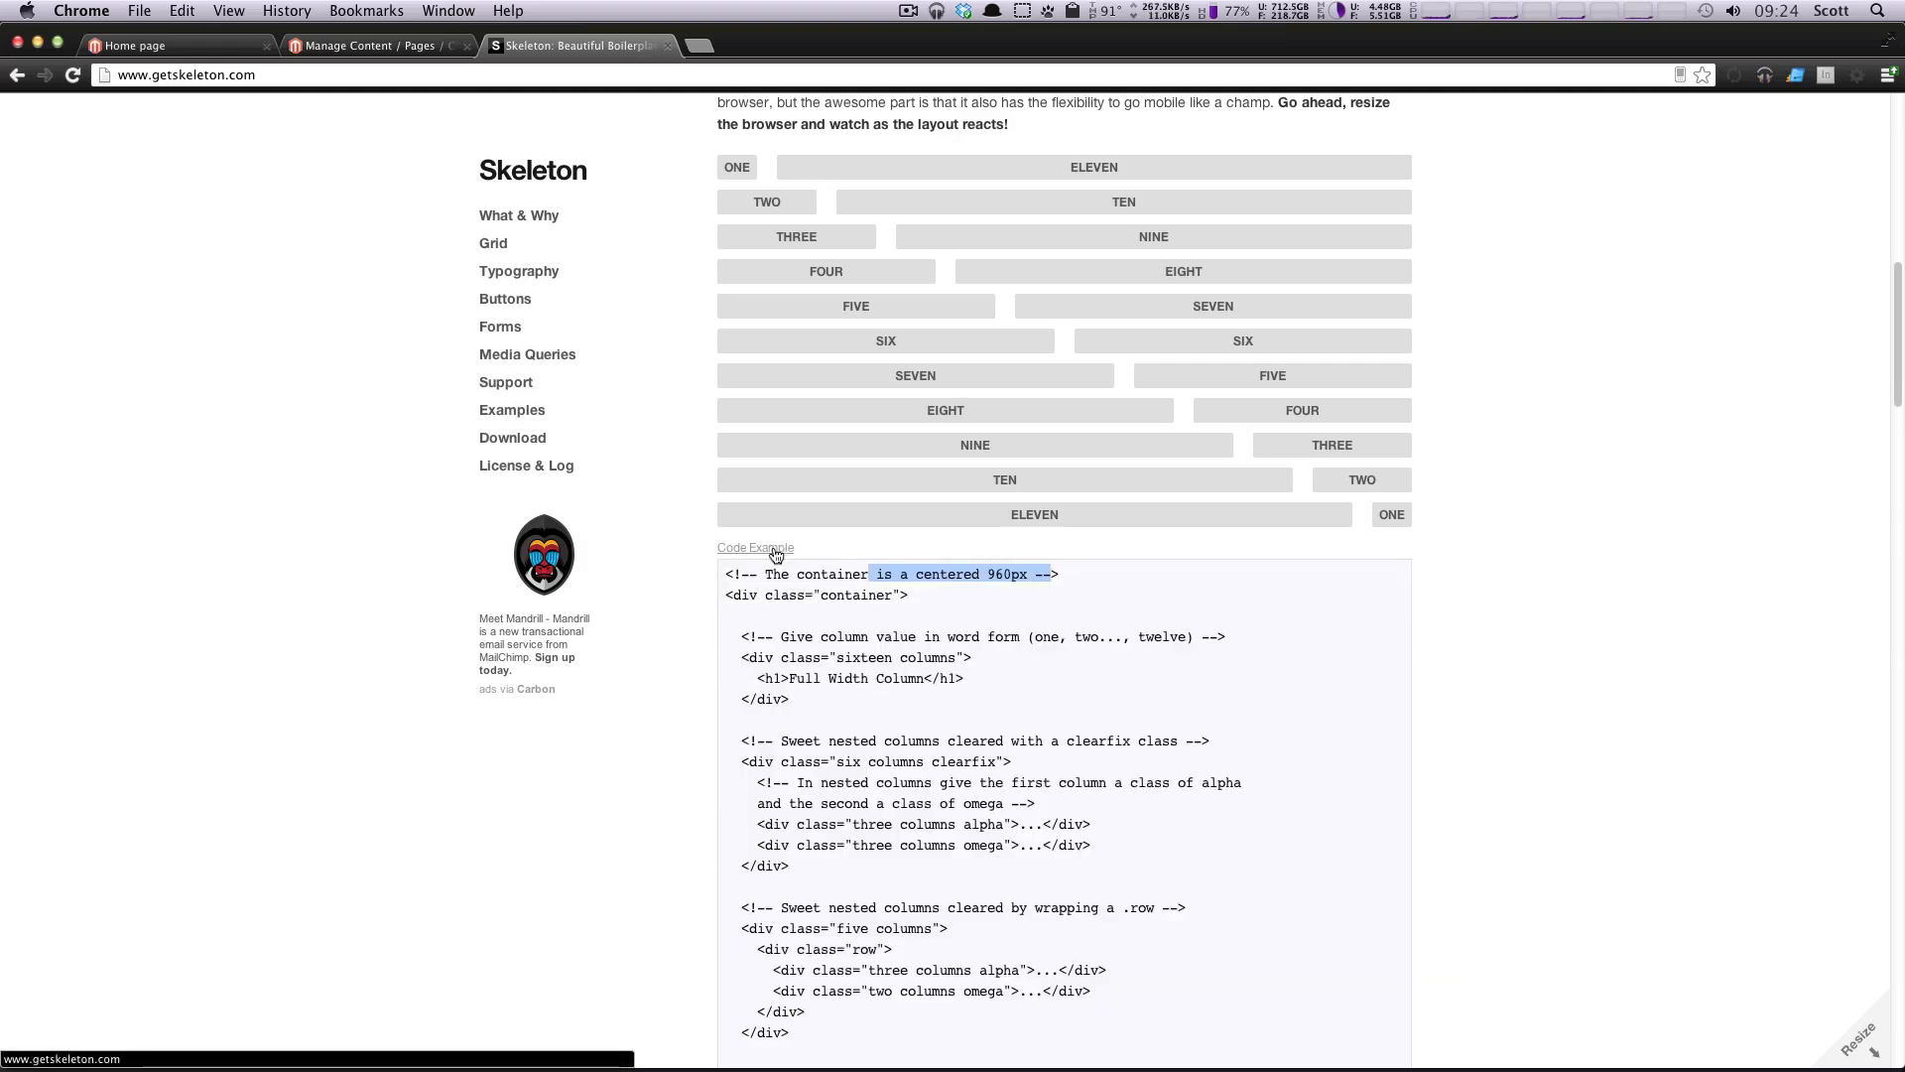
scroll(down, 3)
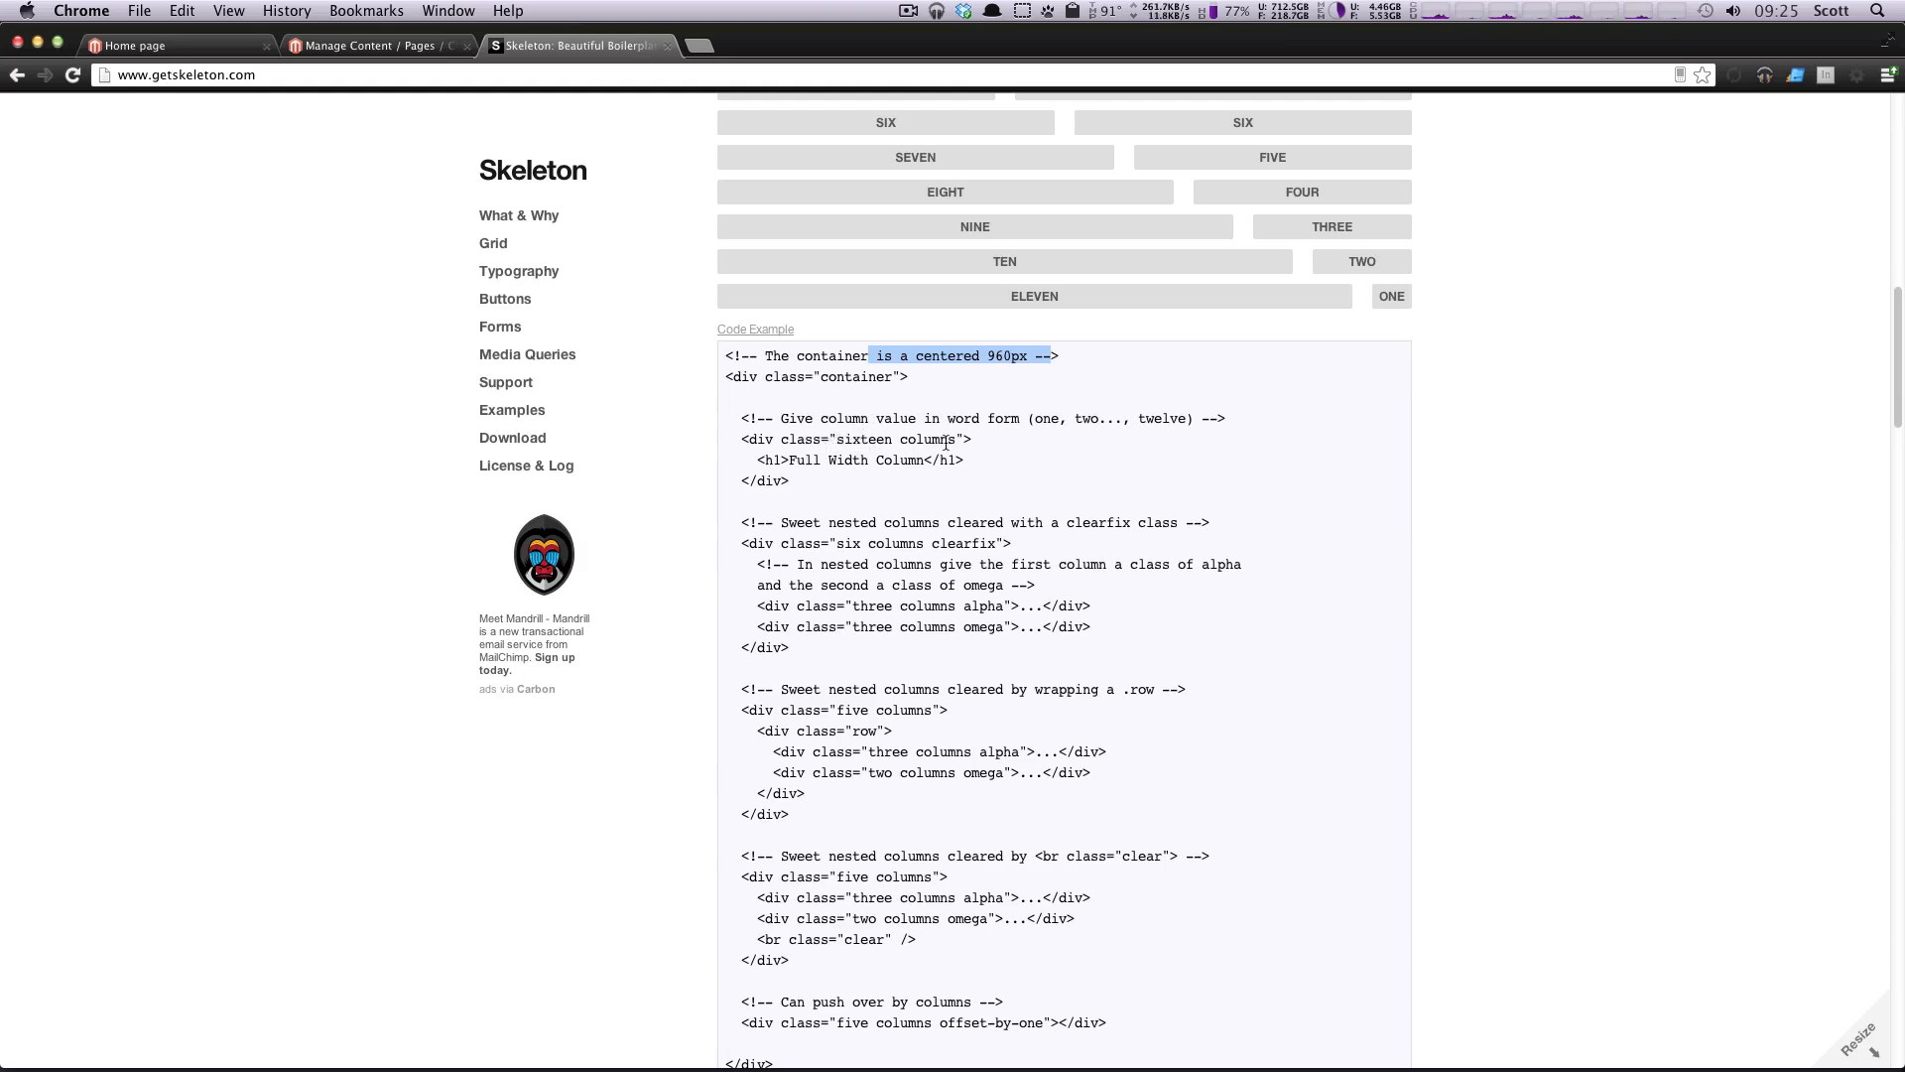
scroll(down, 3)
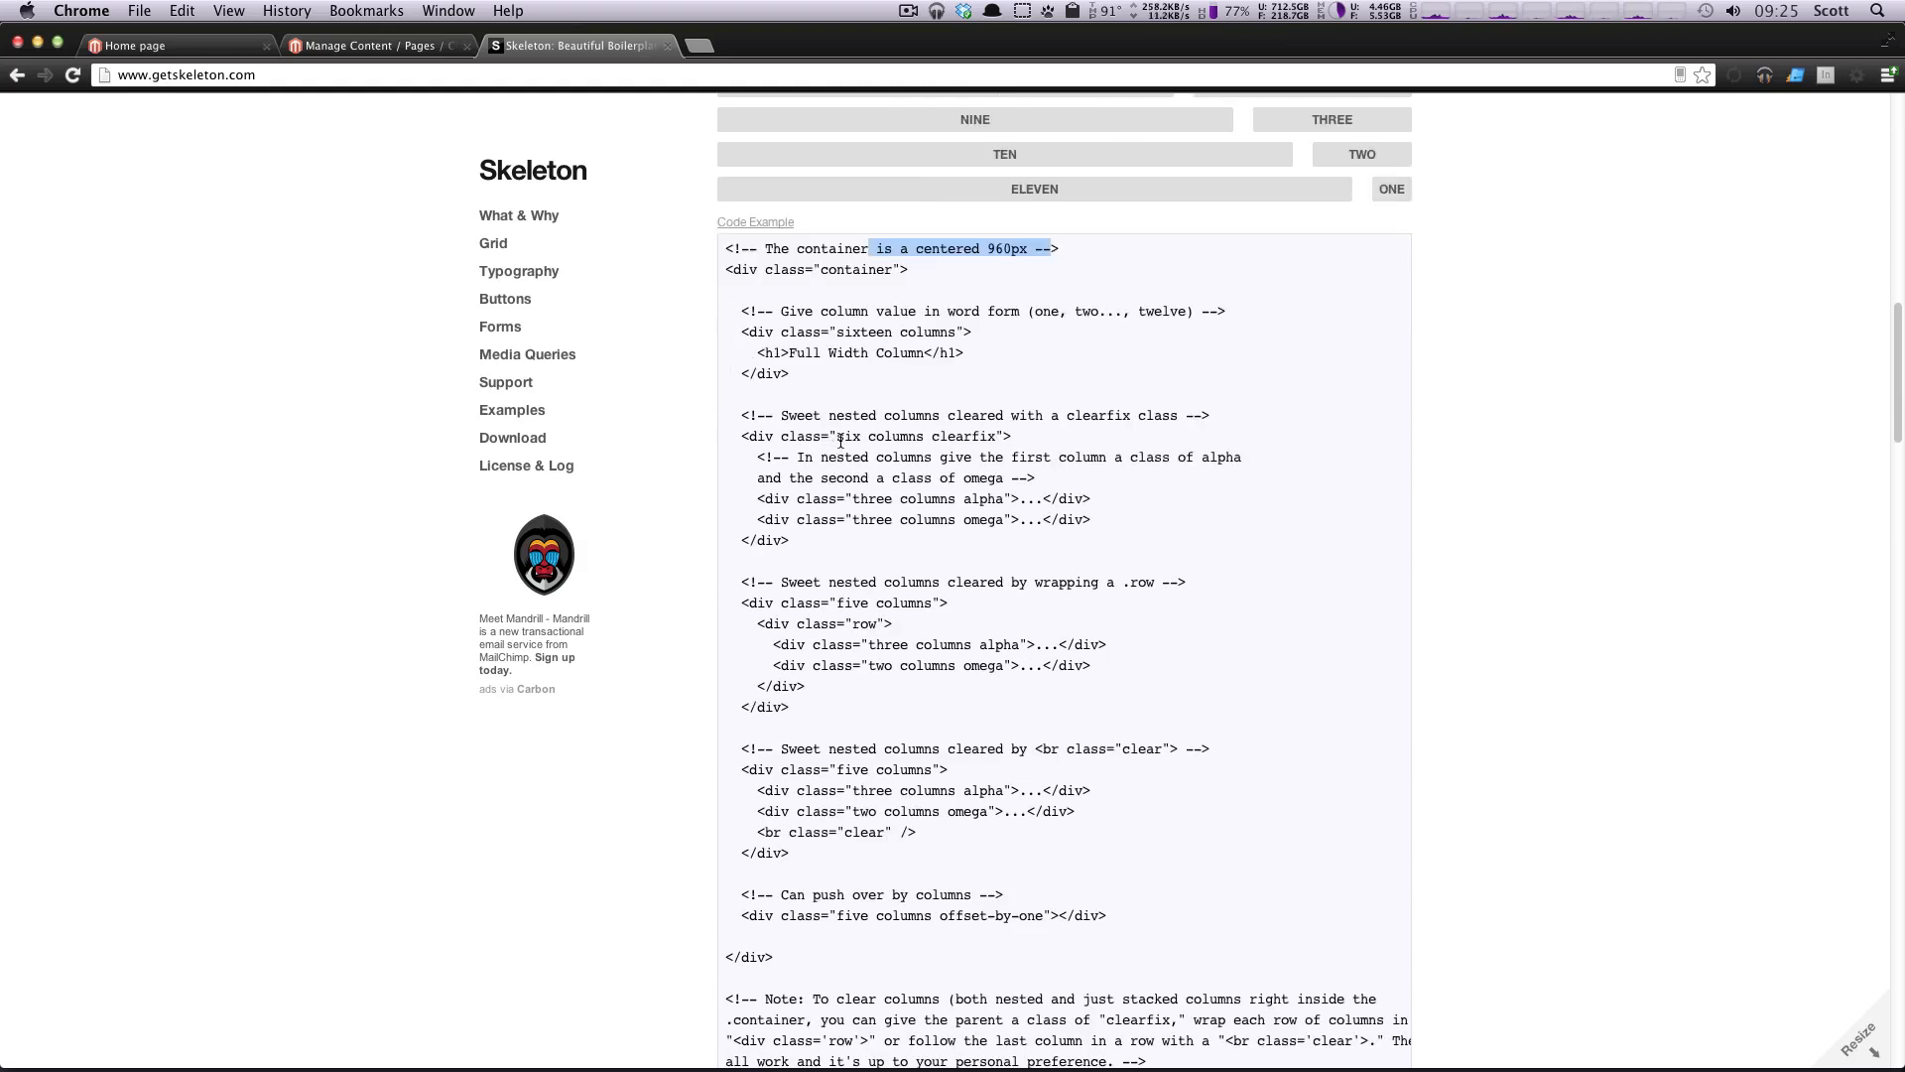
mouse_move(858, 496)
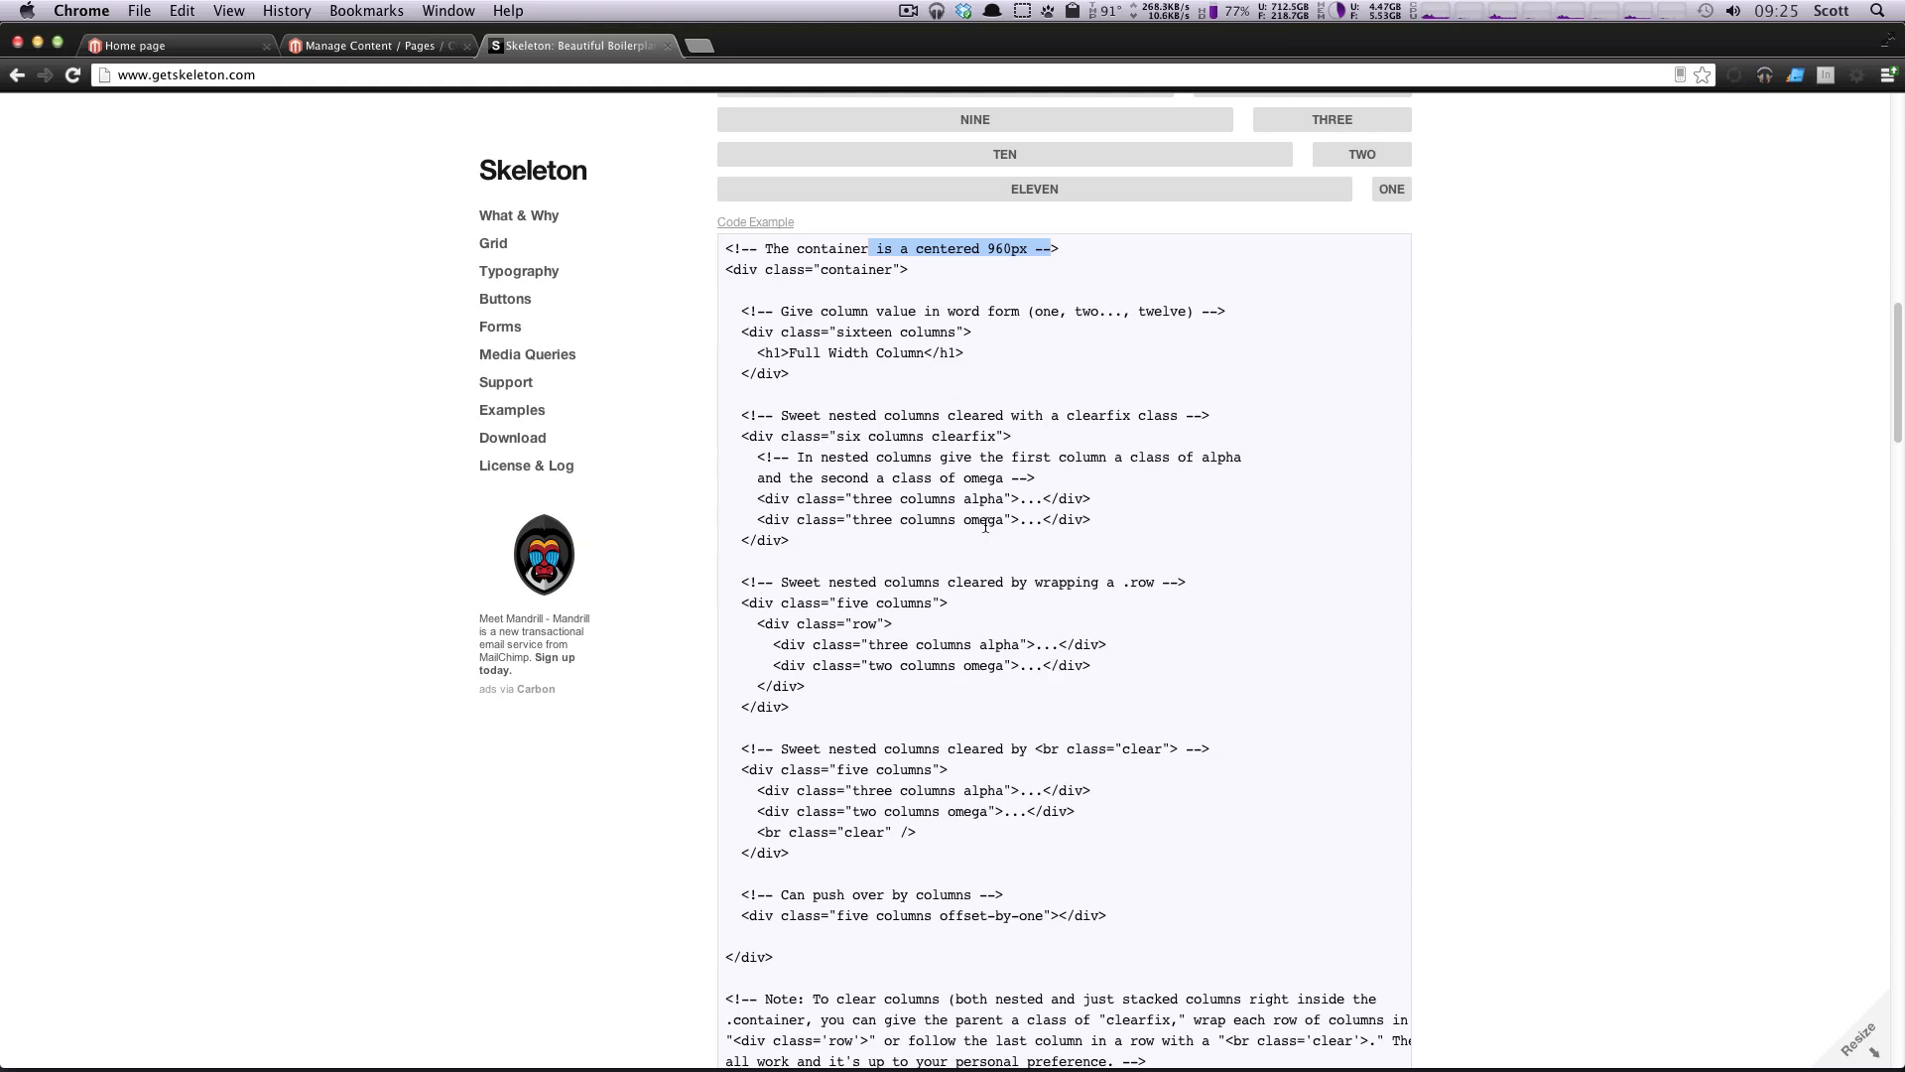
mouse_move(940, 631)
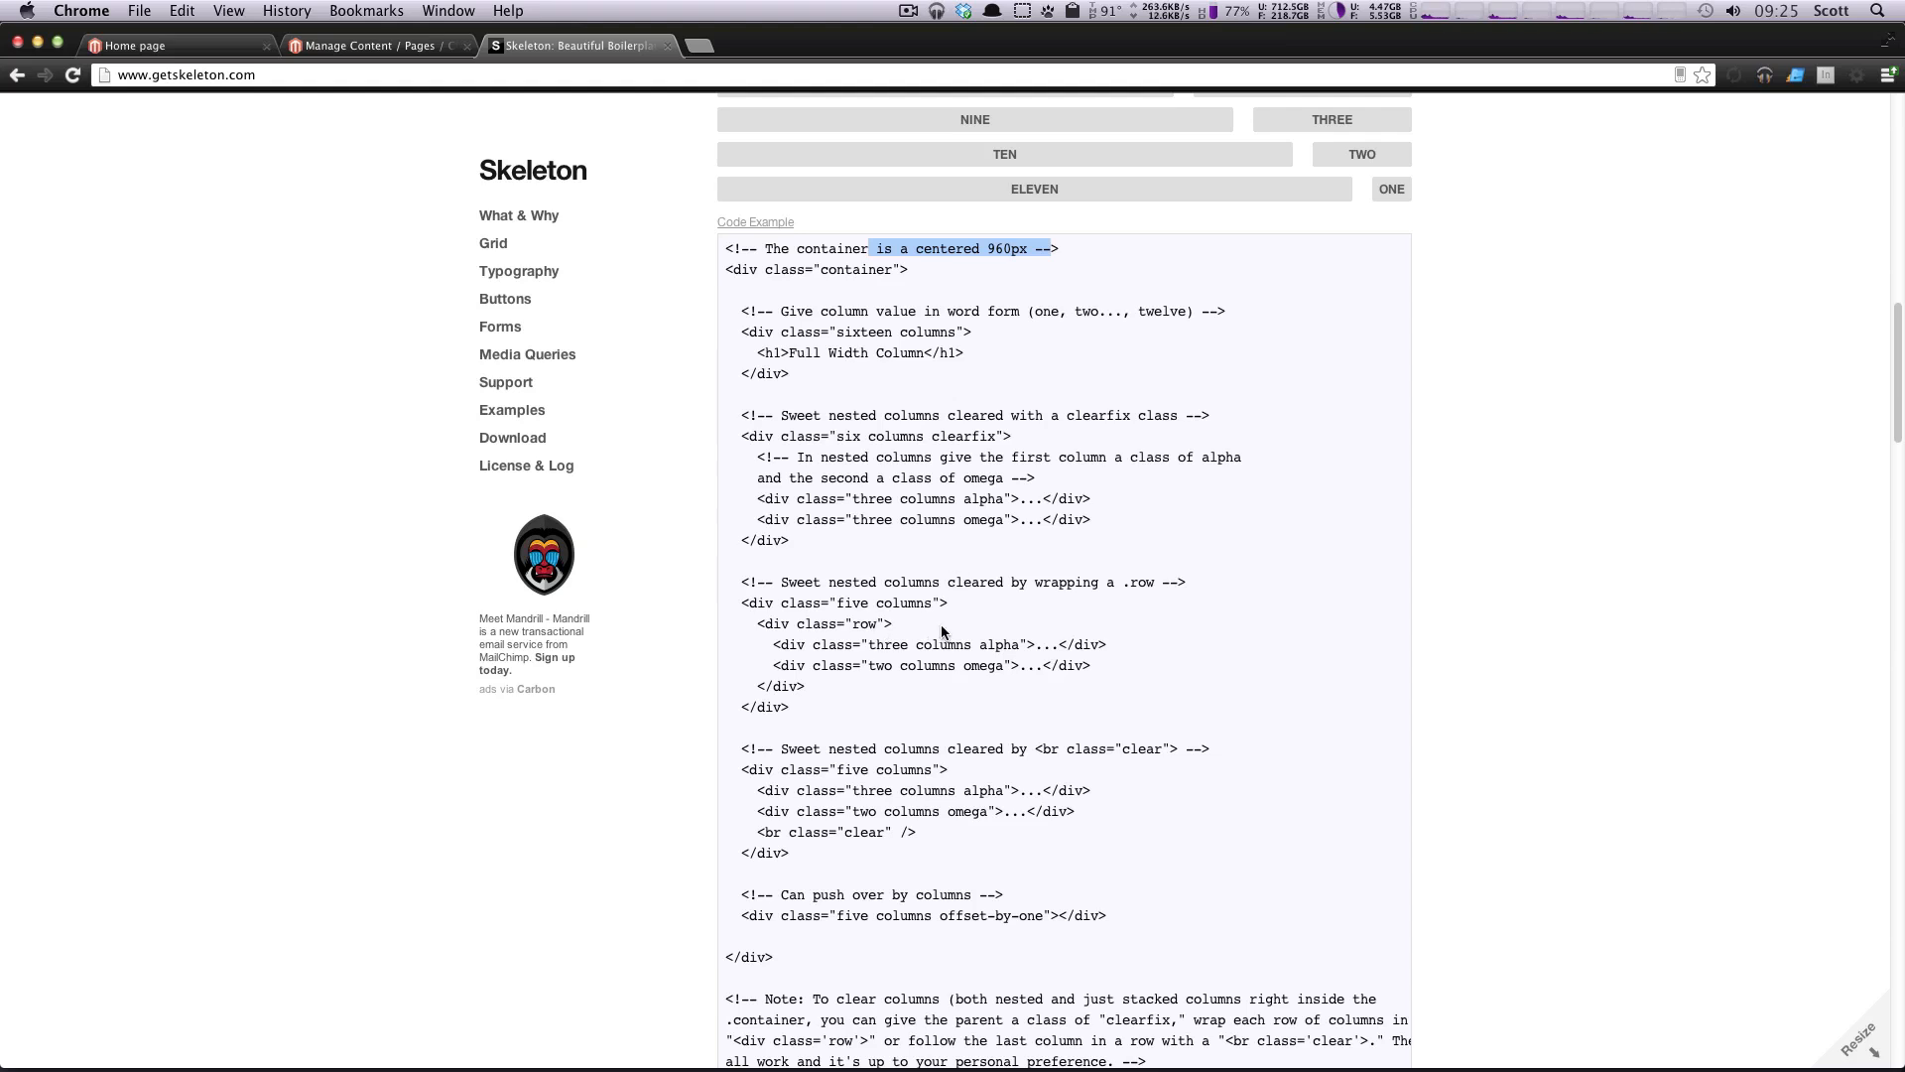
mouse_move(1312, 556)
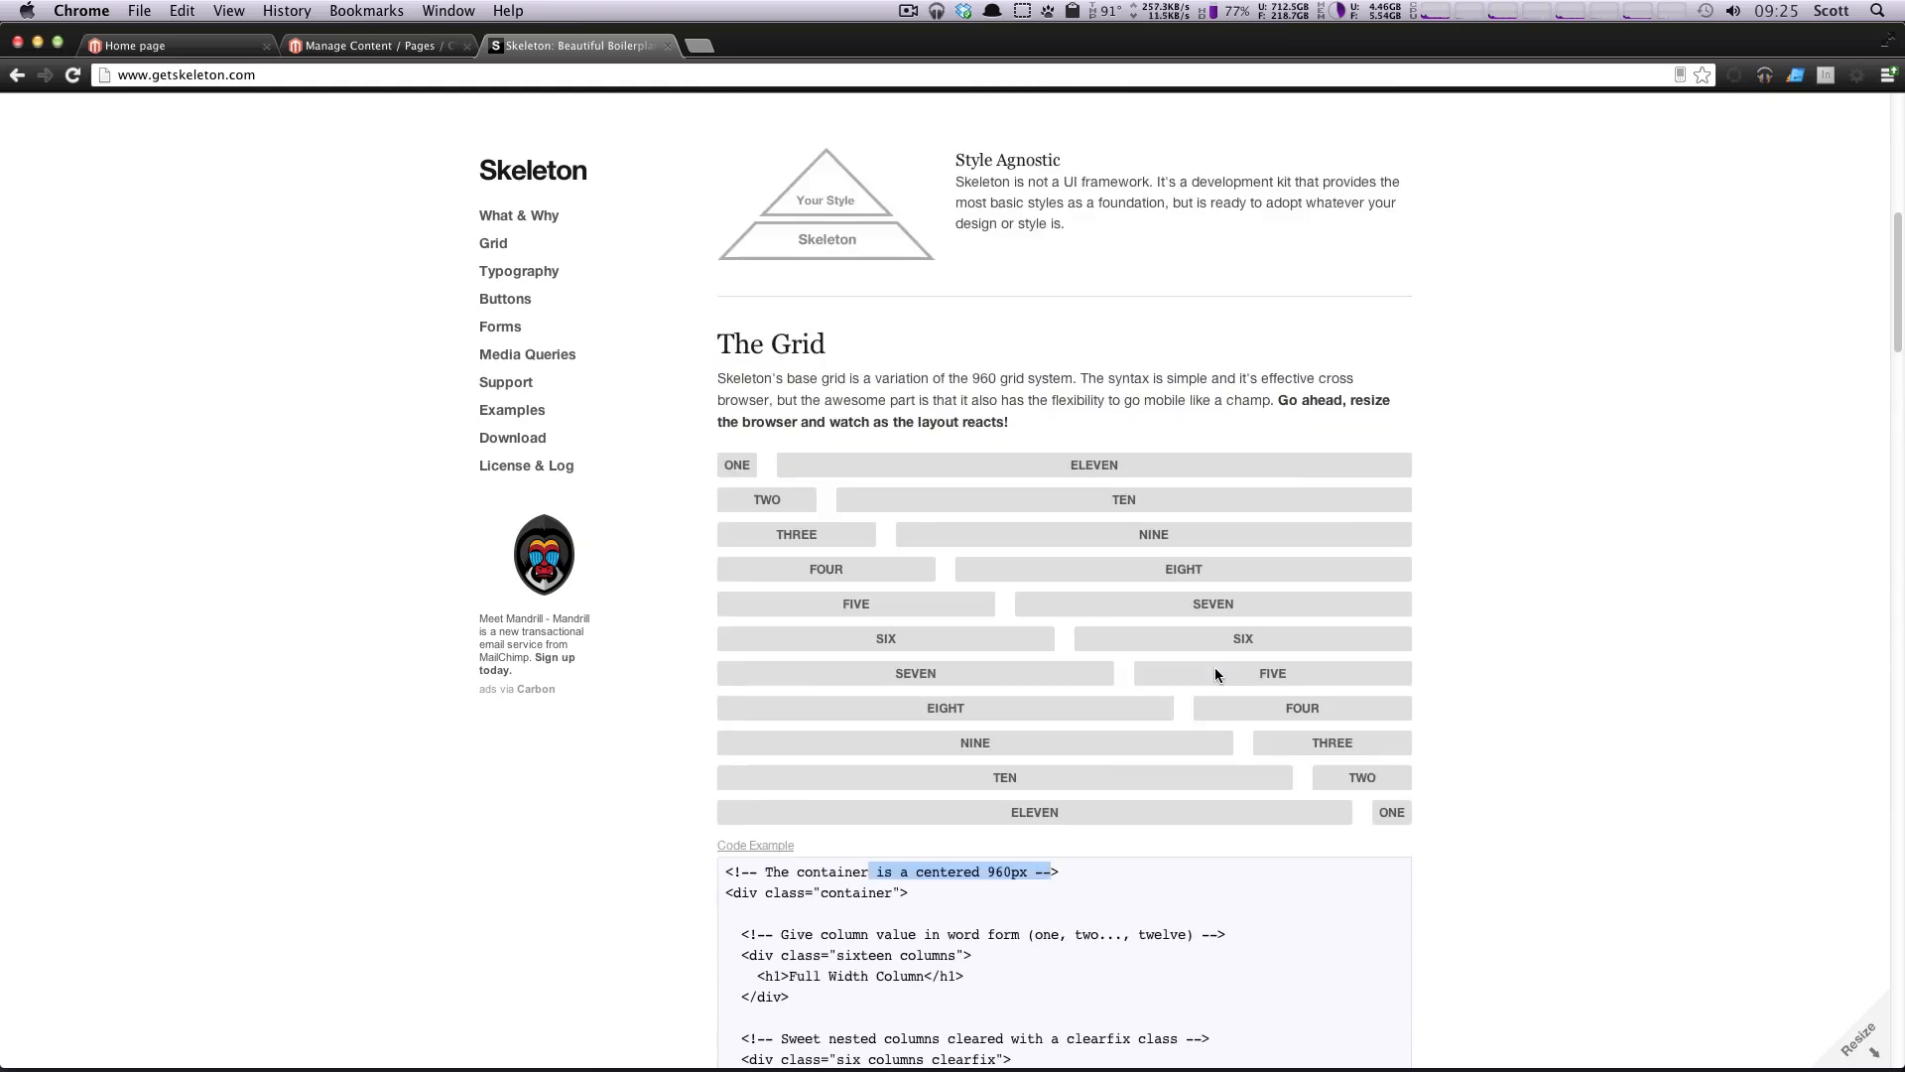
Step: Return to the top of the Skeleton homepage with its What Is It? introduction
scroll(down, 3)
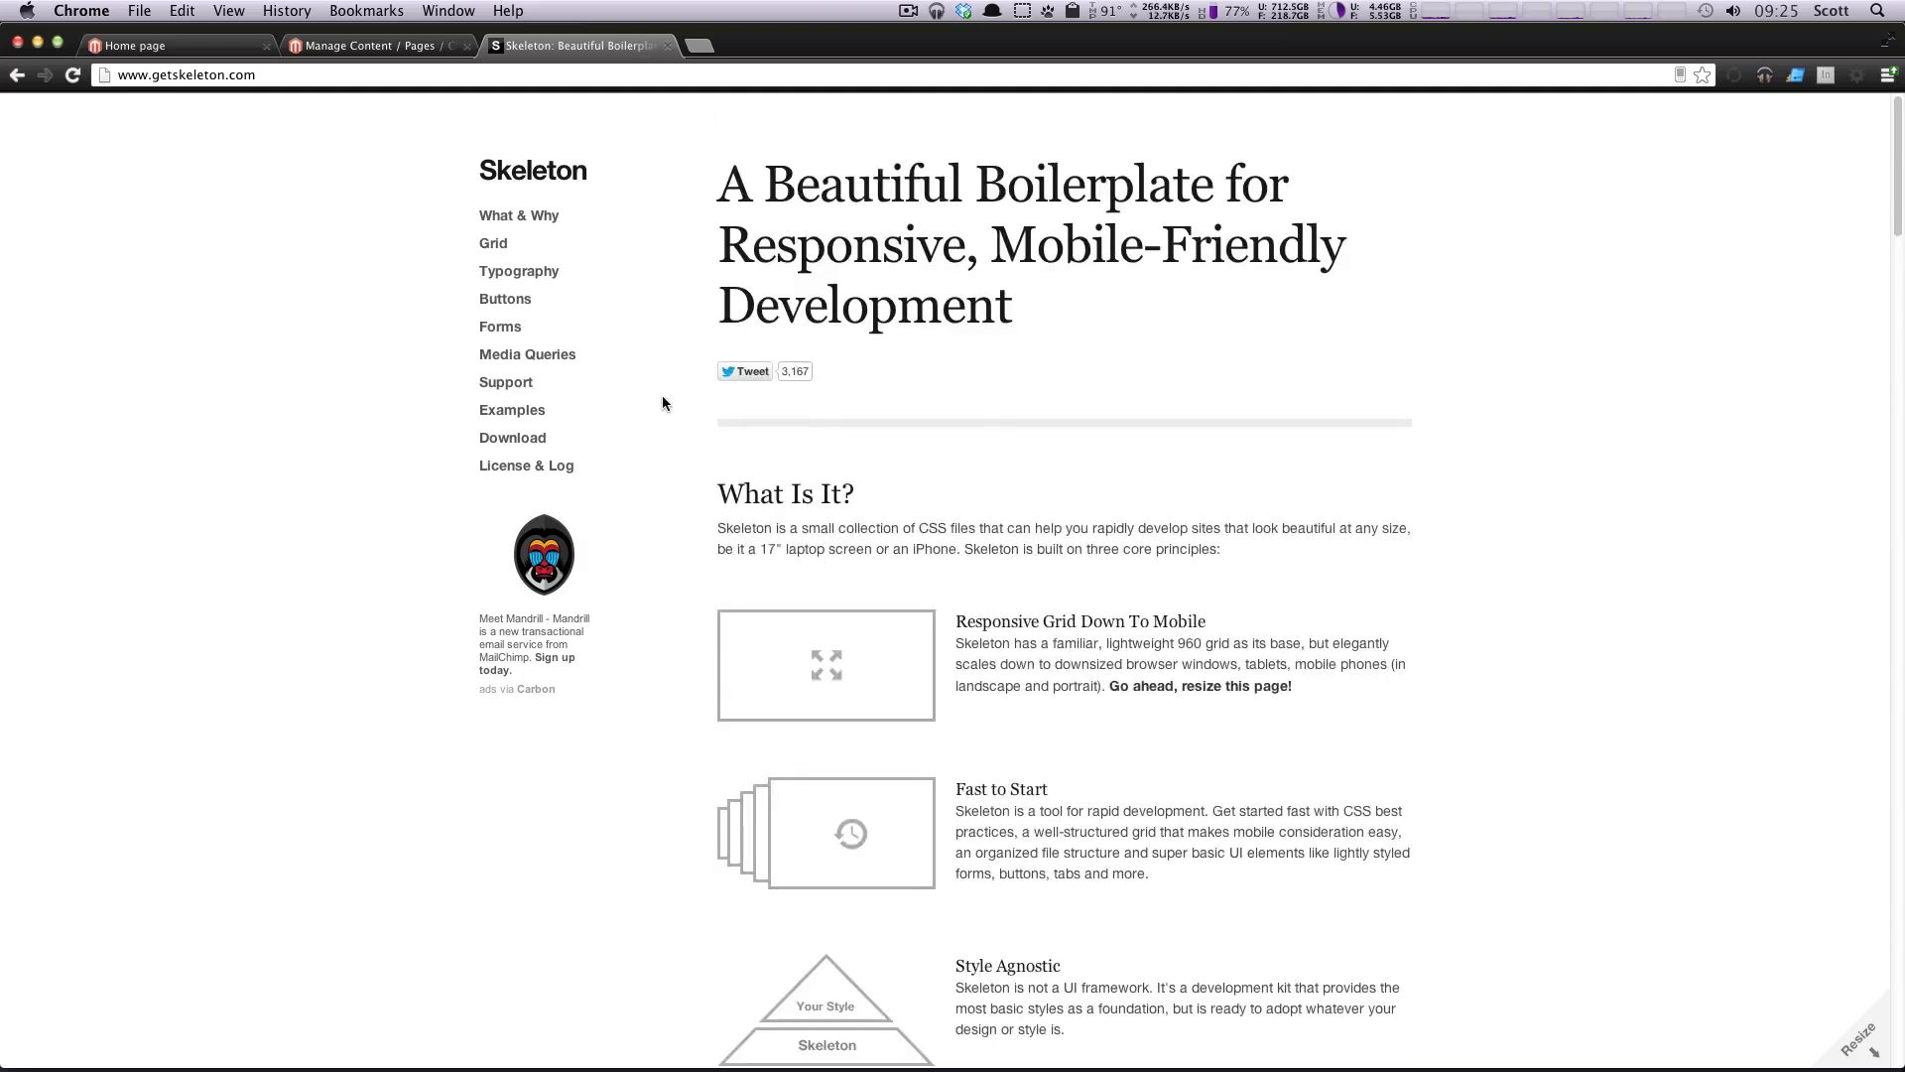
click(185, 74)
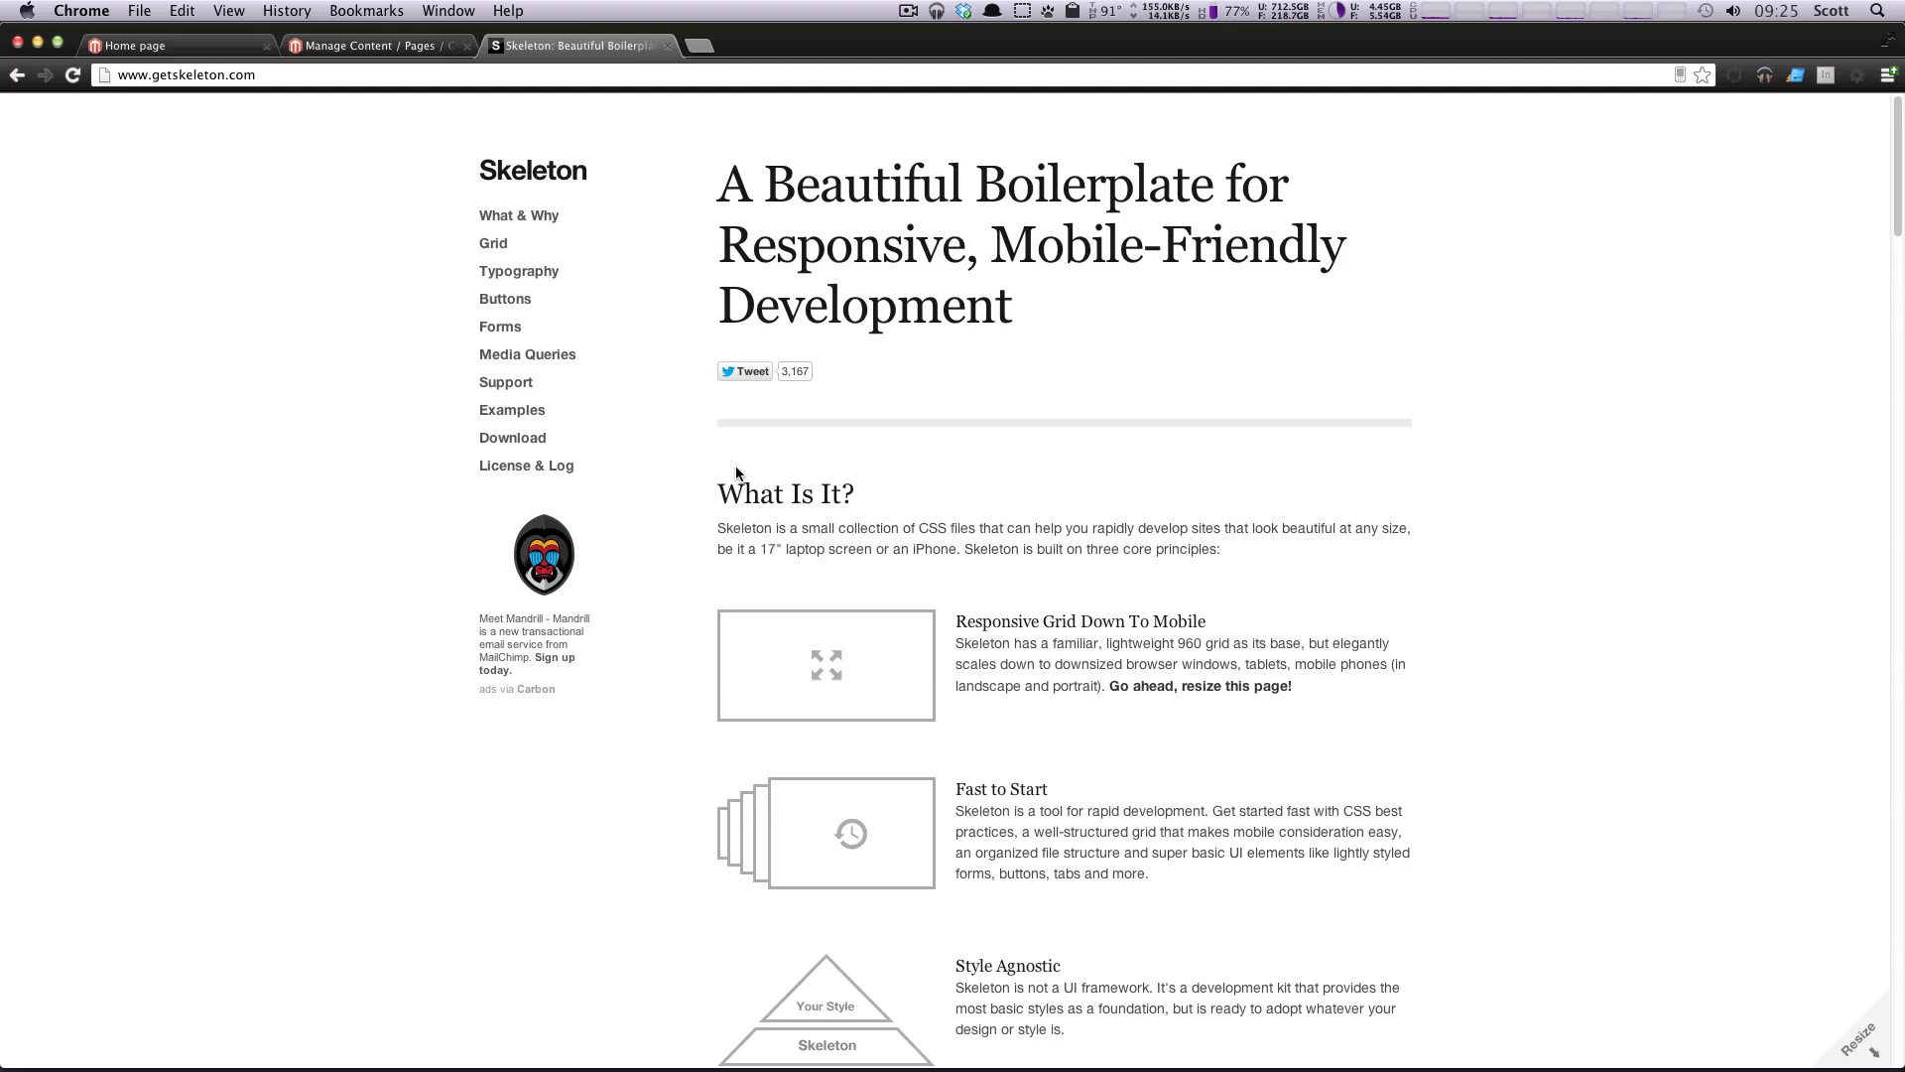
mouse_move(750, 482)
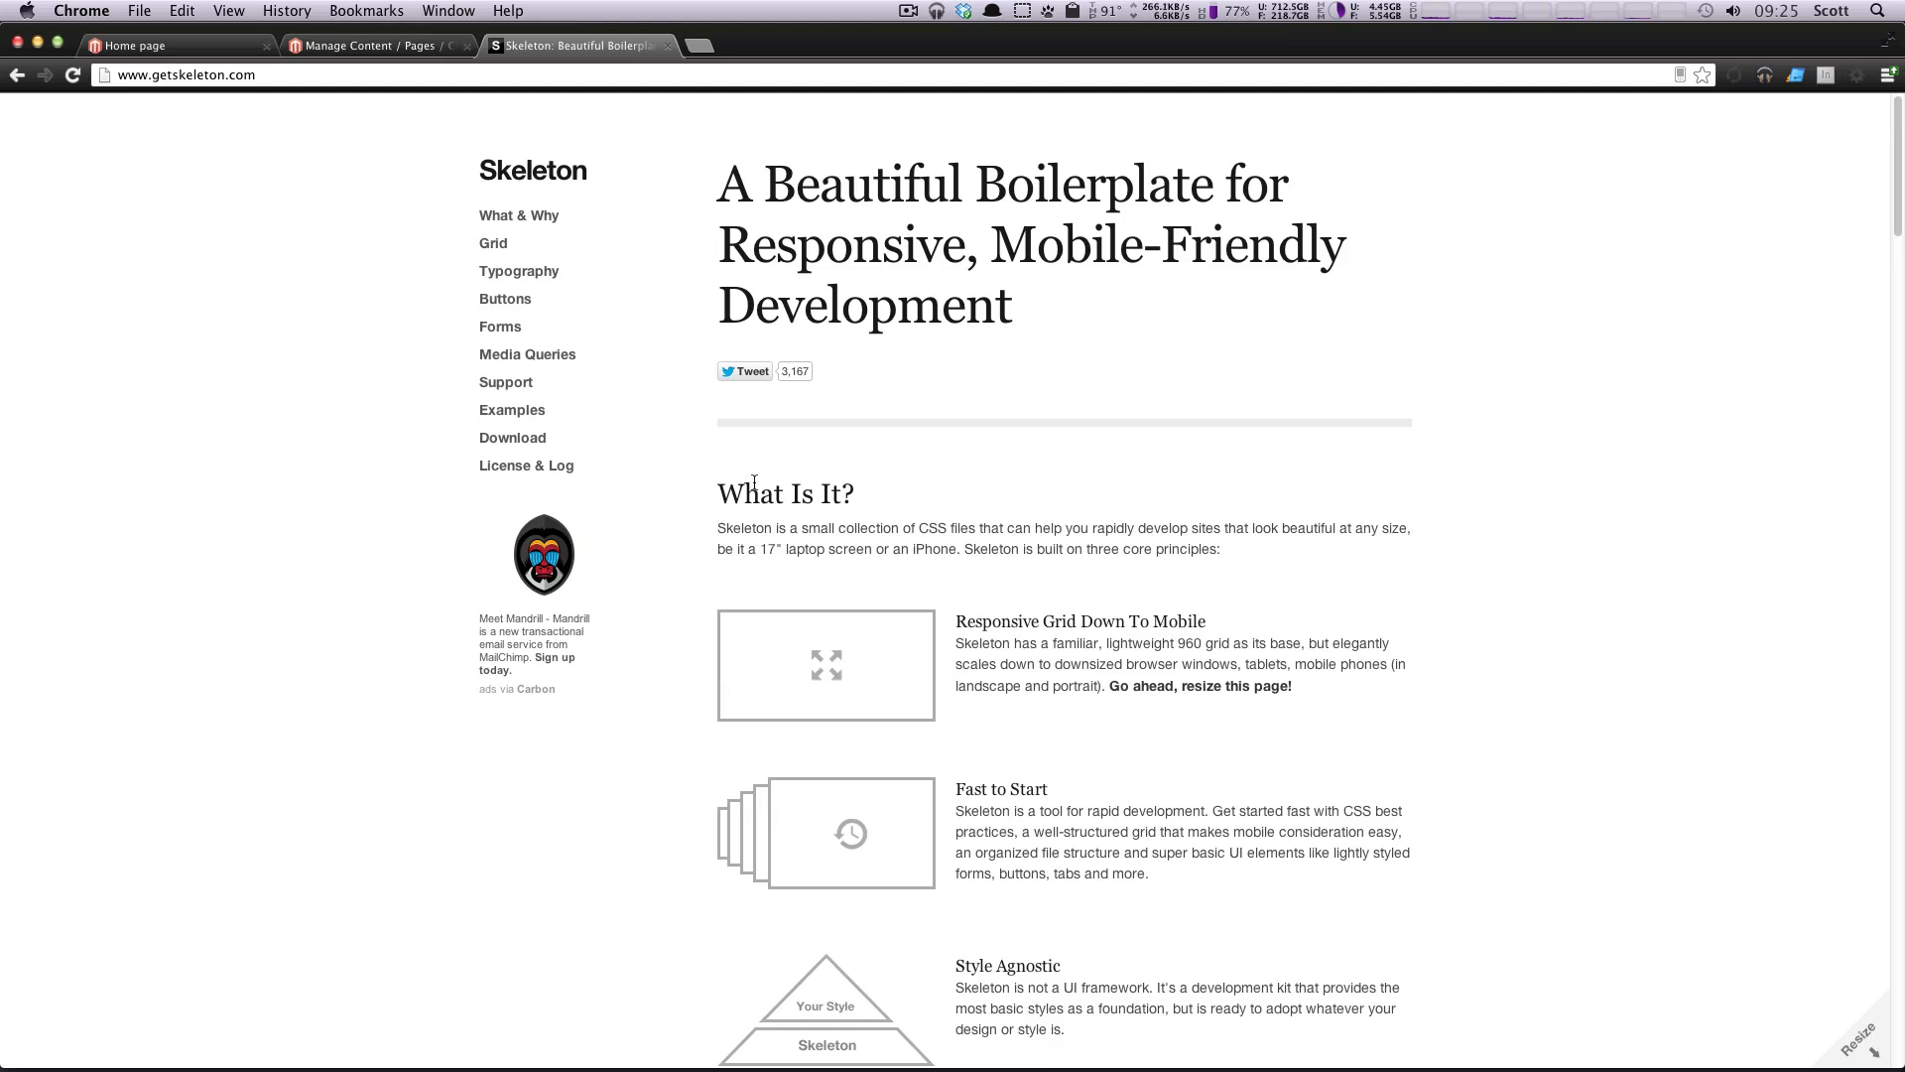
mouse_move(713, 483)
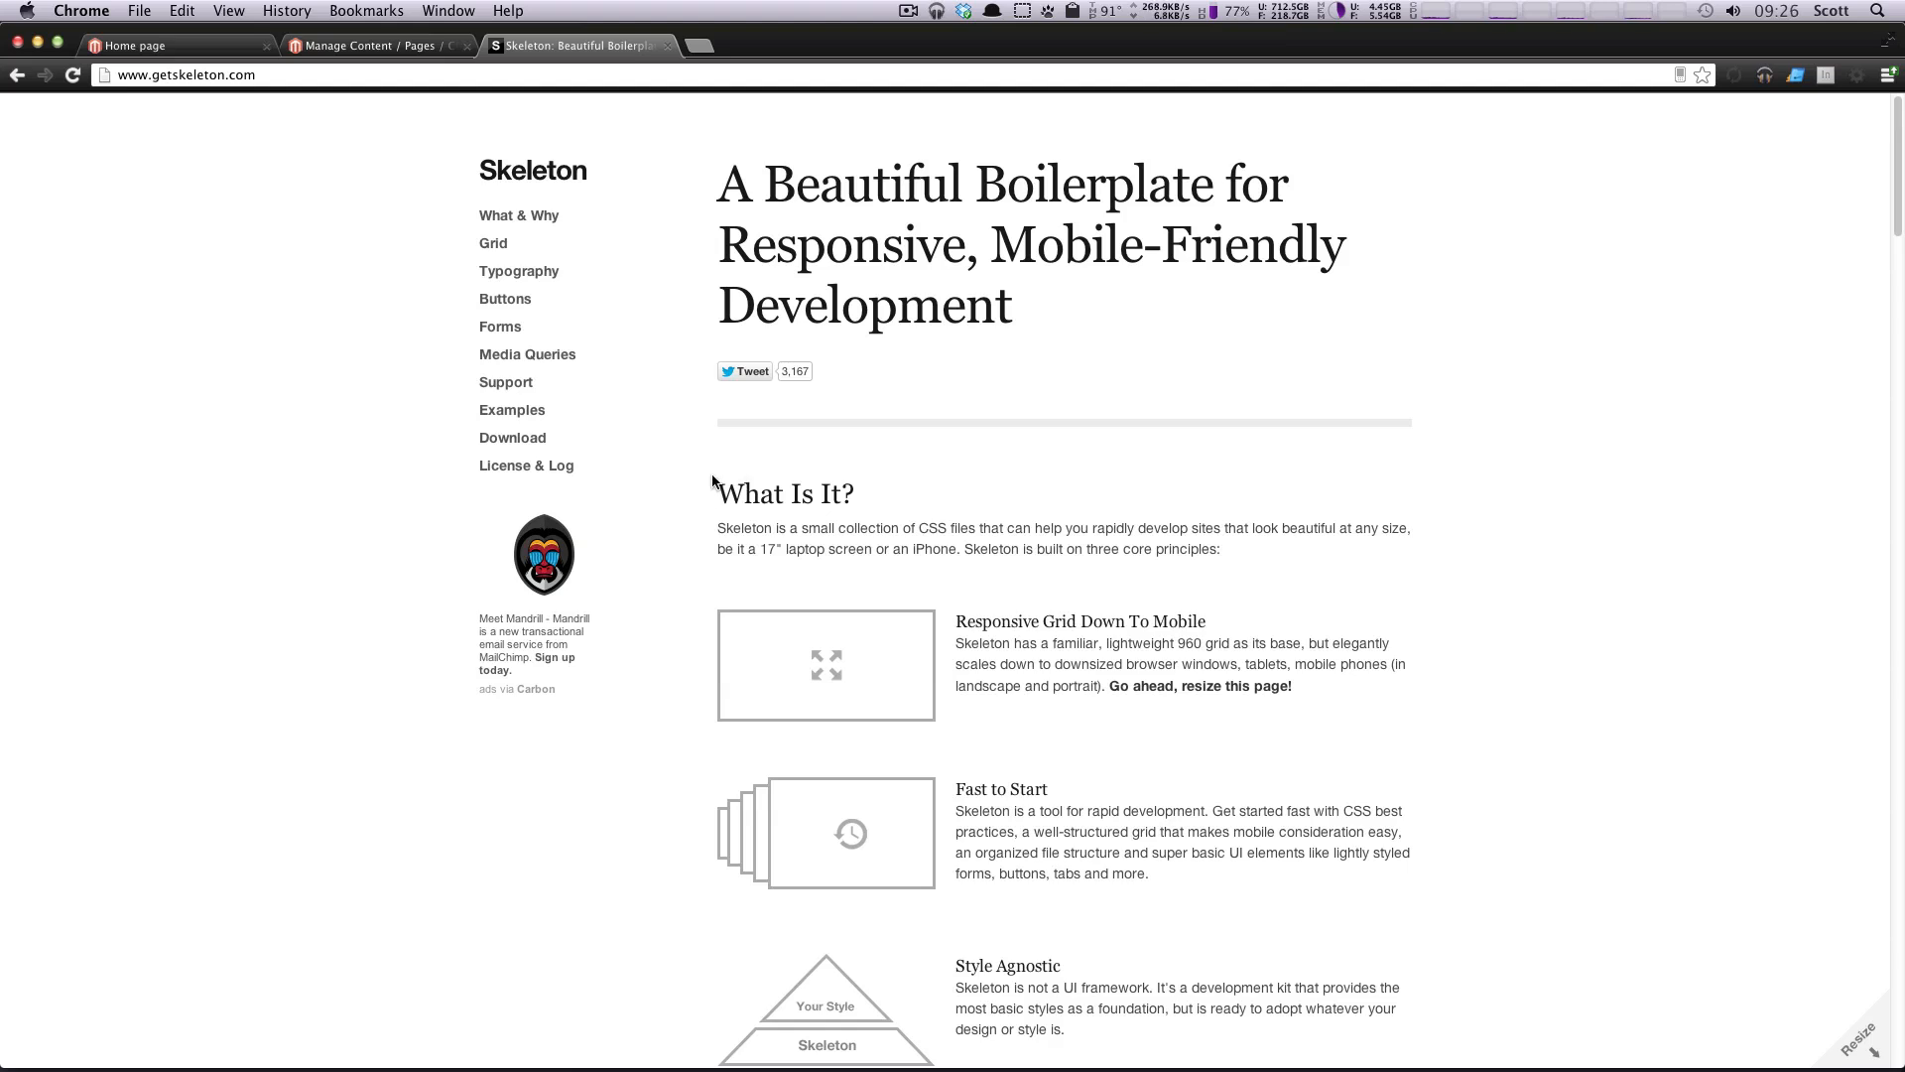
mouse_move(268, 210)
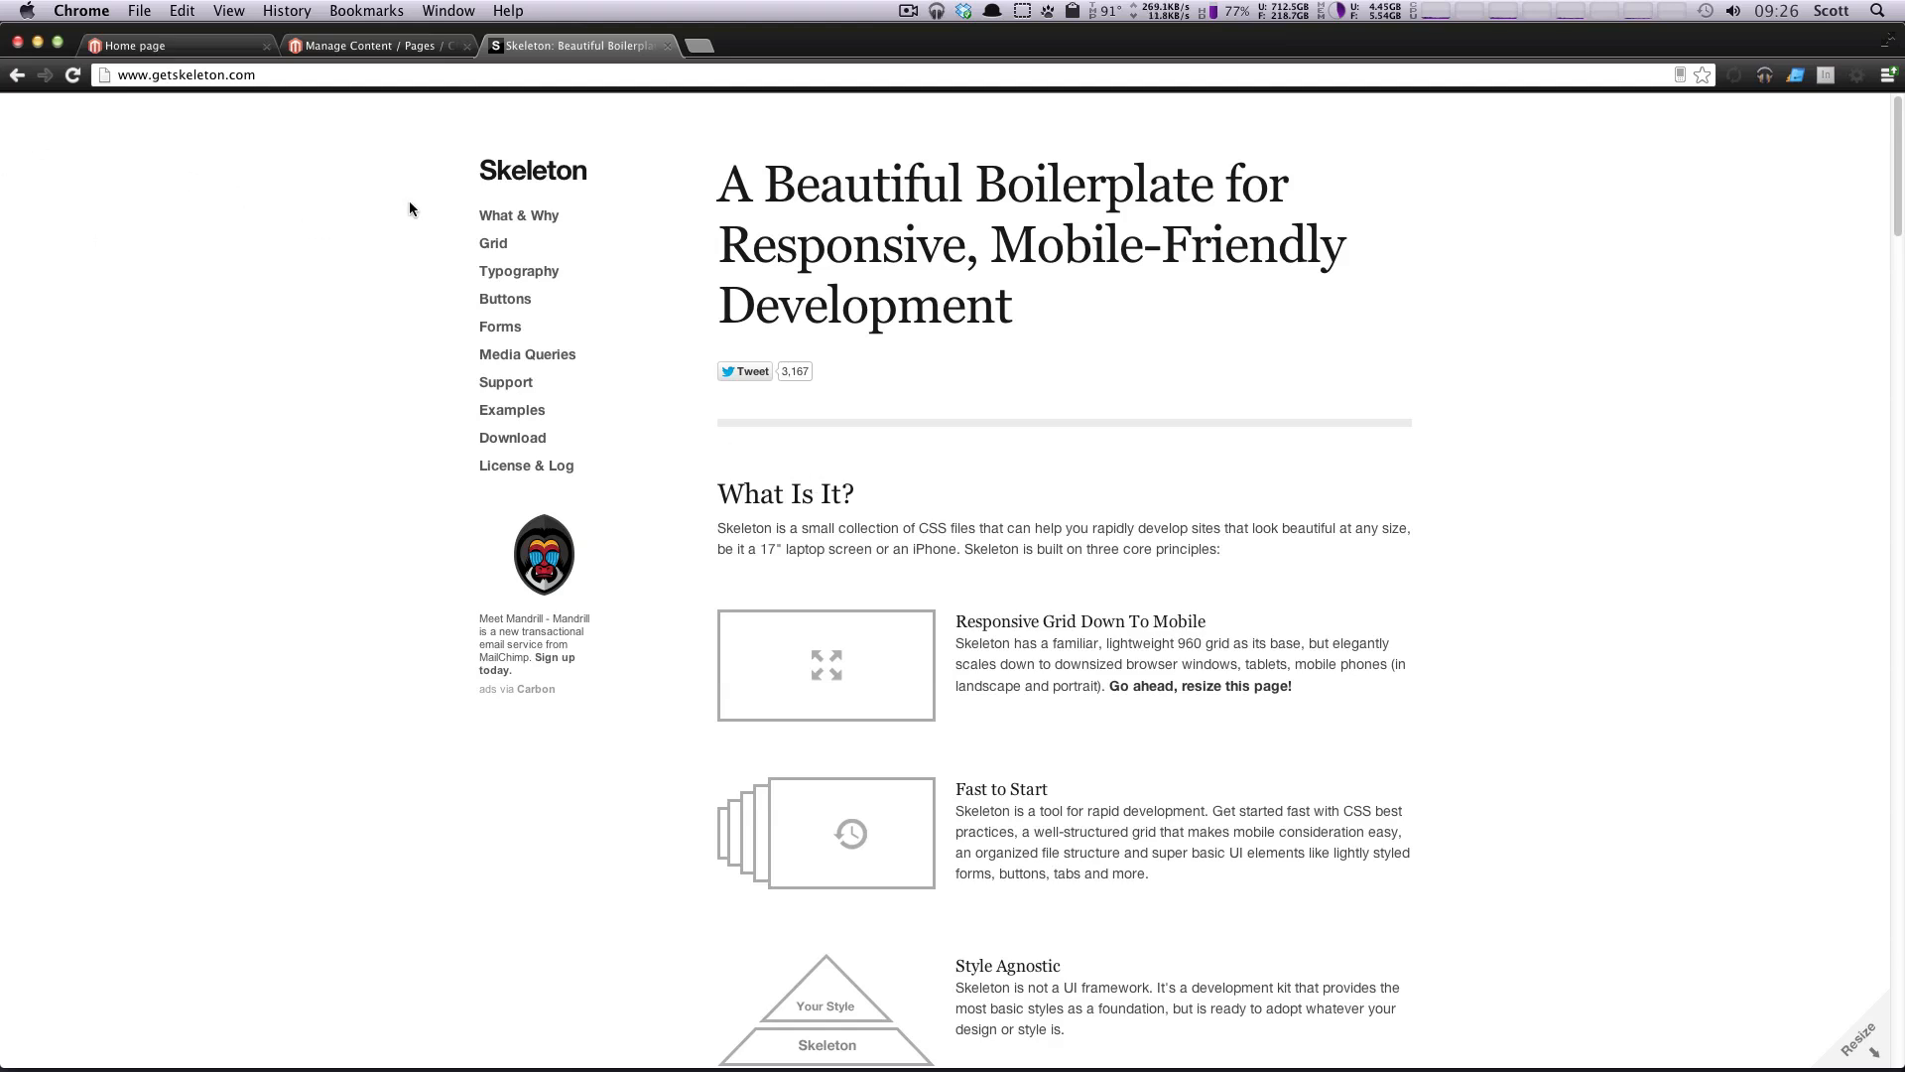
mouse_move(1018, 324)
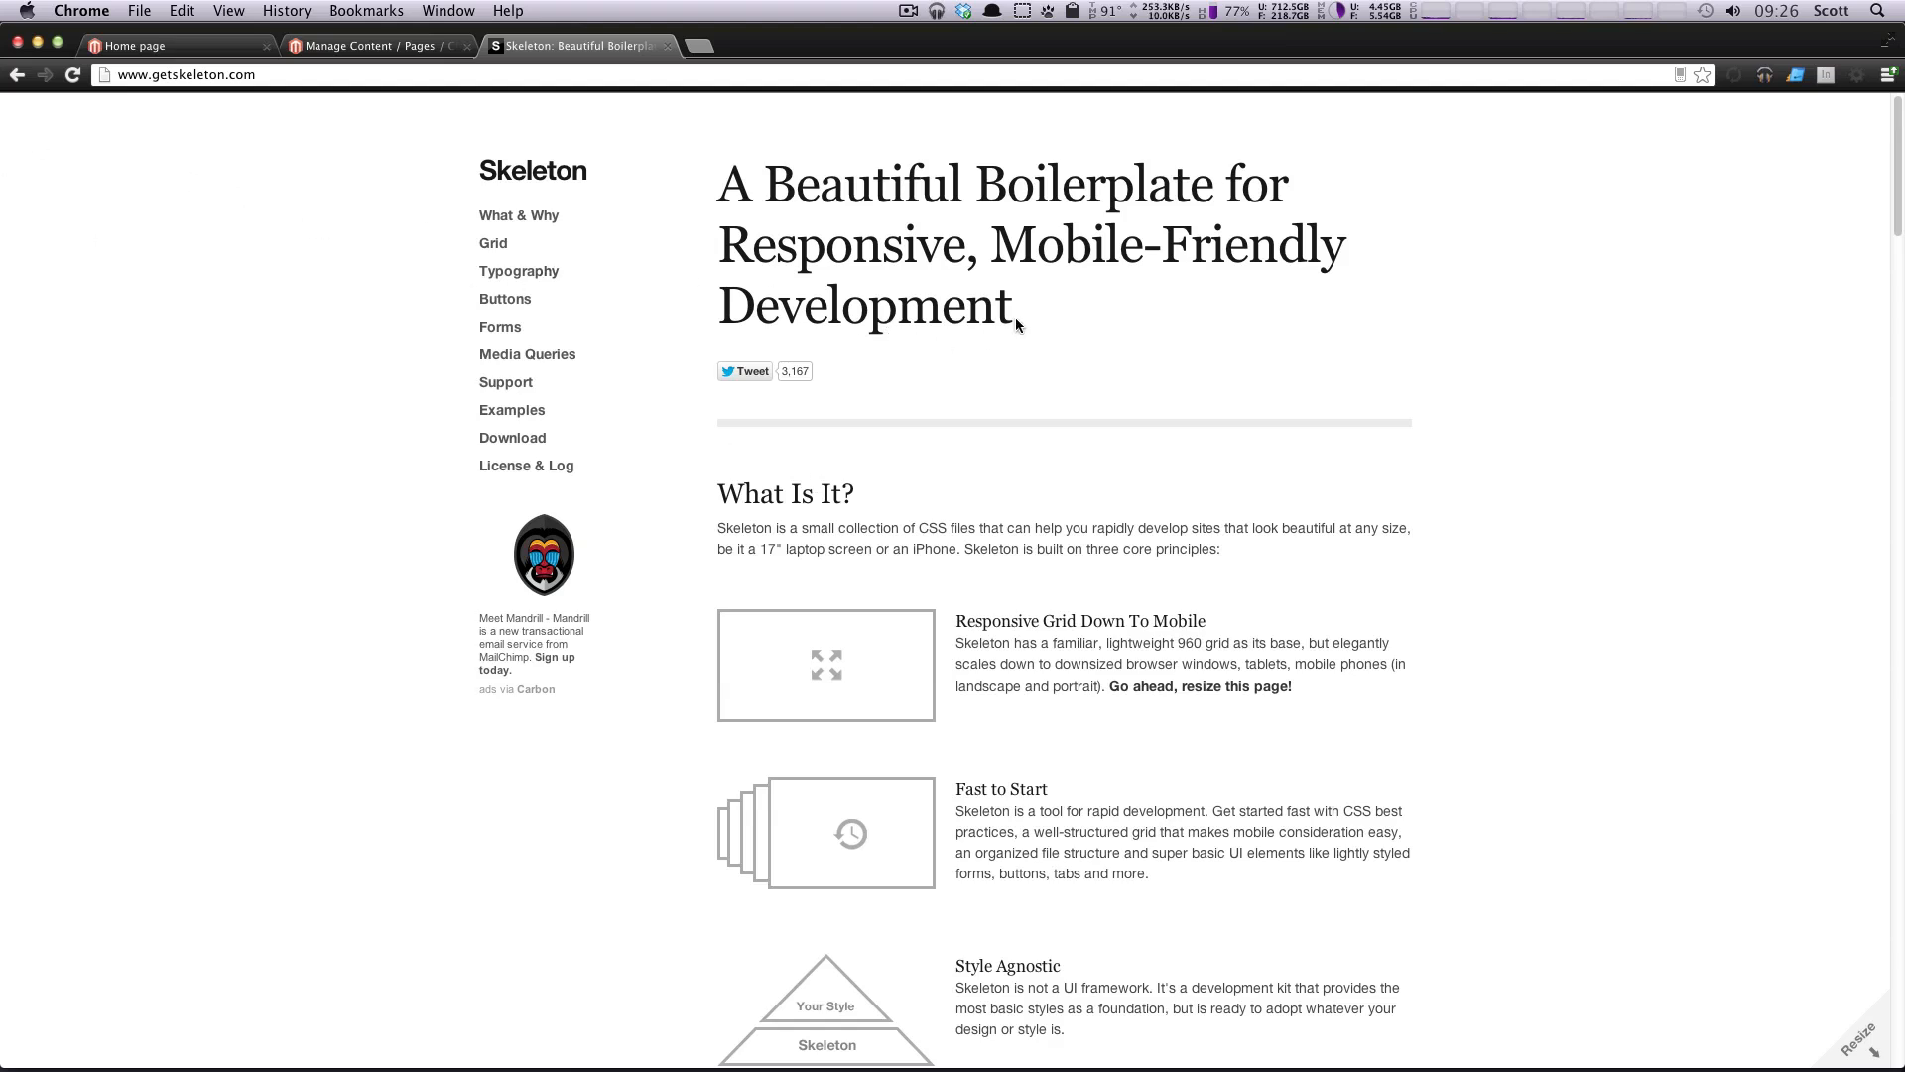
mouse_move(1143, 240)
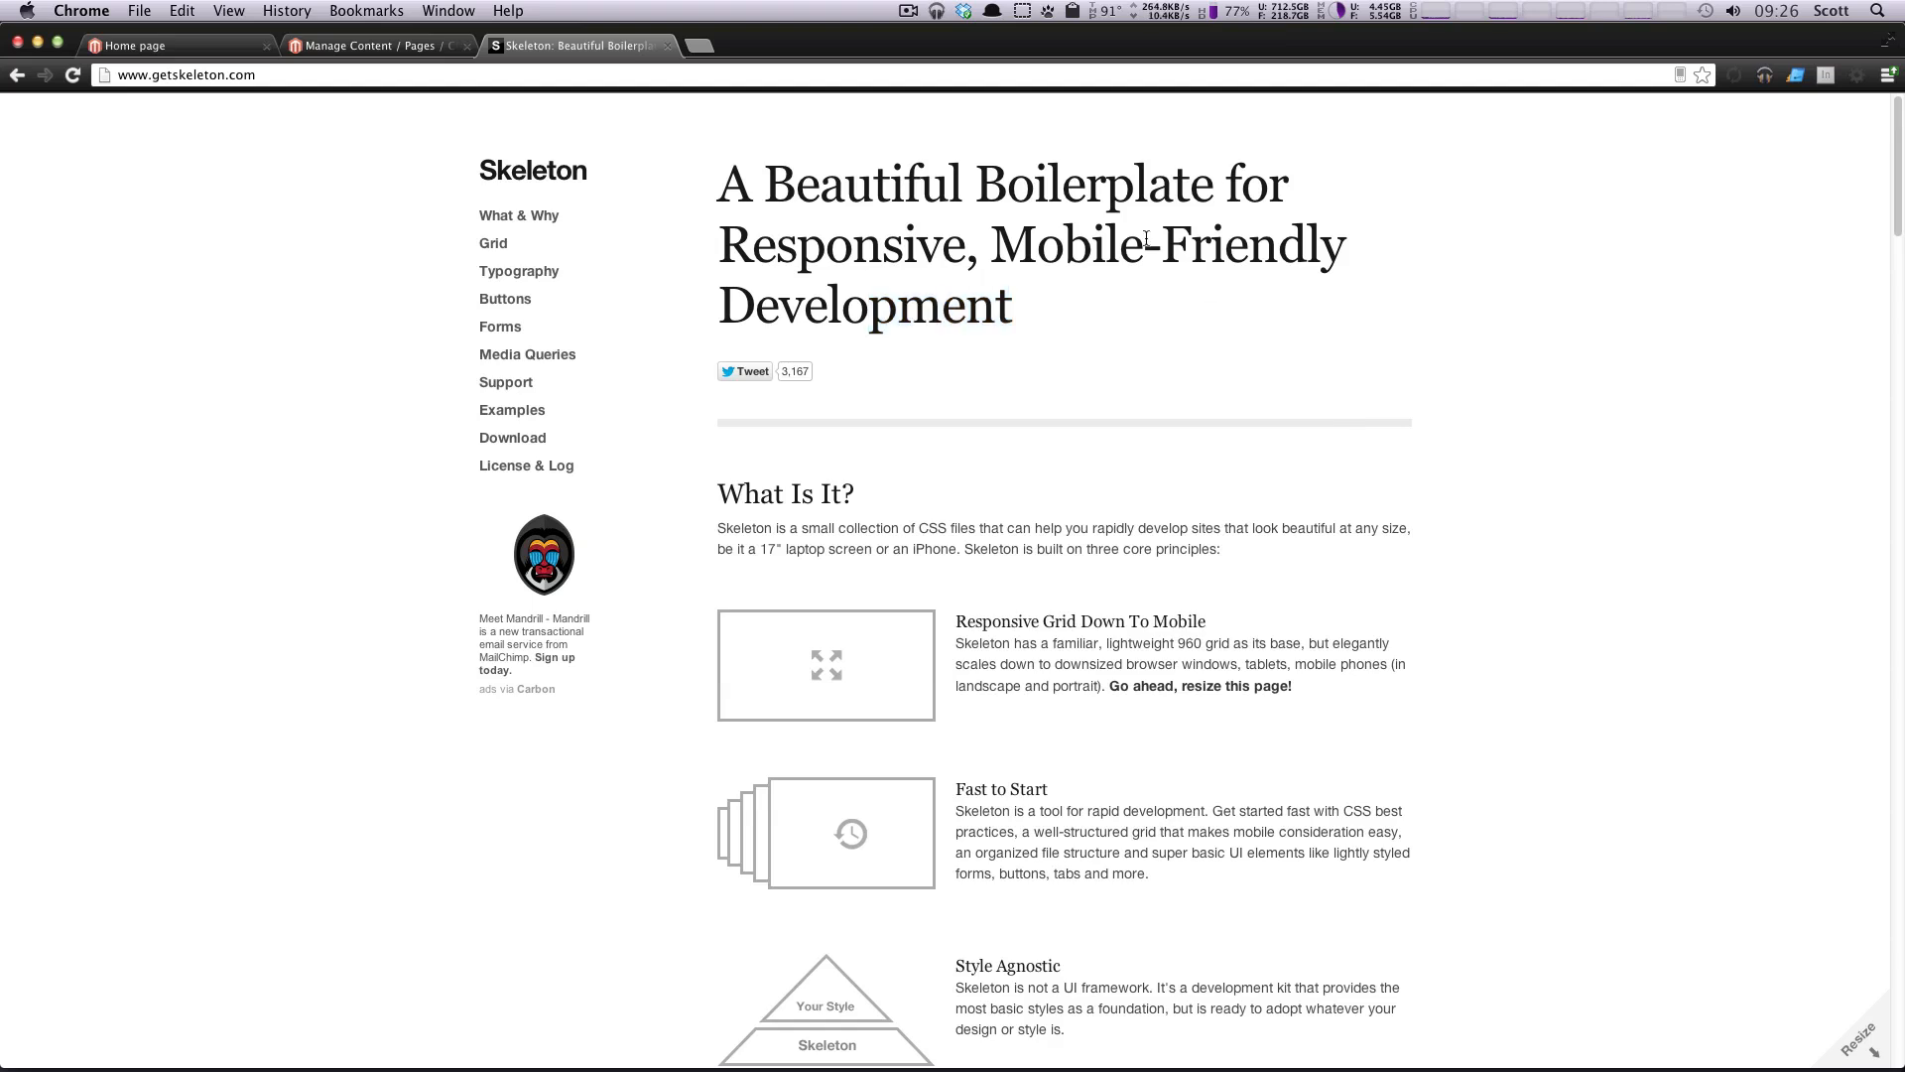
mouse_move(1350, 322)
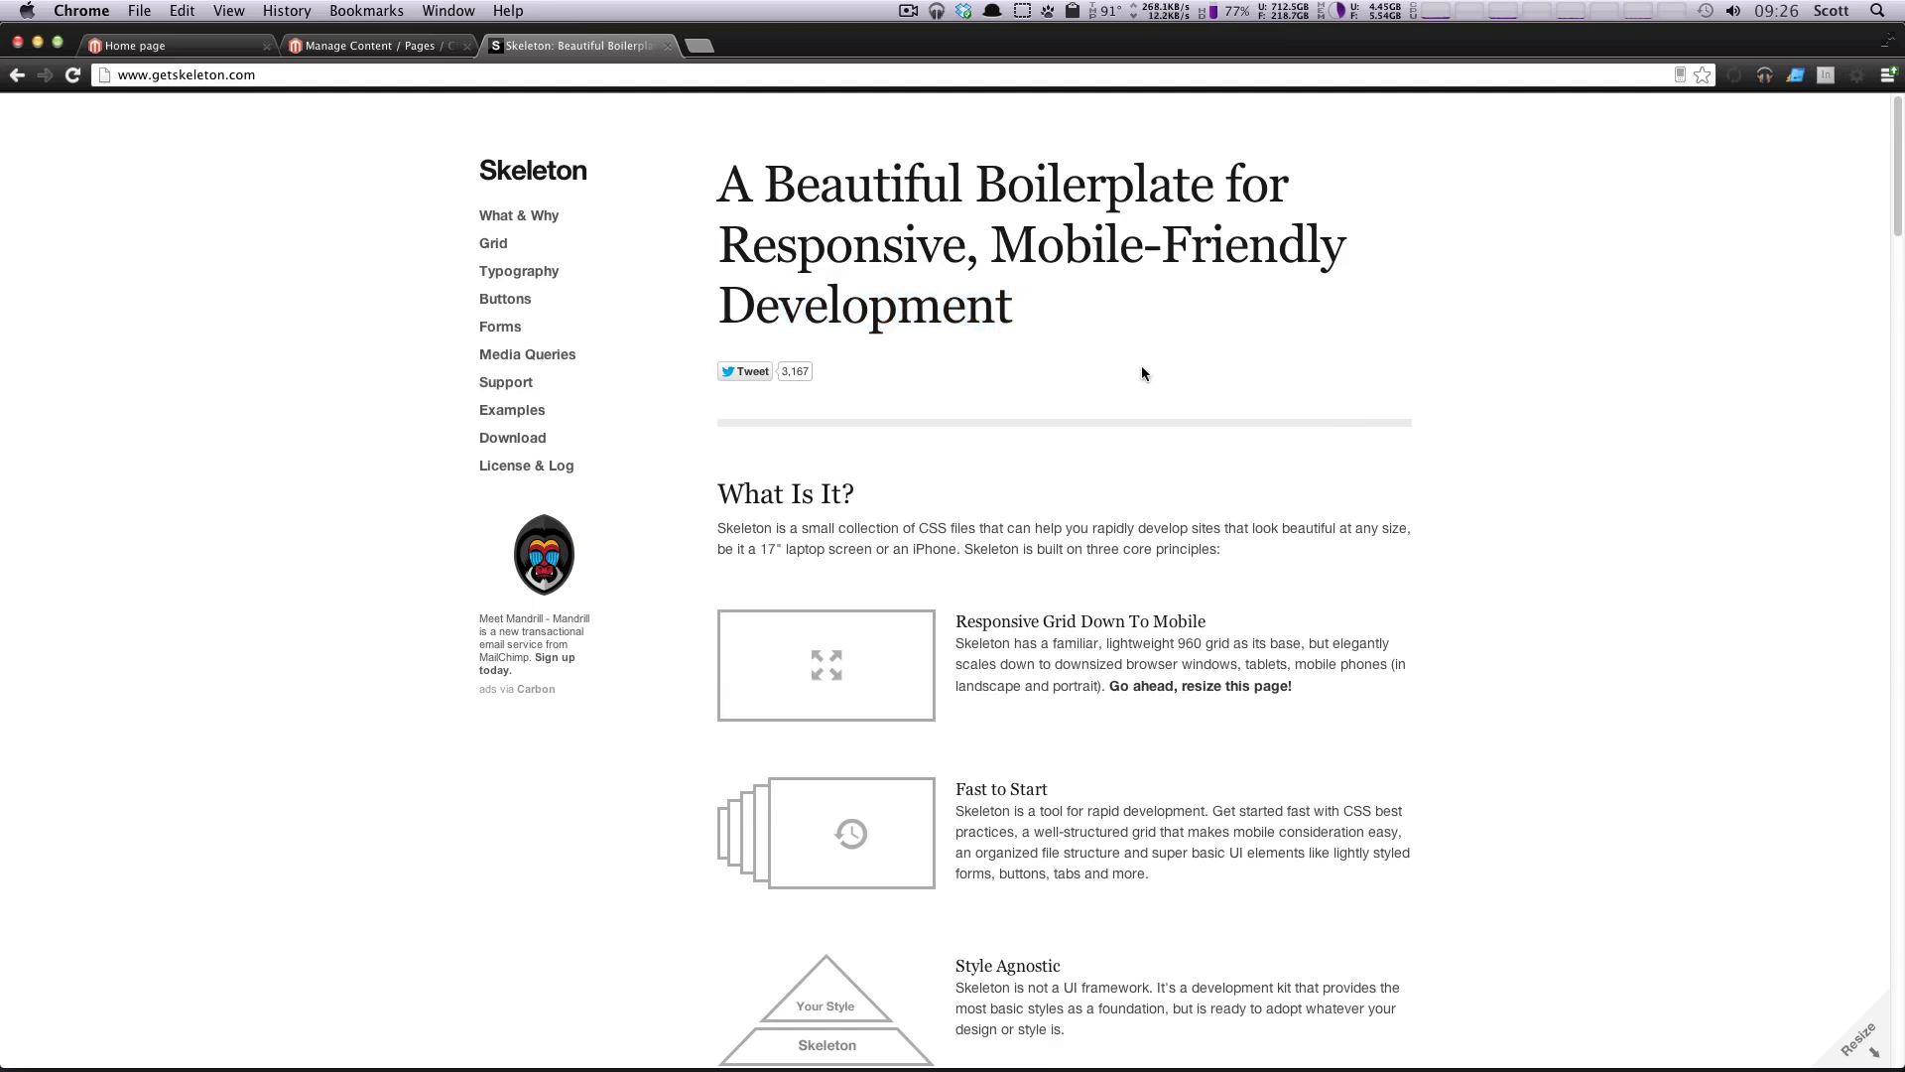
Step: Jump to Downloads and download Skeleton 1.2 from GitHub, noting the index.html description
click(512, 437)
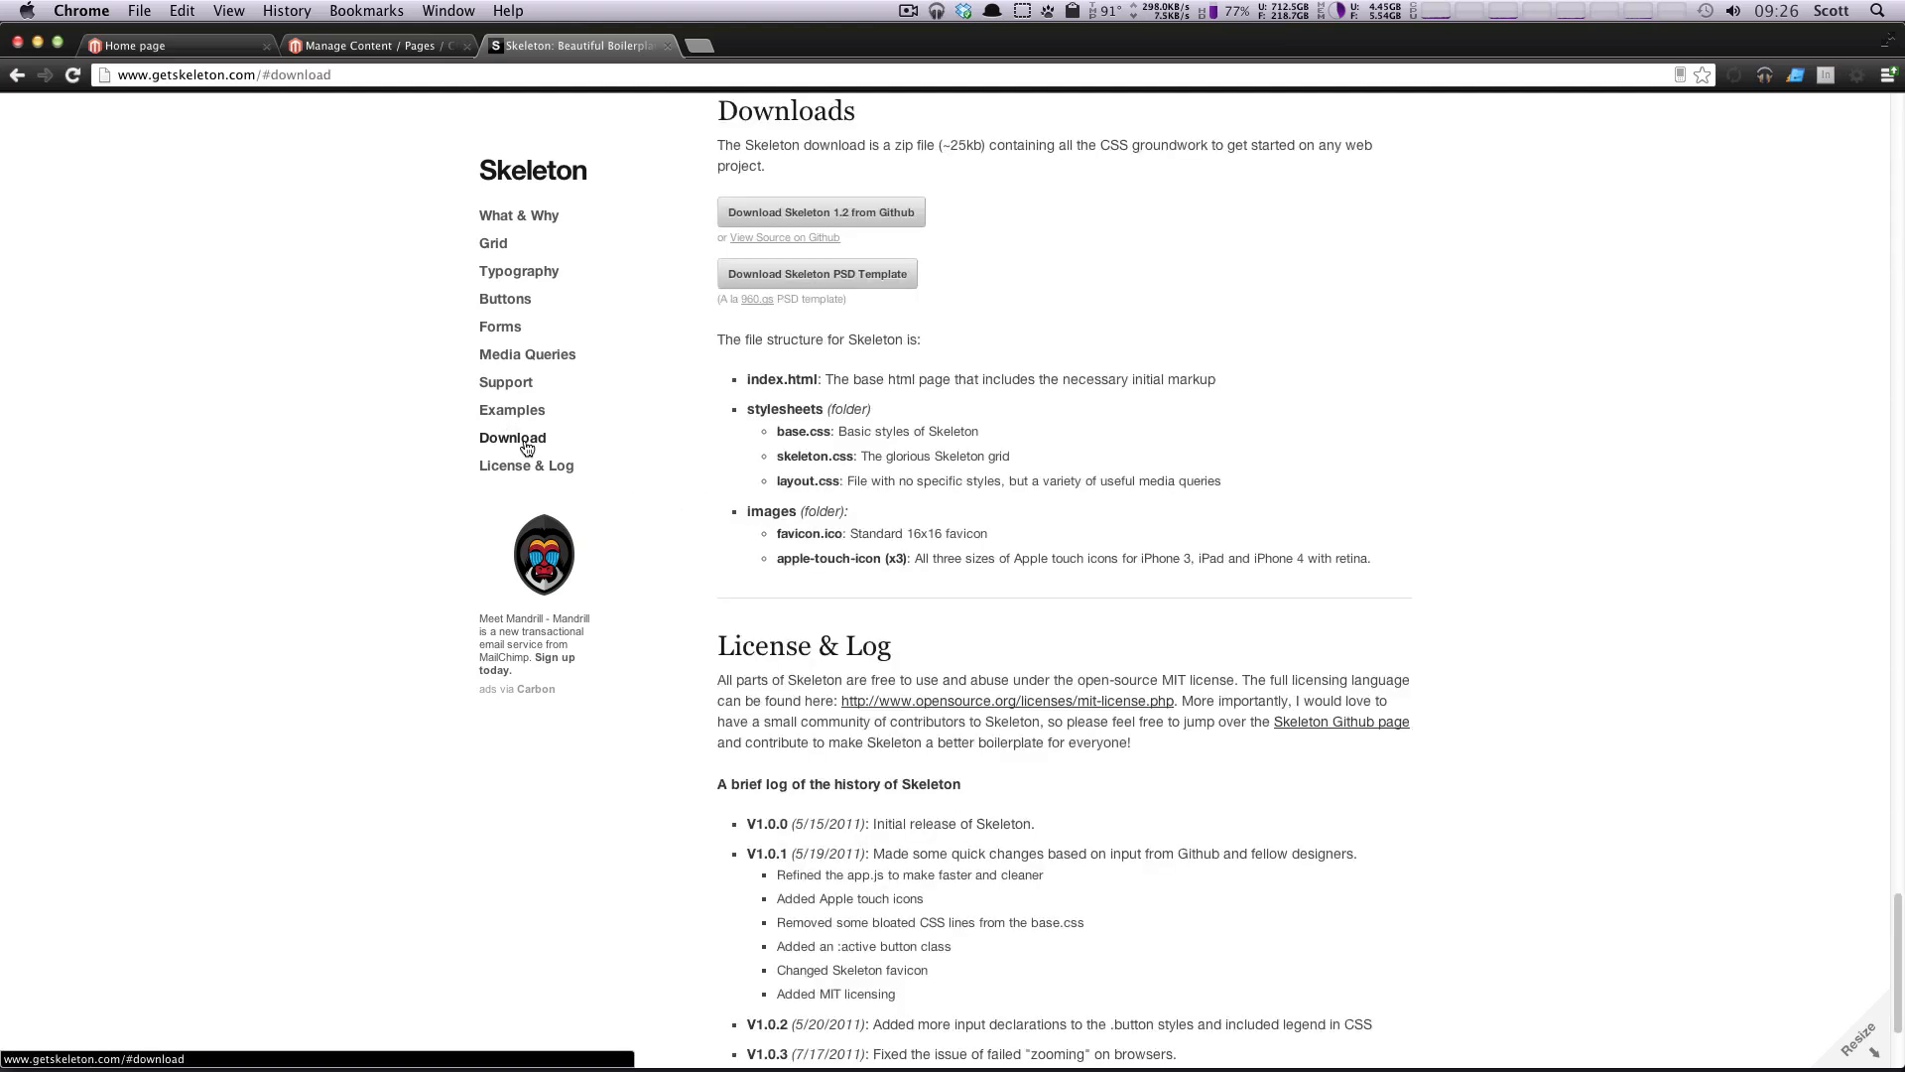
click(820, 212)
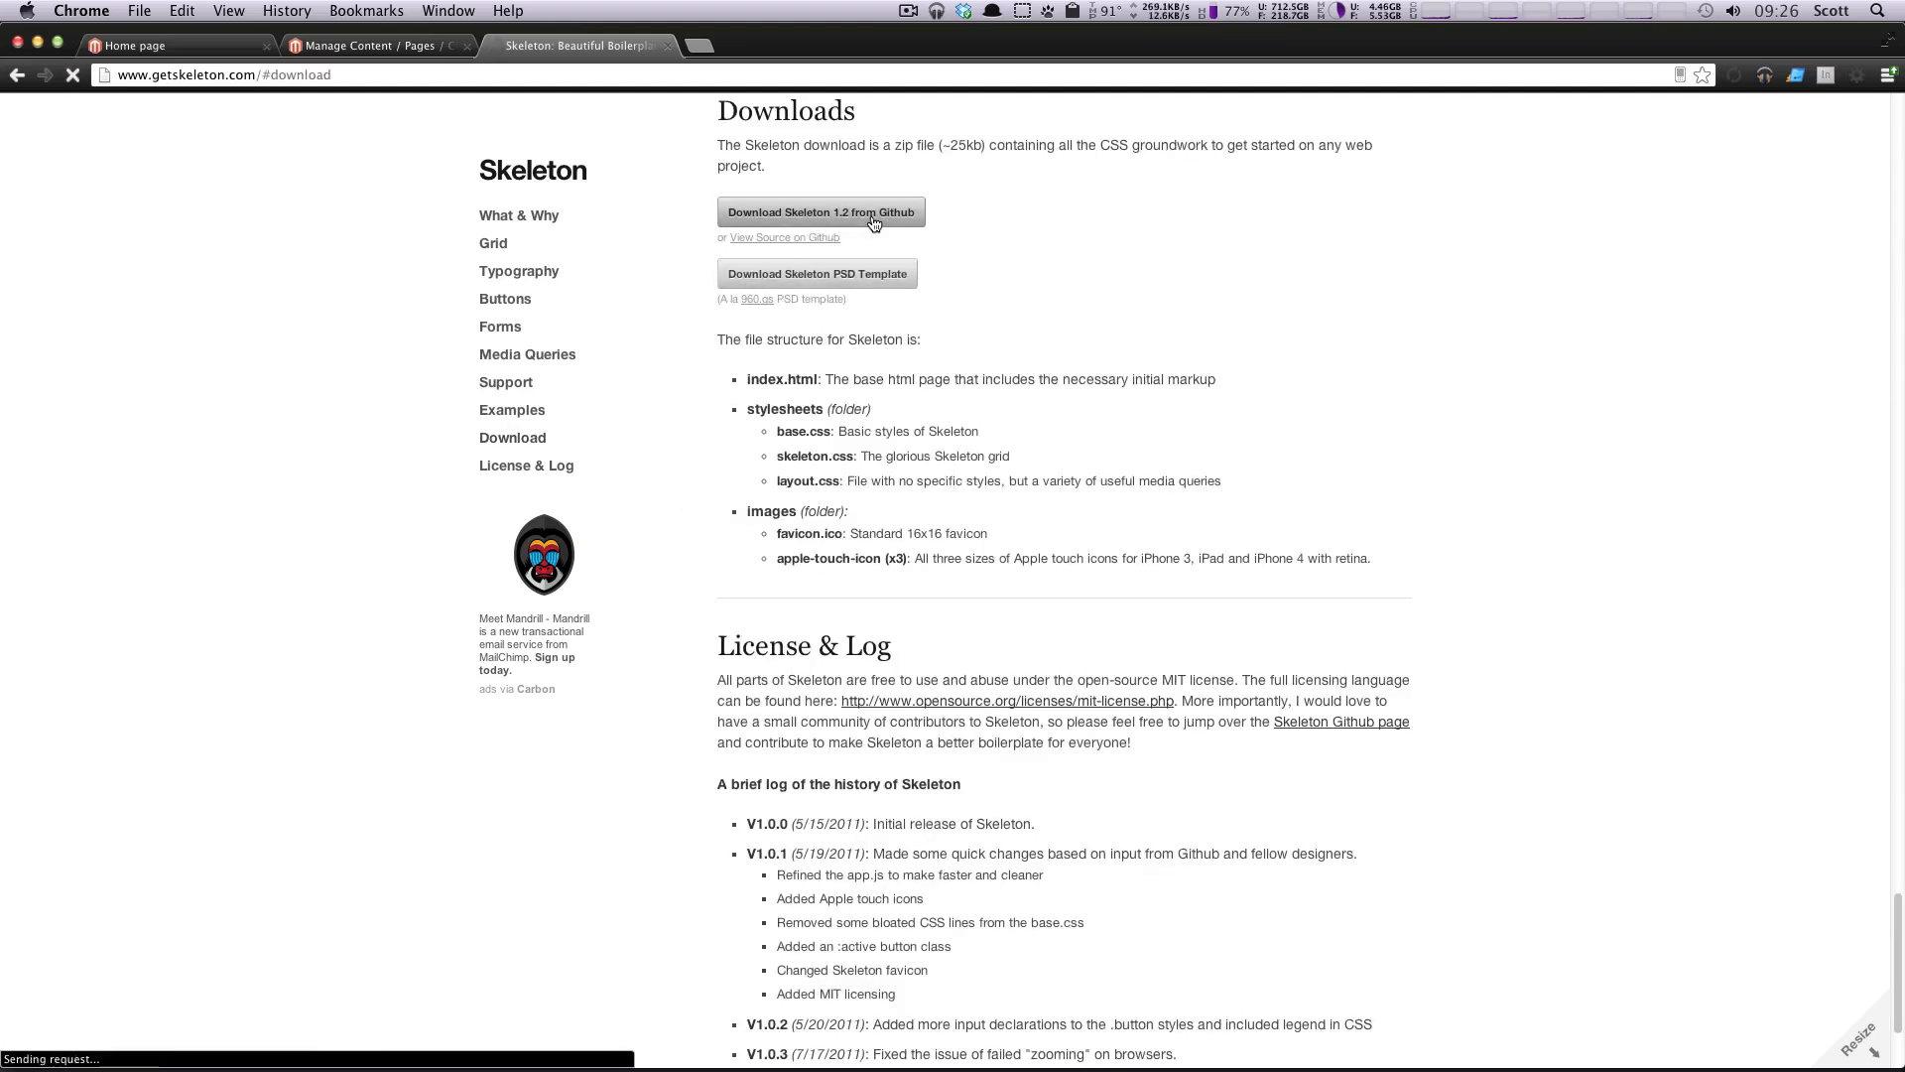
click(819, 212)
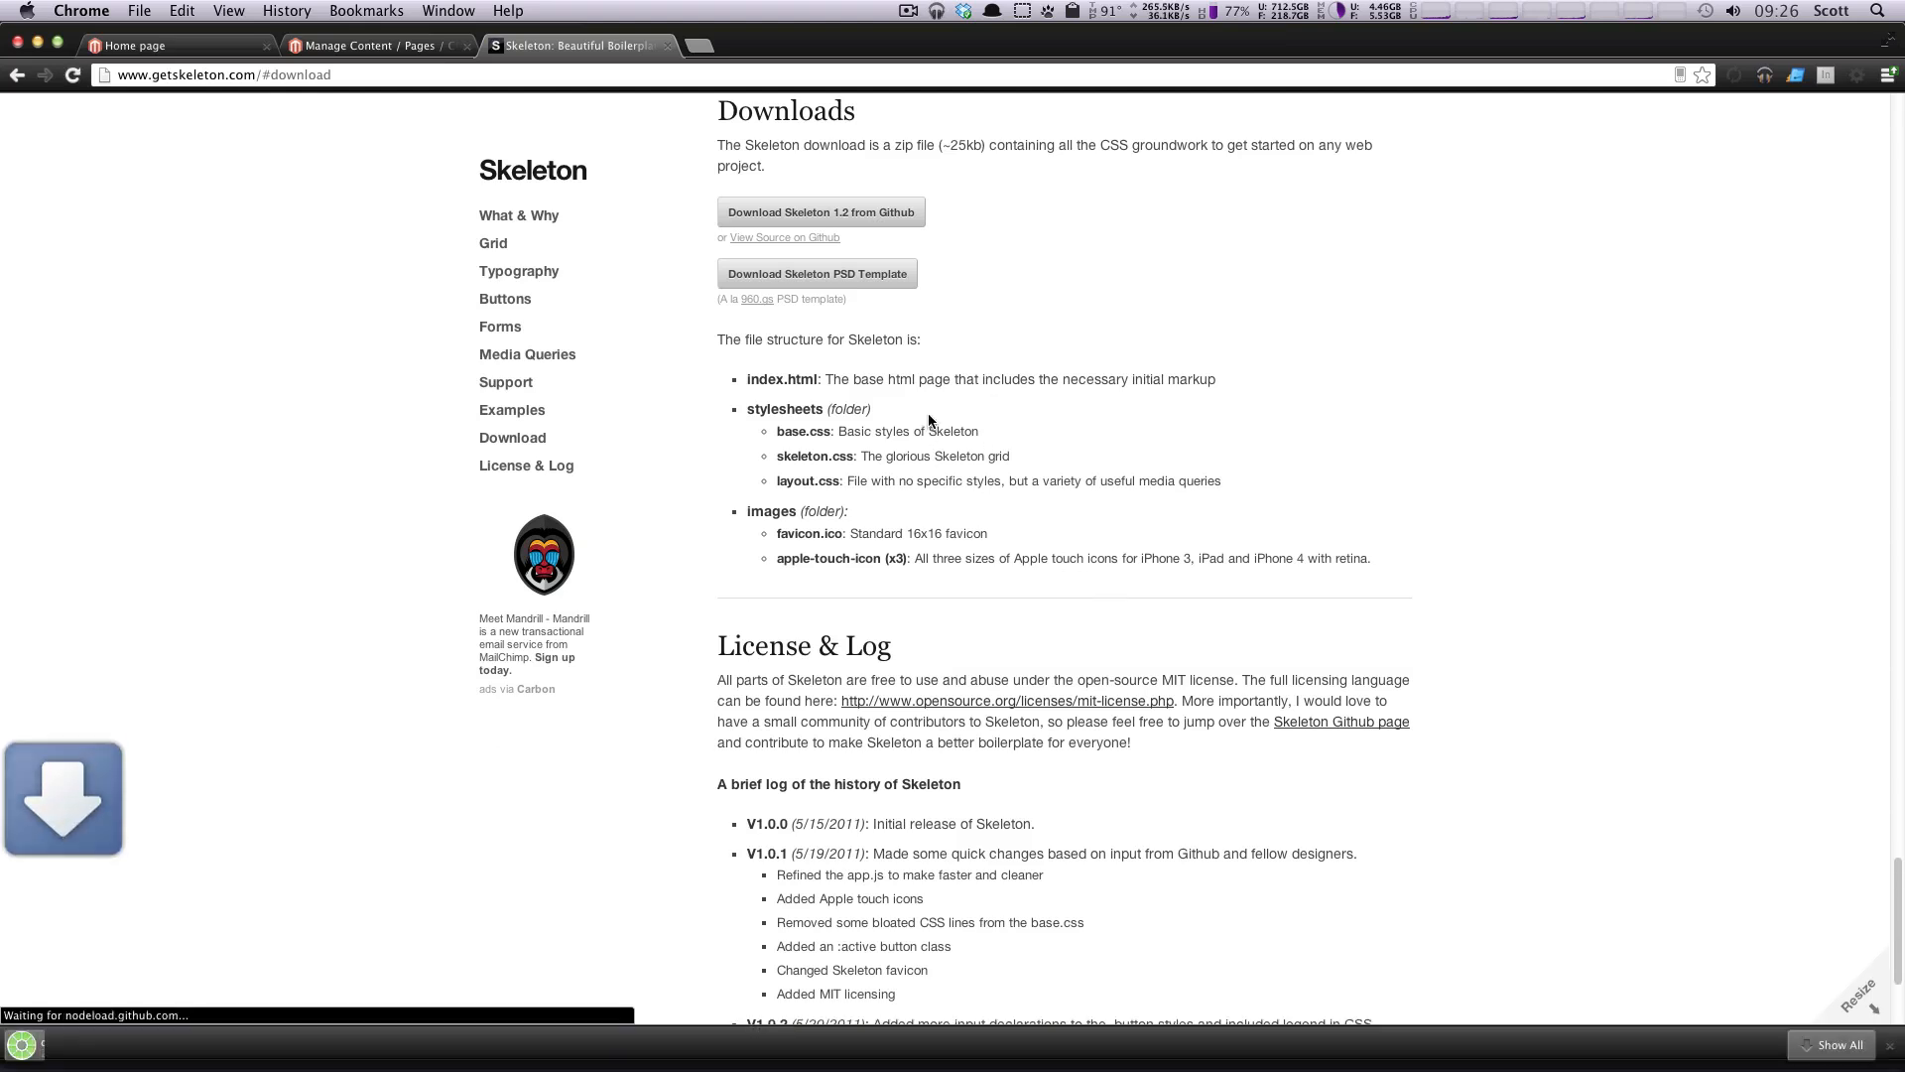
drag(835, 377, 1216, 377)
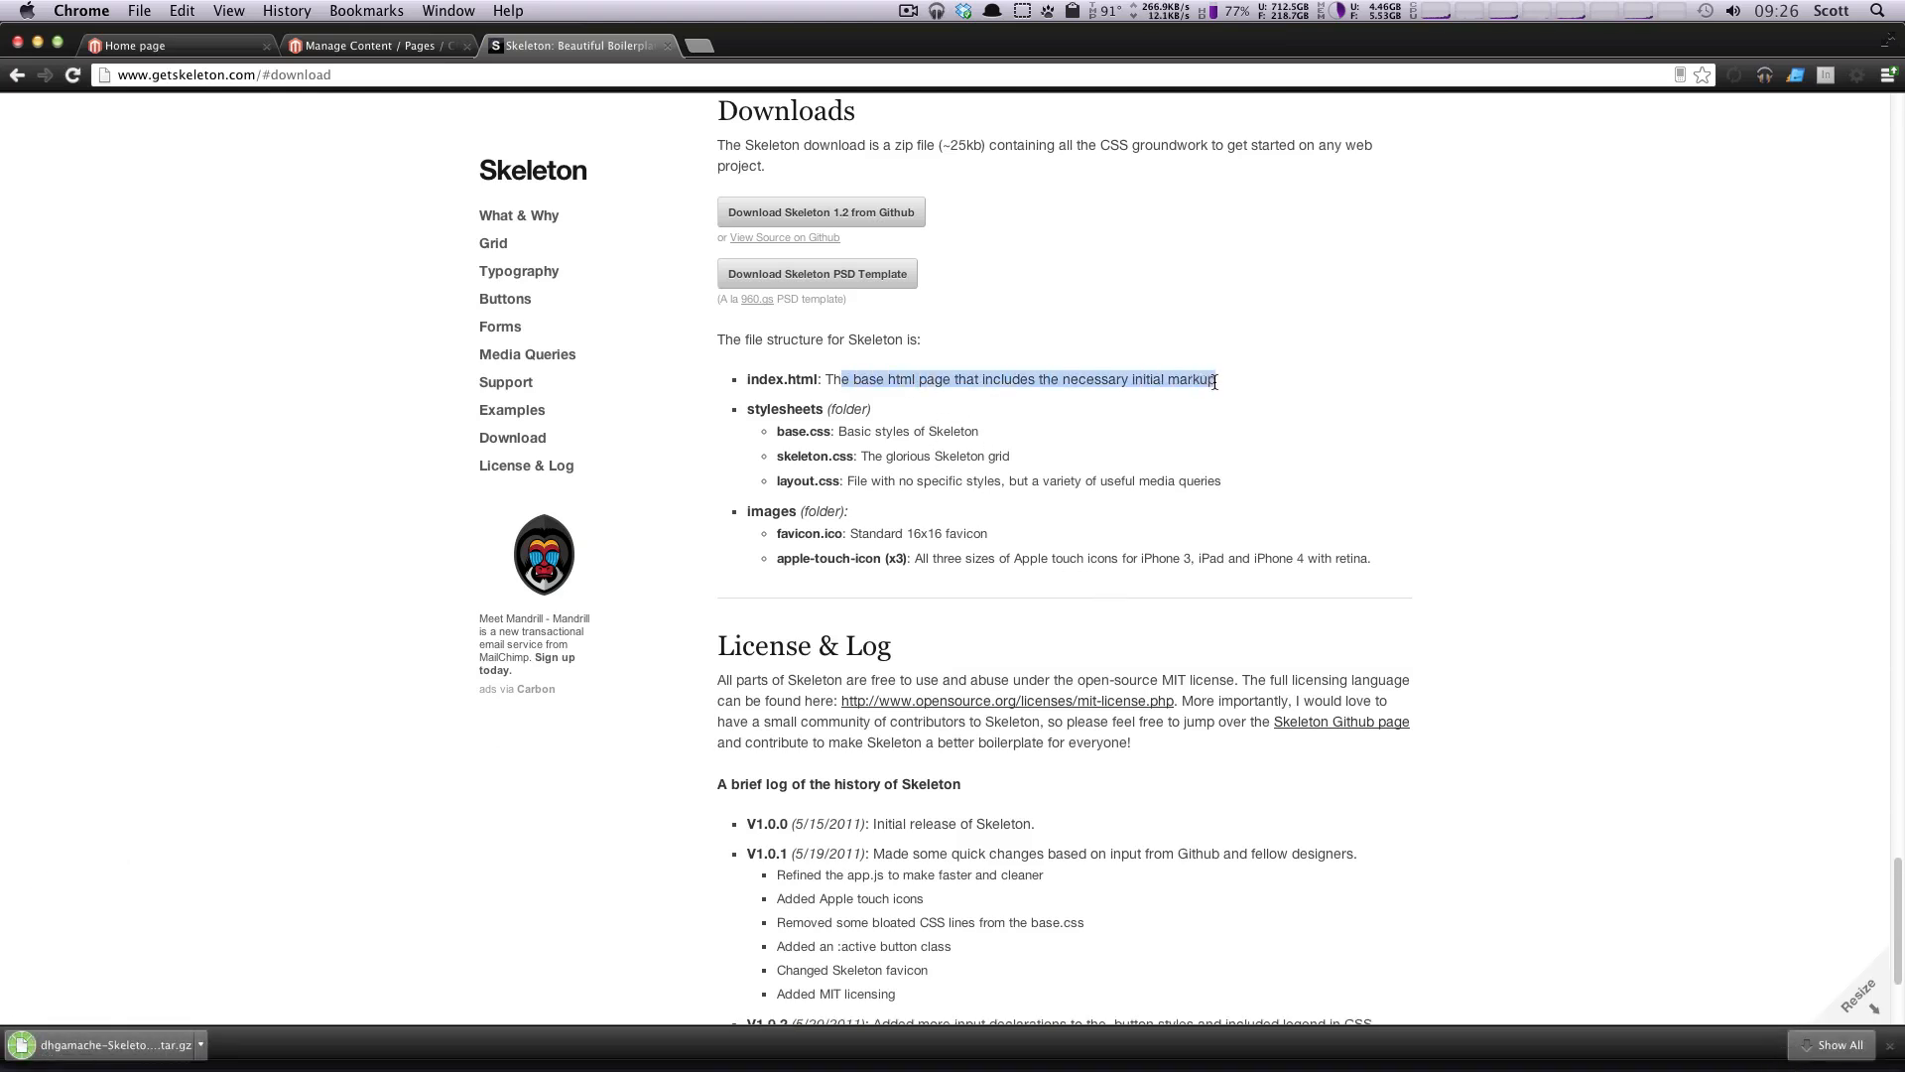
click(258, 939)
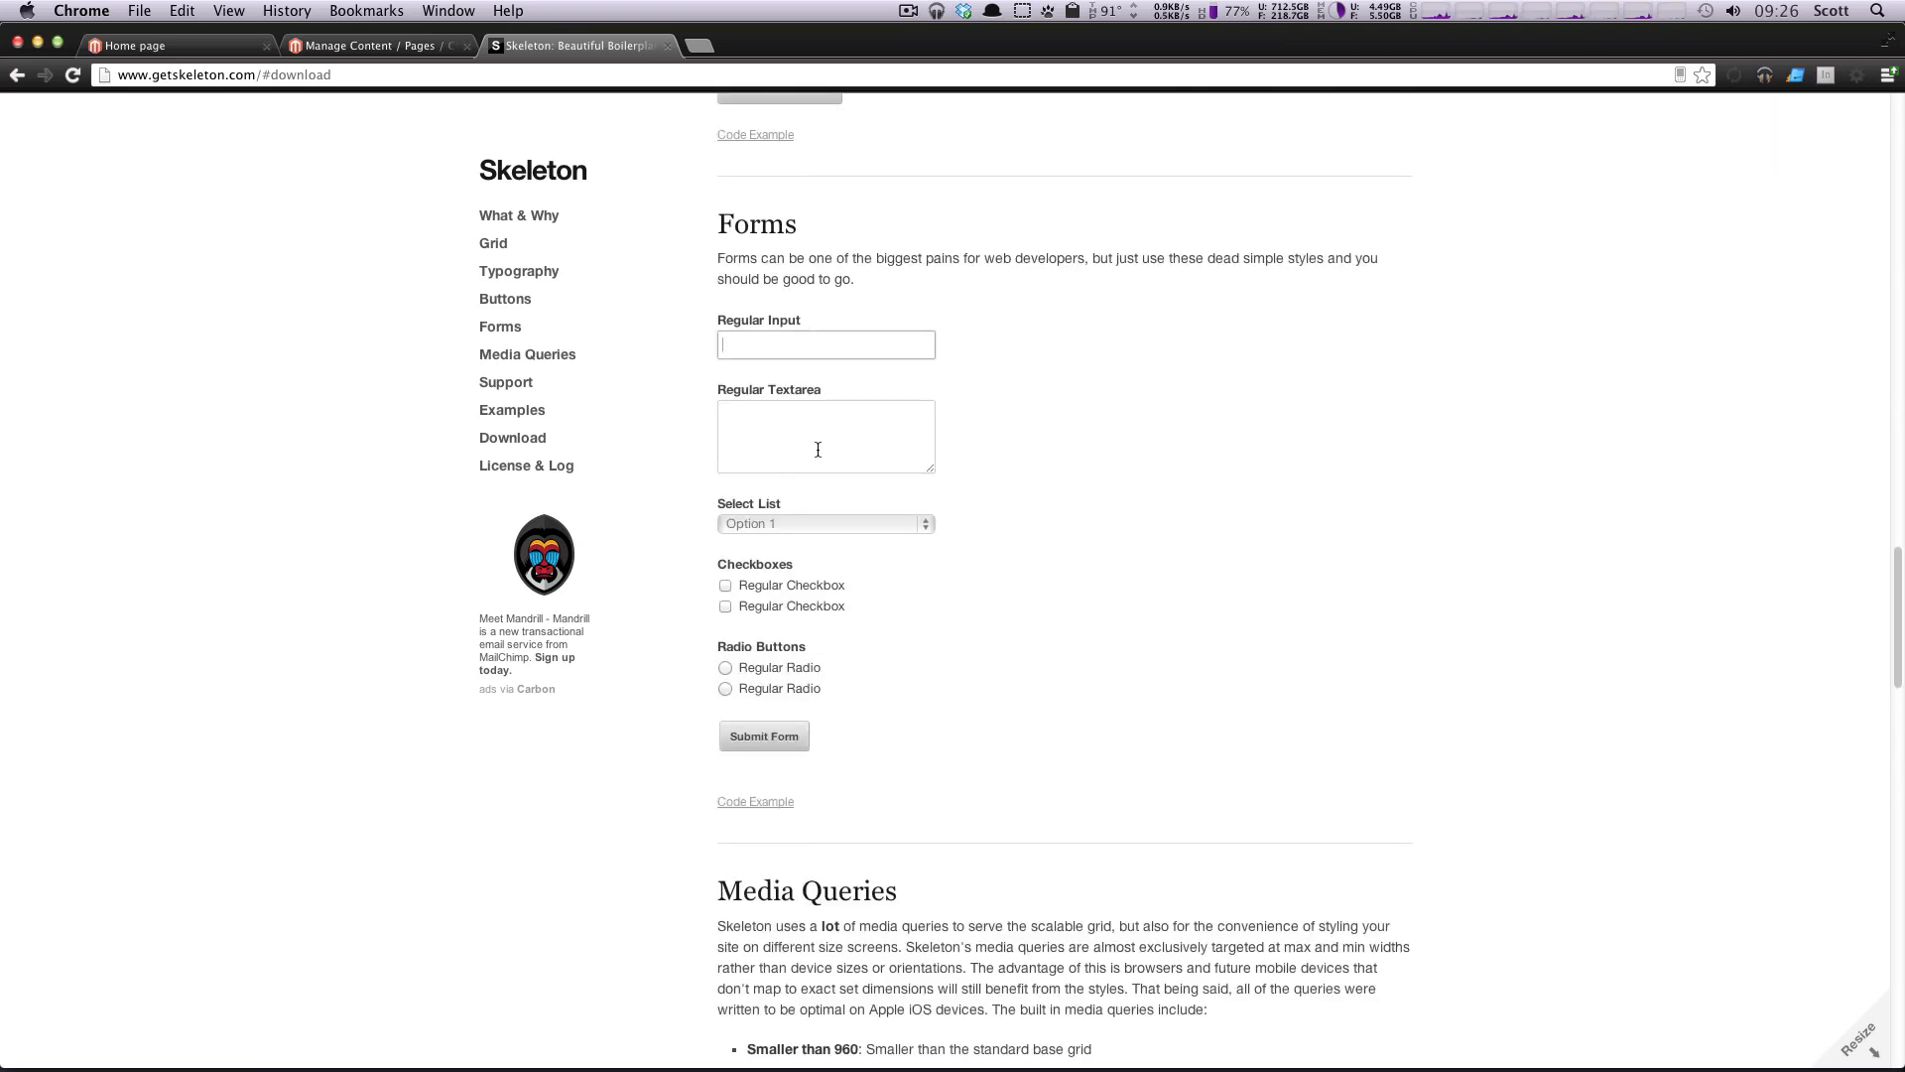
Step: Review the download's file structure of stylesheets and images, highlighting skeleton.css
scroll(up, 3)
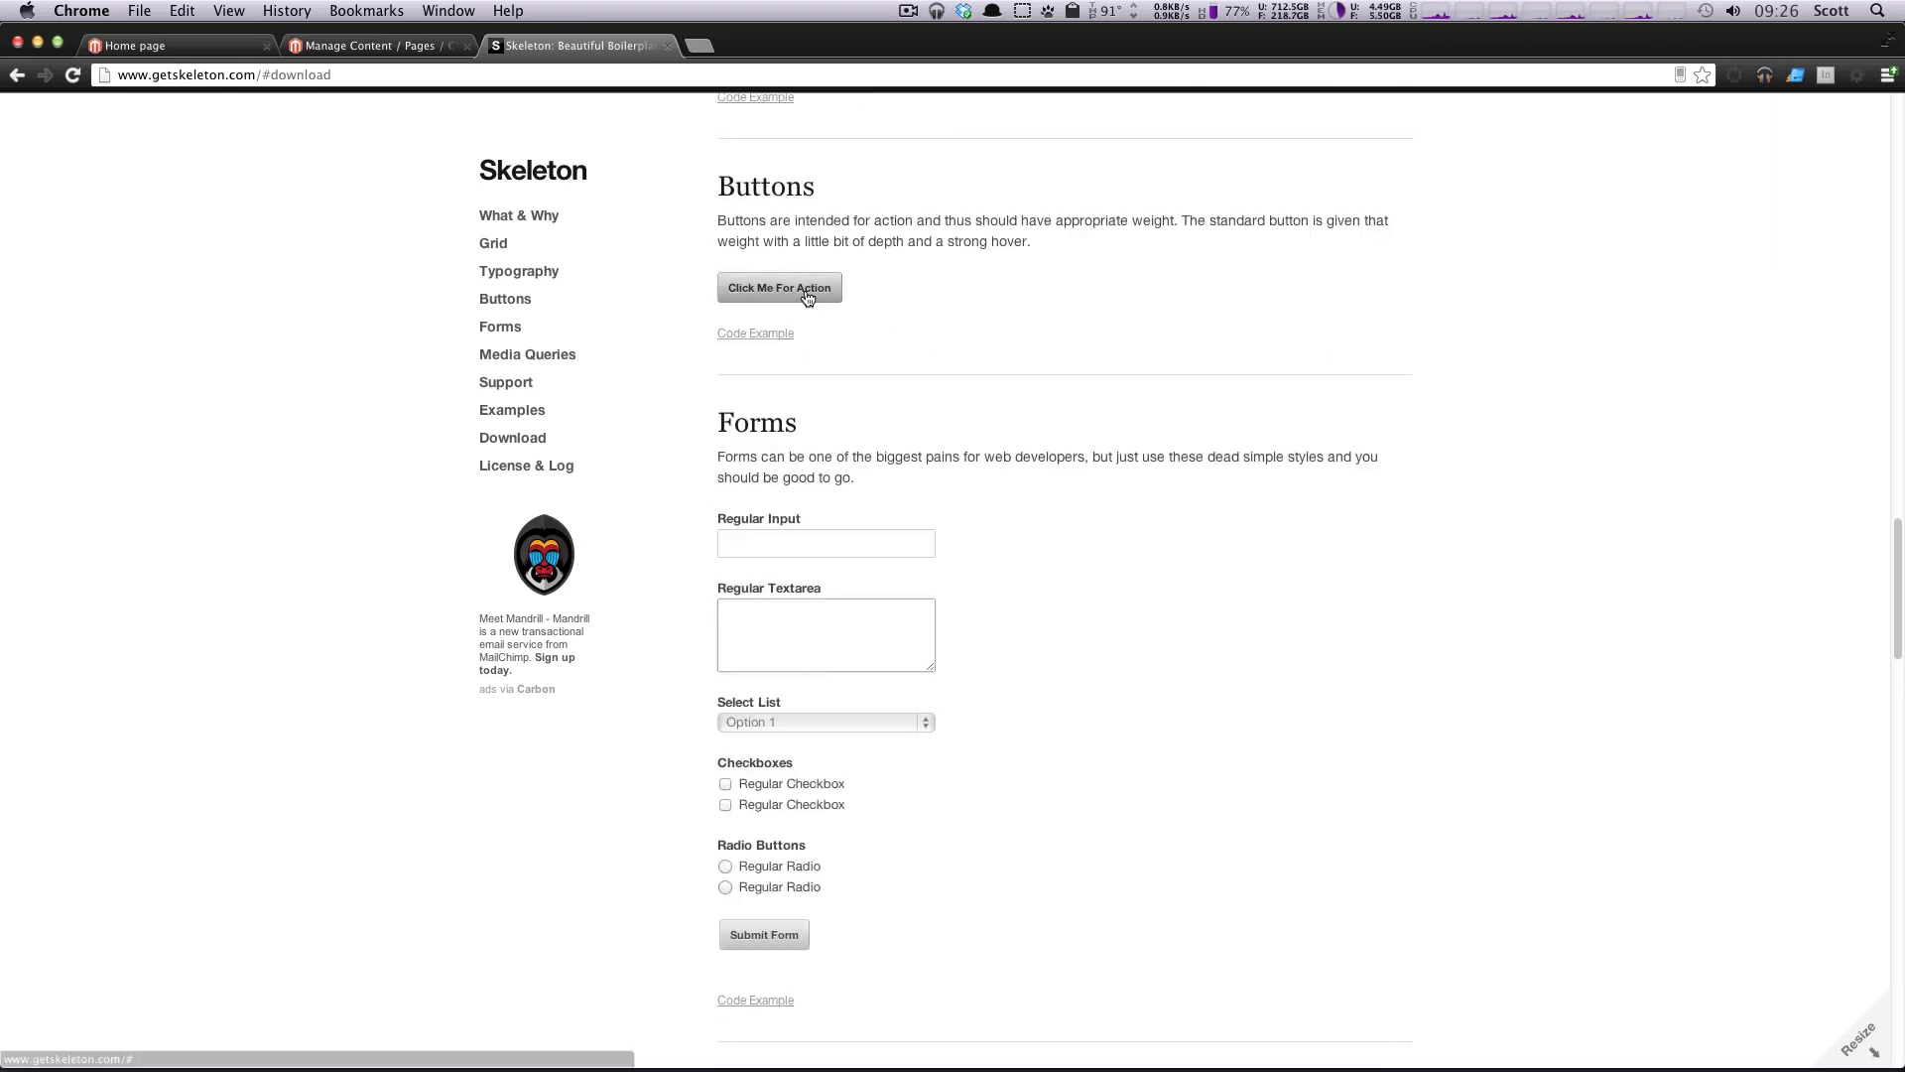
scroll(down, 3)
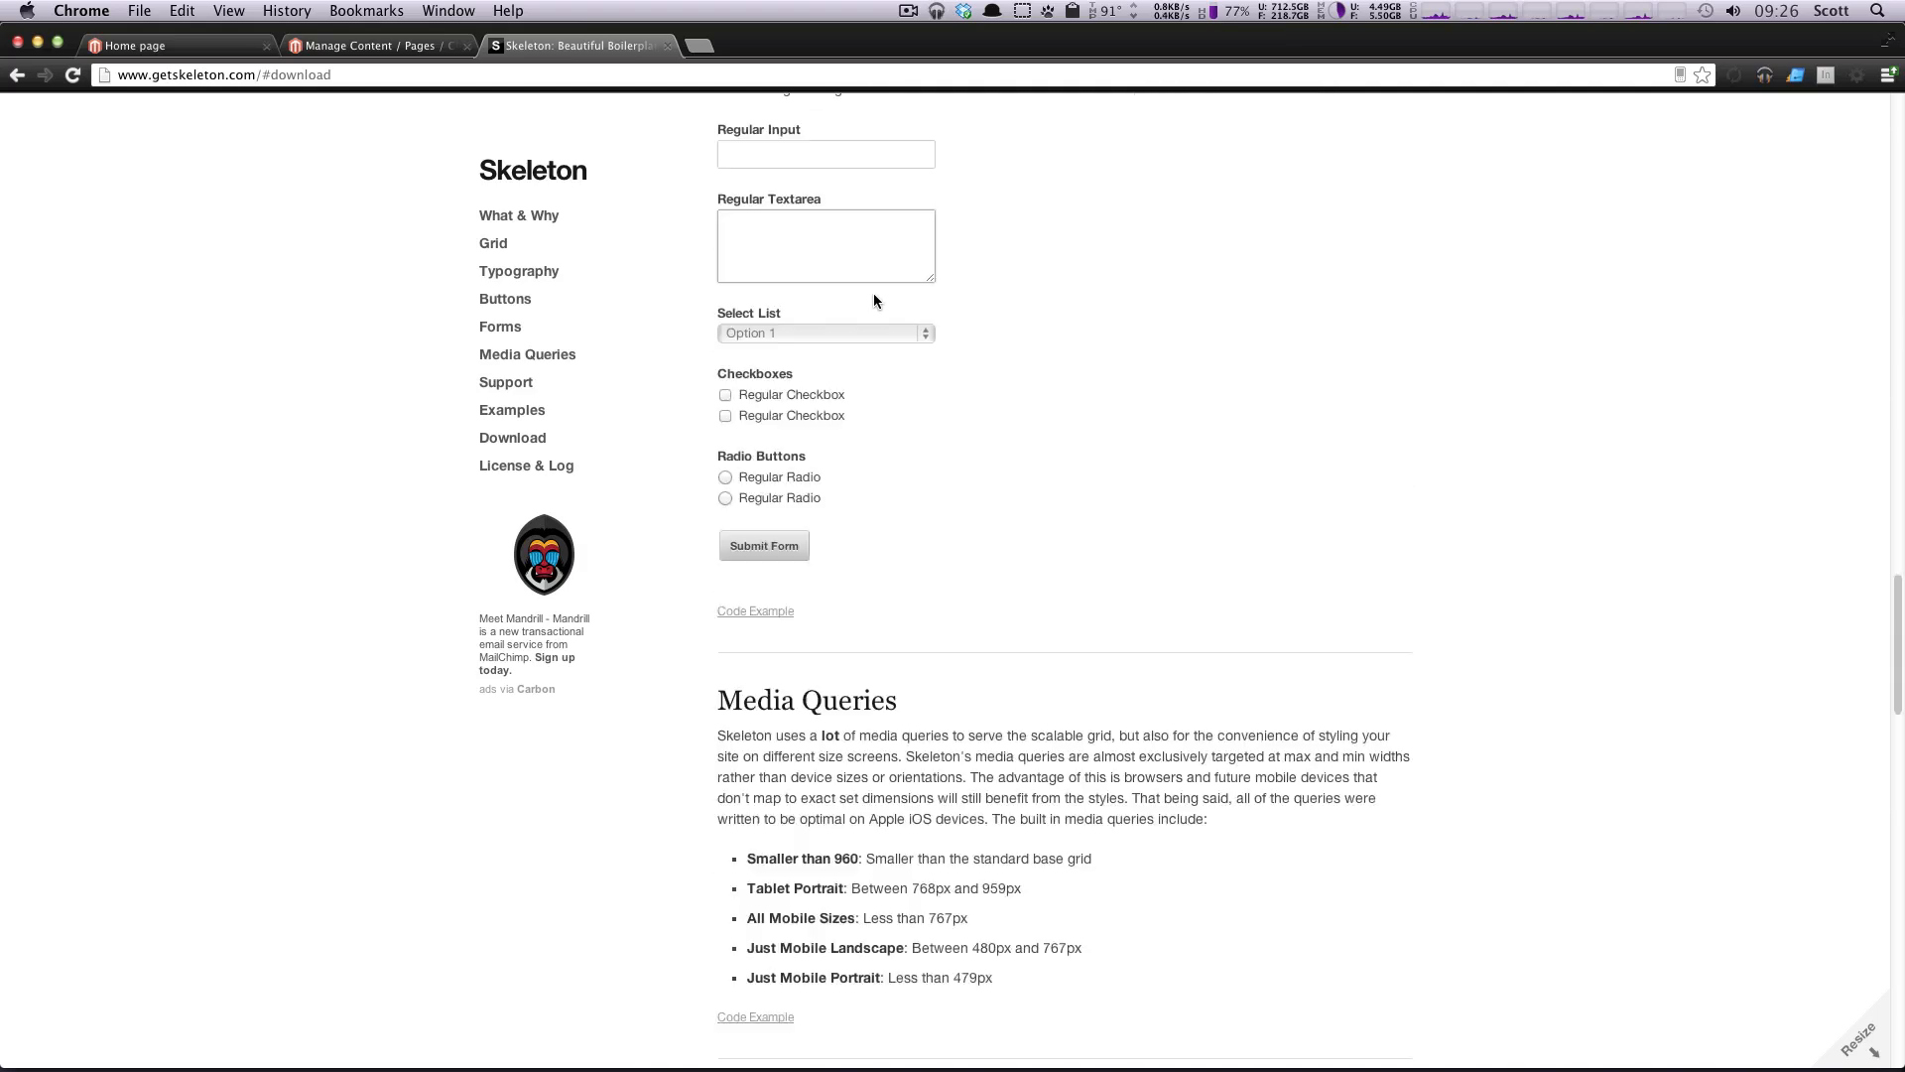
scroll(down, 3)
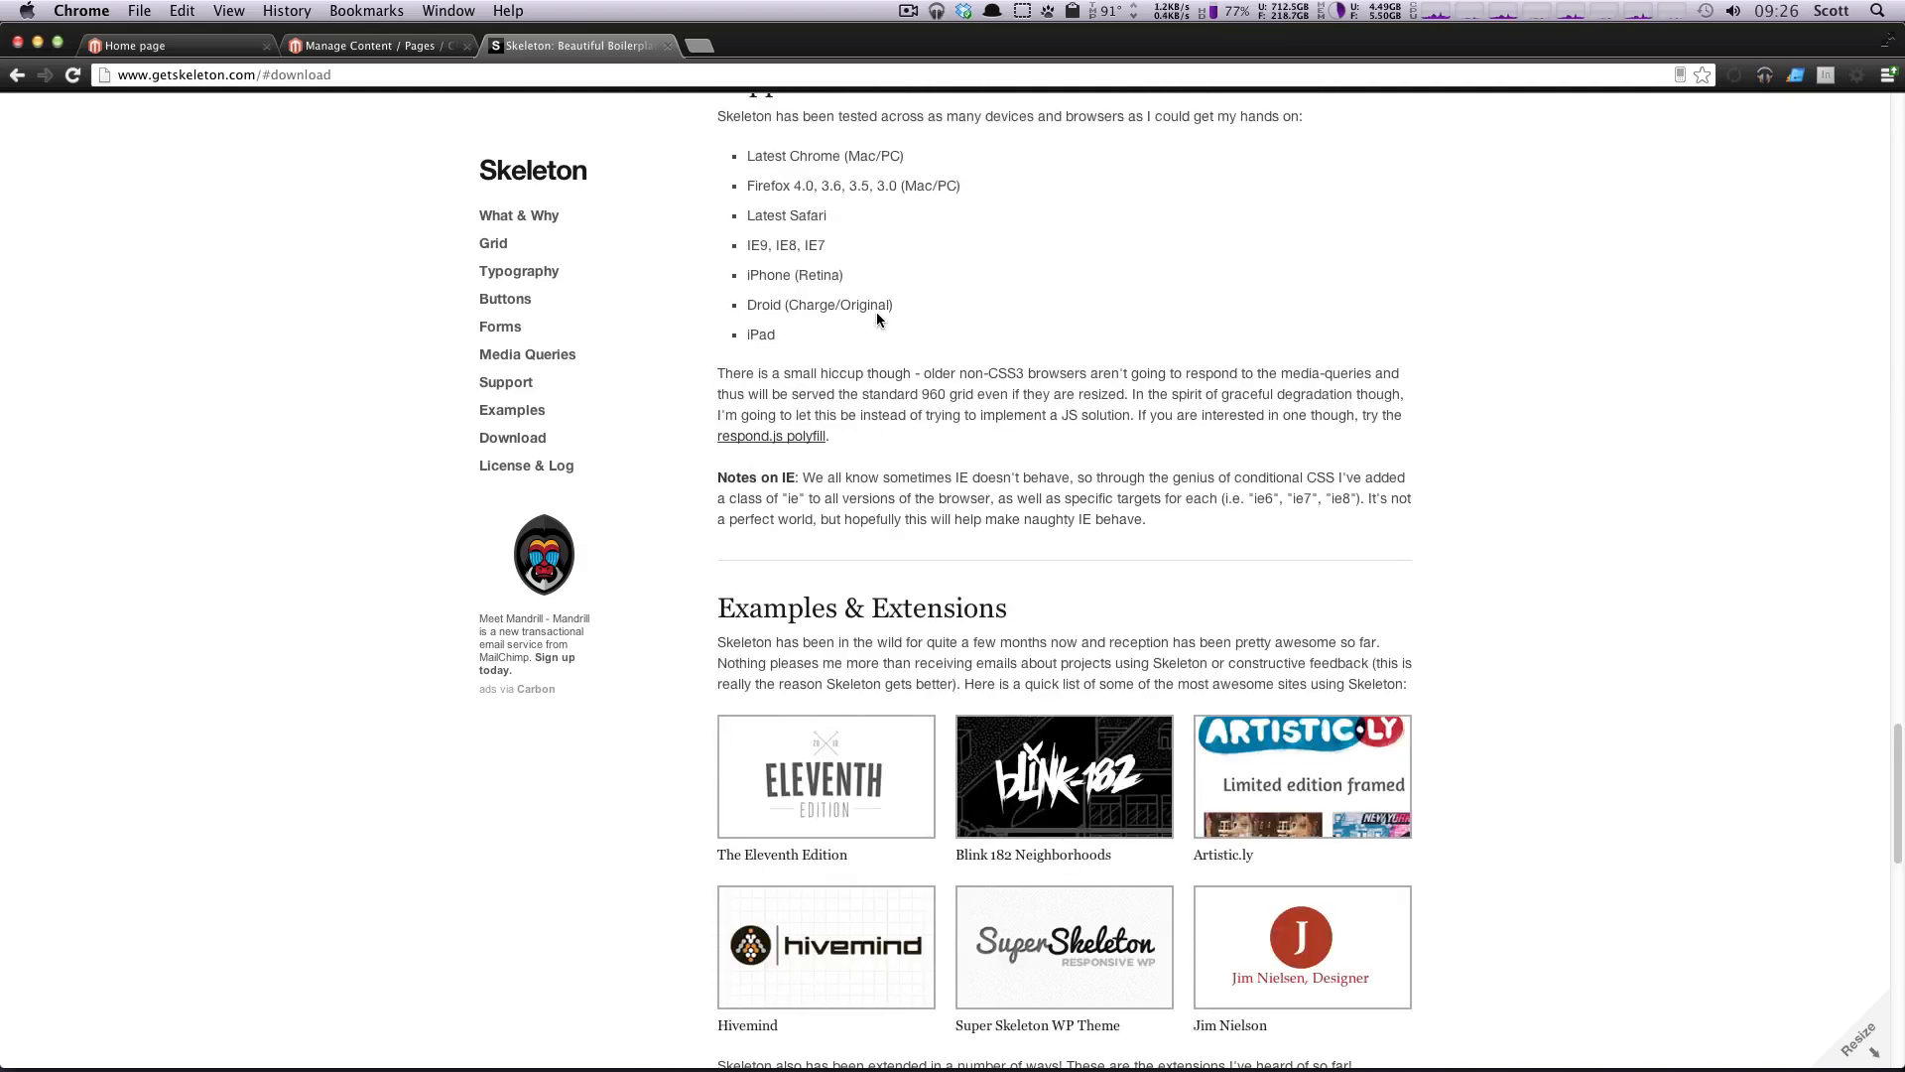
scroll(up, 3)
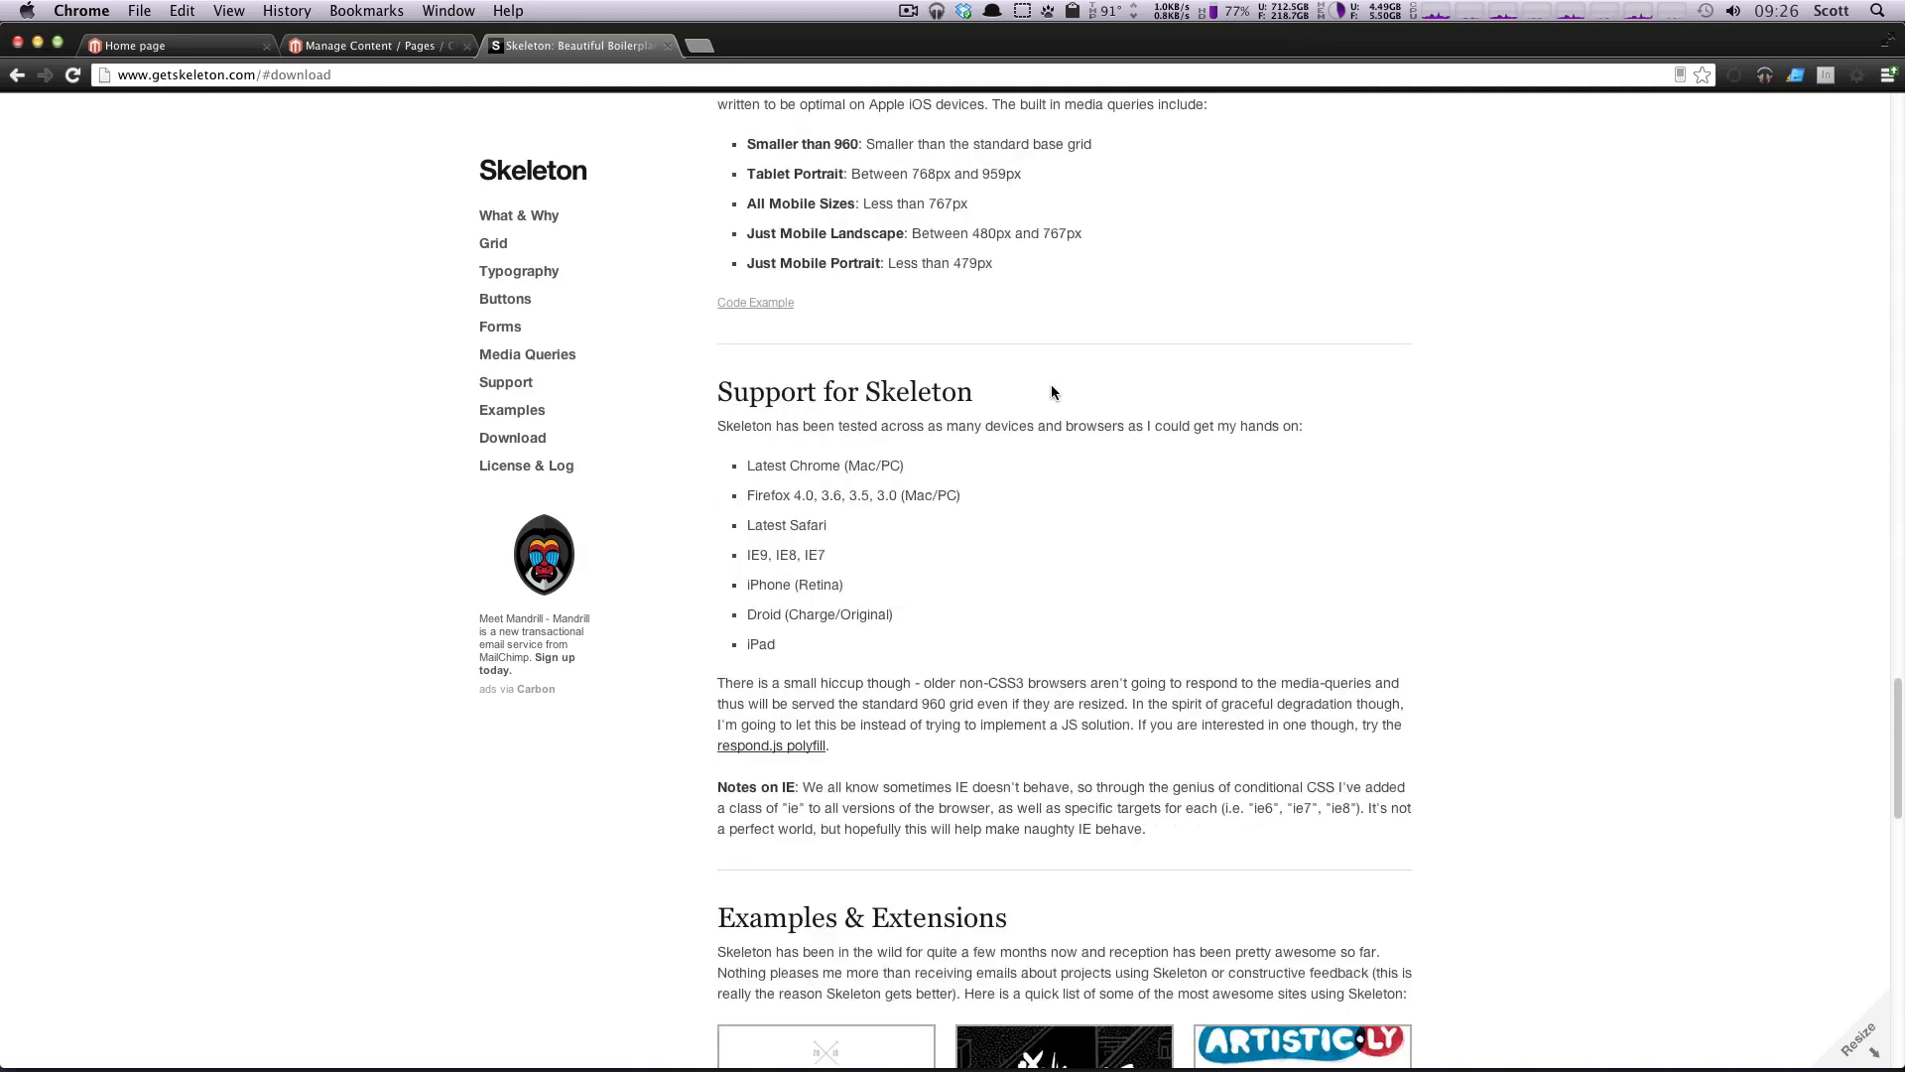
scroll(down, 3)
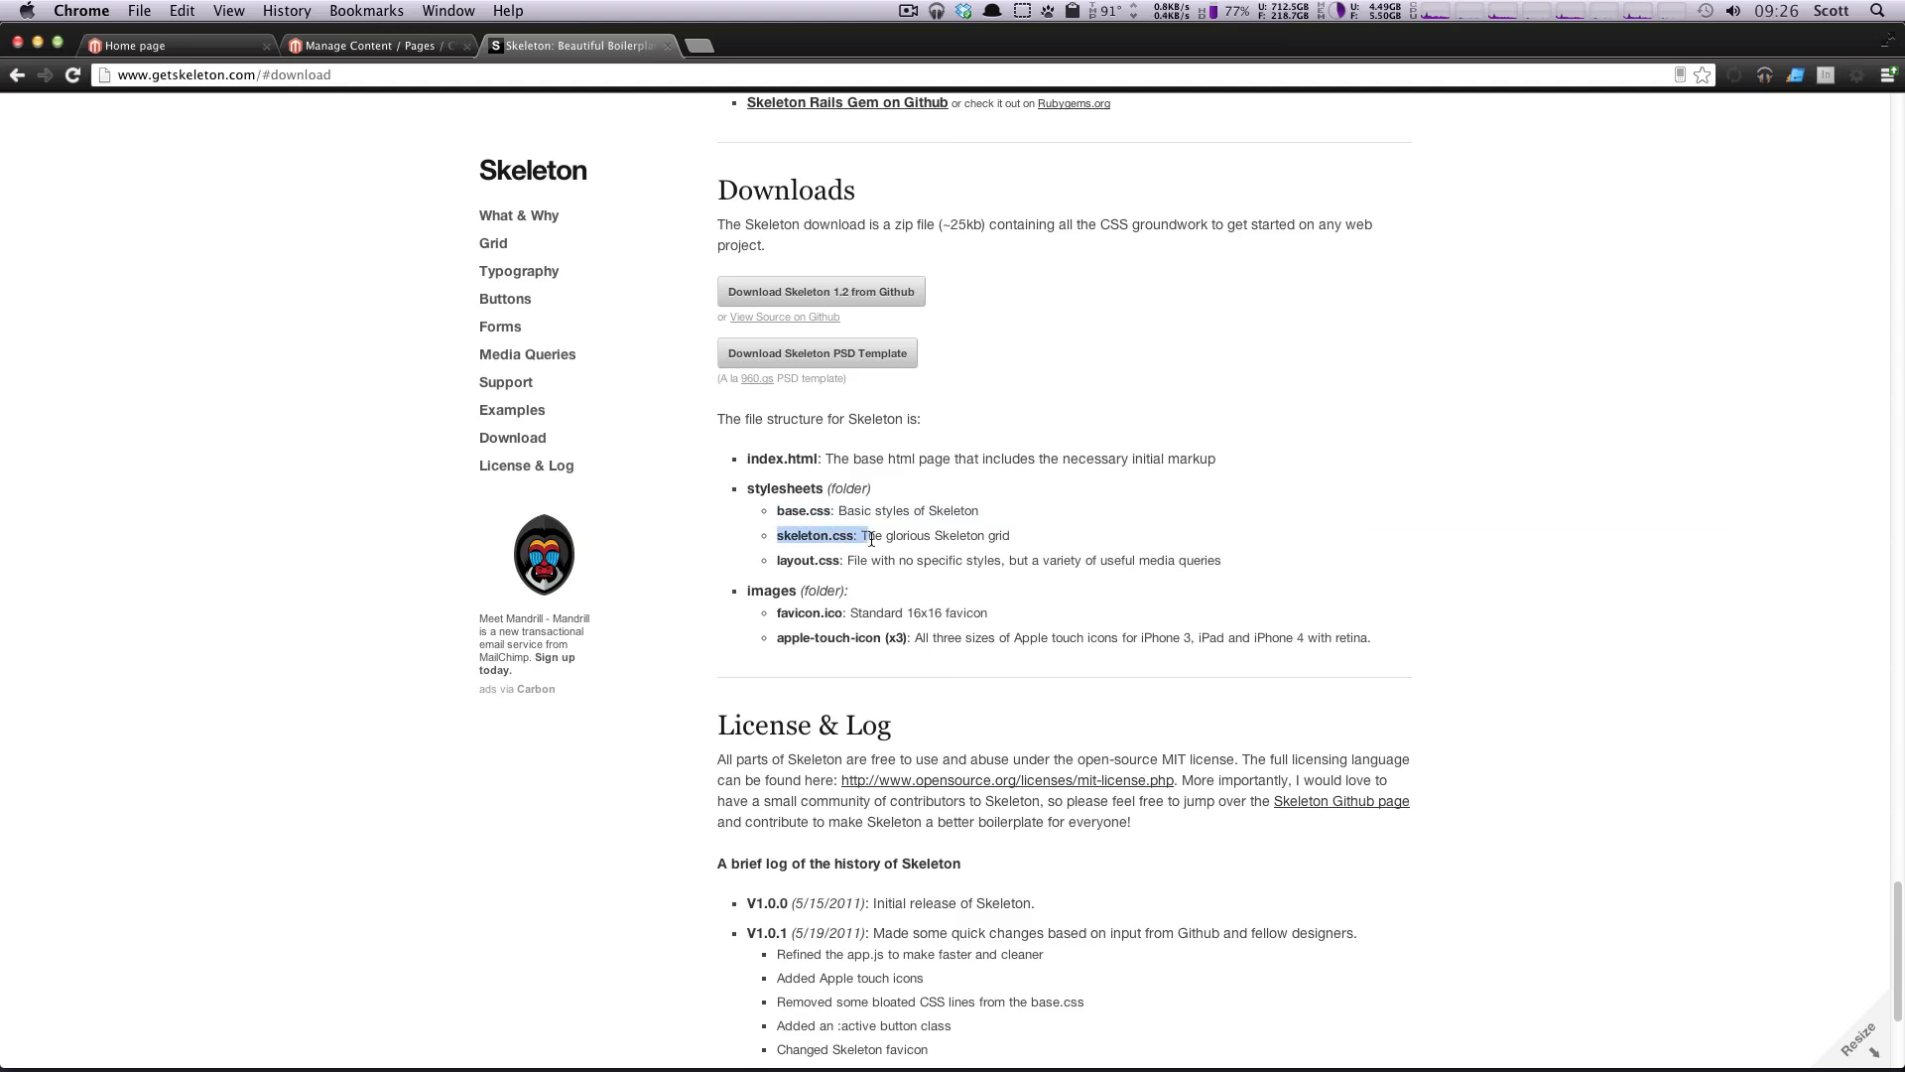
drag(859, 534, 1010, 534)
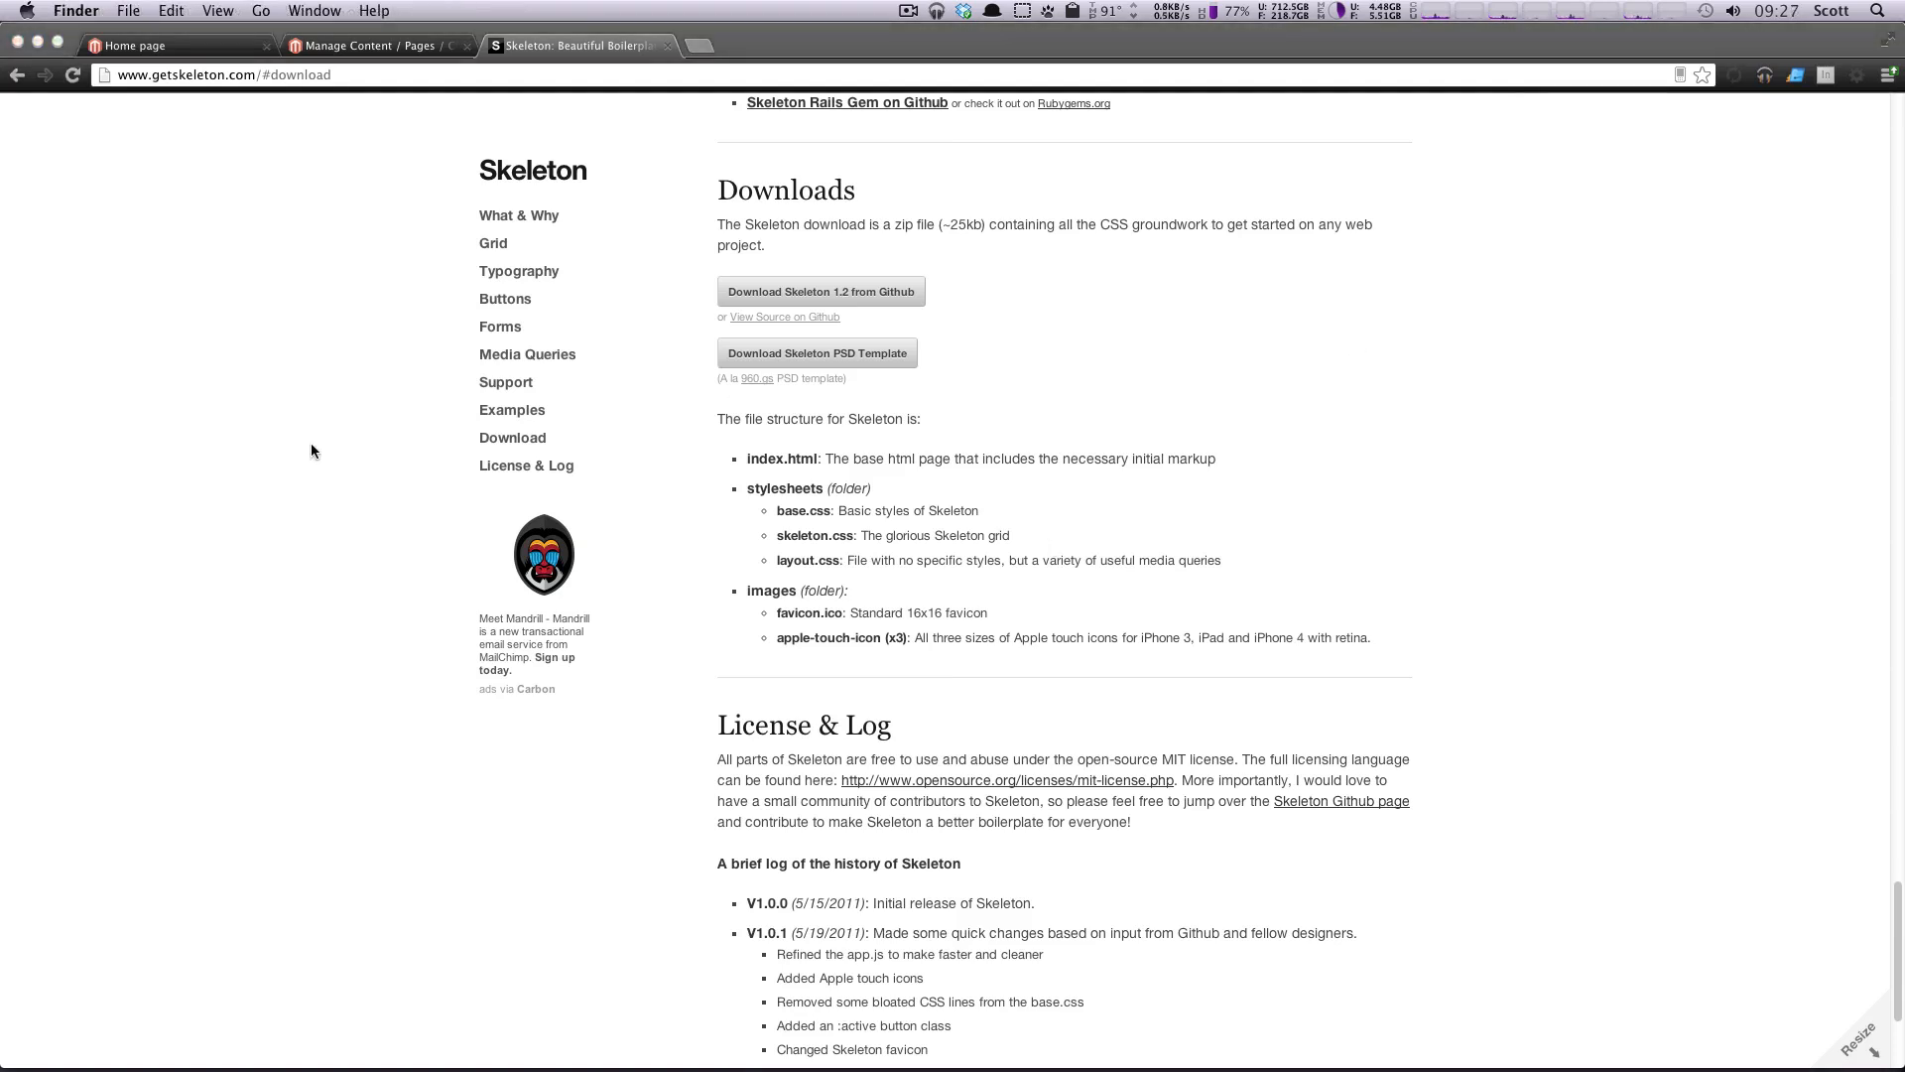
mouse_move(897, 592)
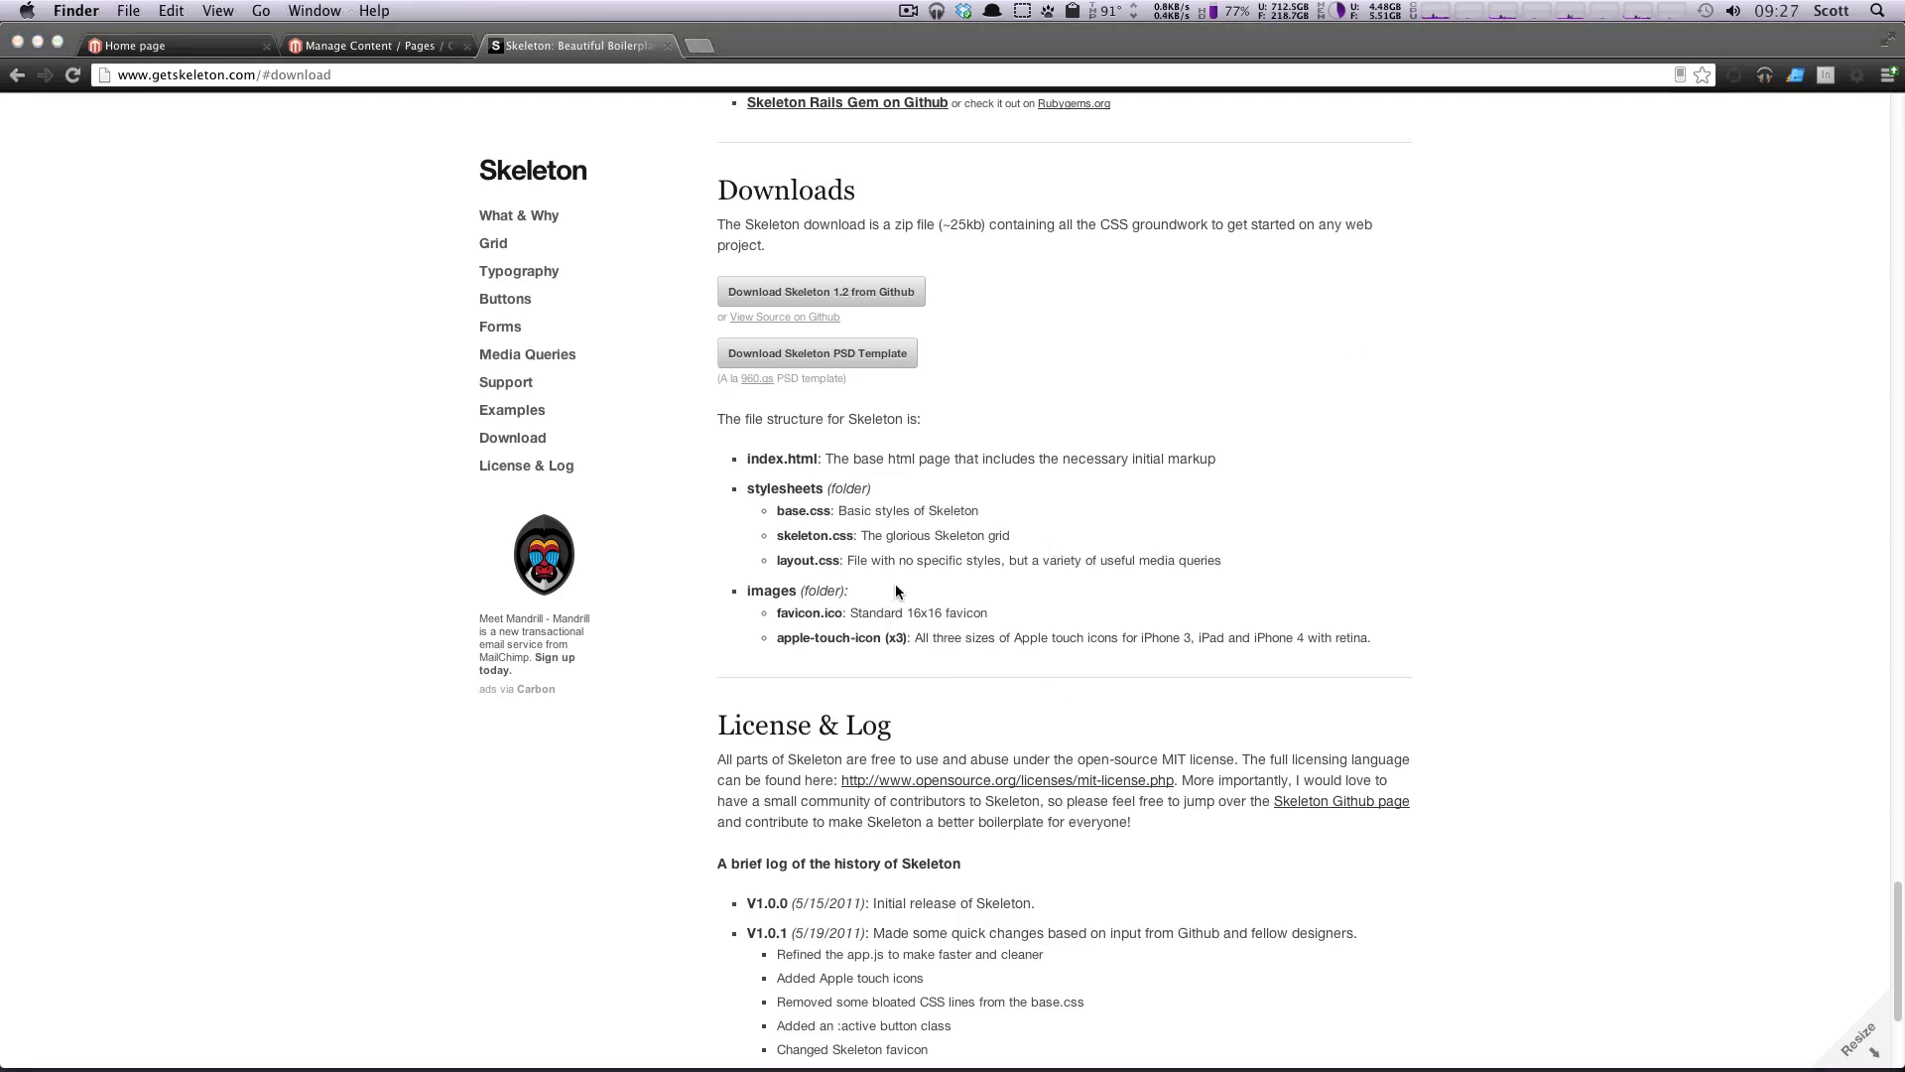
mouse_move(901, 571)
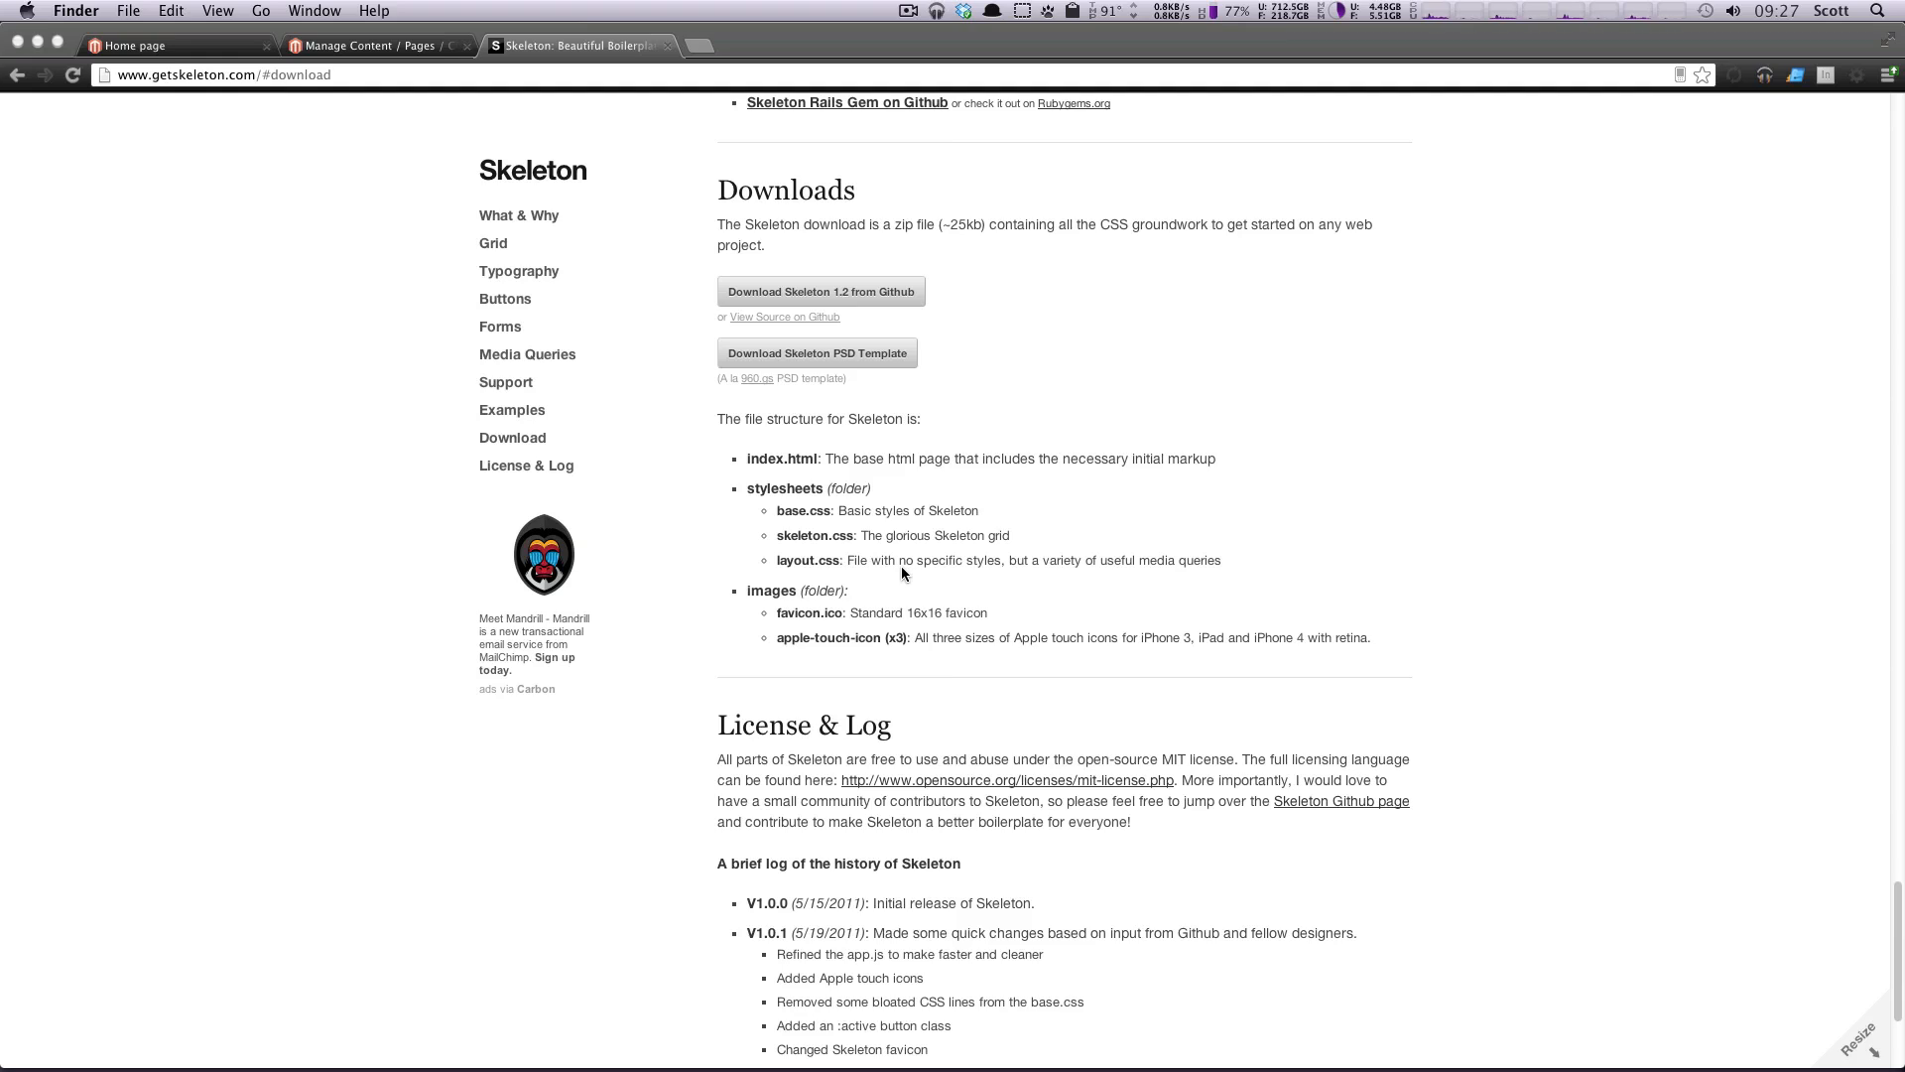
mouse_move(1796, 40)
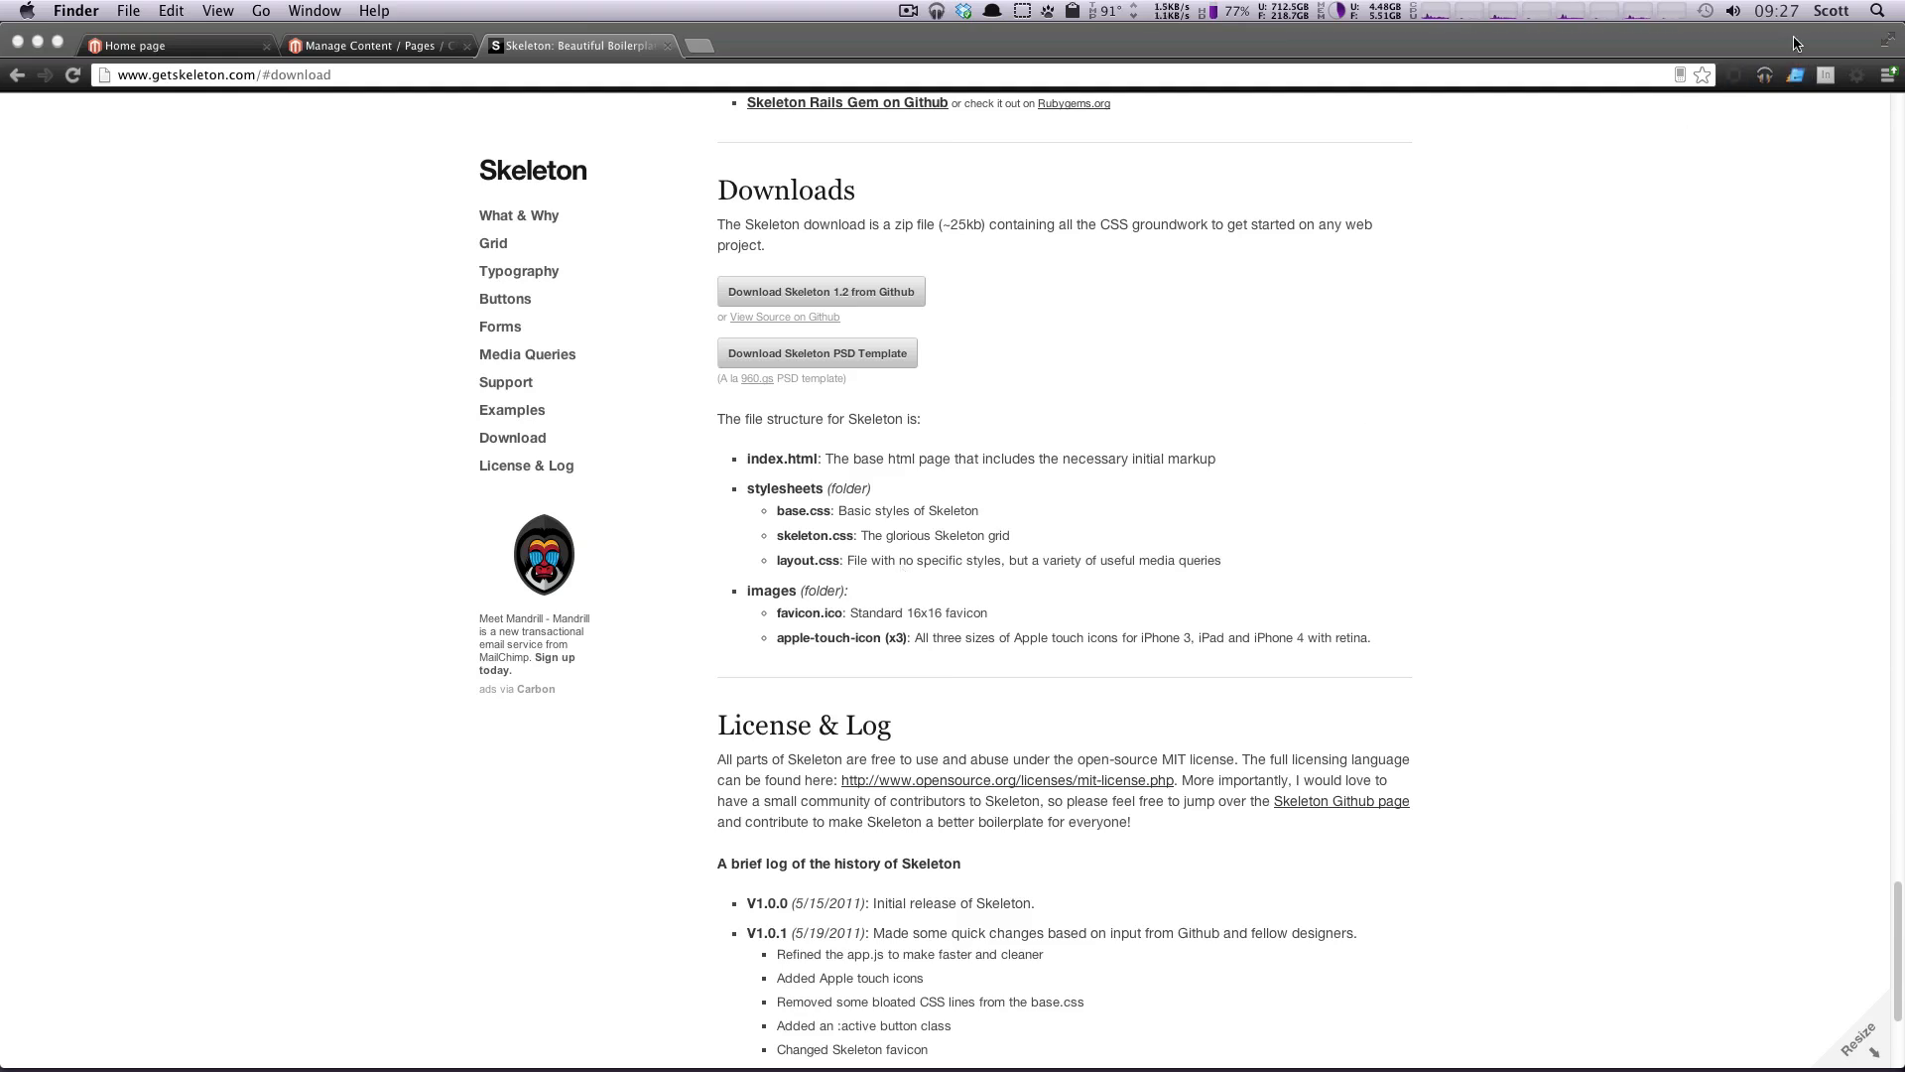
click(578, 46)
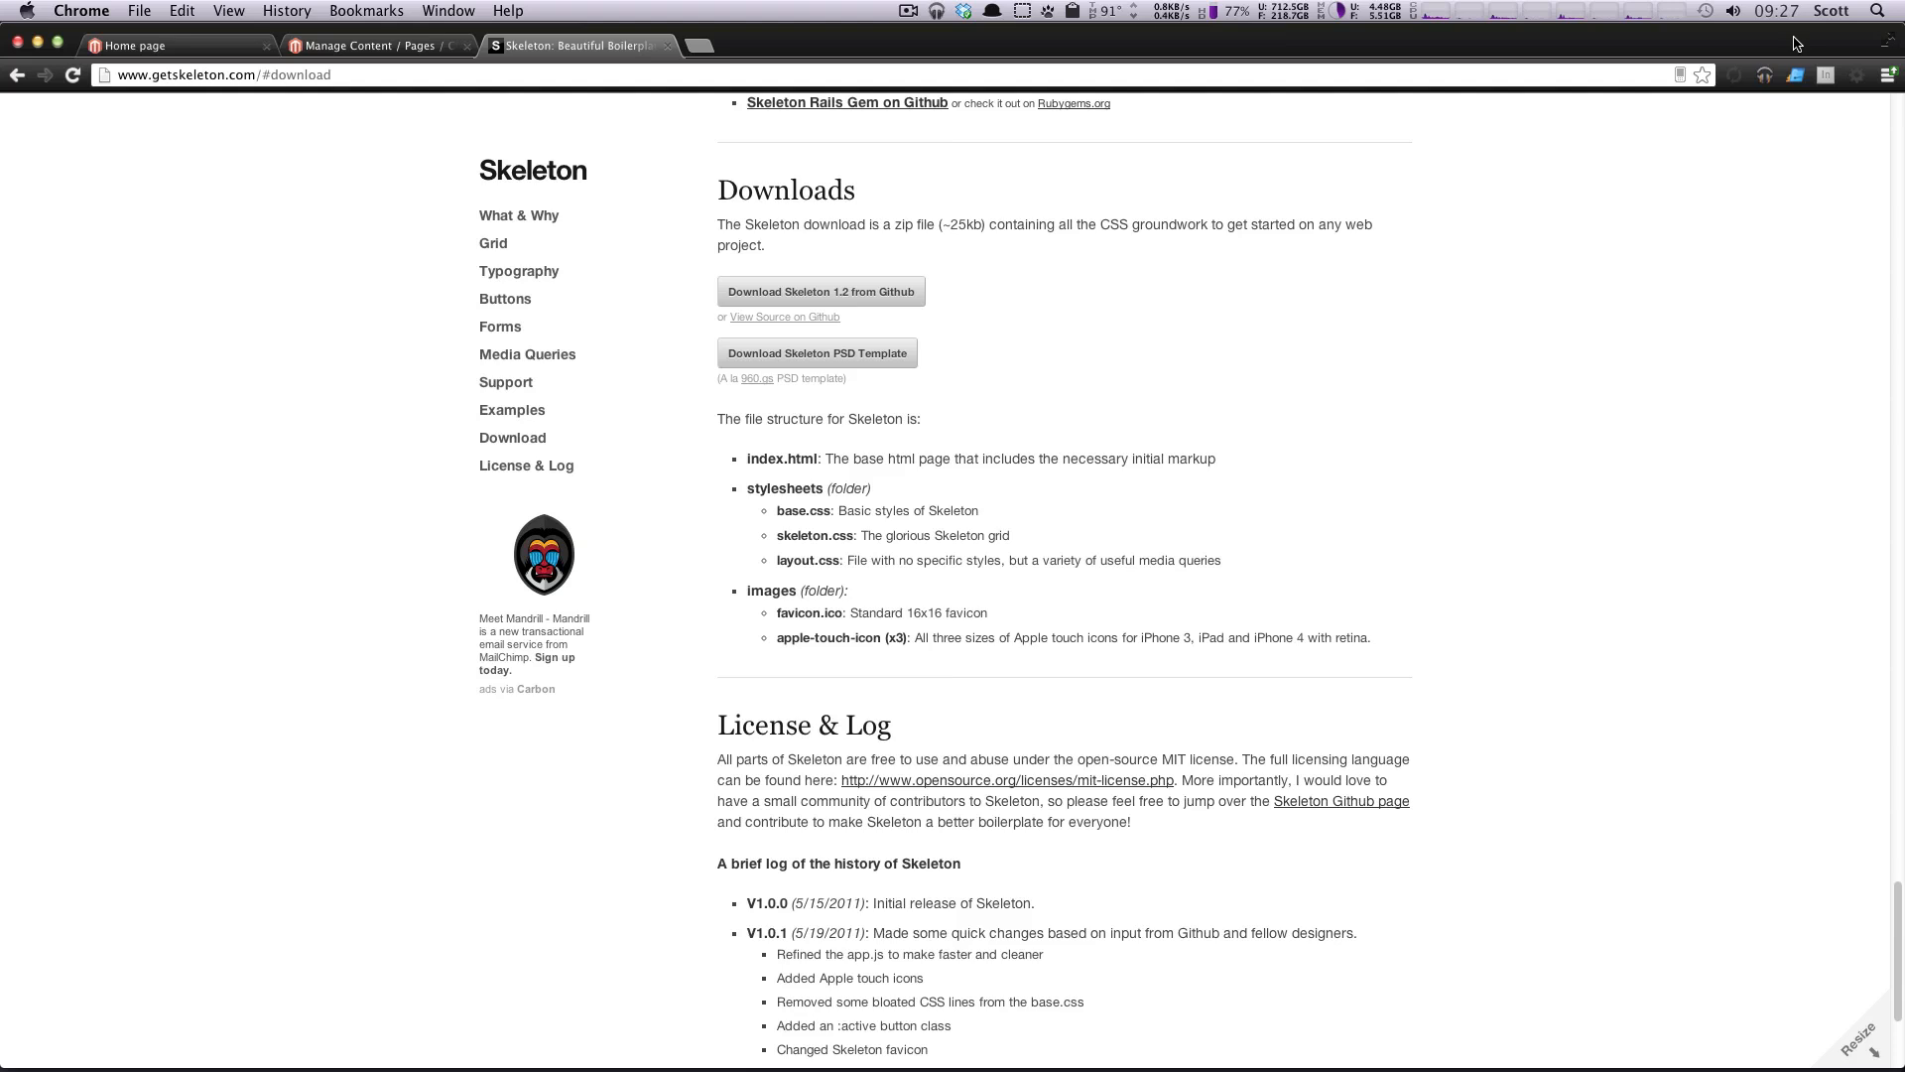
mouse_move(1469, 284)
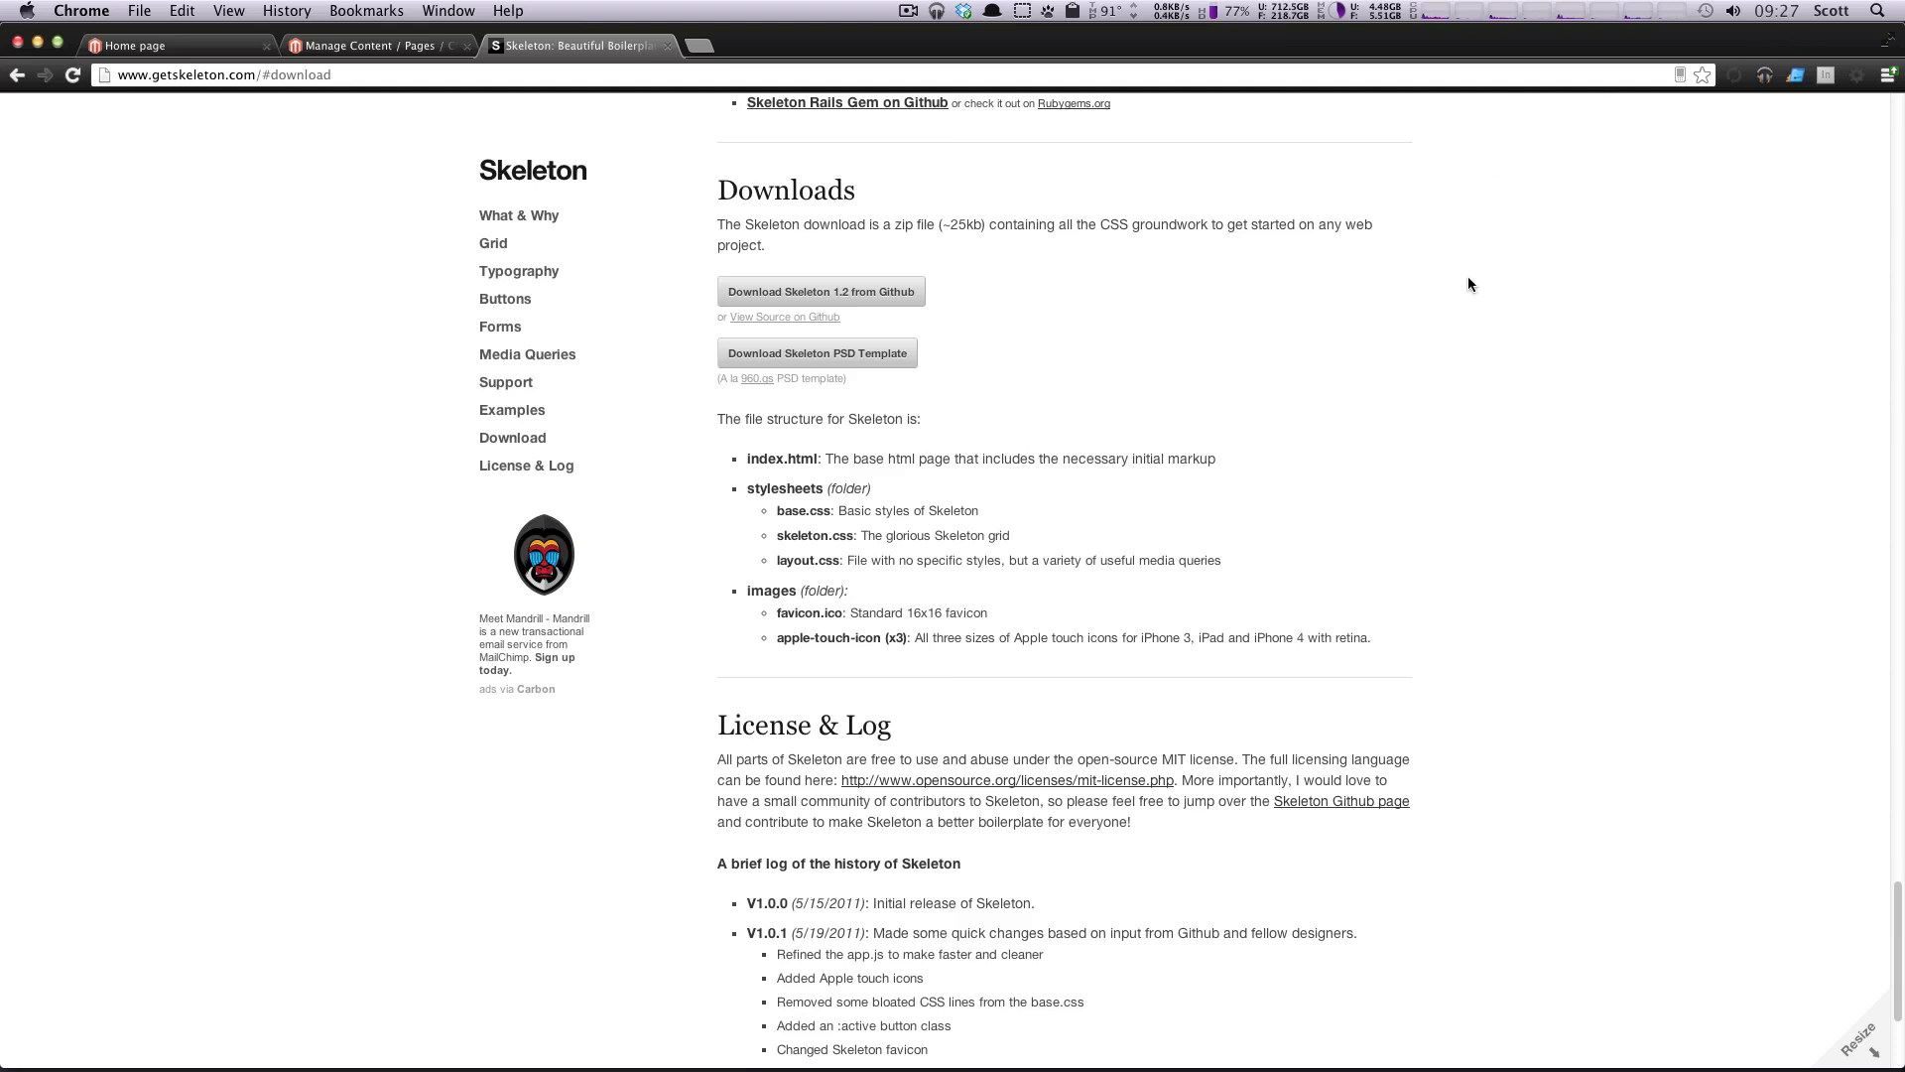
mouse_move(1340, 284)
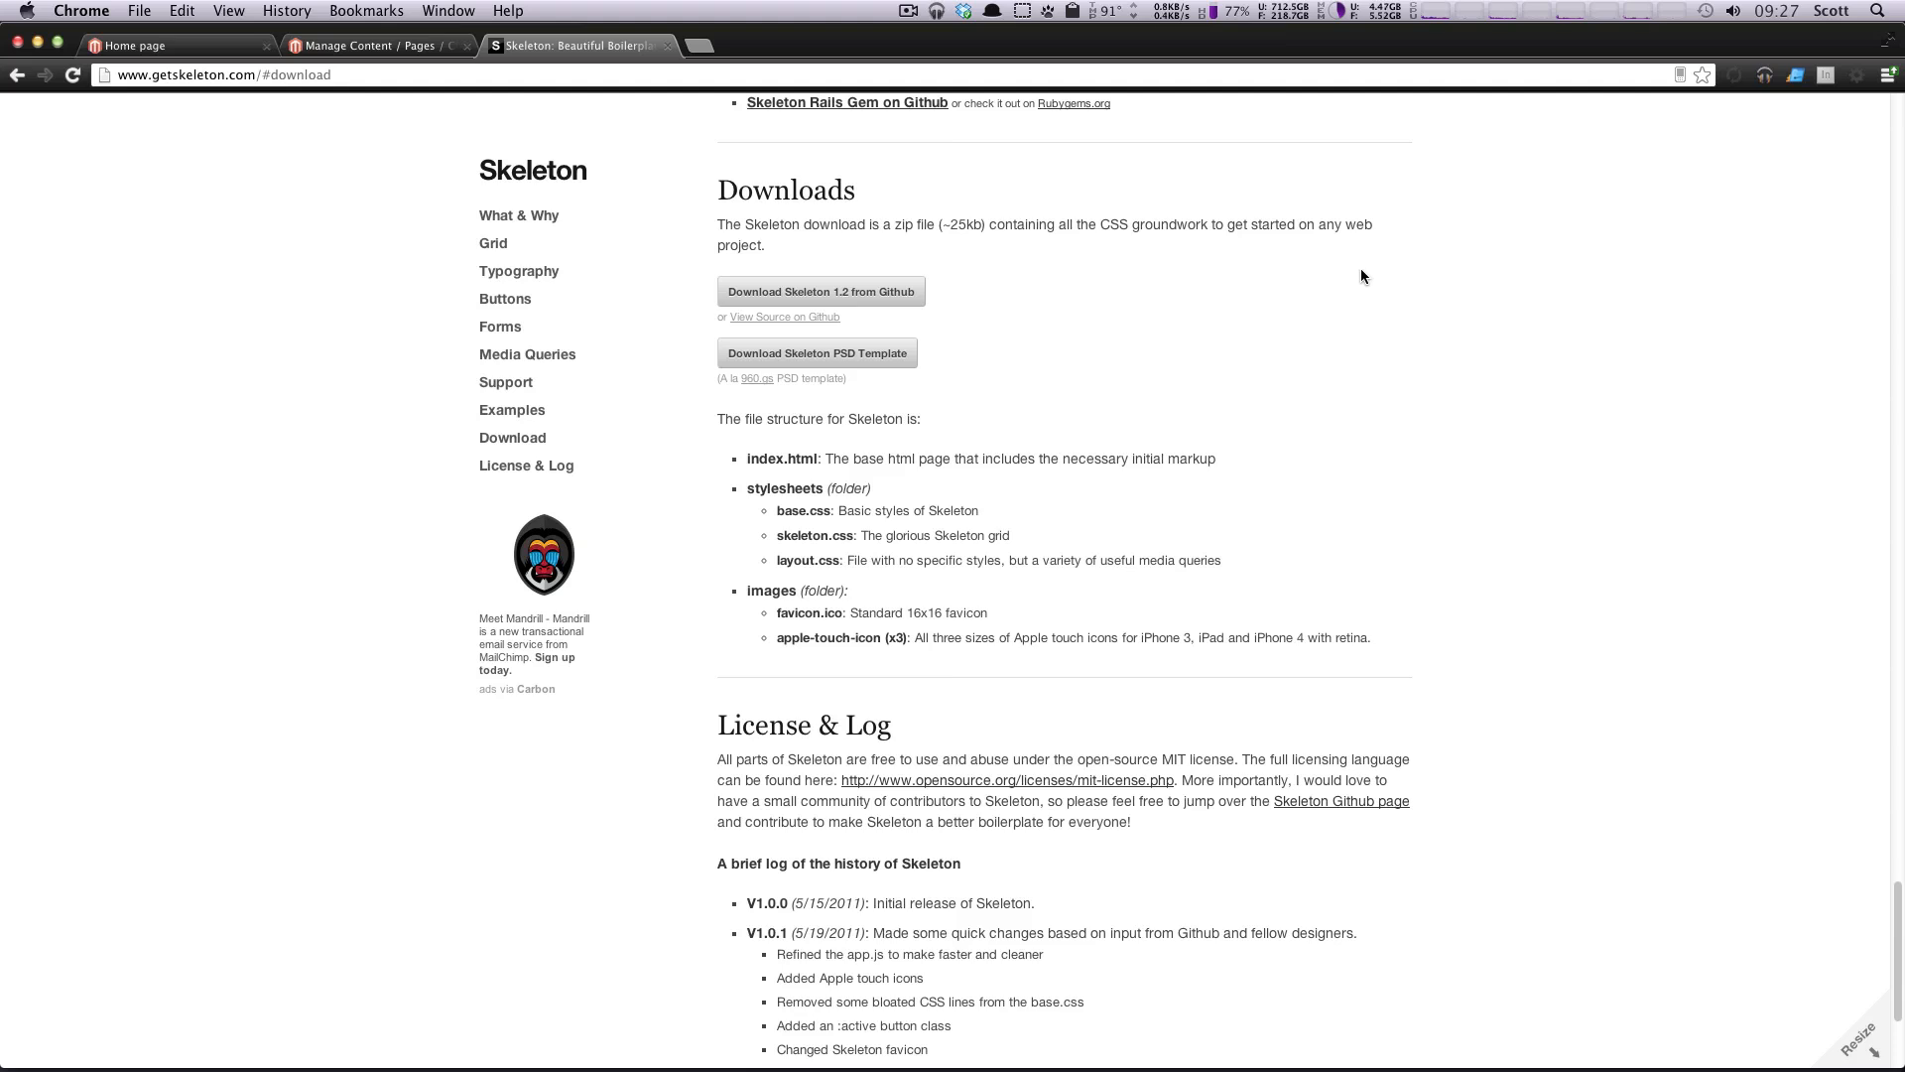
mouse_move(1111, 442)
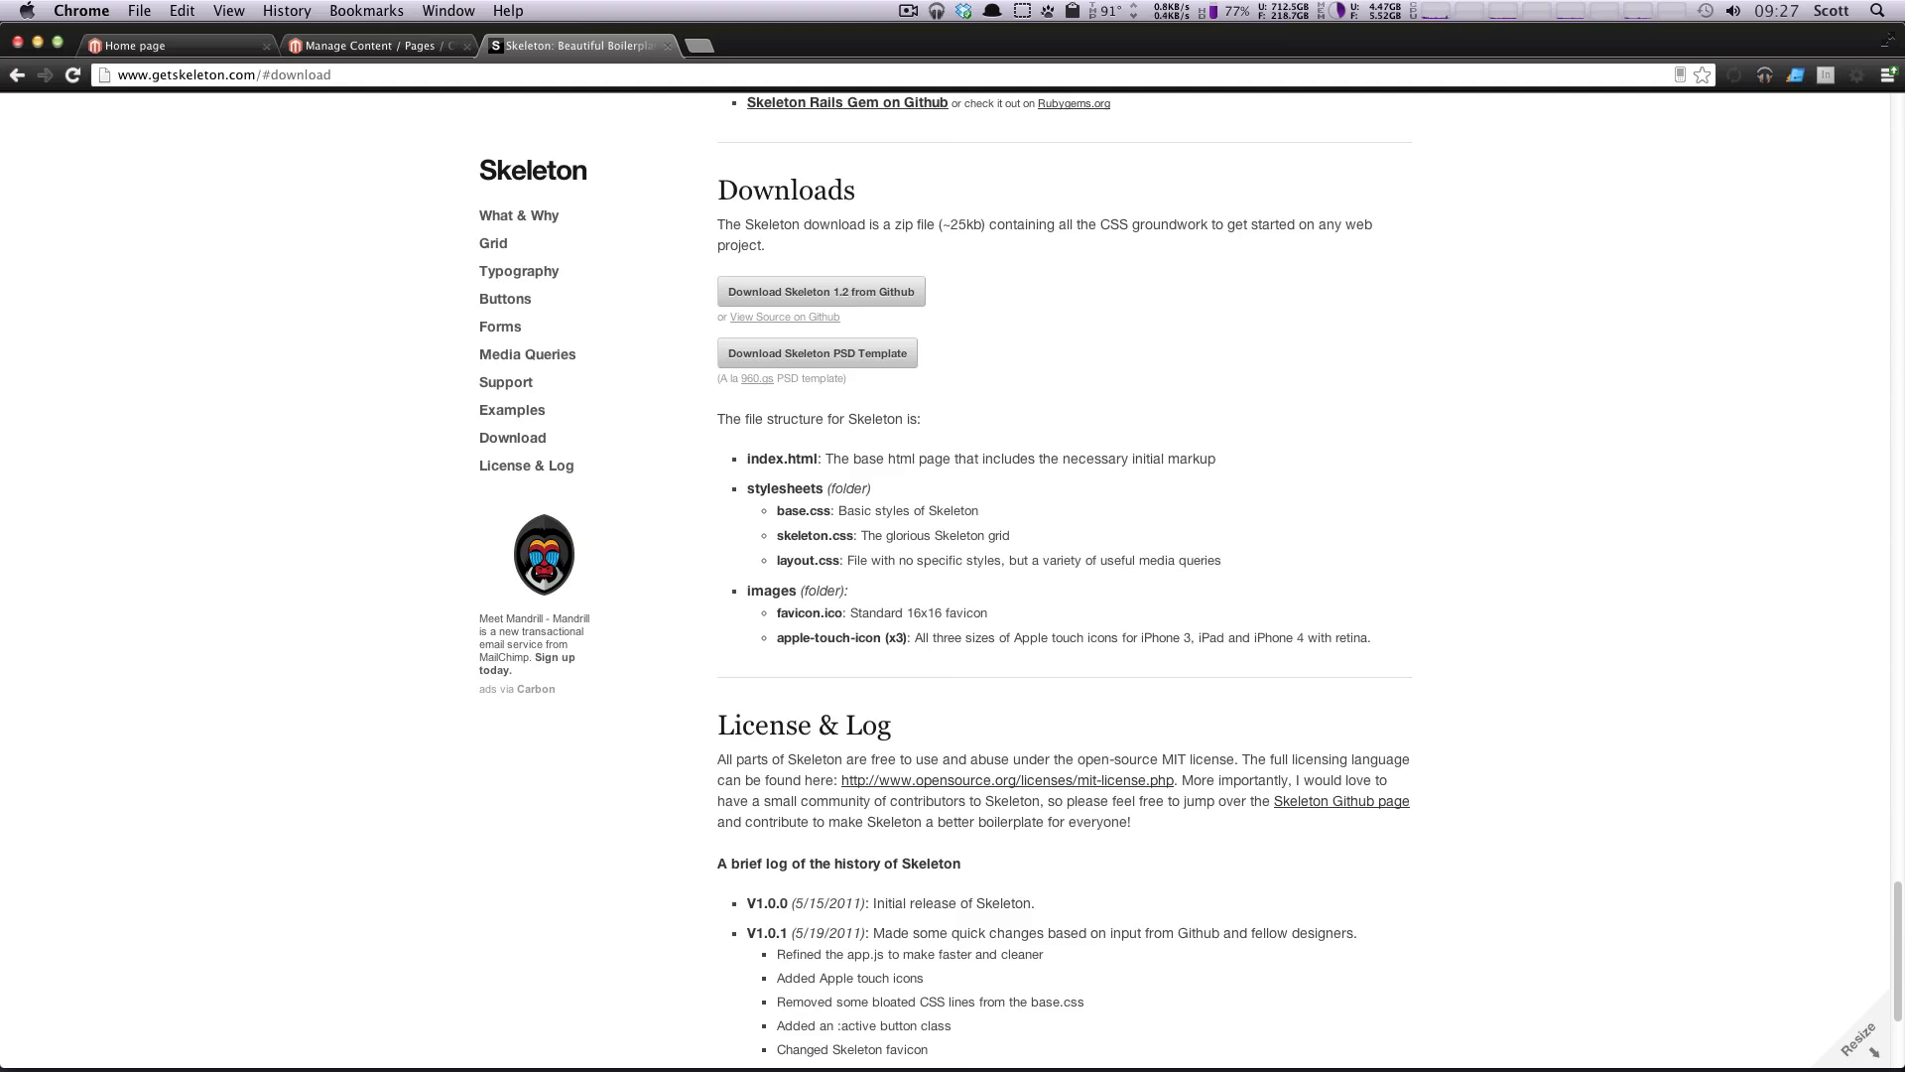
mouse_move(1352, 355)
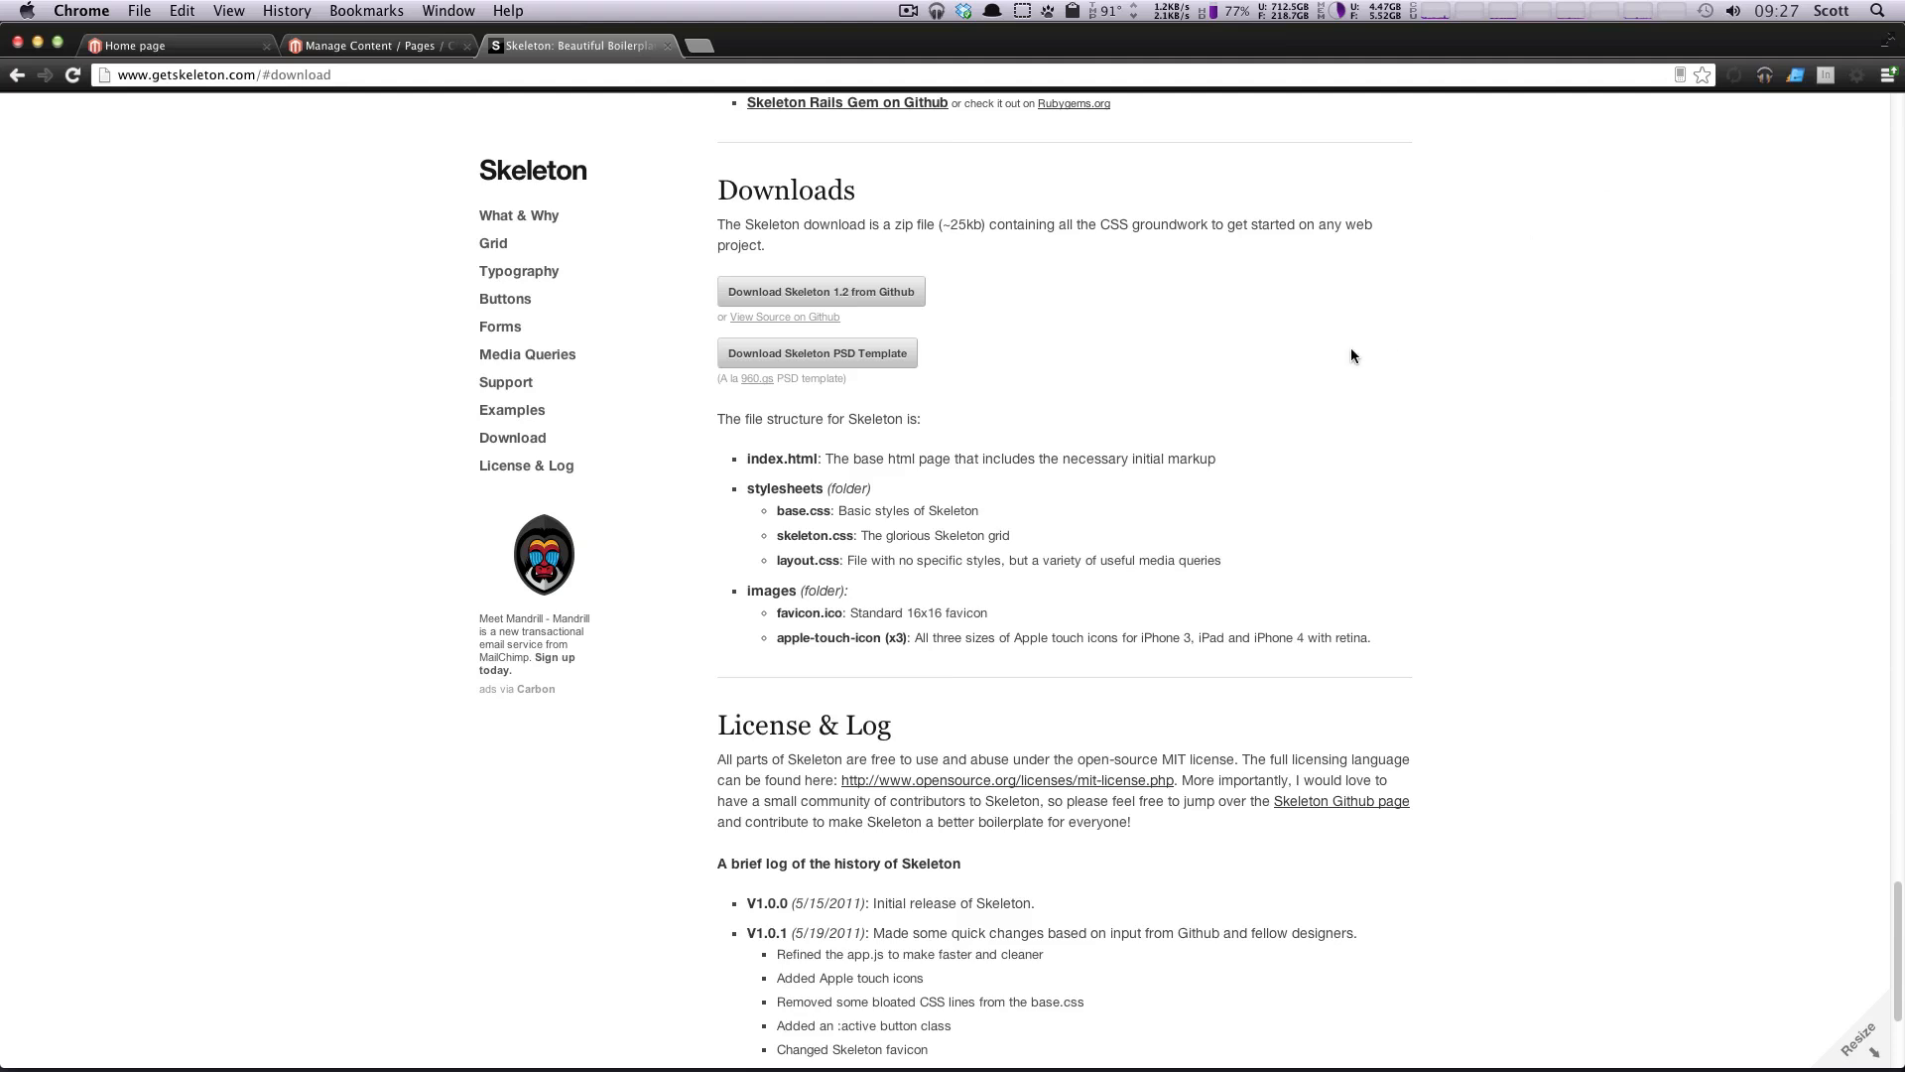
mouse_move(258, 119)
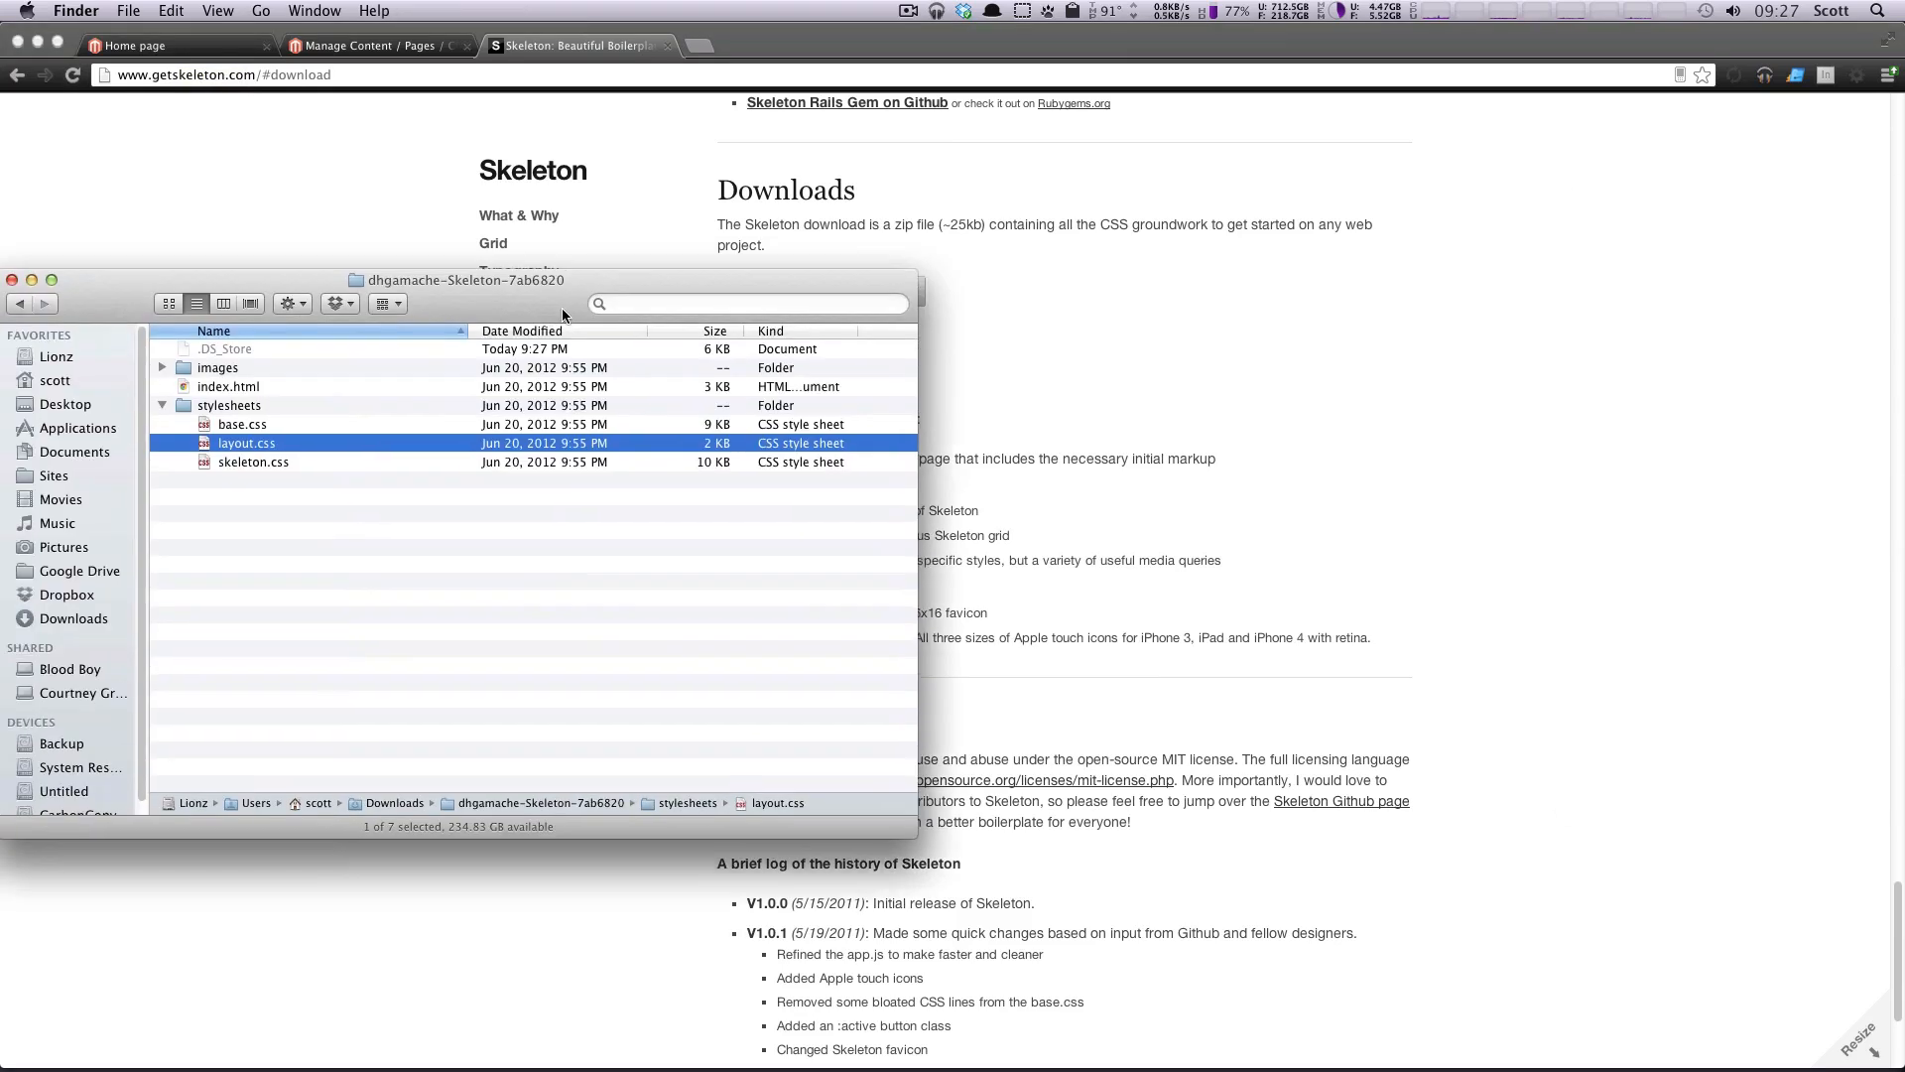
Step: Arrange the Skeleton folder beside Magento's design/frontend folder with the levelup theme selected
drag(462, 280, 1330, 137)
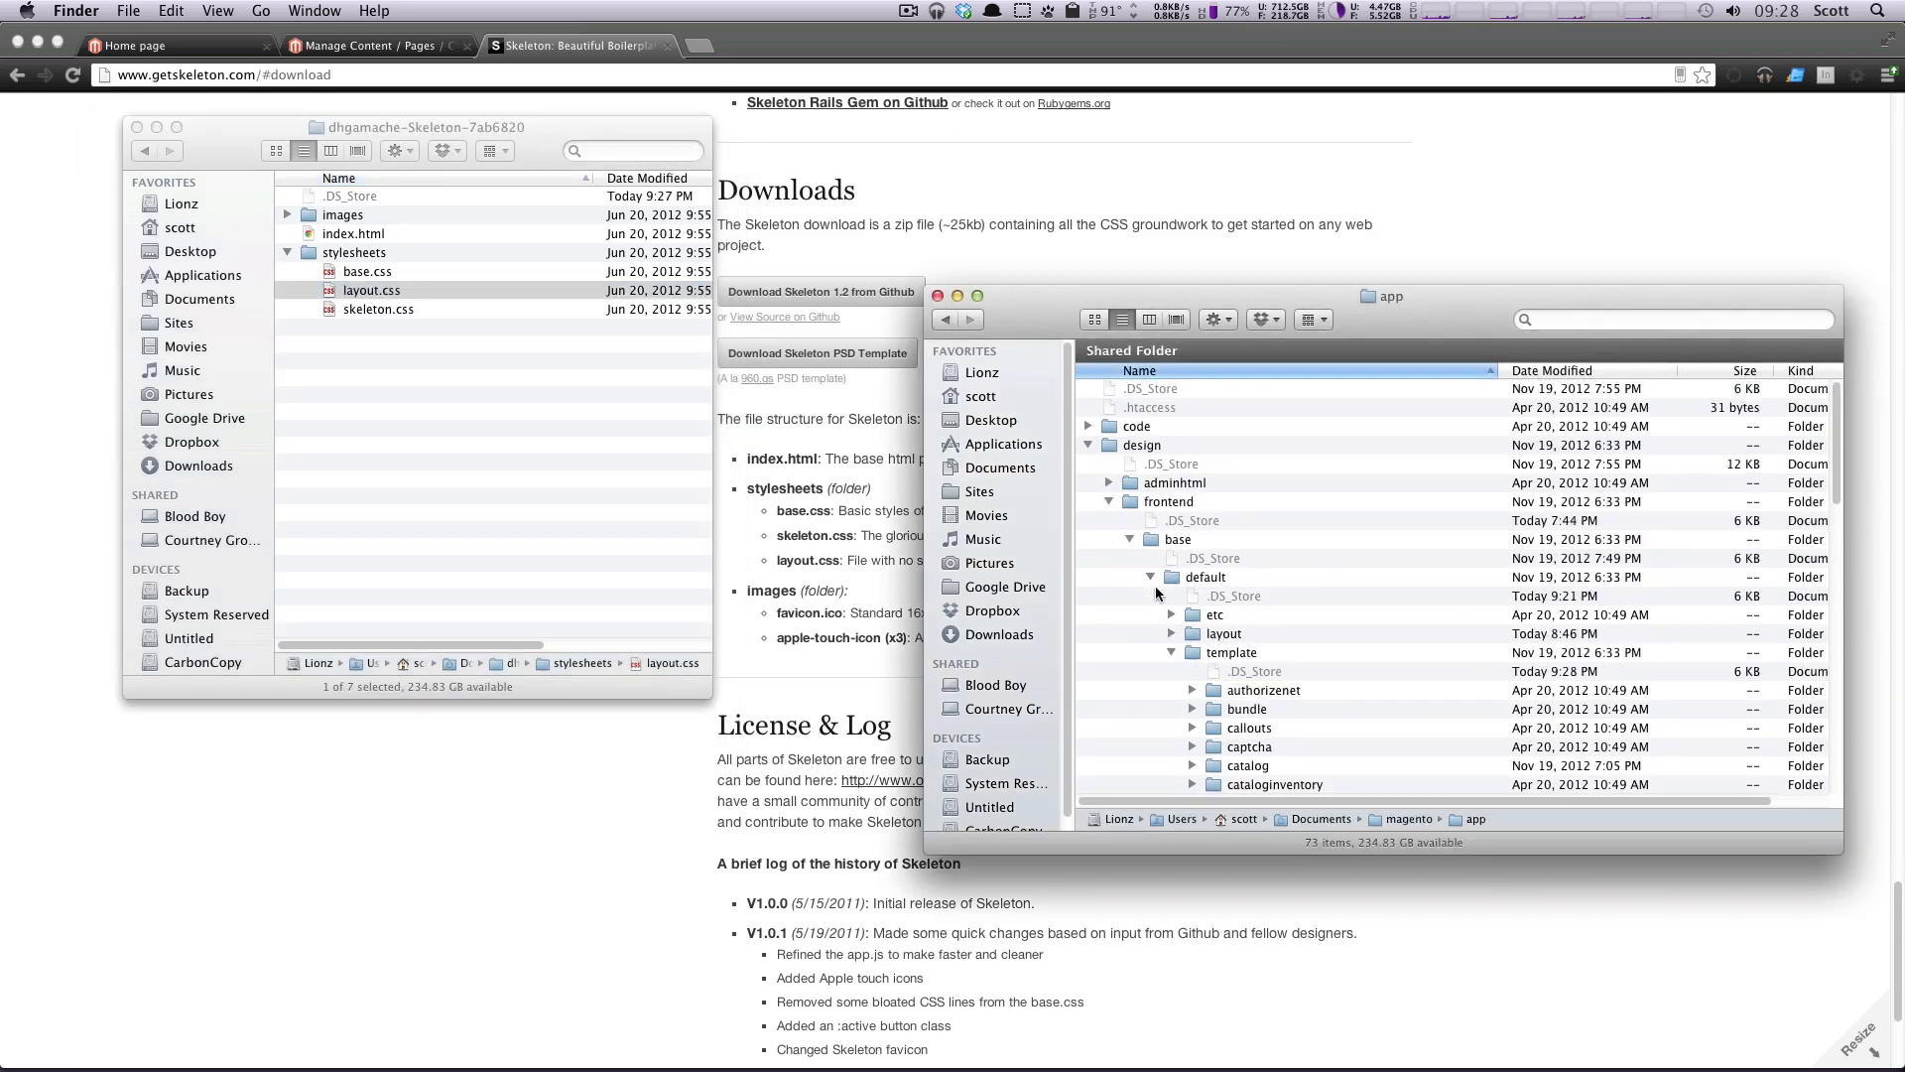
click(1151, 576)
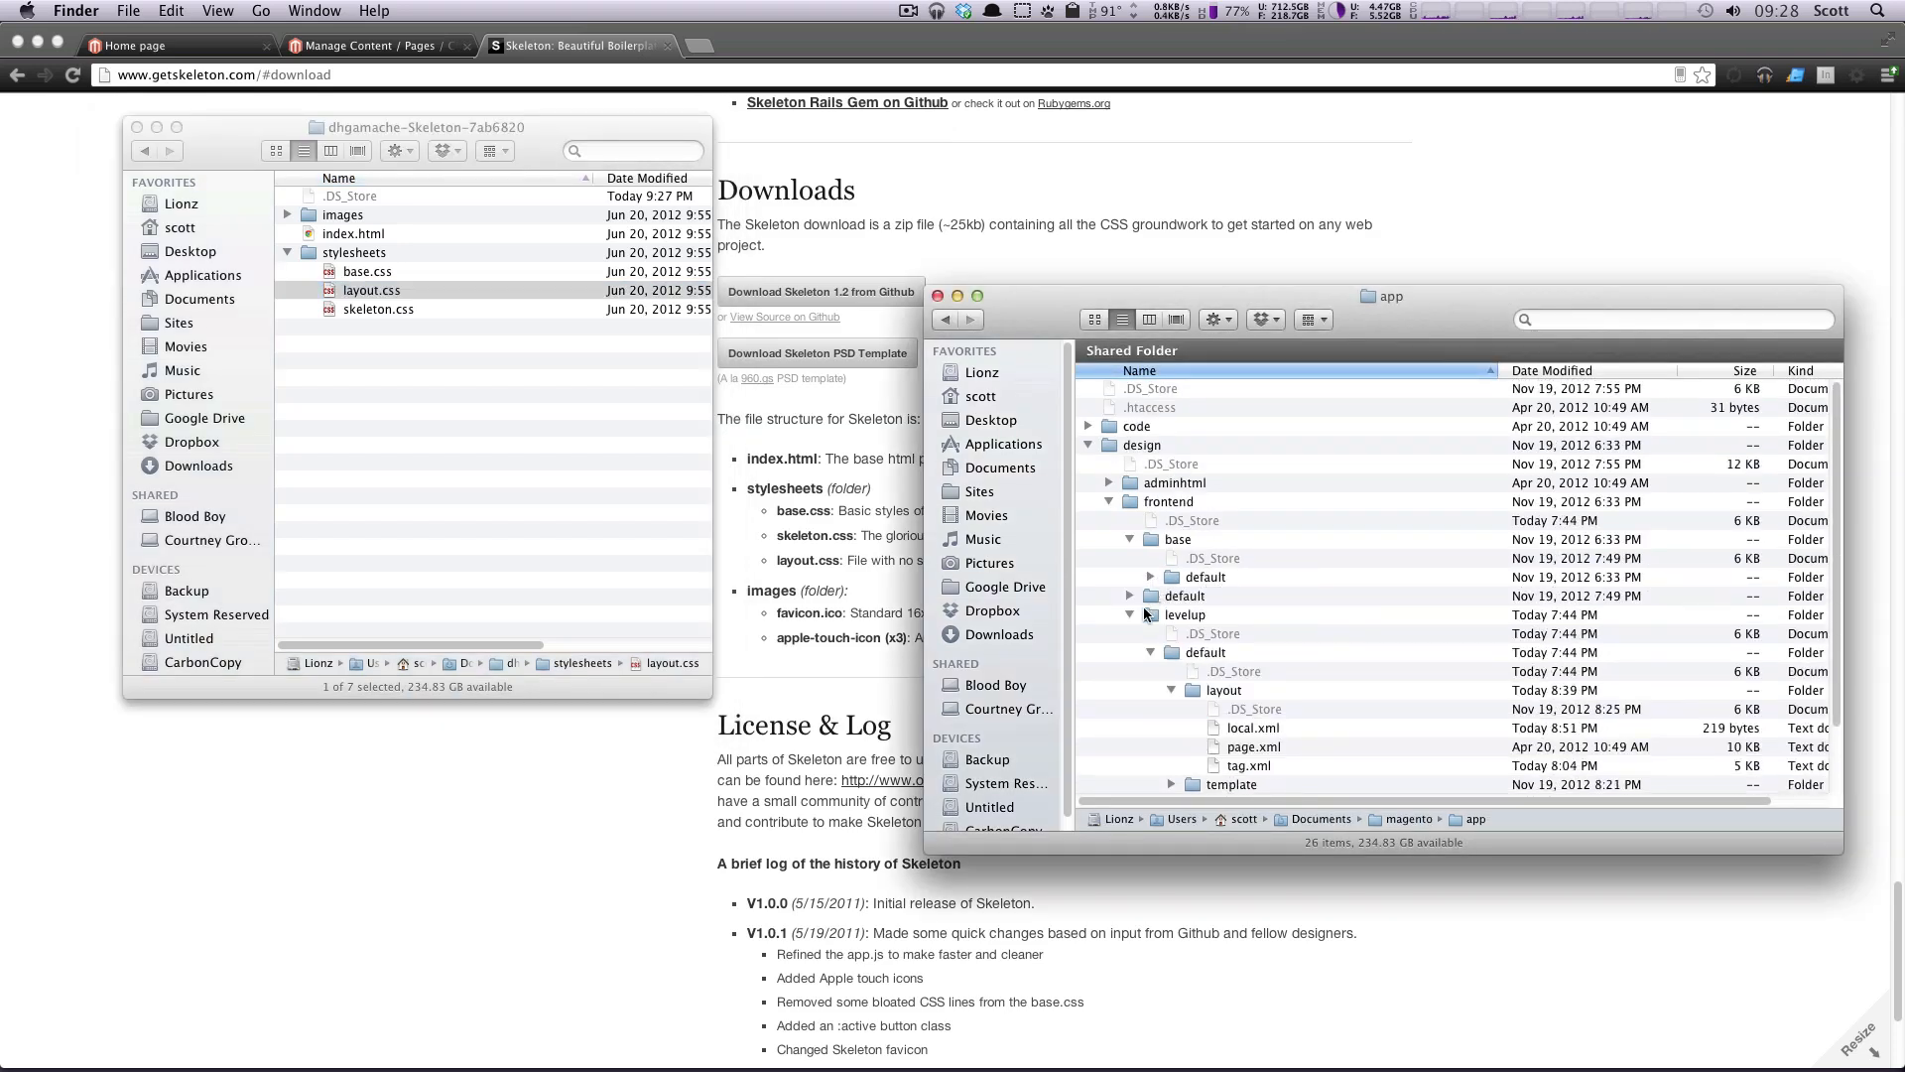
click(1185, 614)
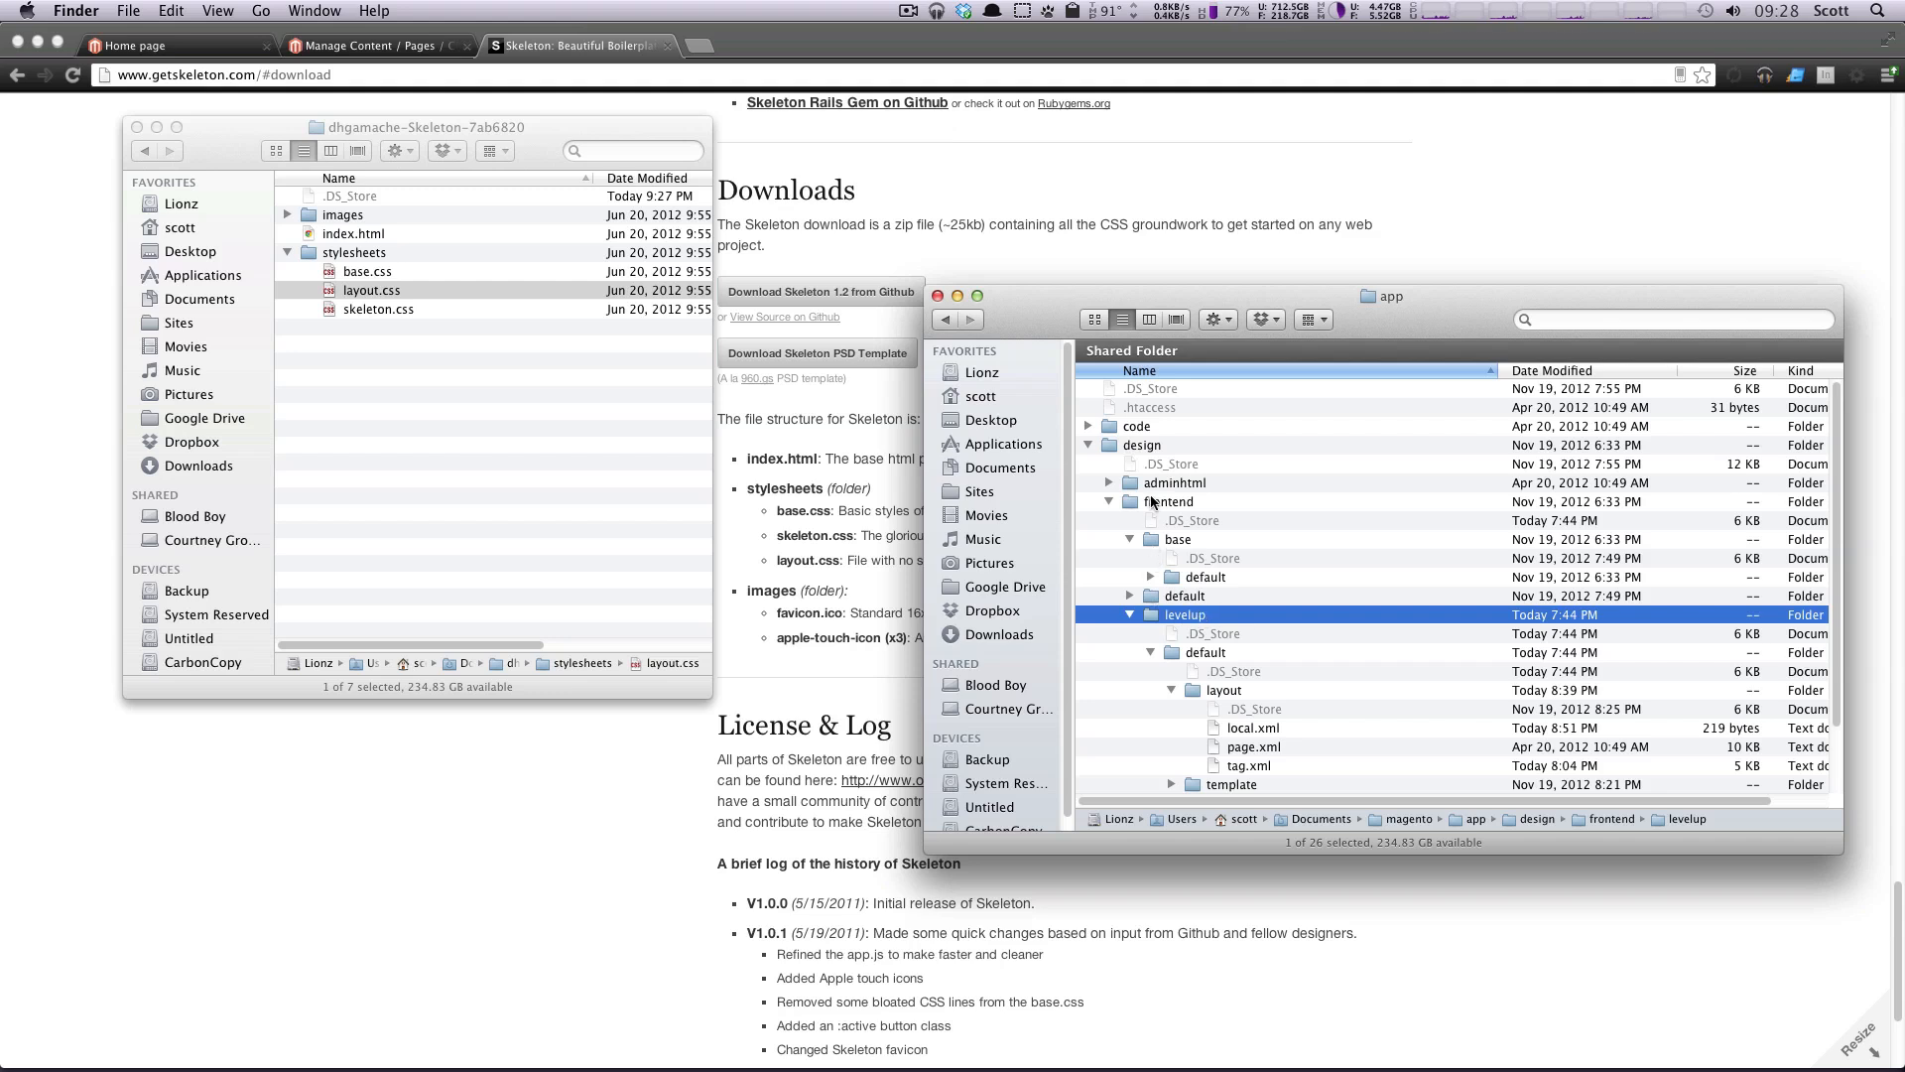
click(1141, 445)
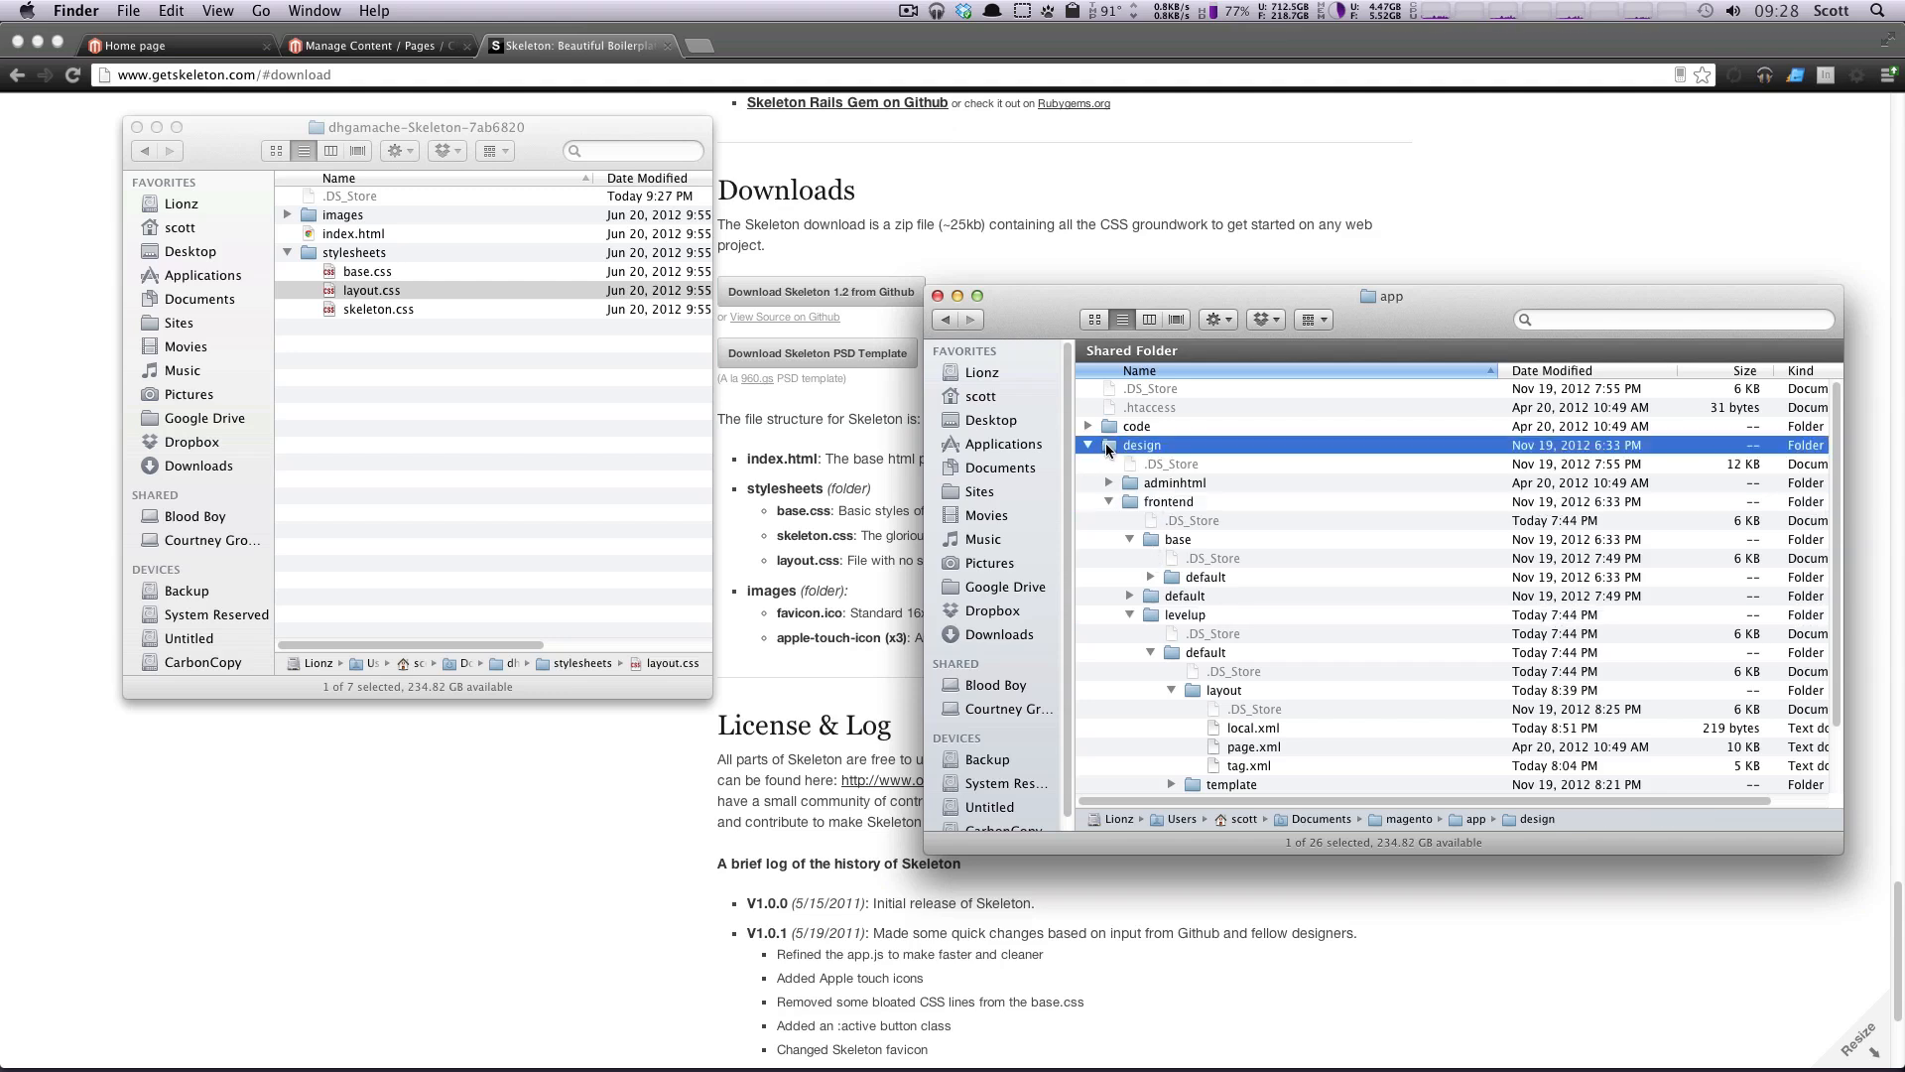
click(1090, 444)
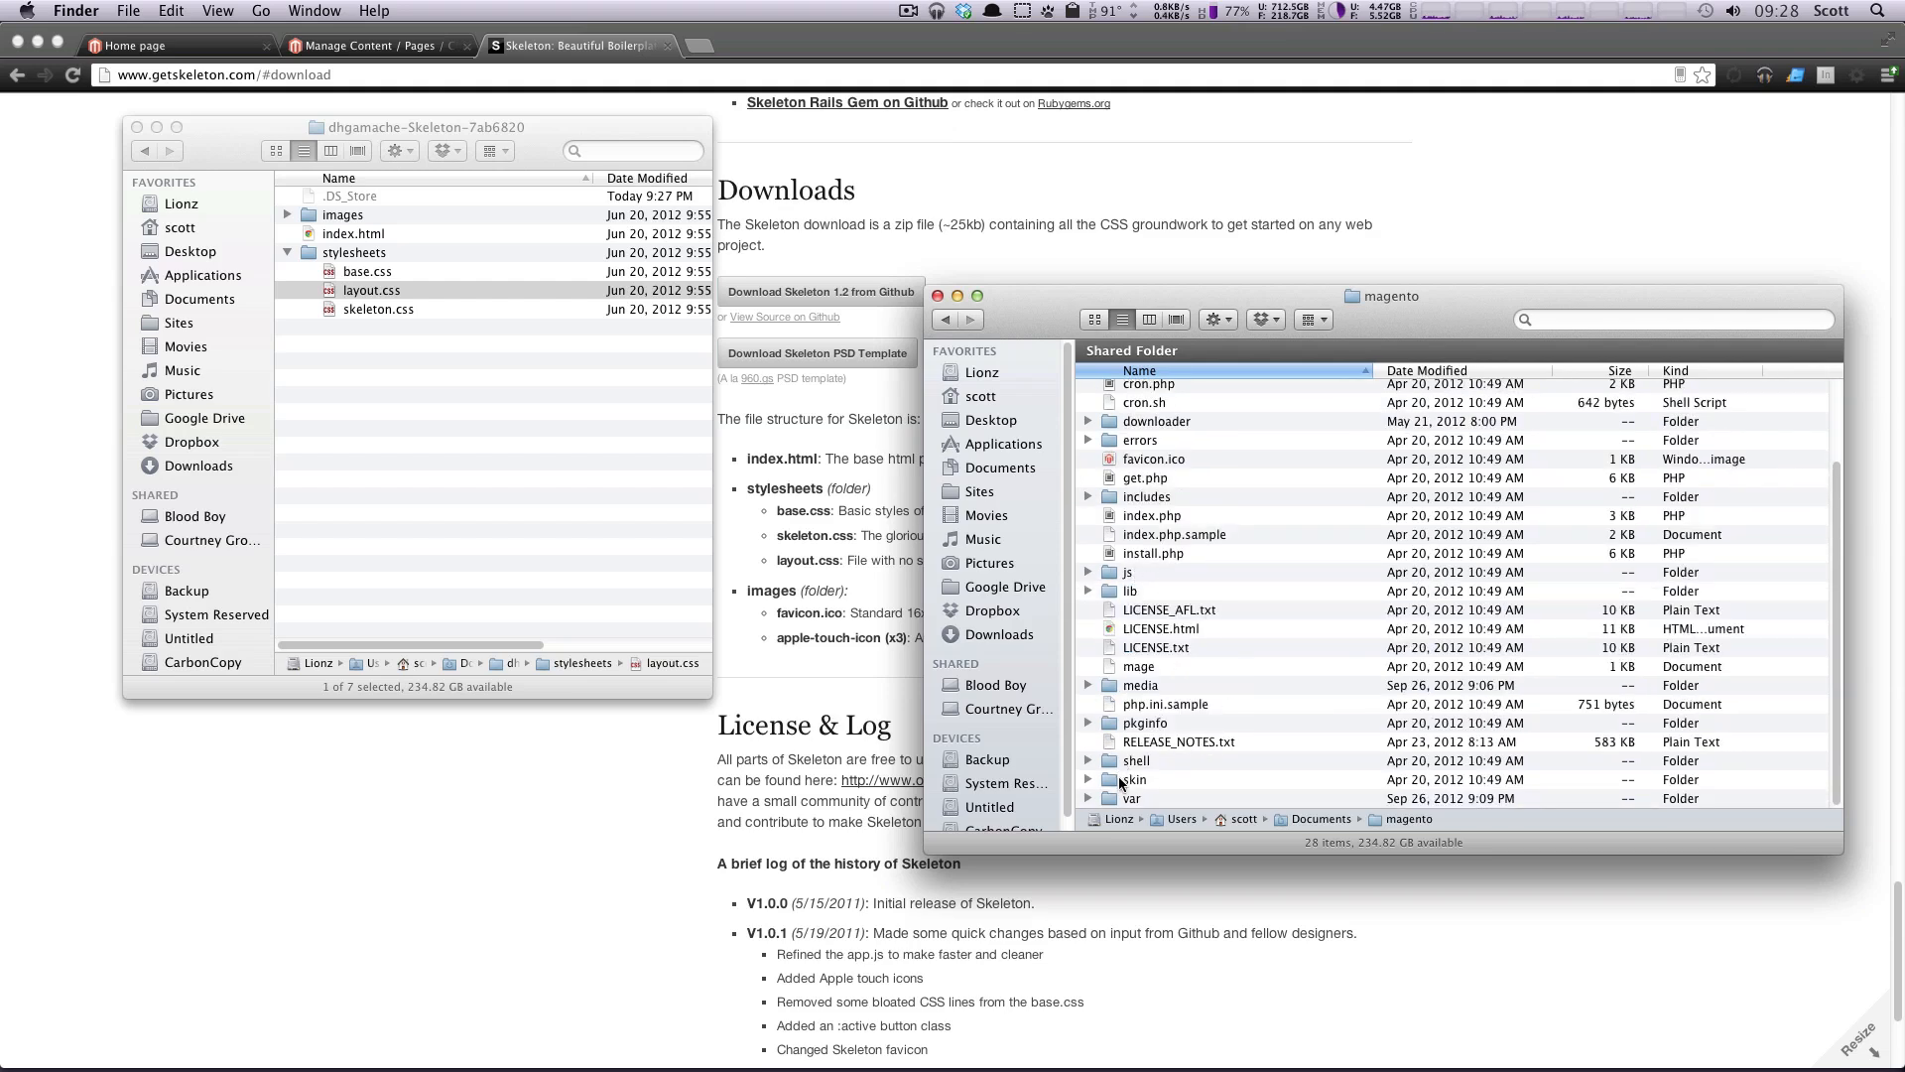
Step: Copy base.css, layout.css and skeleton.css into skin/frontend/levelup/default/css beside styles.css
double_click(1131, 778)
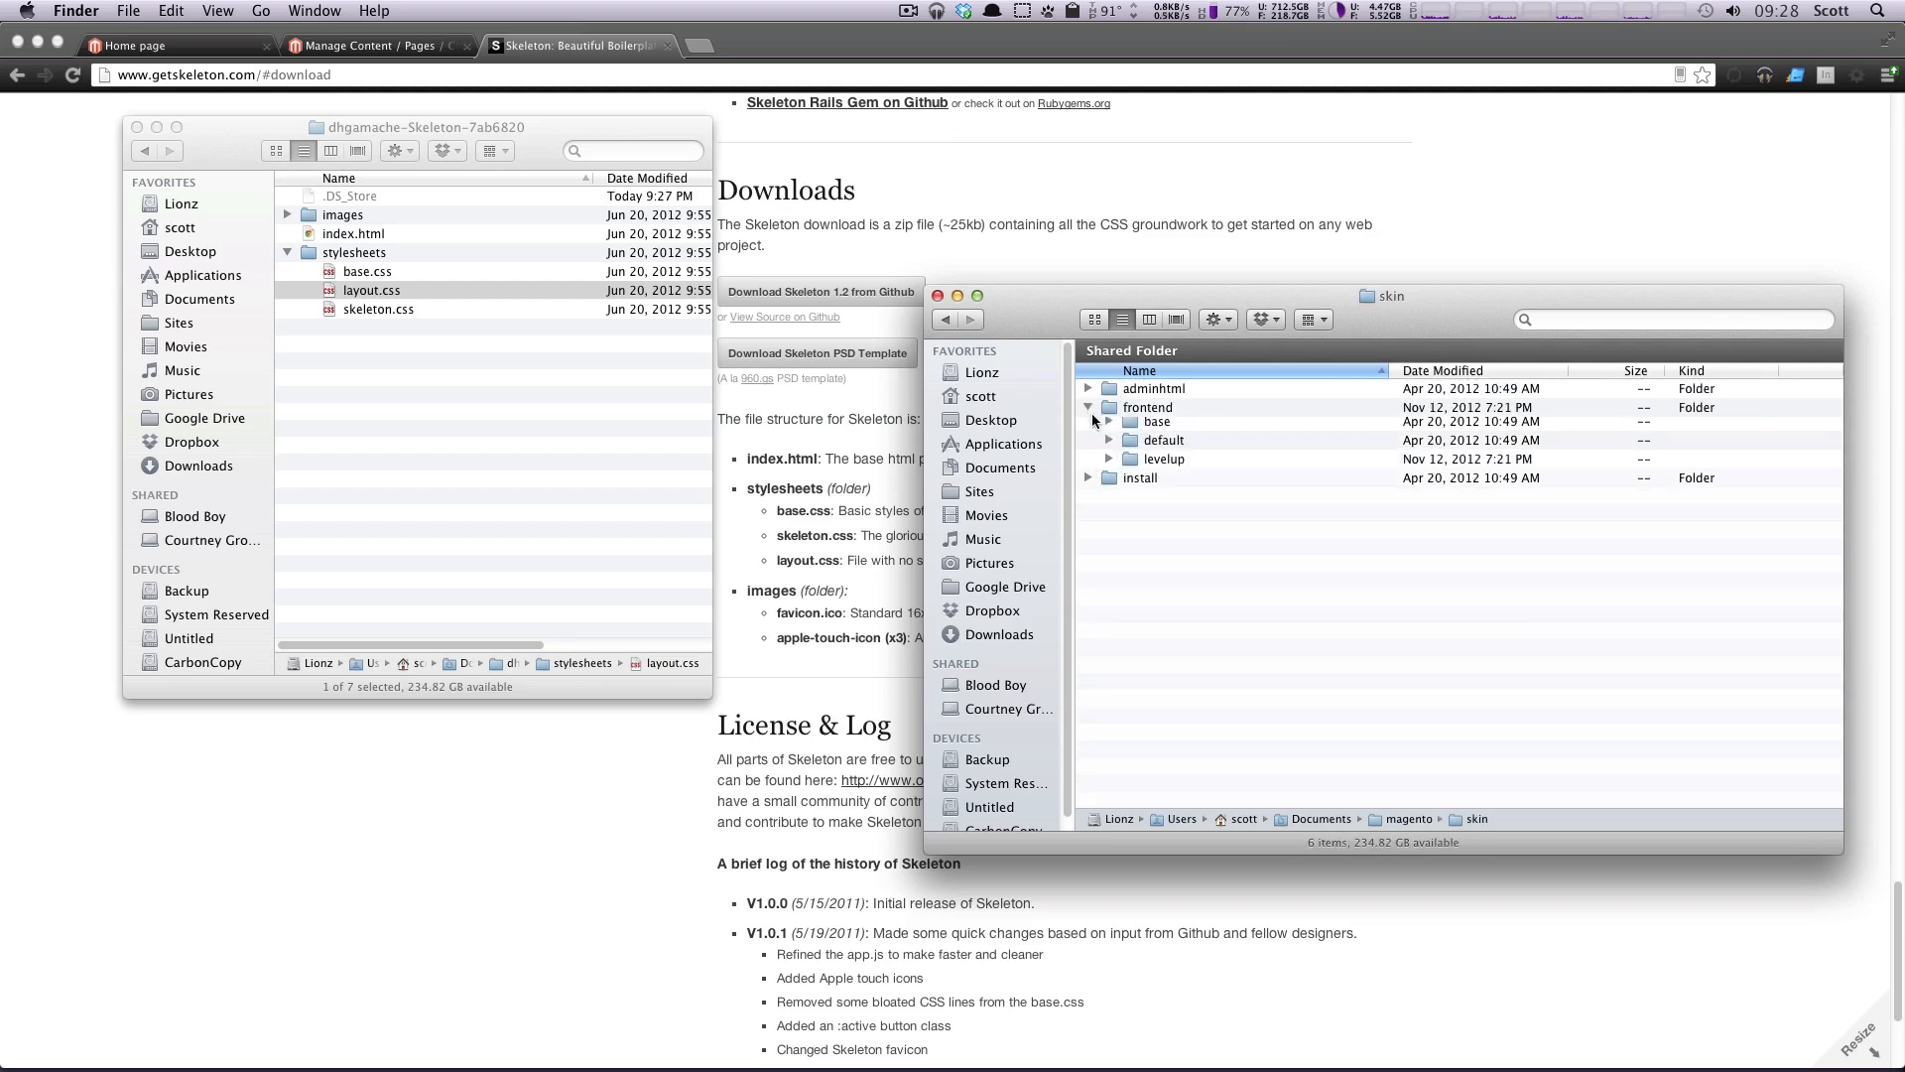
click(1107, 462)
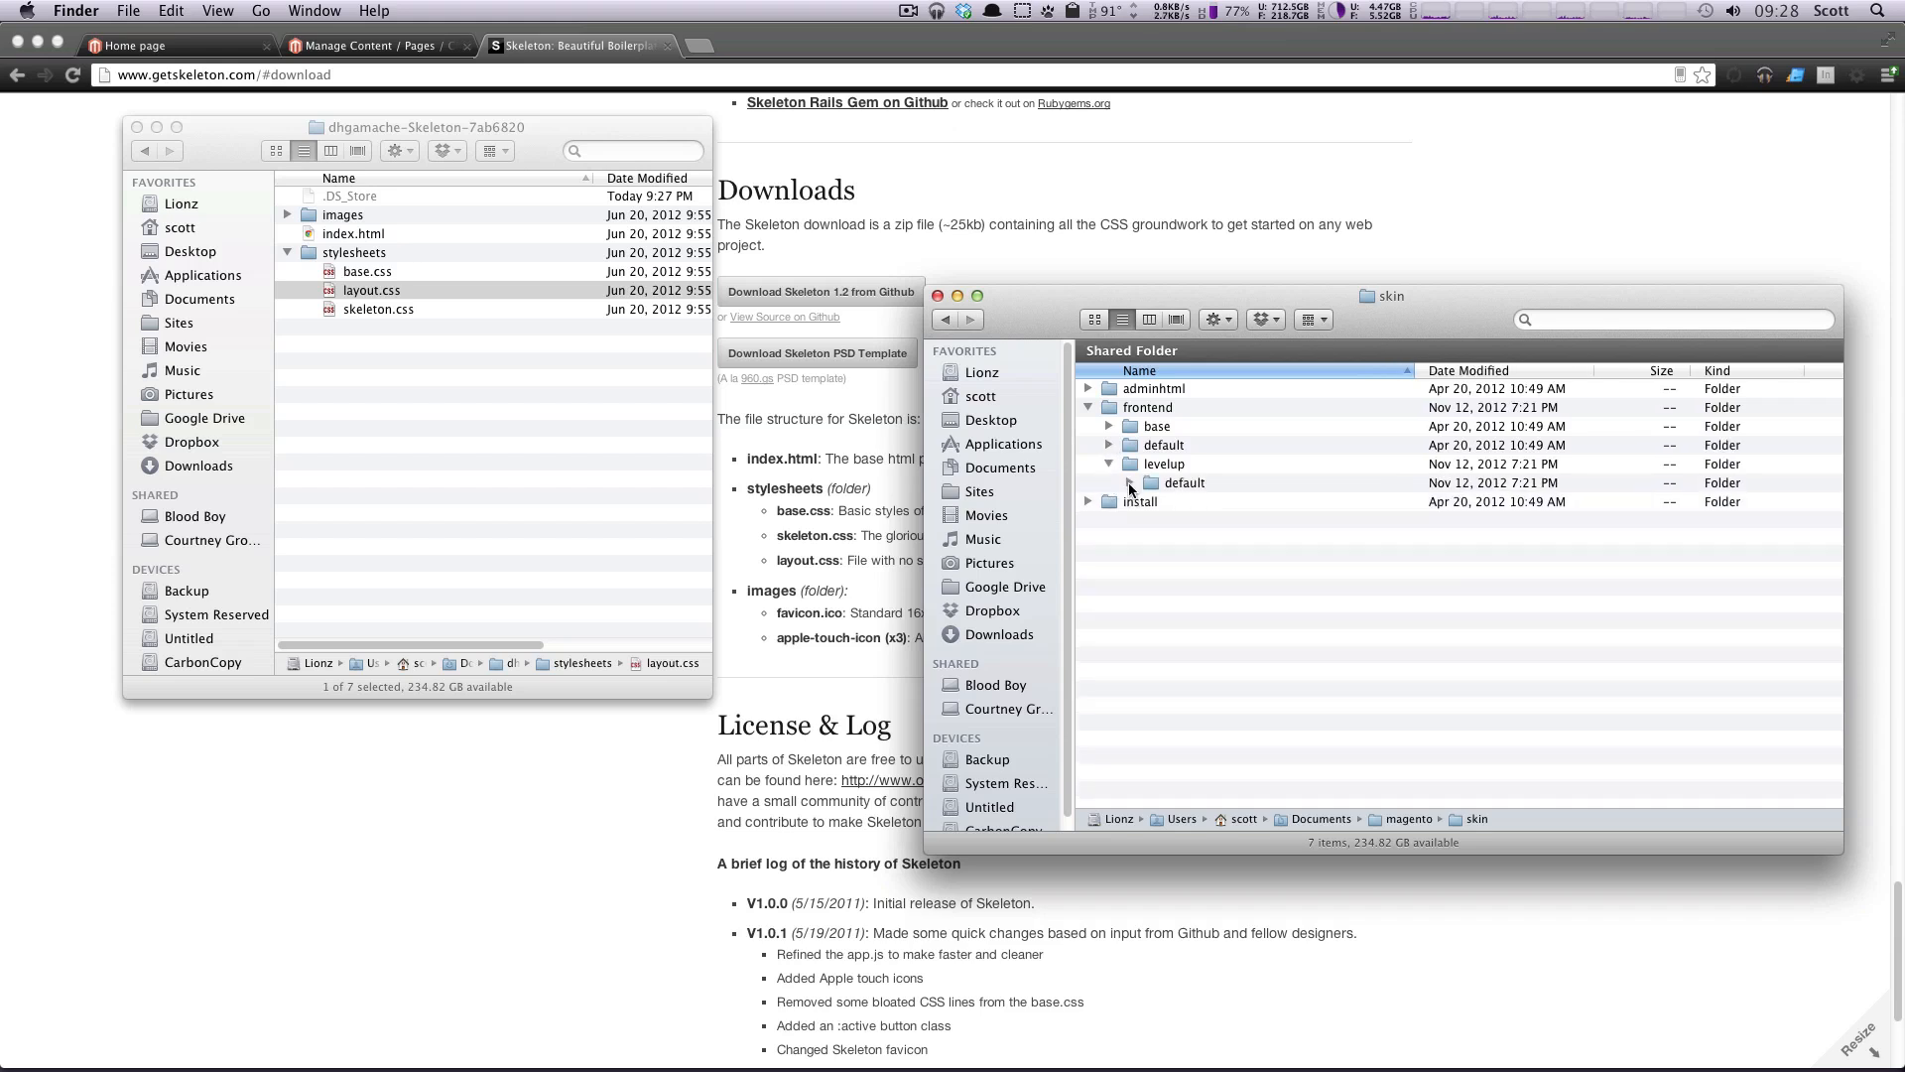
click(1129, 482)
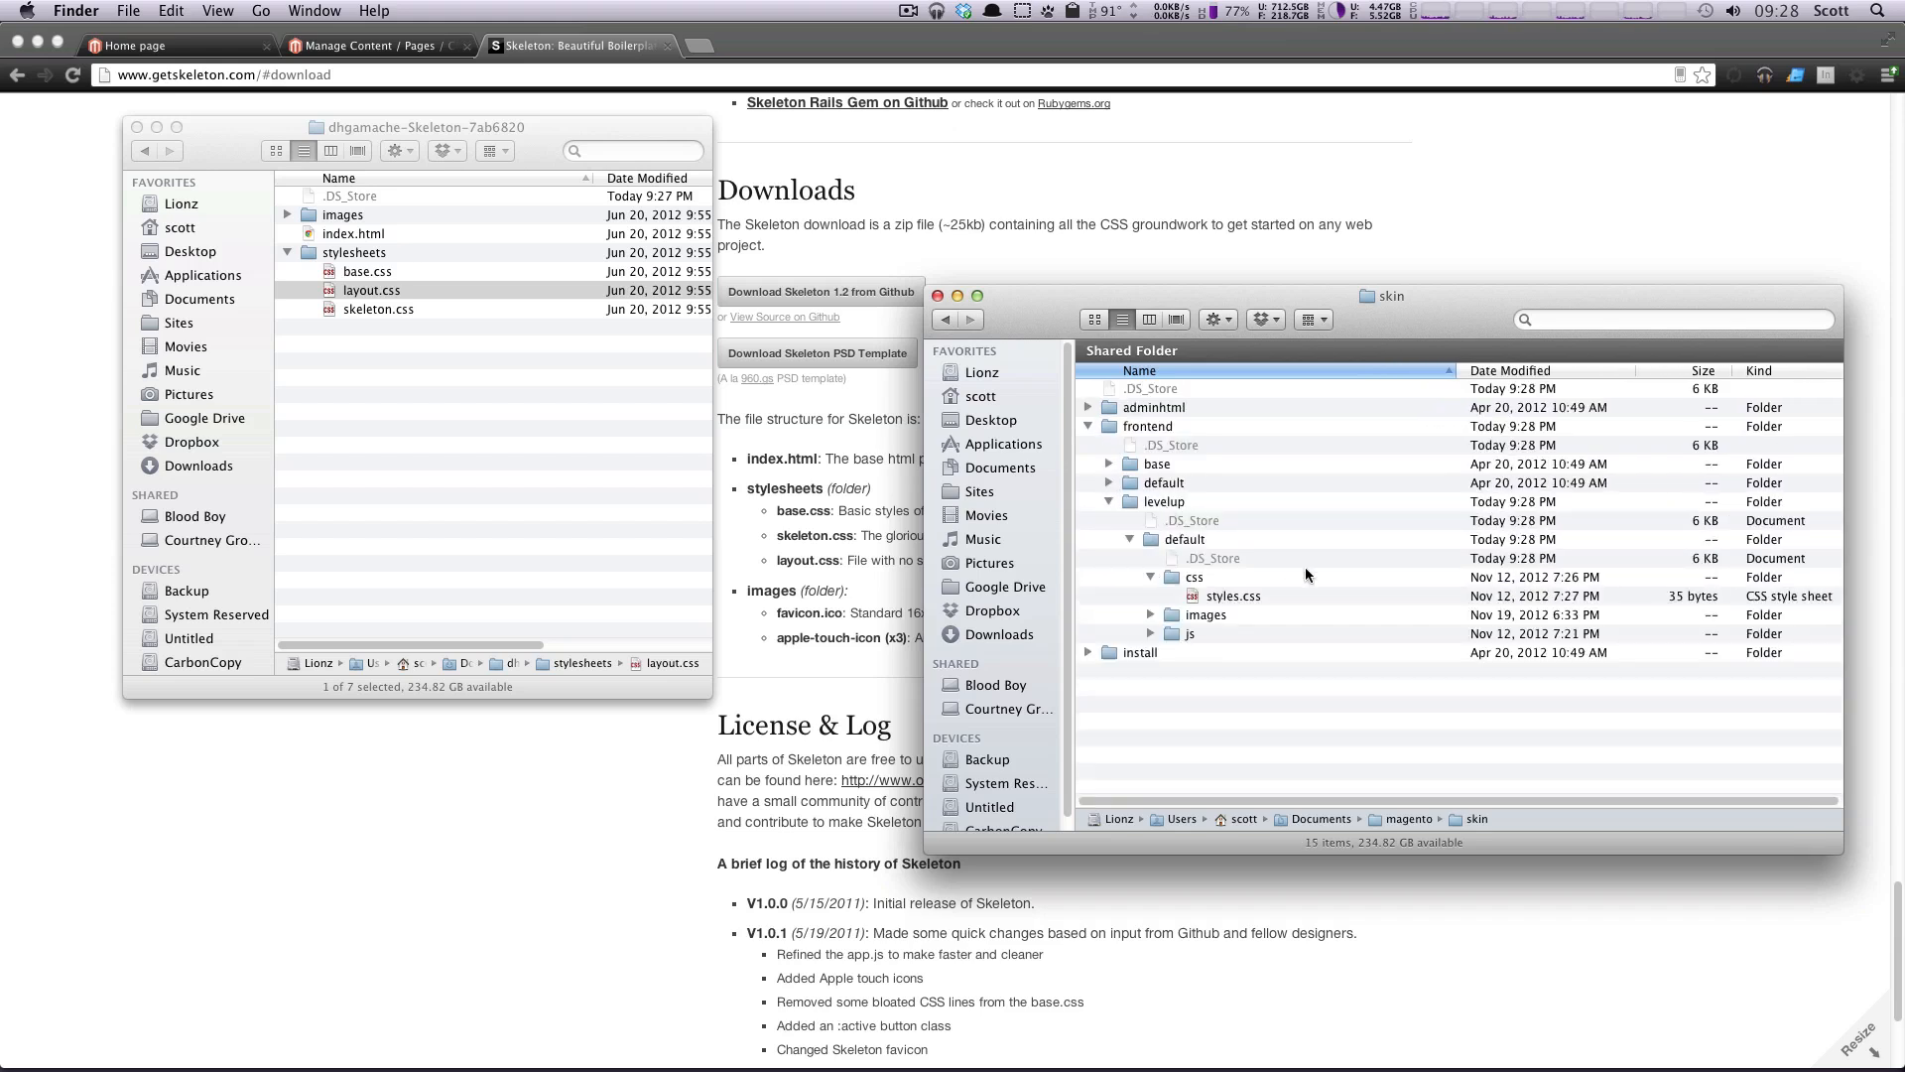
click(1232, 595)
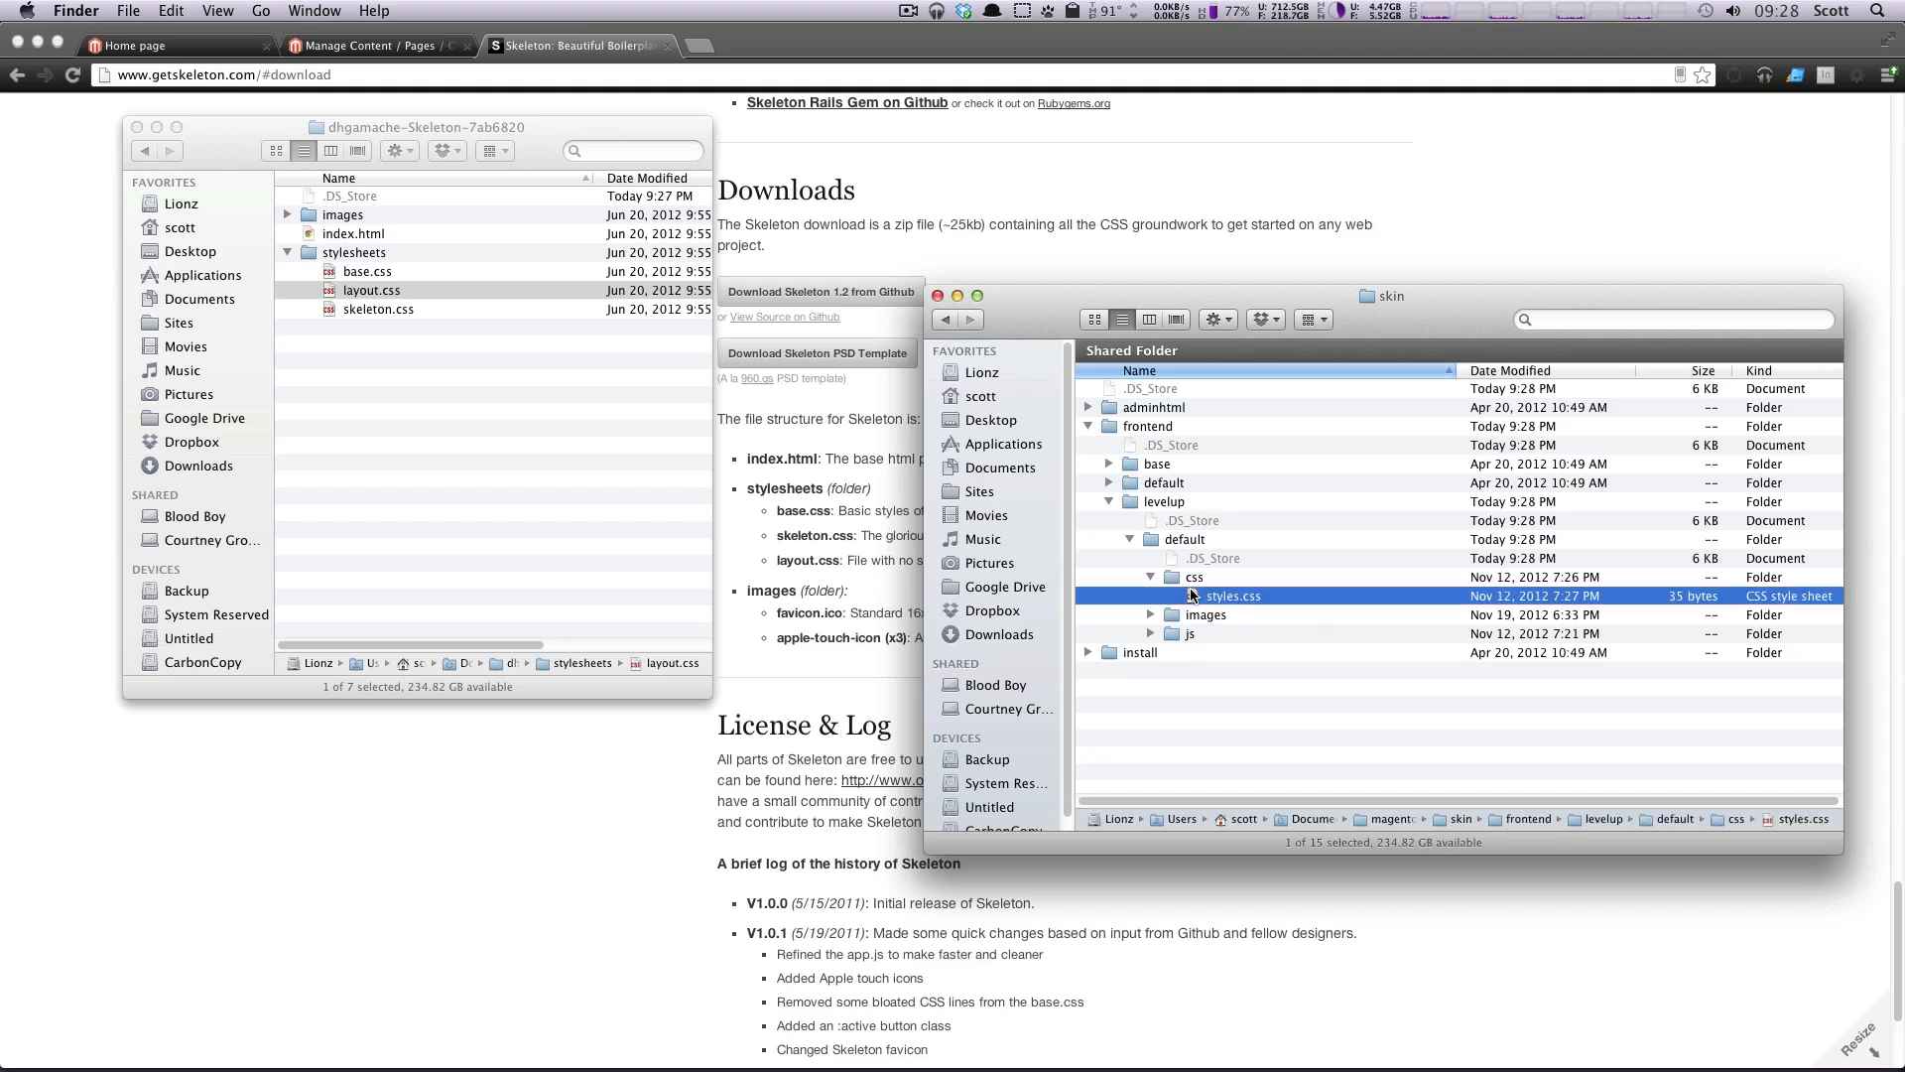
mouse_move(742, 354)
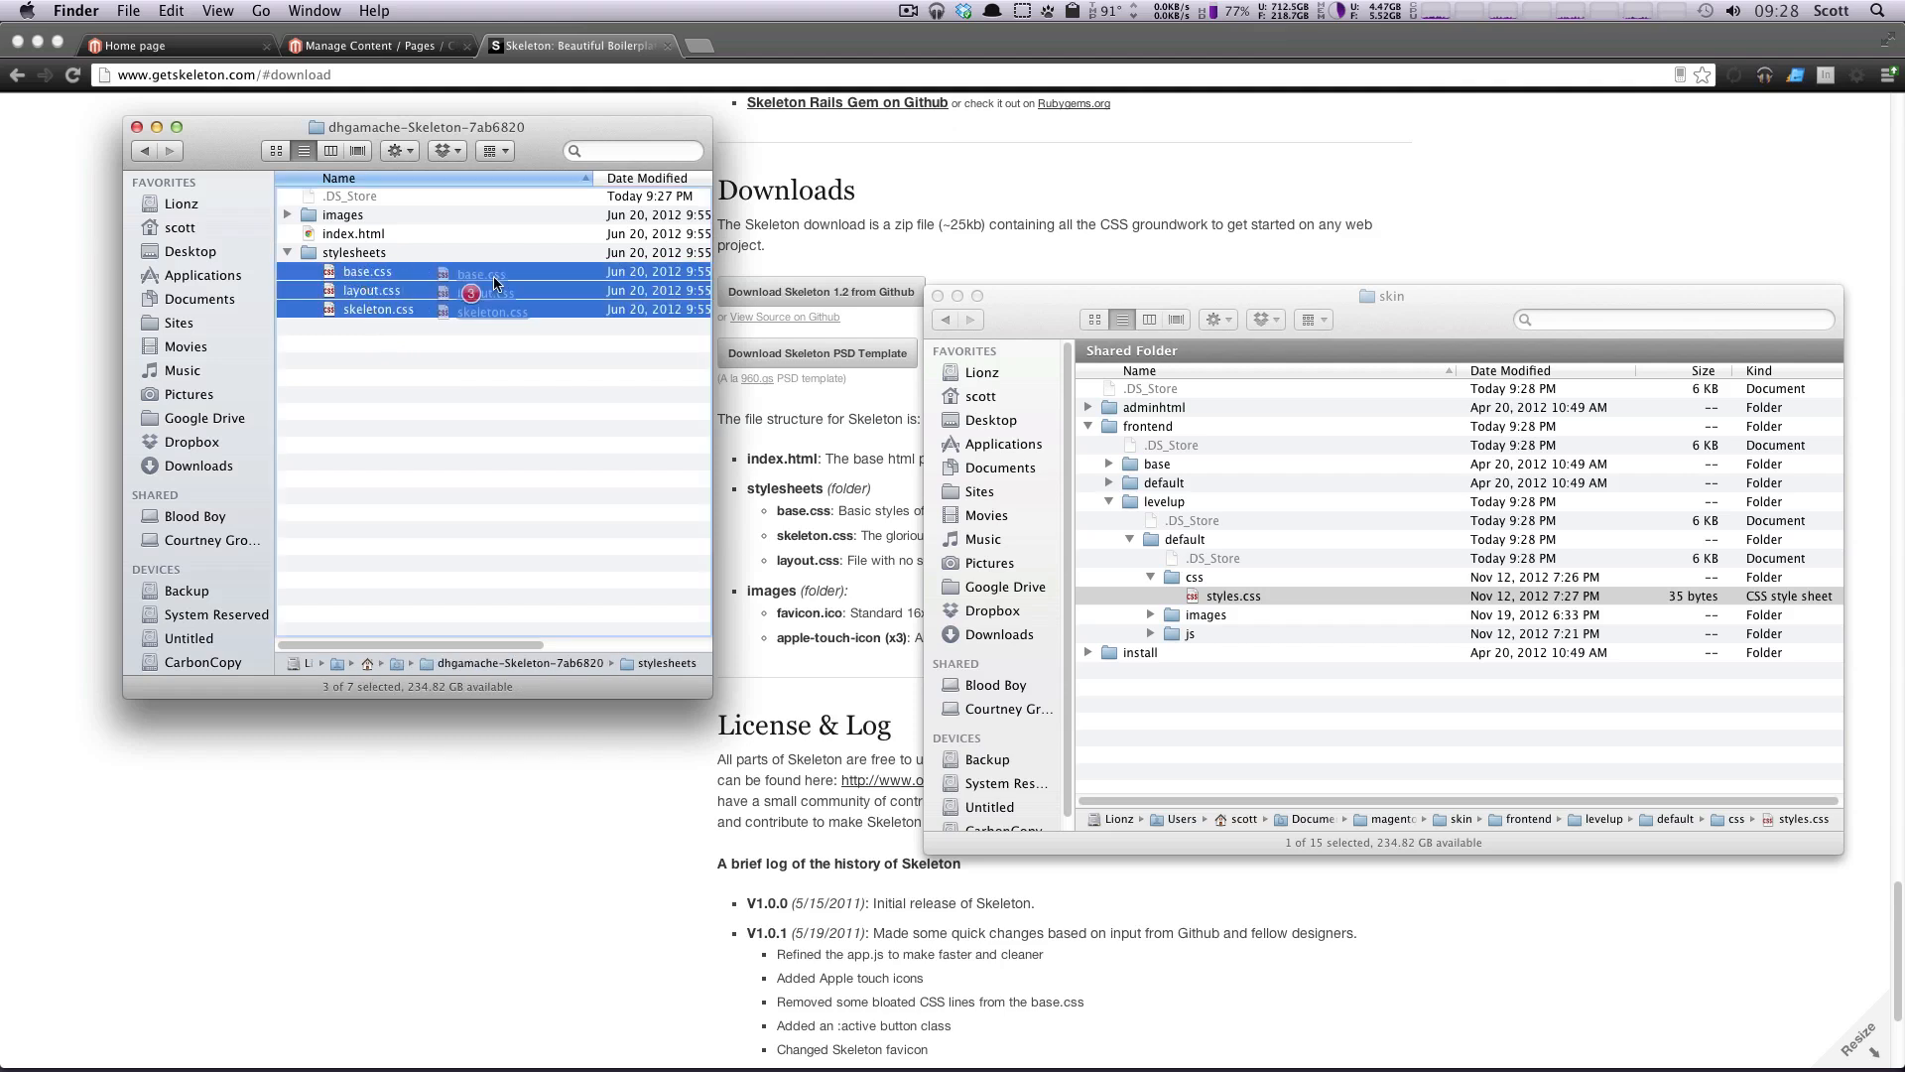
drag(371, 290, 1196, 578)
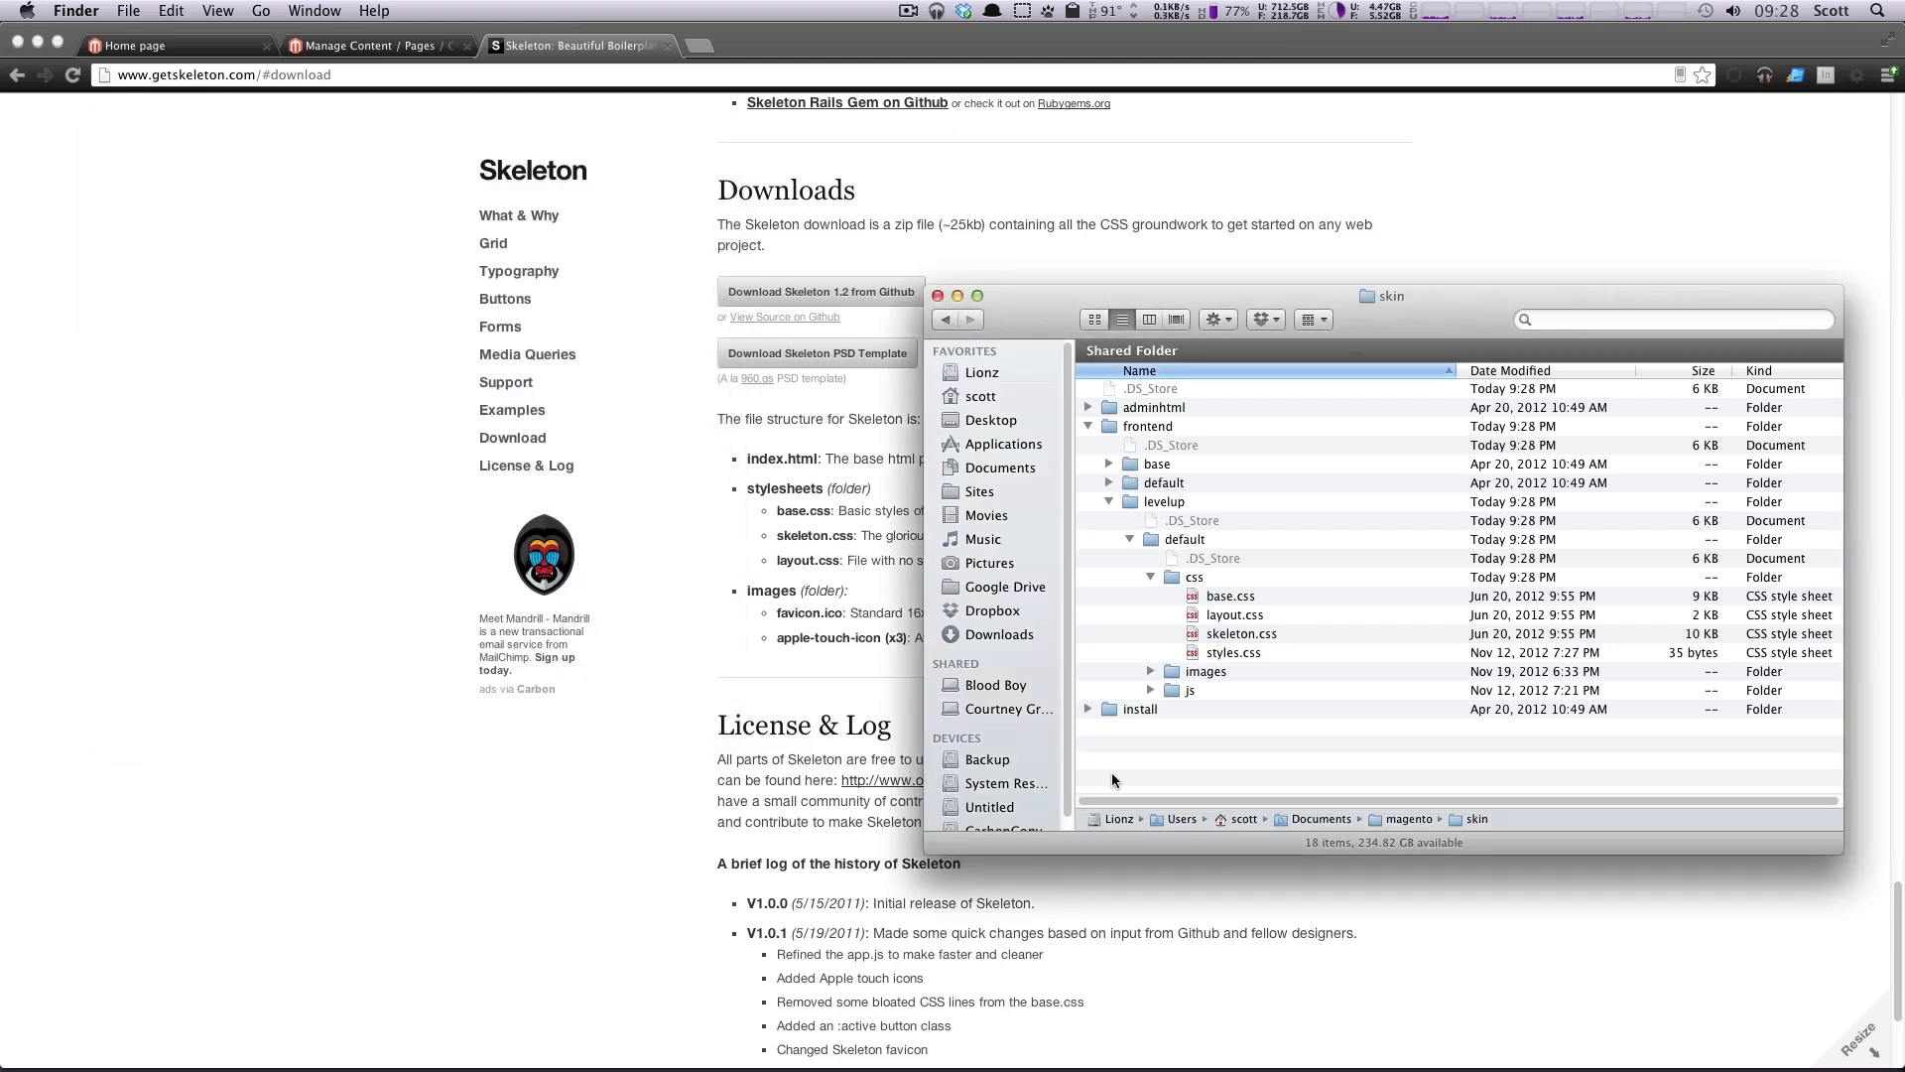
mouse_move(1133, 511)
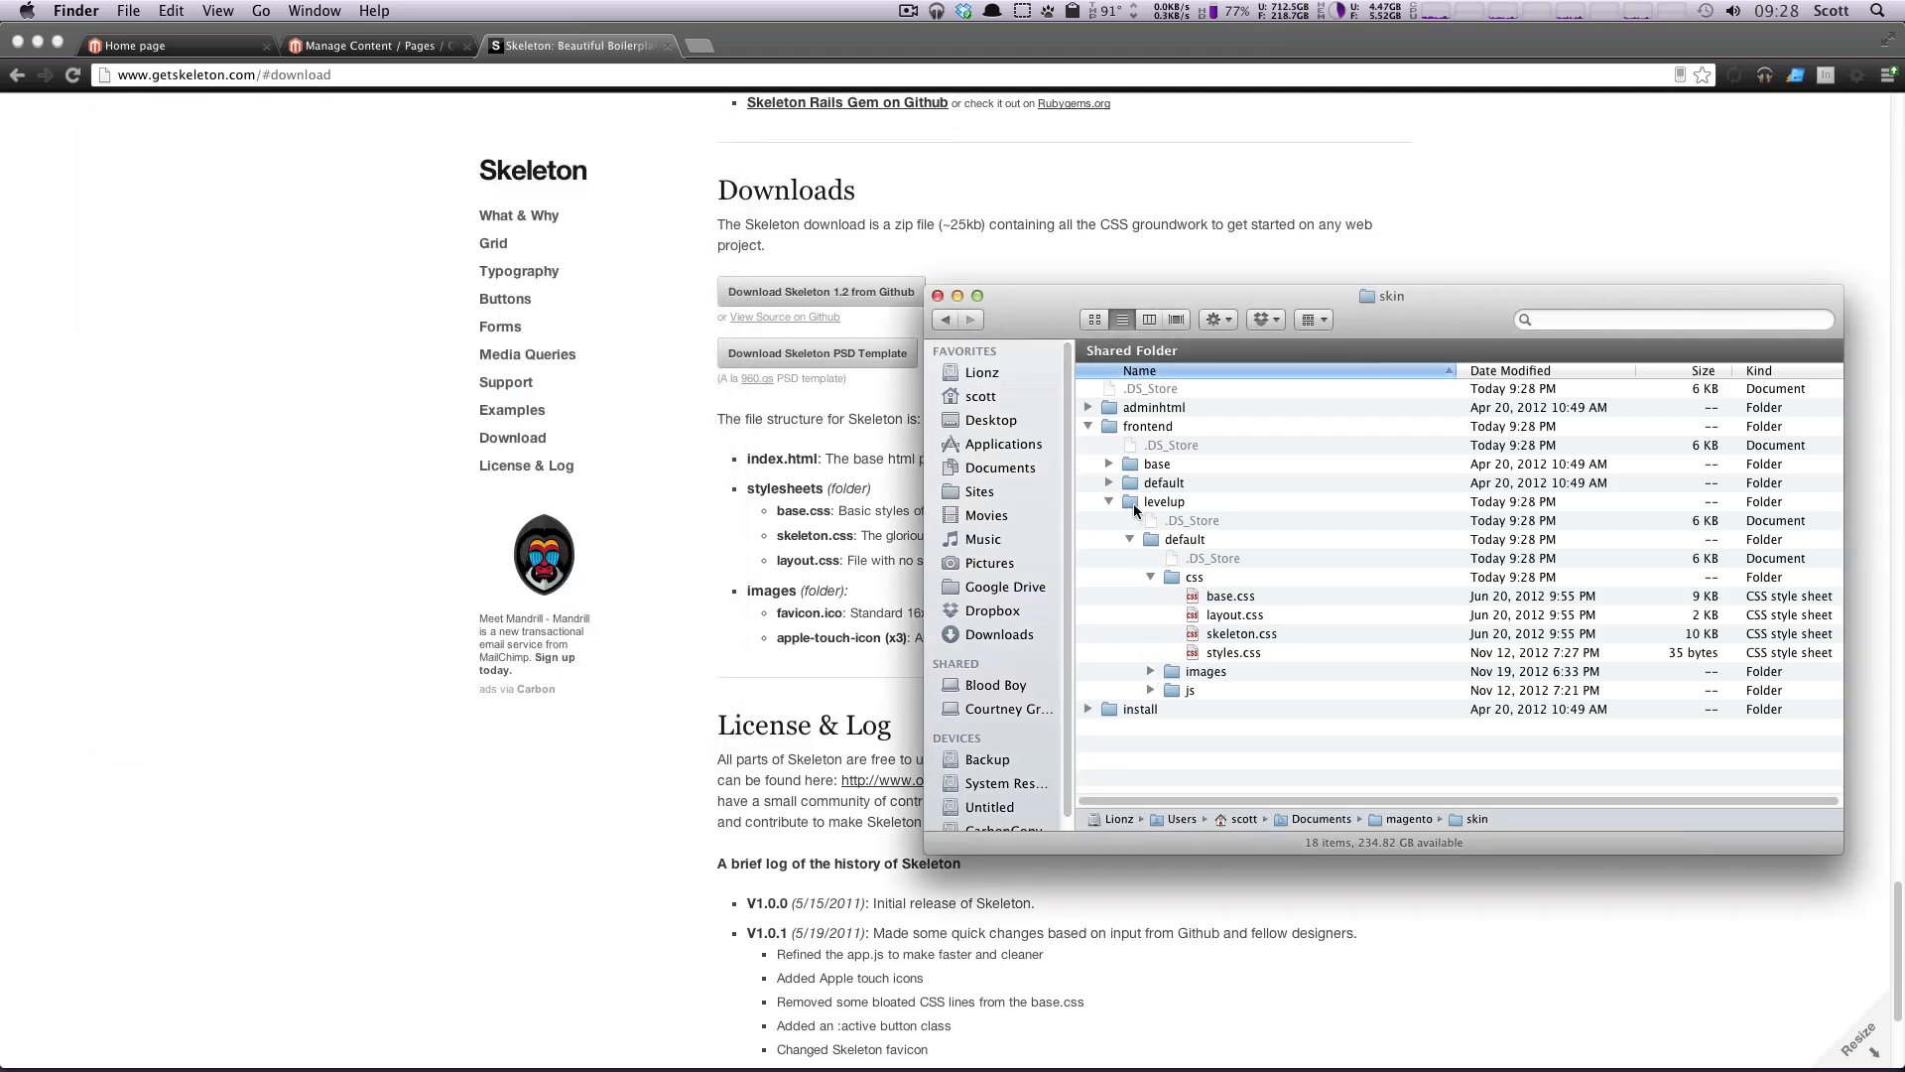
click(1108, 482)
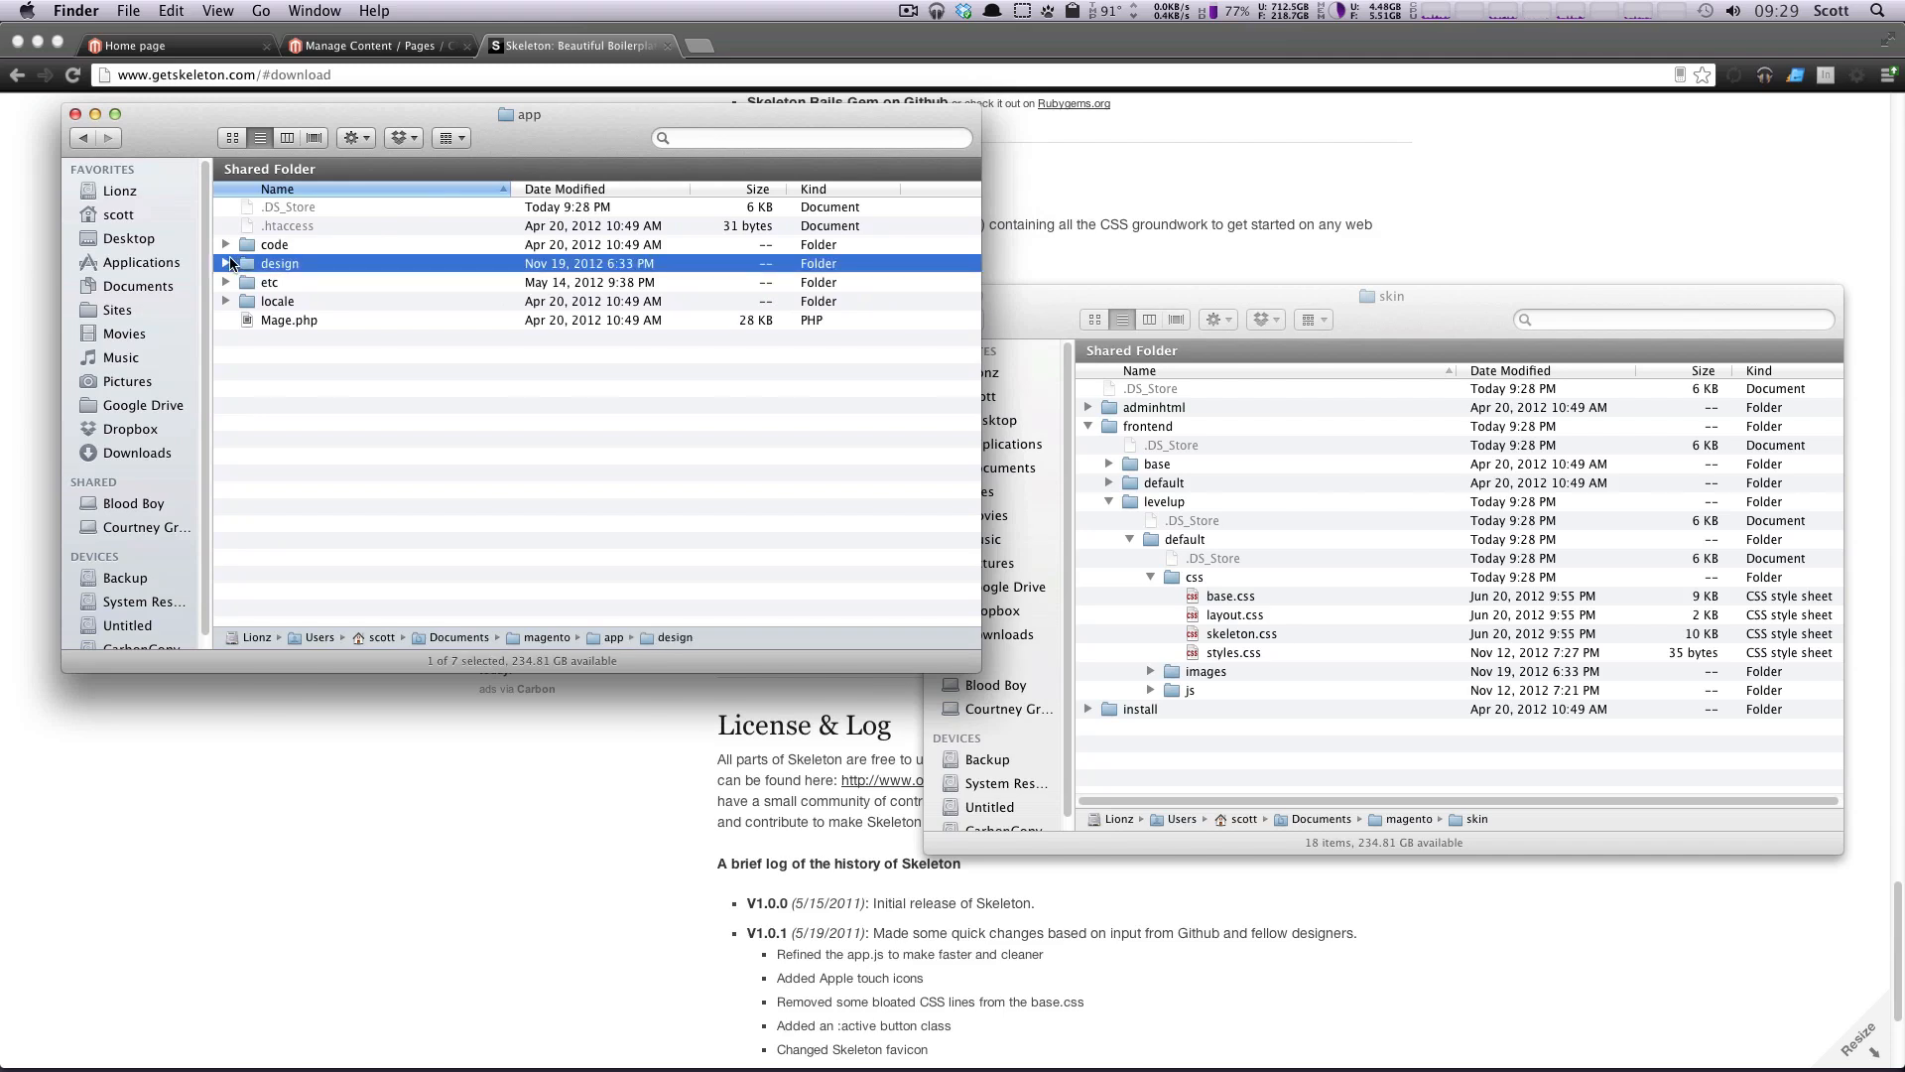
Step: Expand app/design/frontend/levelup/default down to its template page folder
click(226, 262)
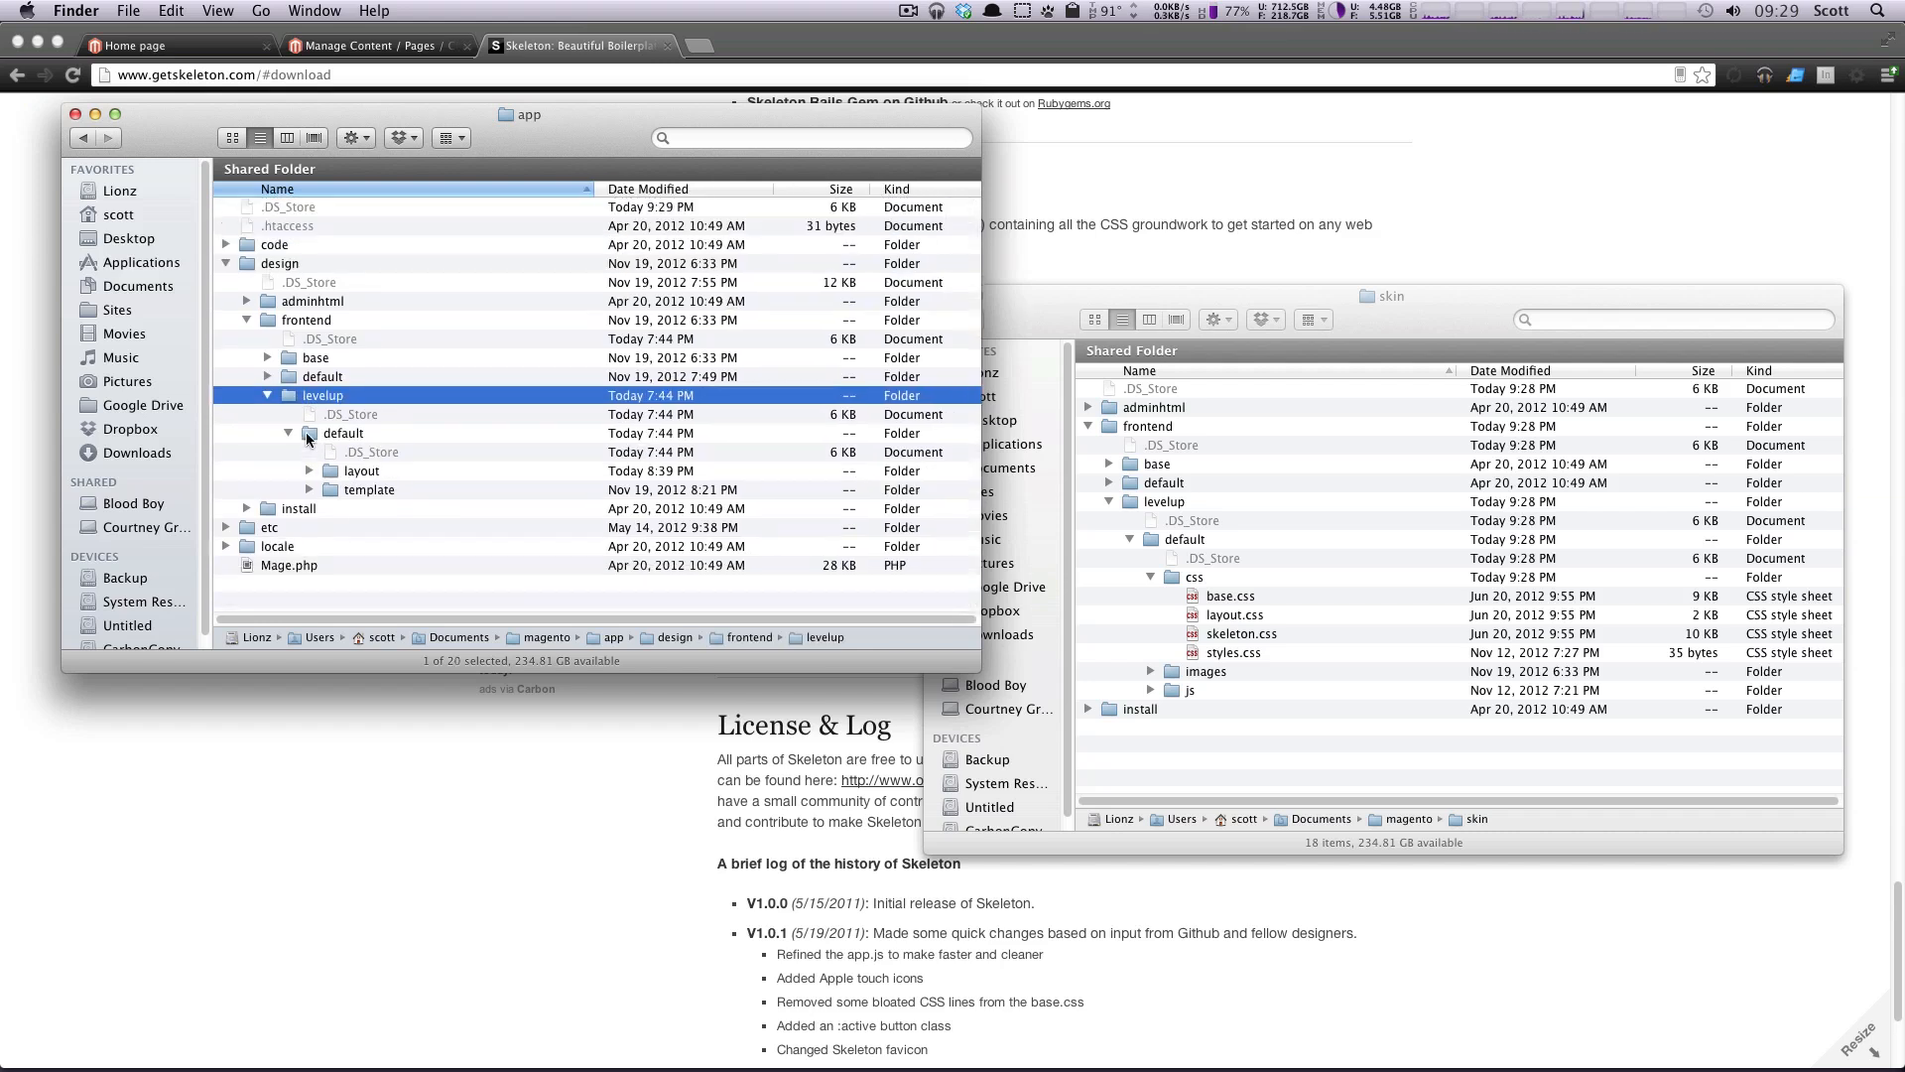
click(310, 489)
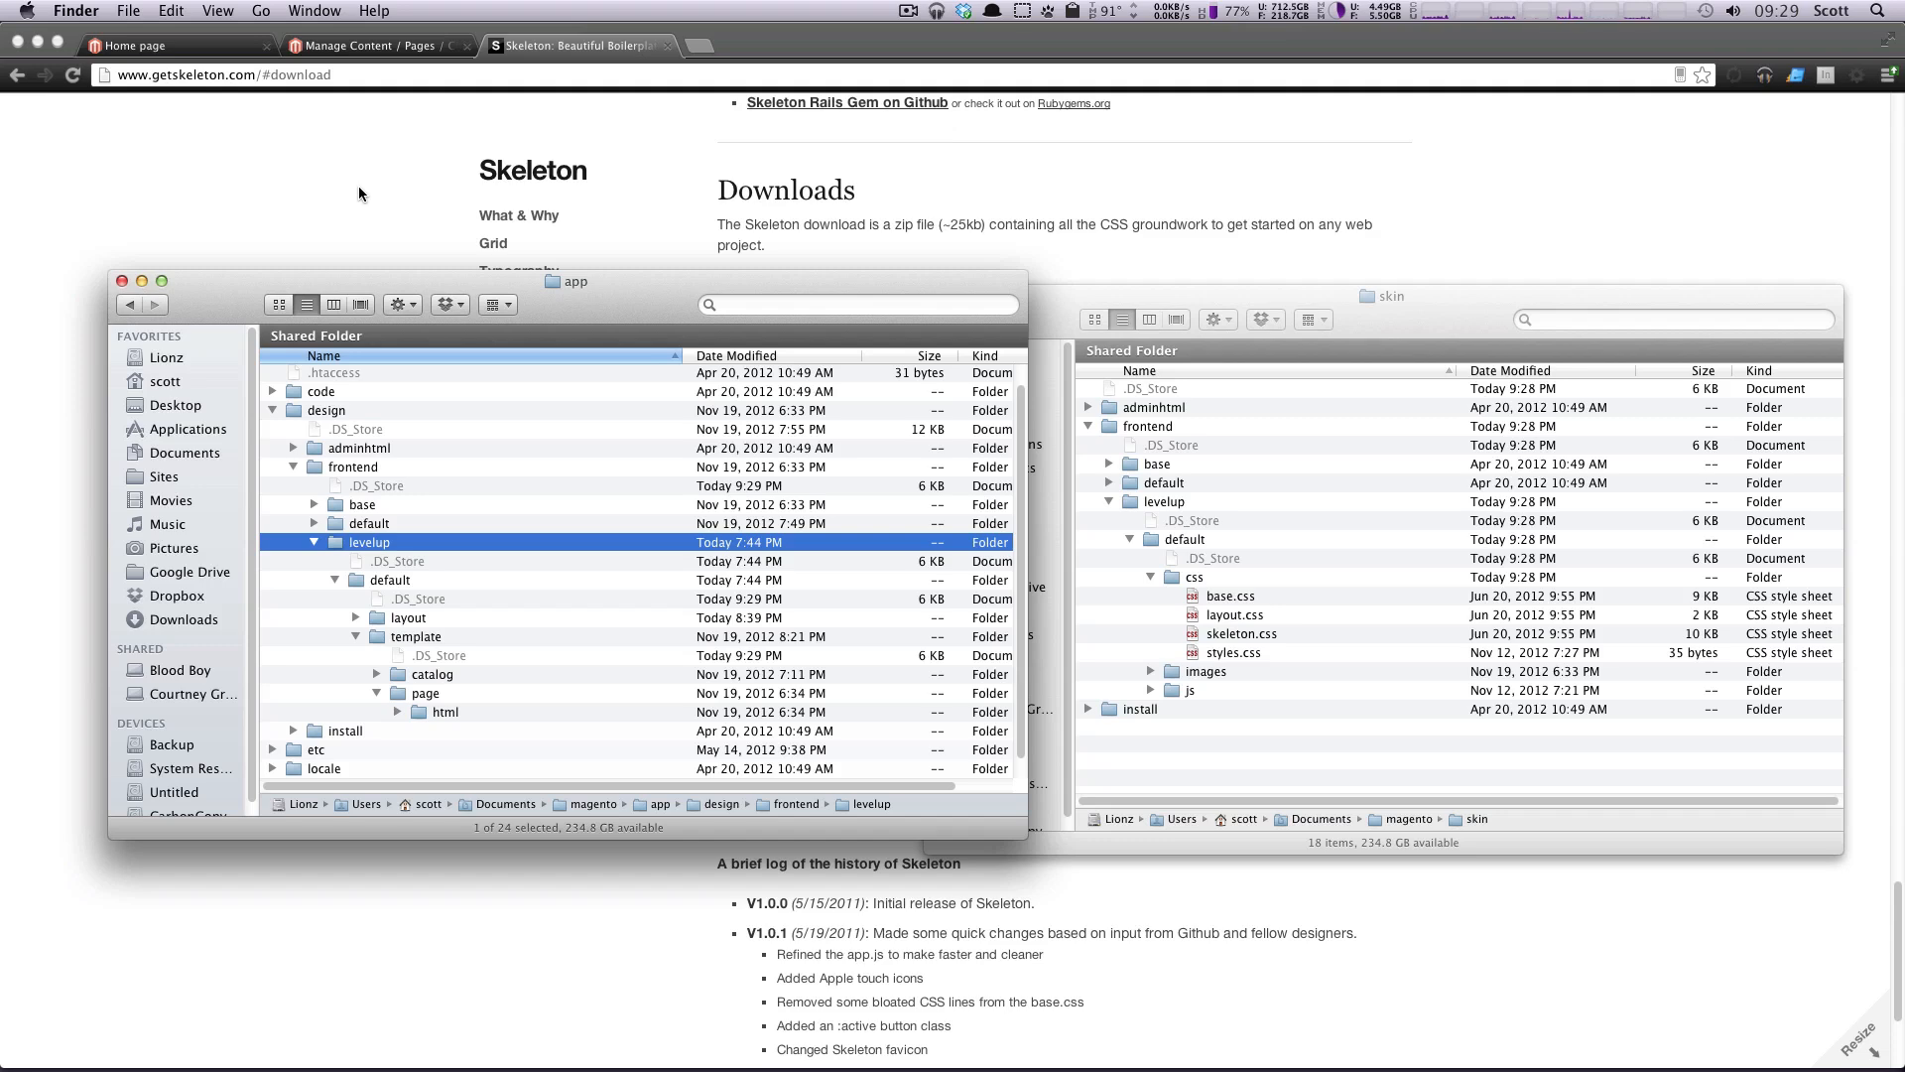
click(137, 45)
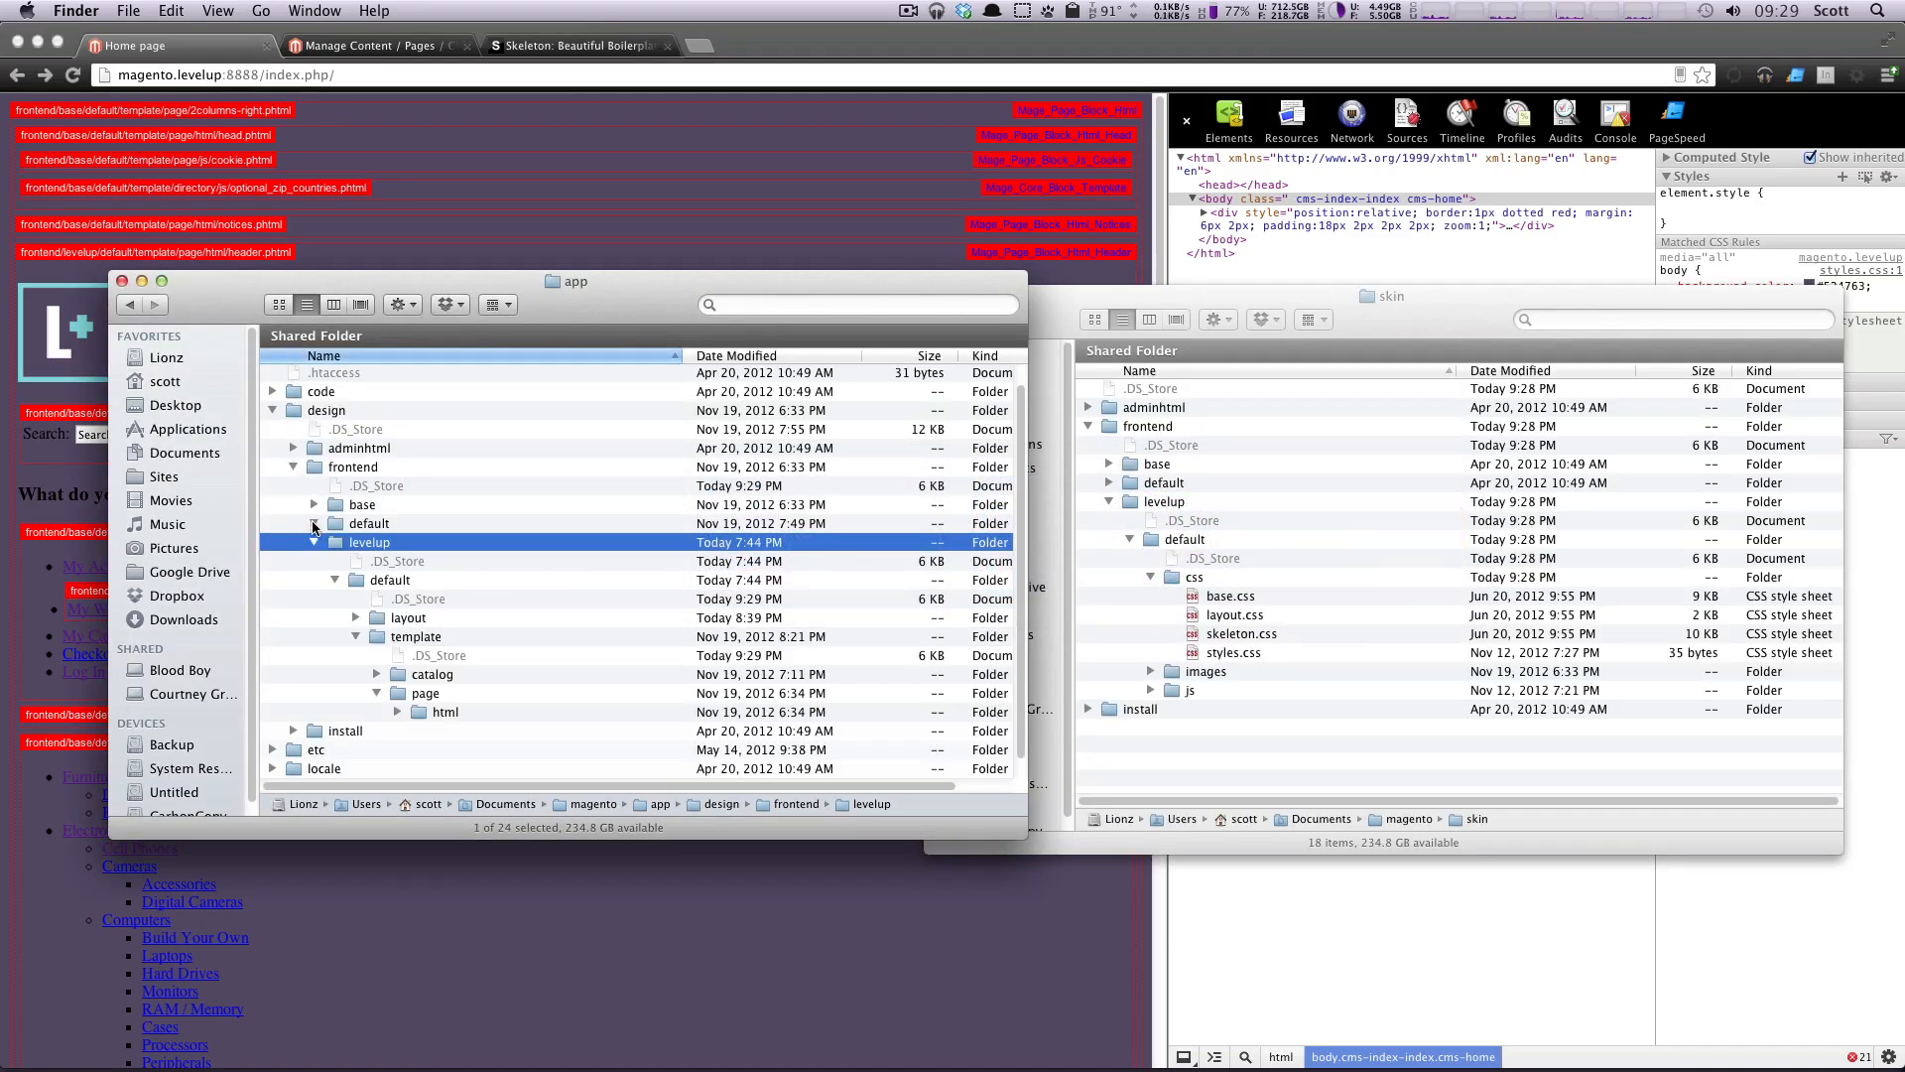
Step: Copy base/default's 2columns-right.phtml into levelup/default/template/page
click(314, 522)
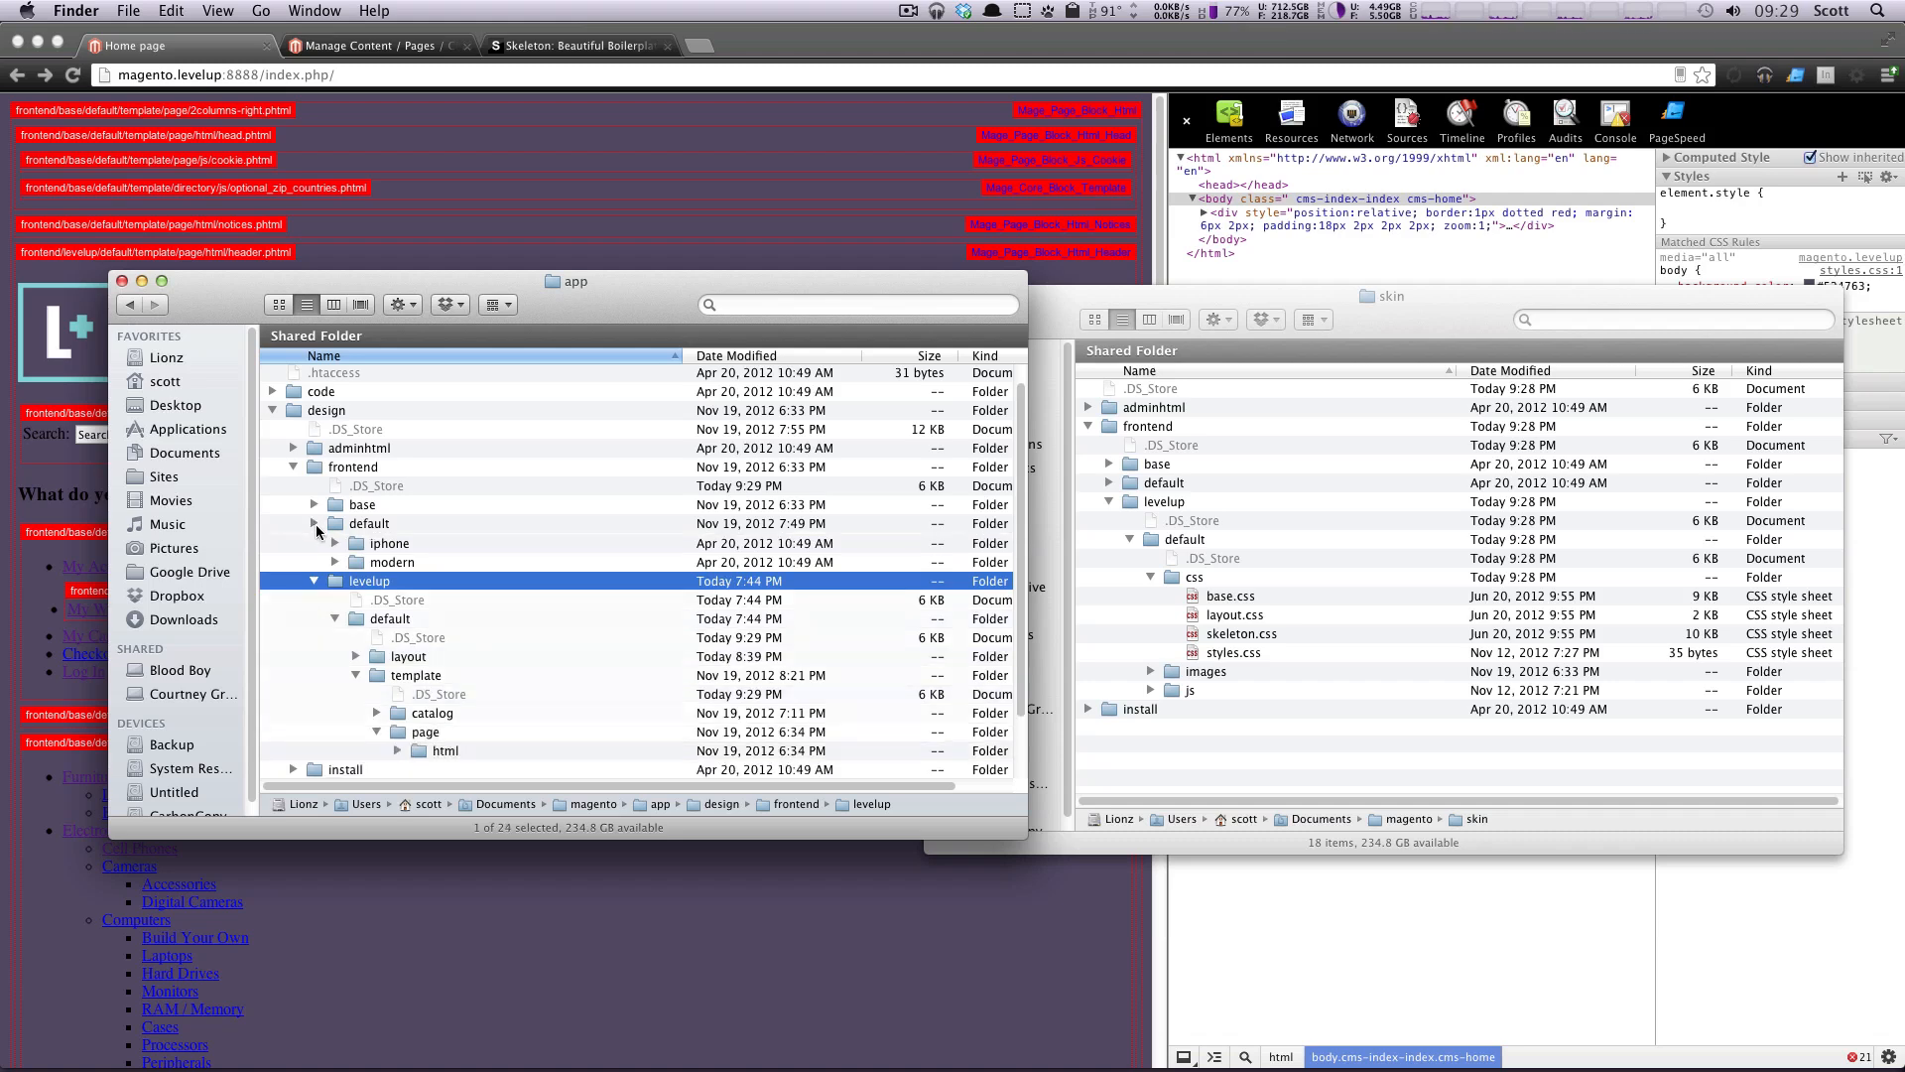
click(313, 504)
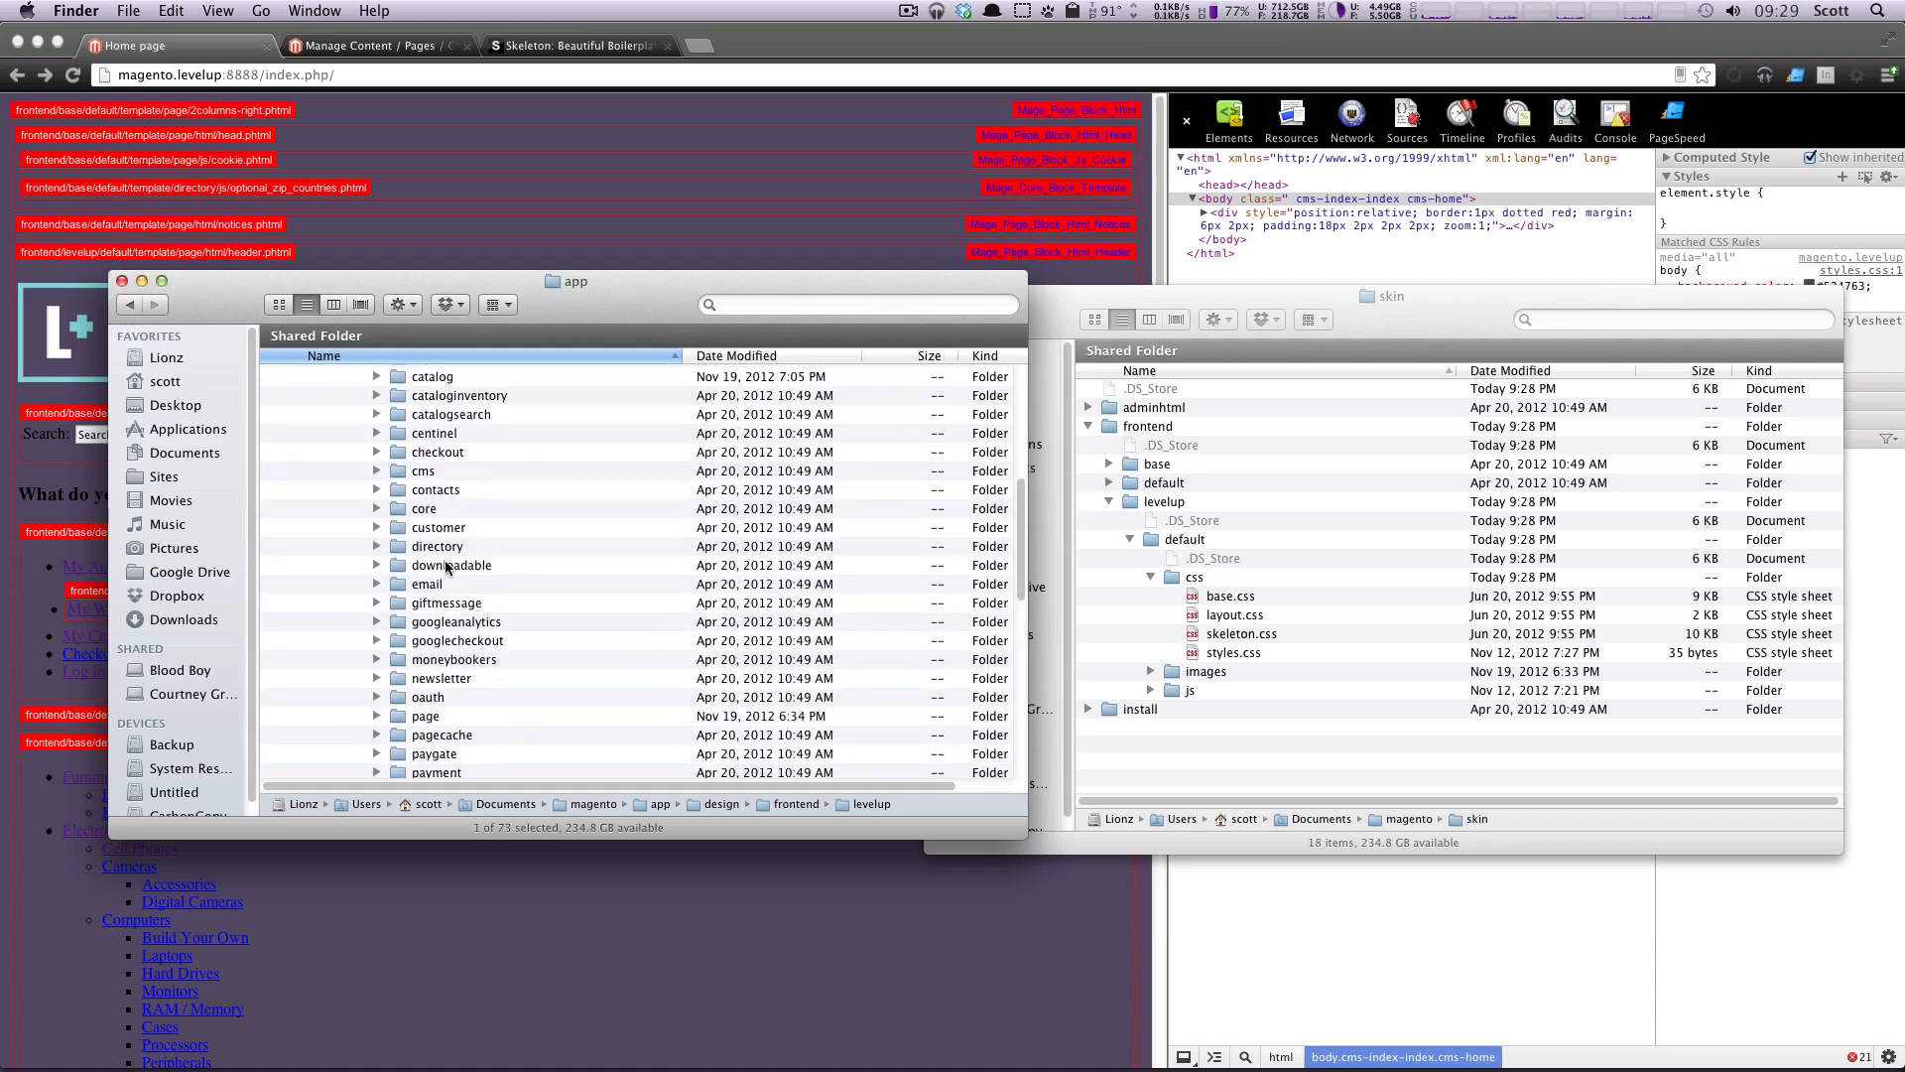
scroll(down, 3)
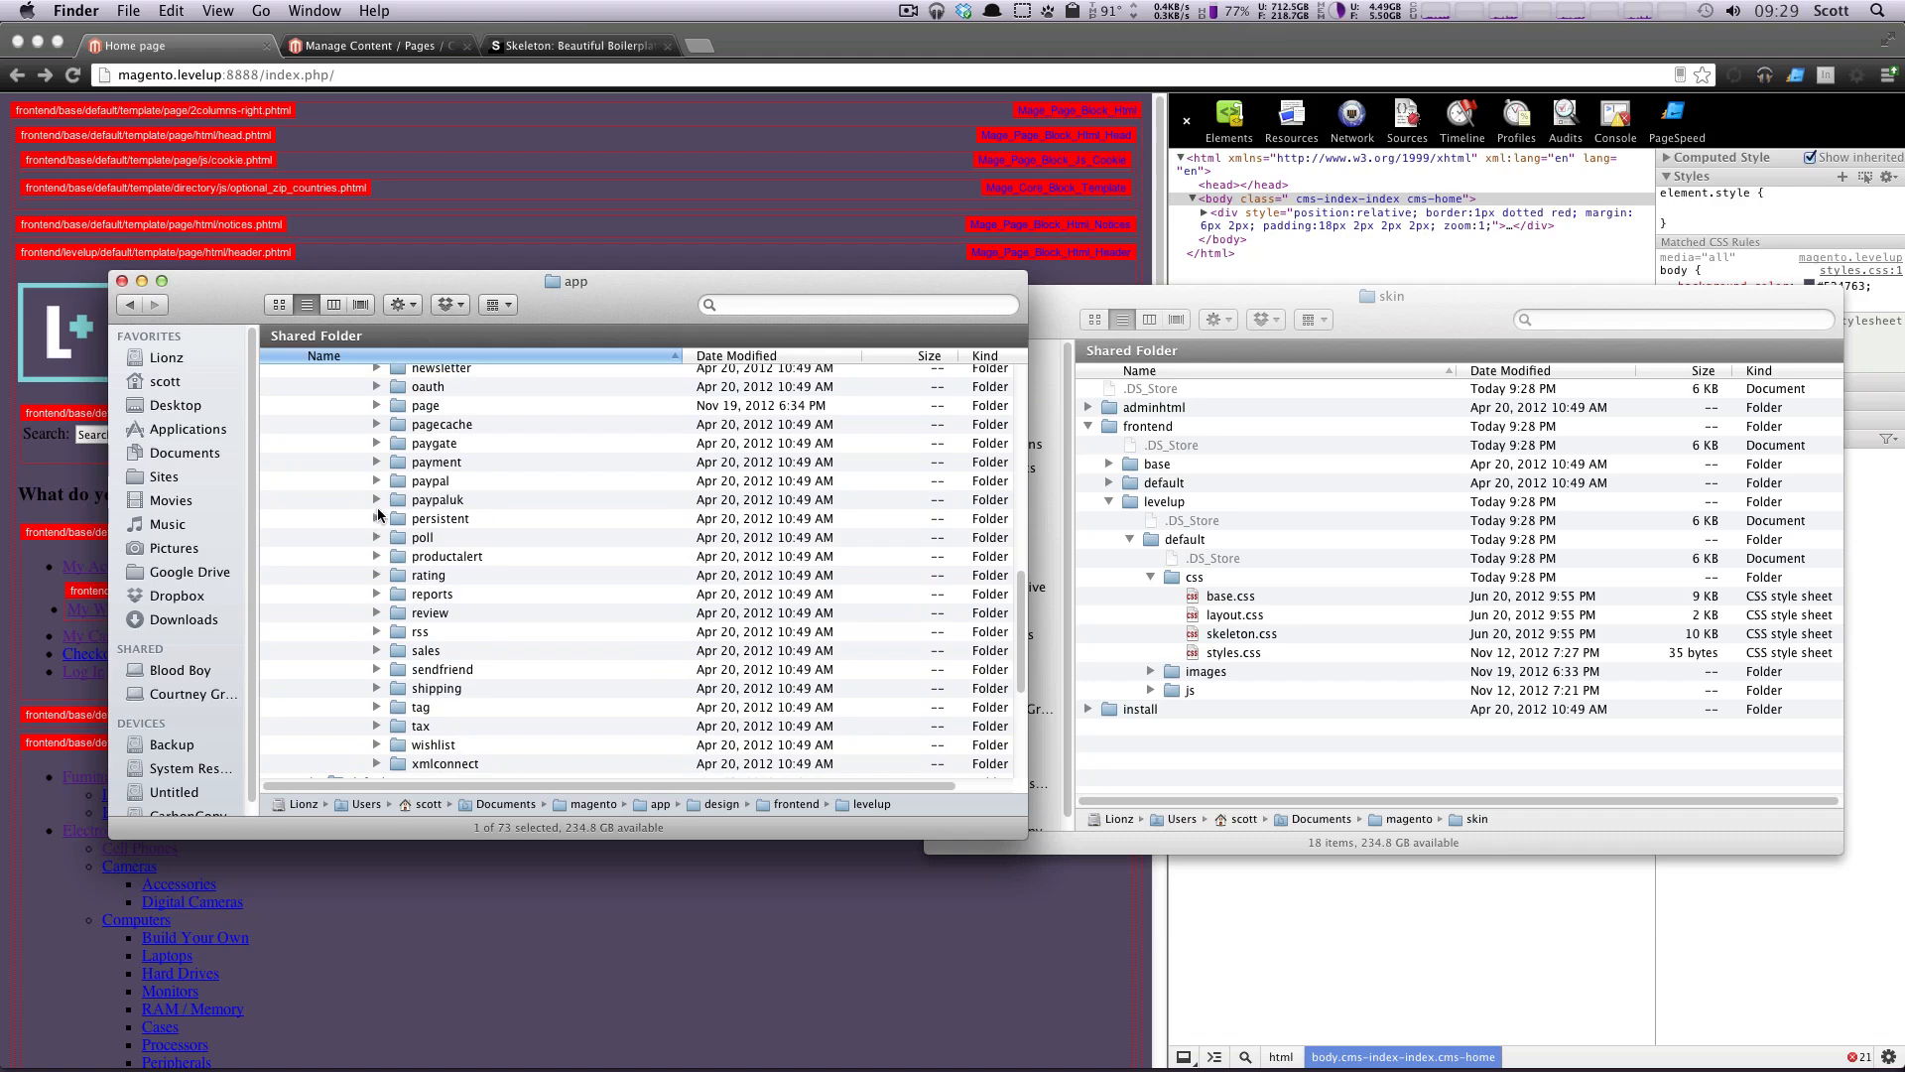
click(377, 405)
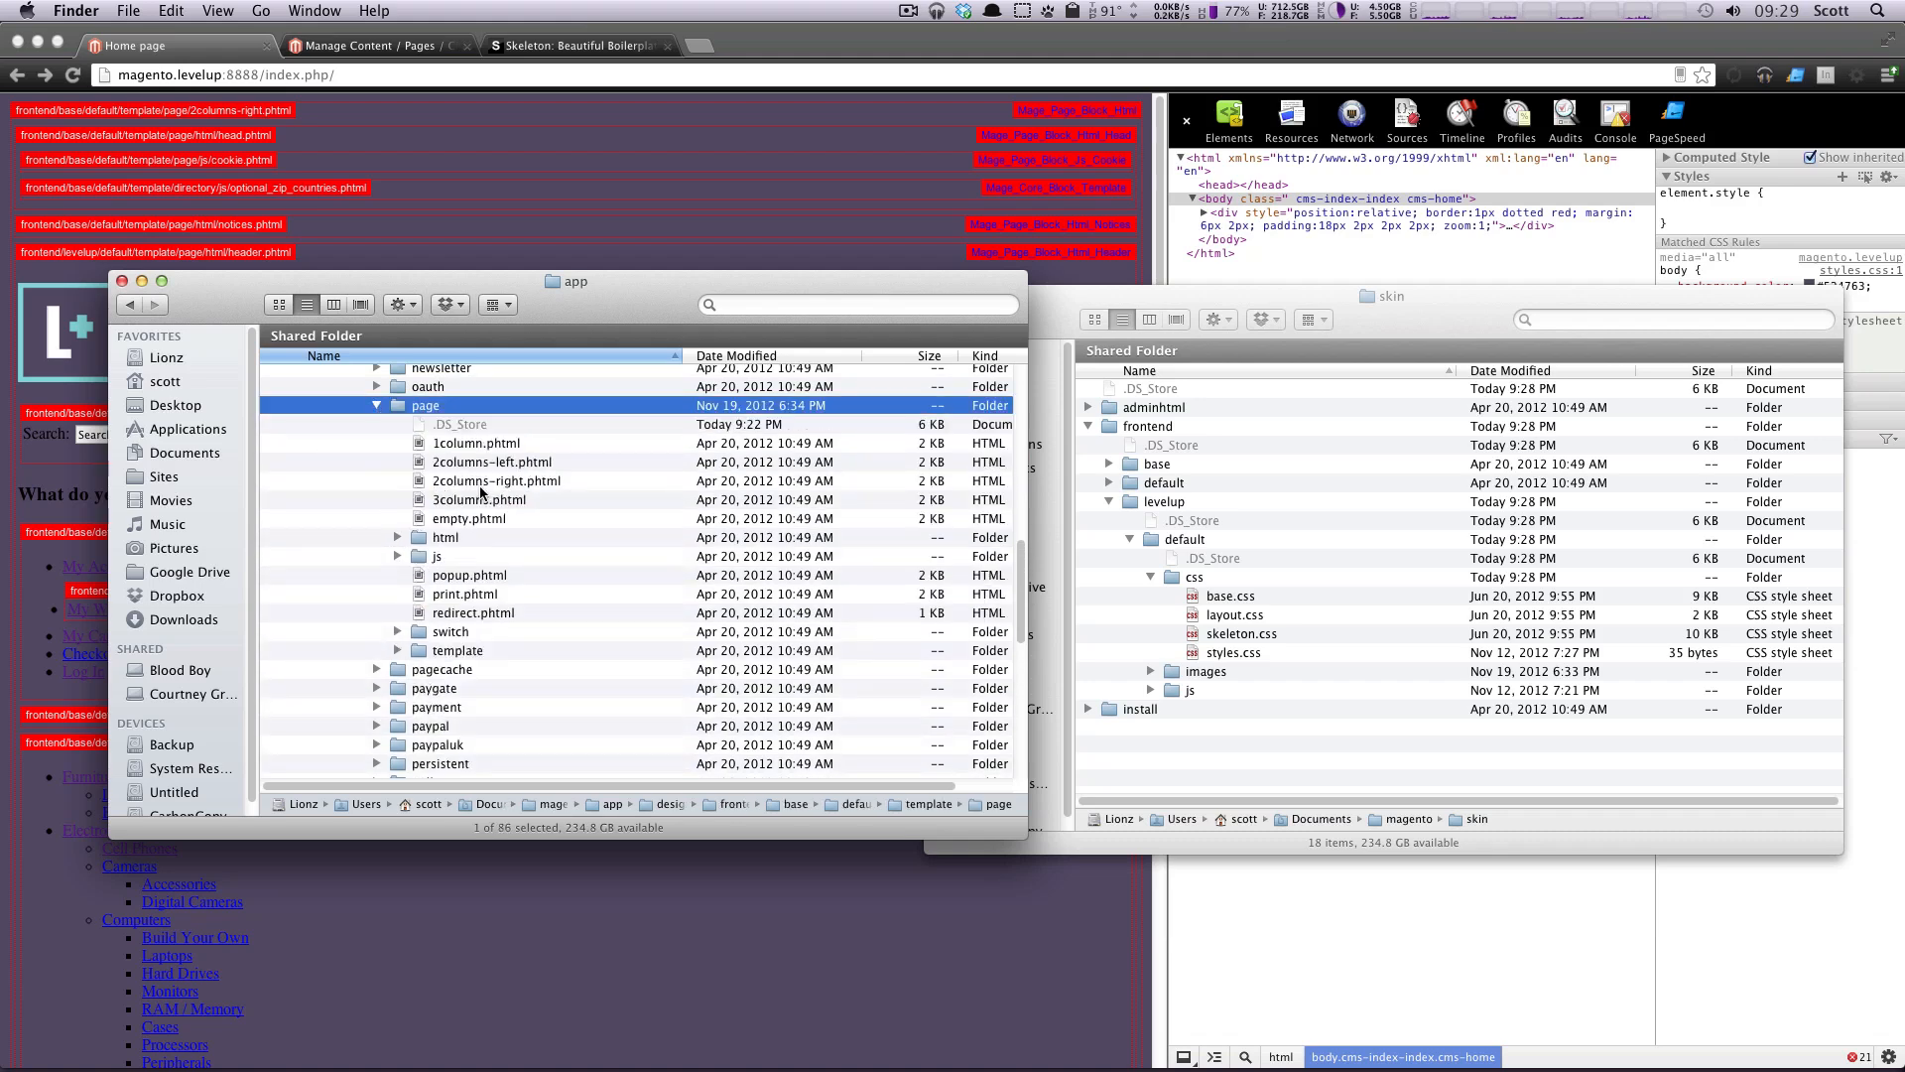
click(492, 480)
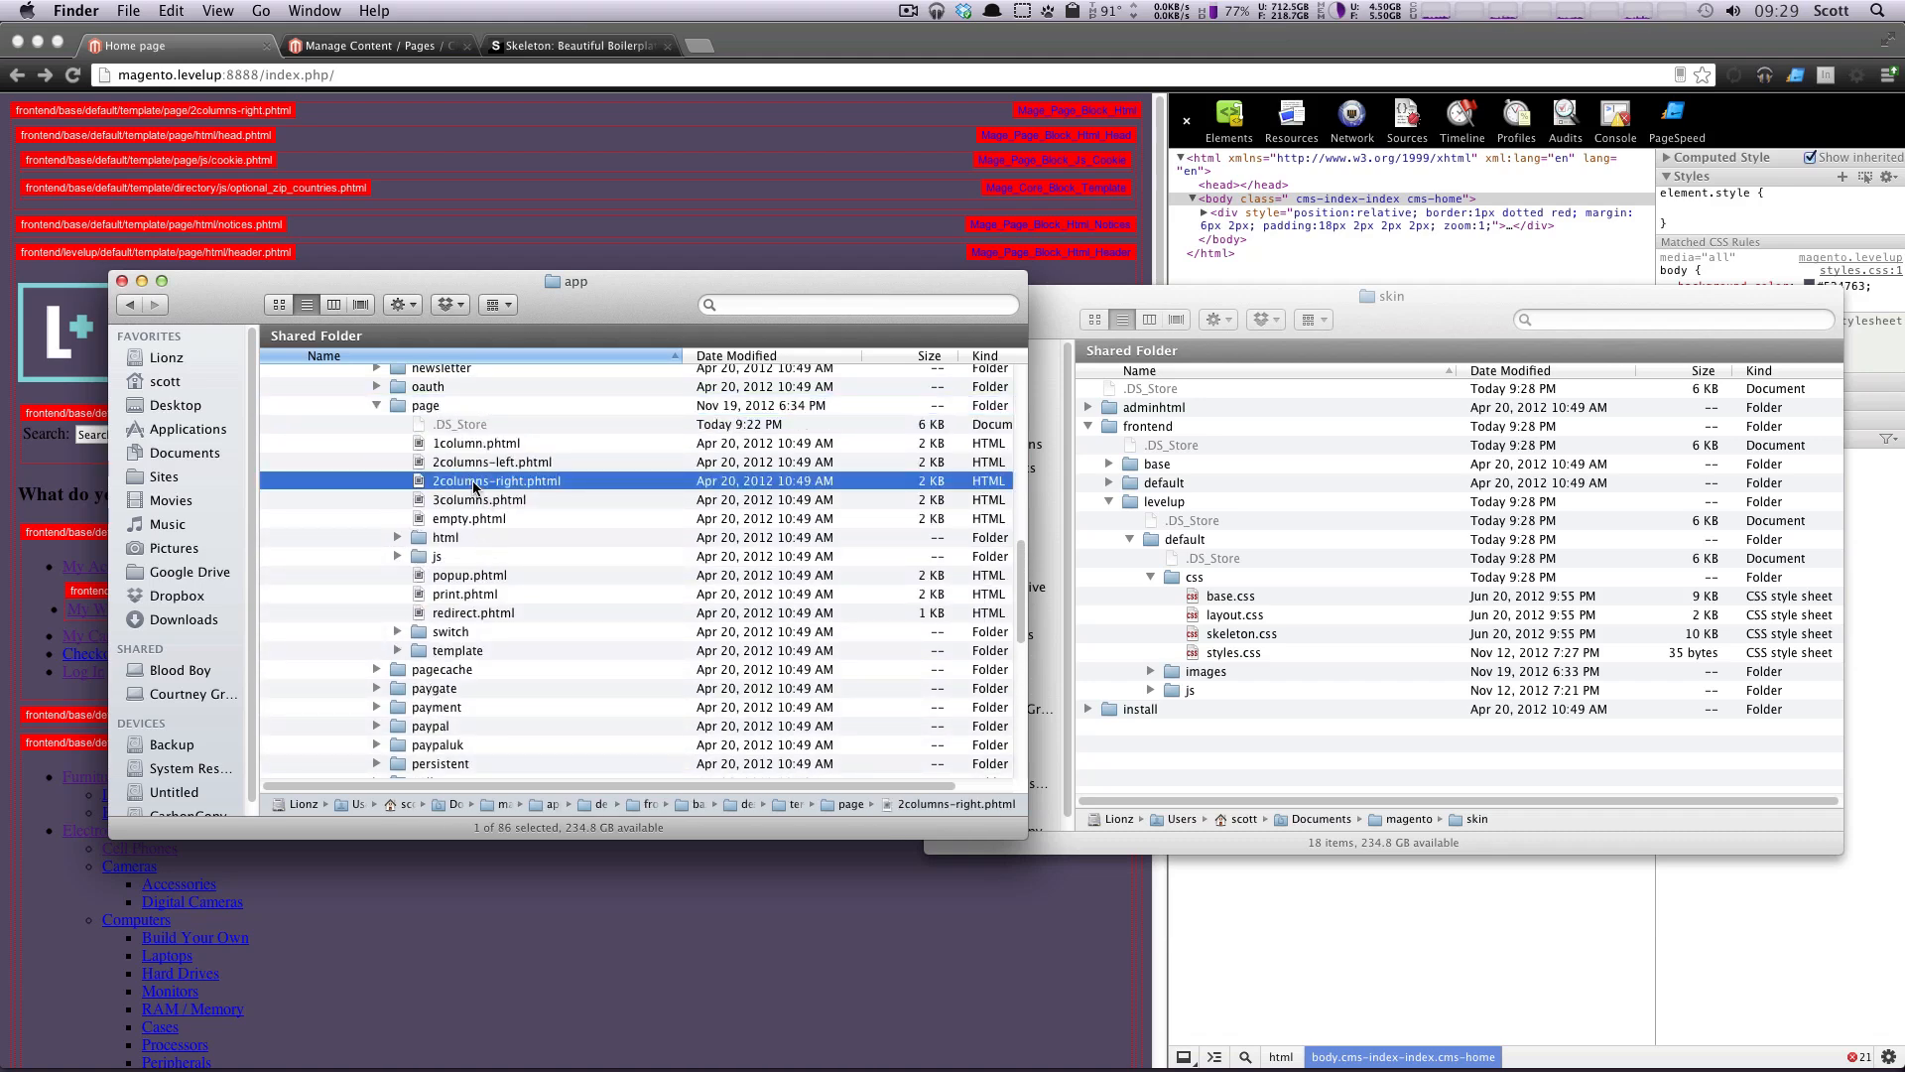
drag(497, 480, 533, 764)
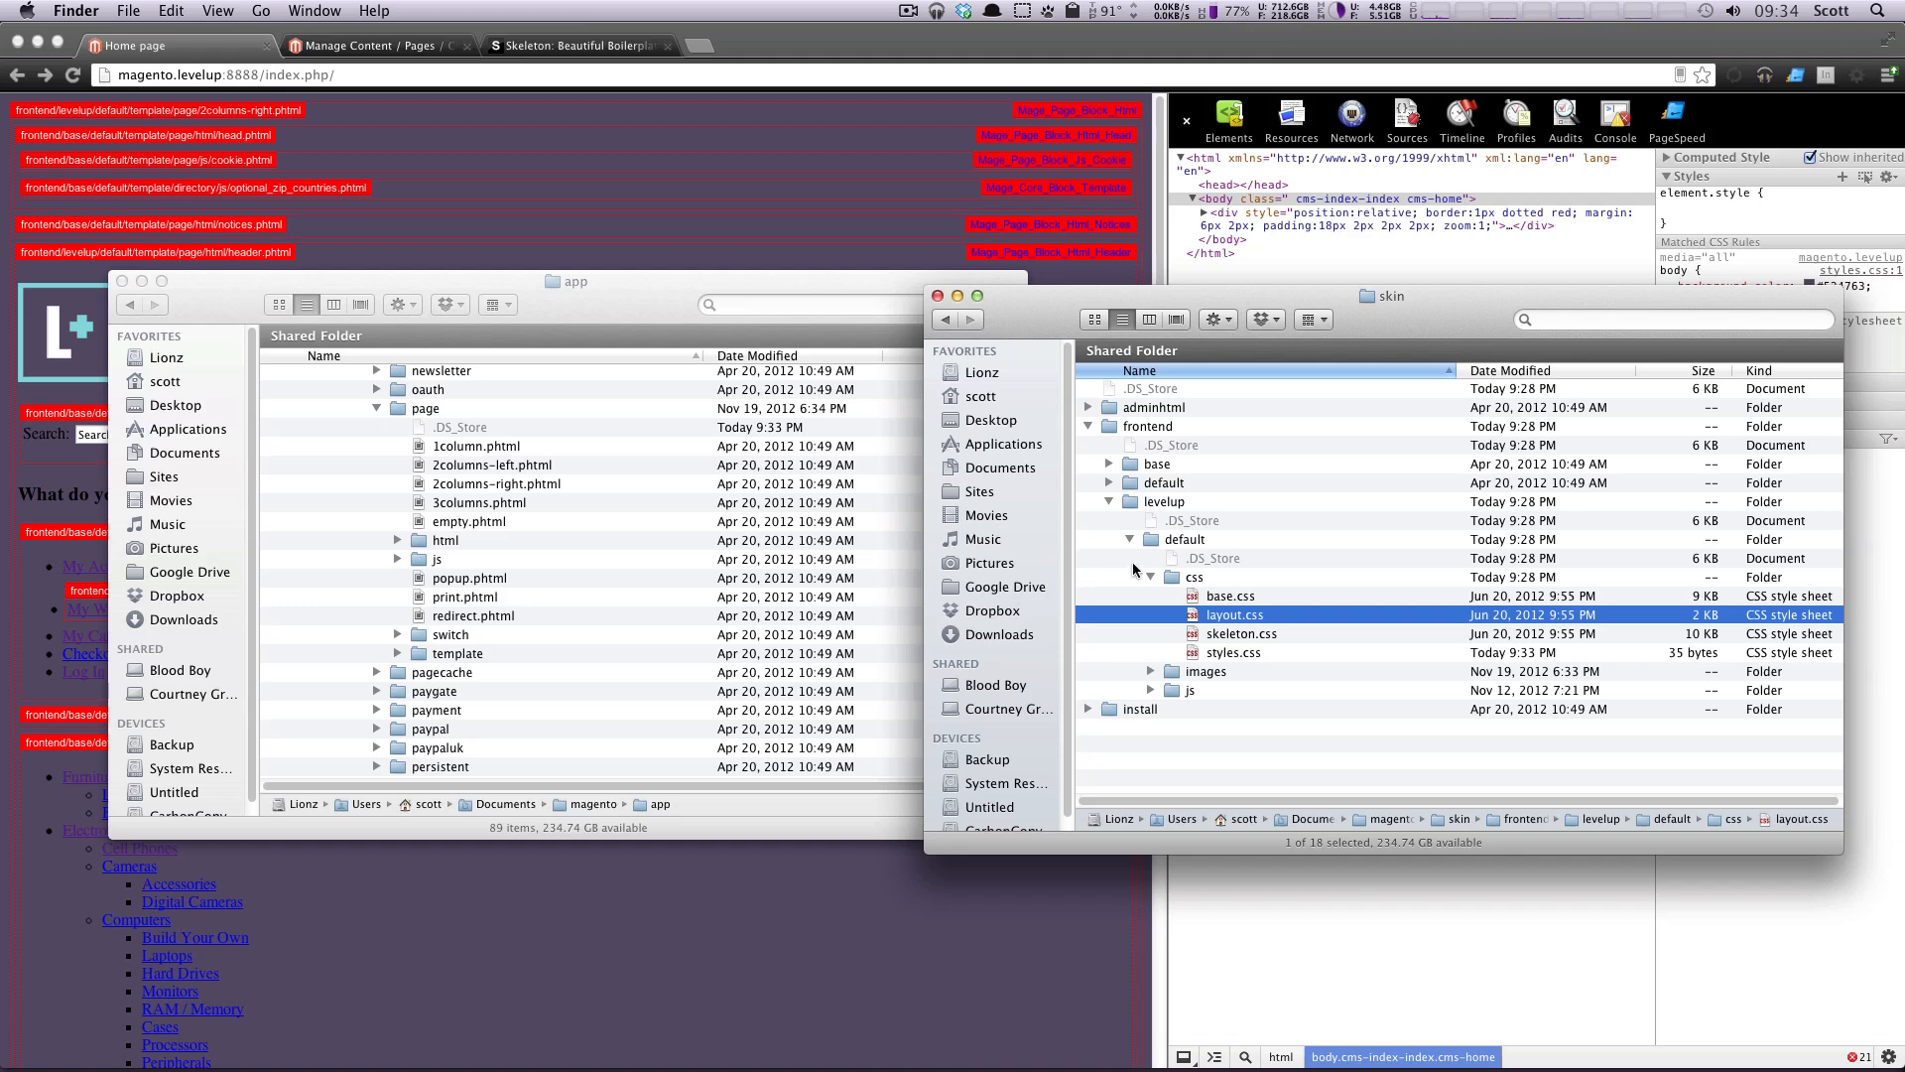
Step: Open the levelup theme's styles.css from its css folder in Sublime Text
click(1233, 595)
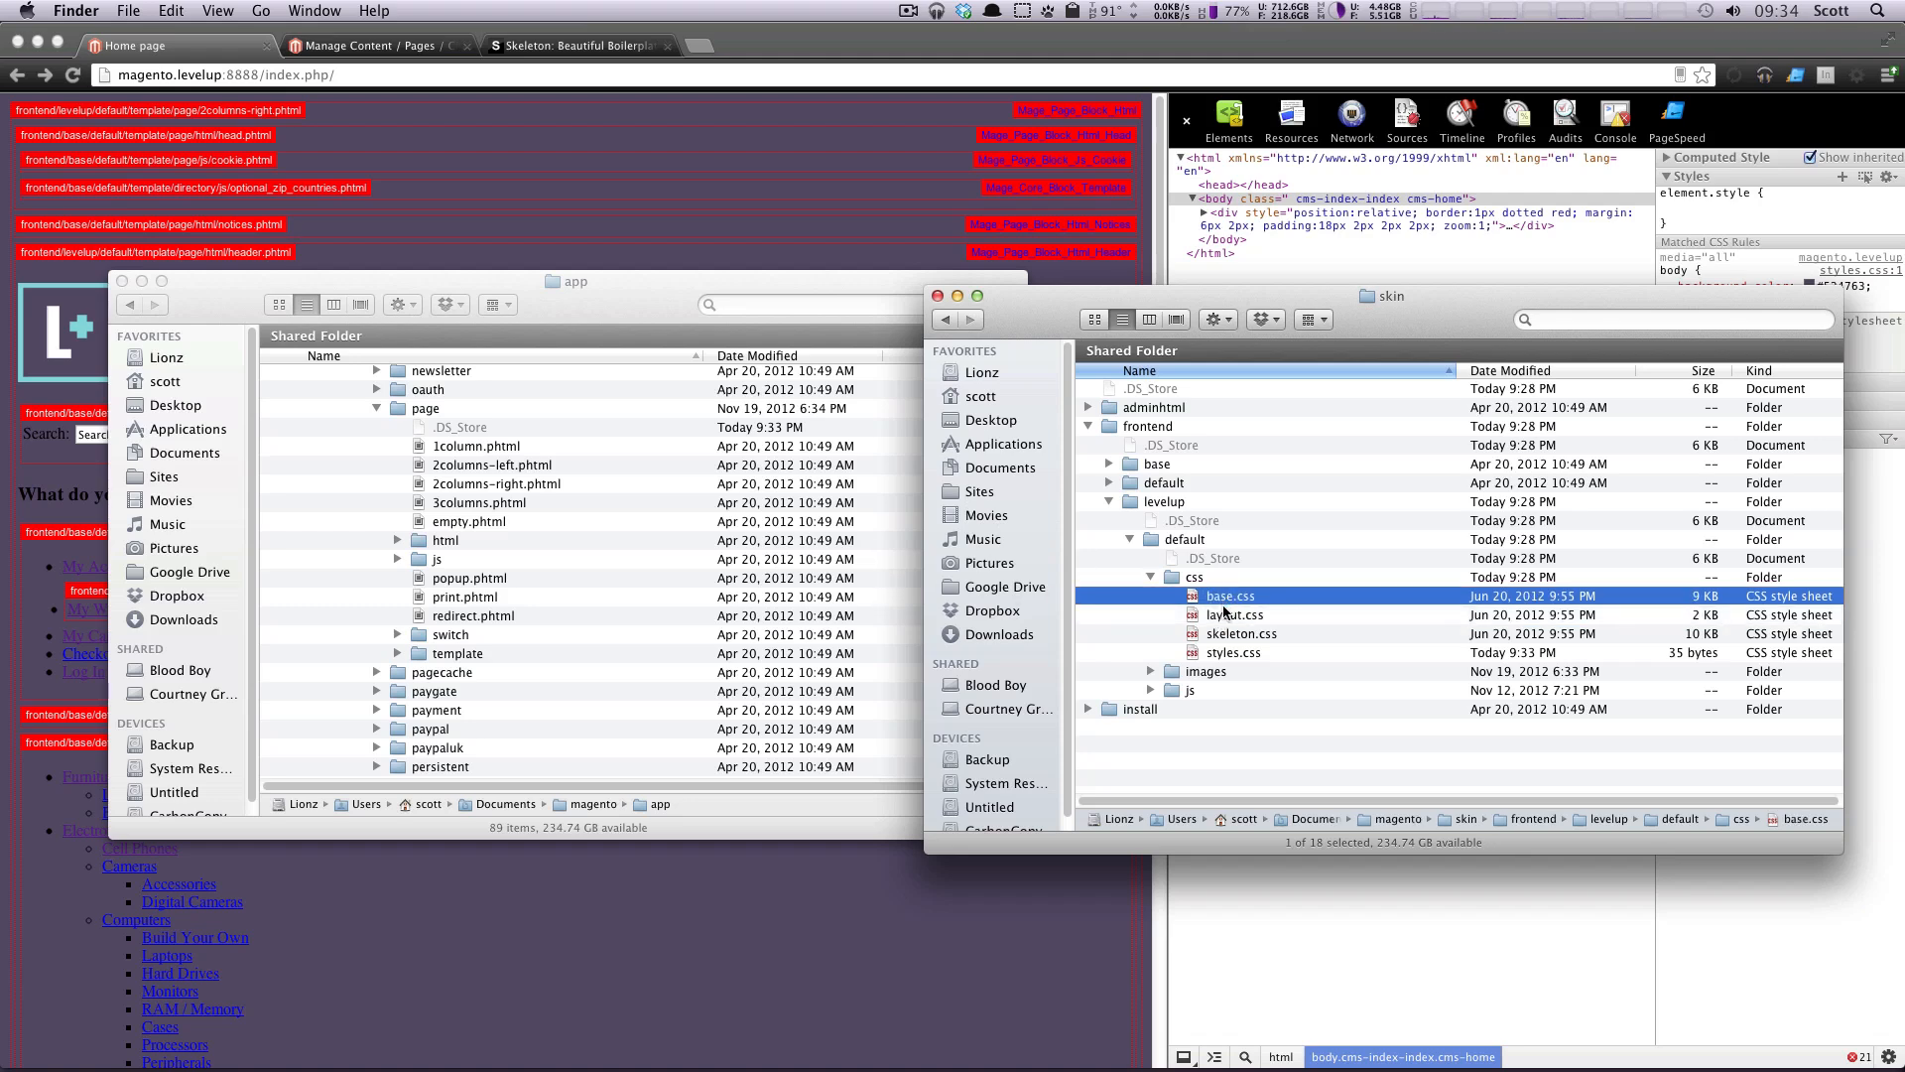
click(1242, 634)
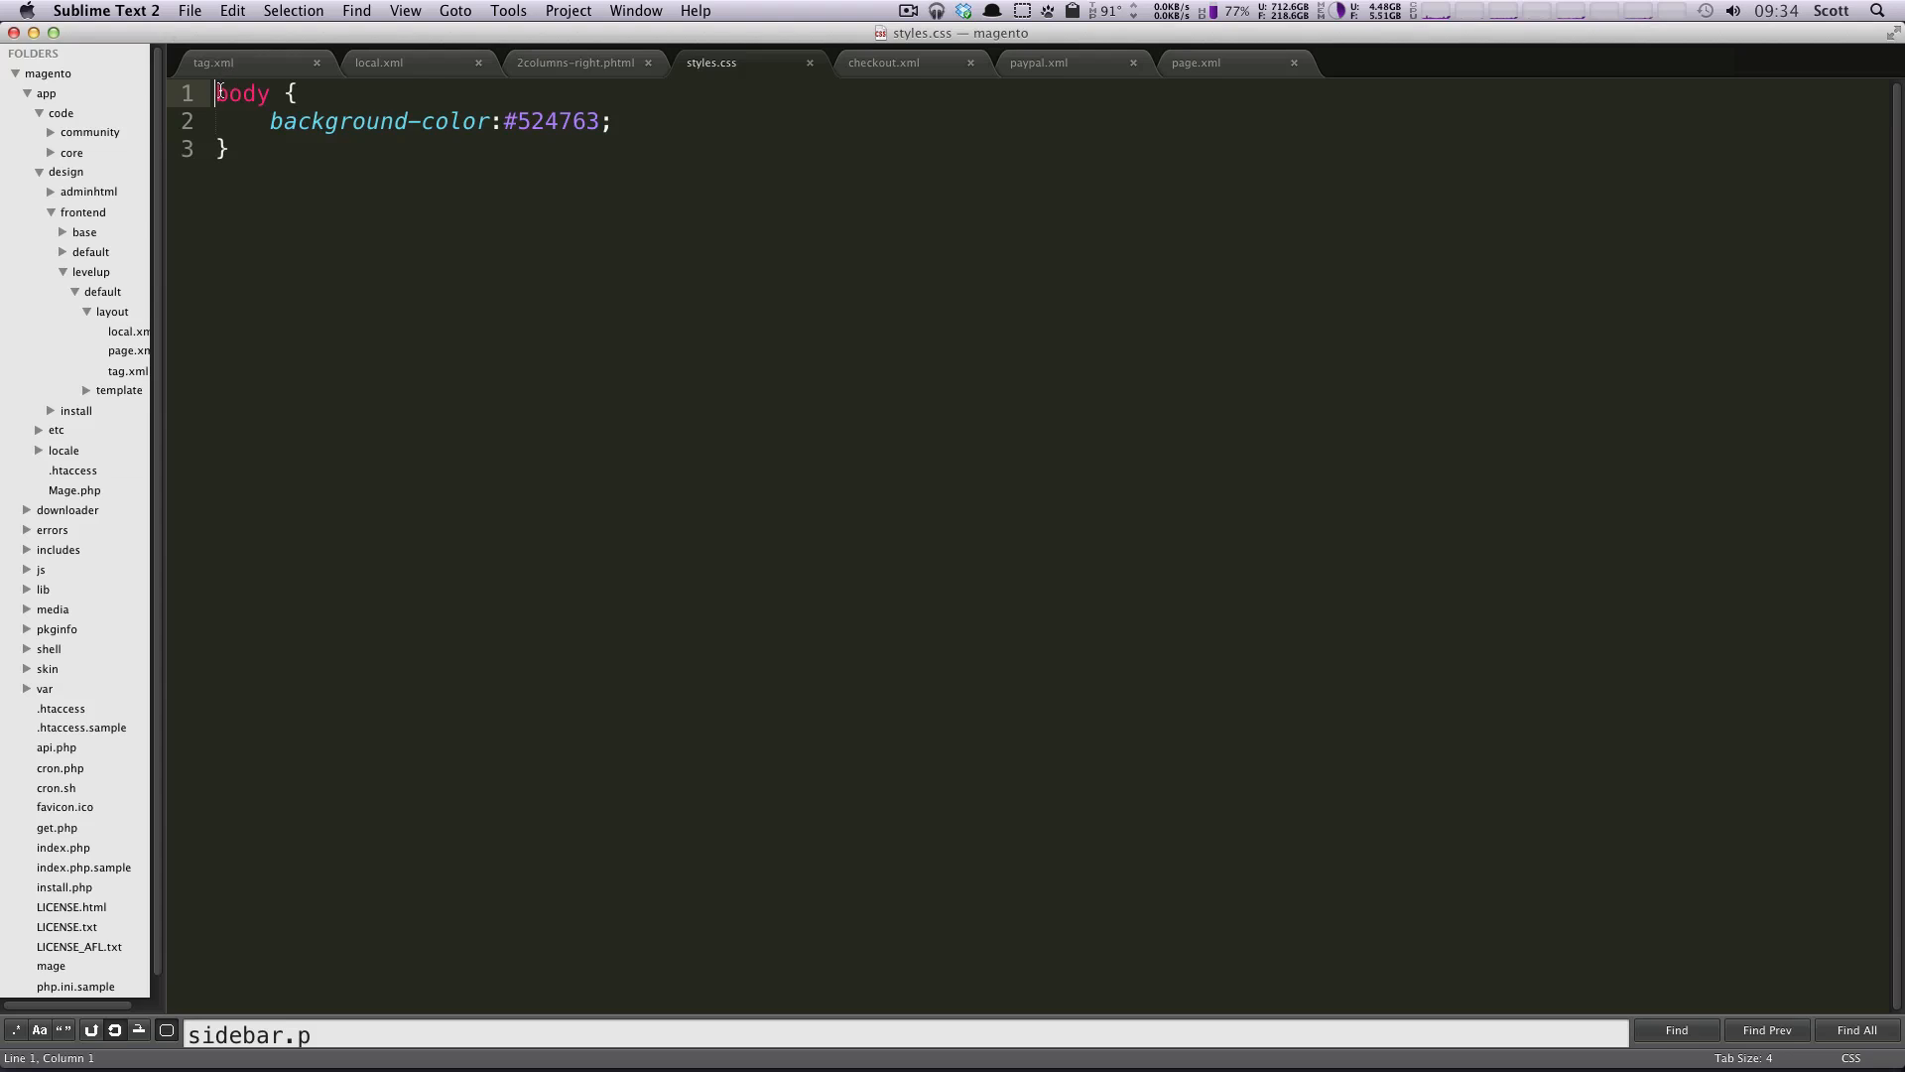
key(enter)
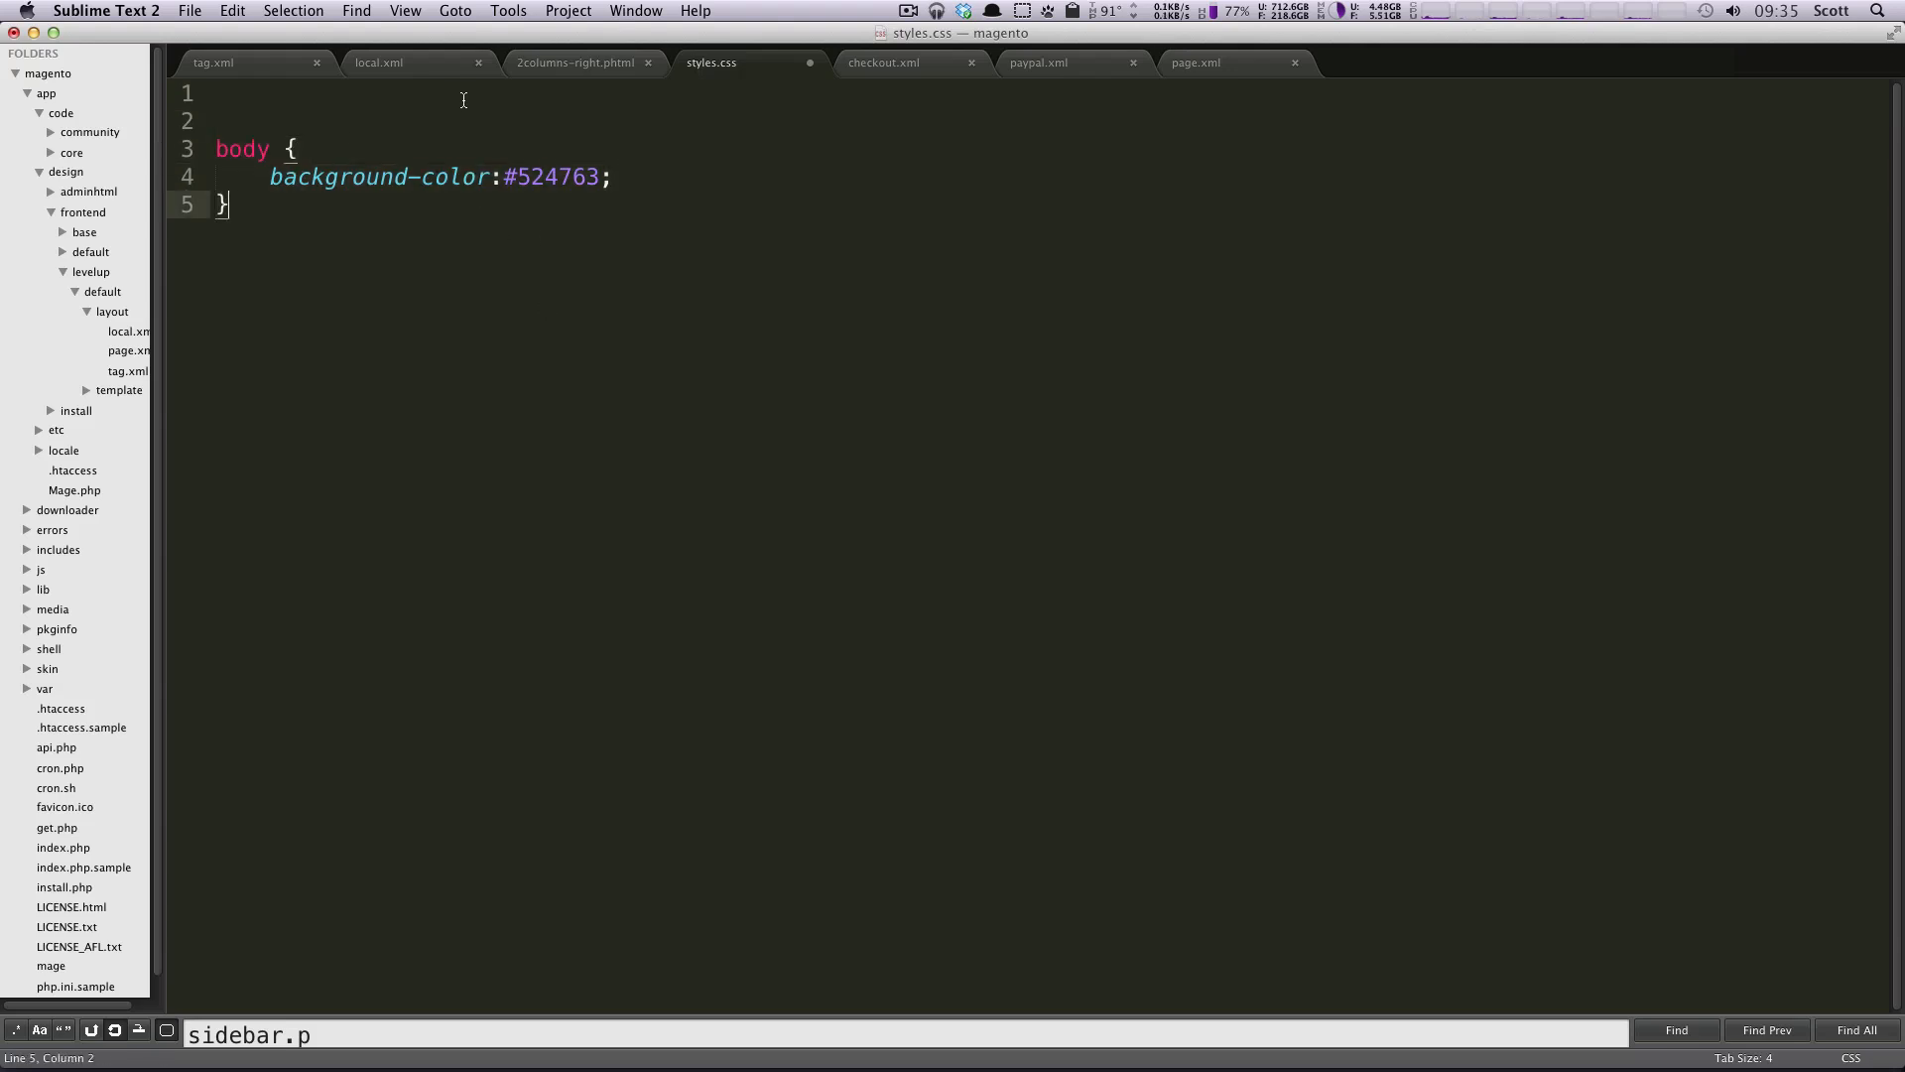
text(@)
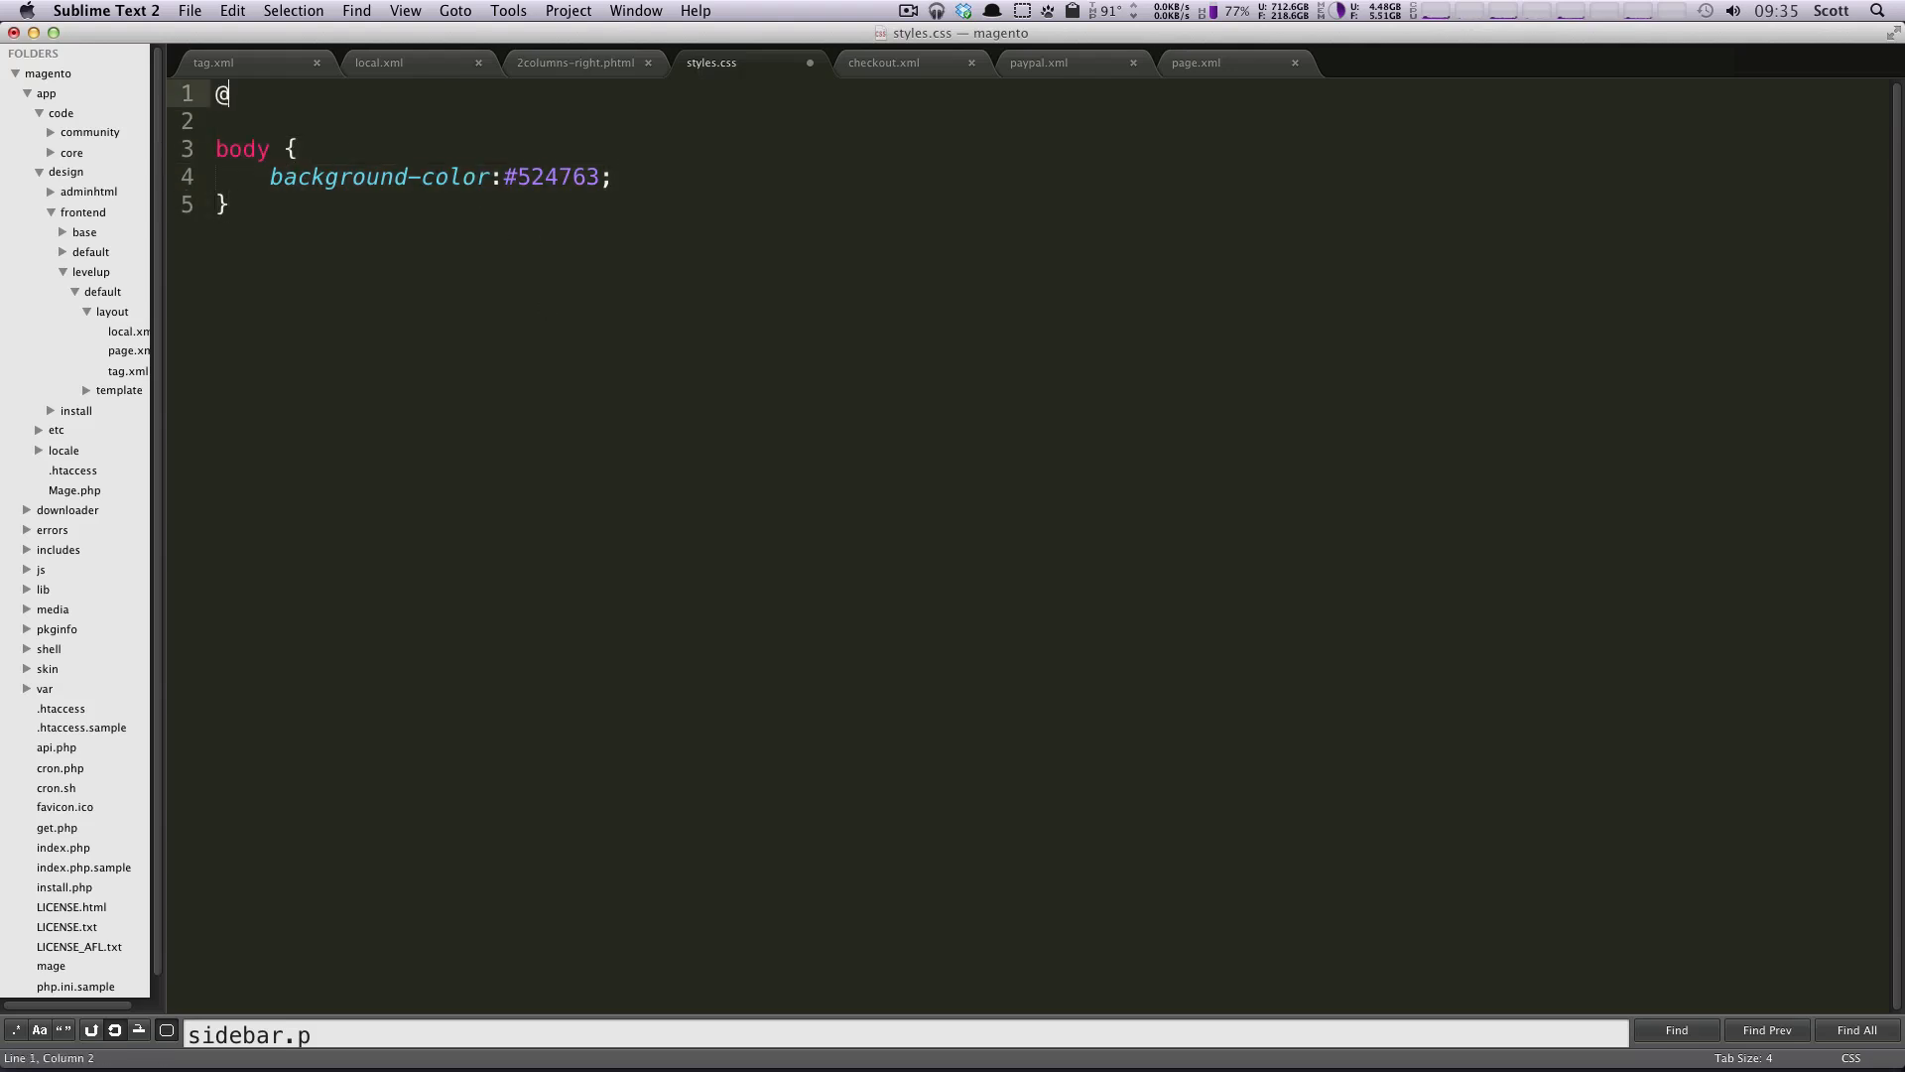
text(impo)
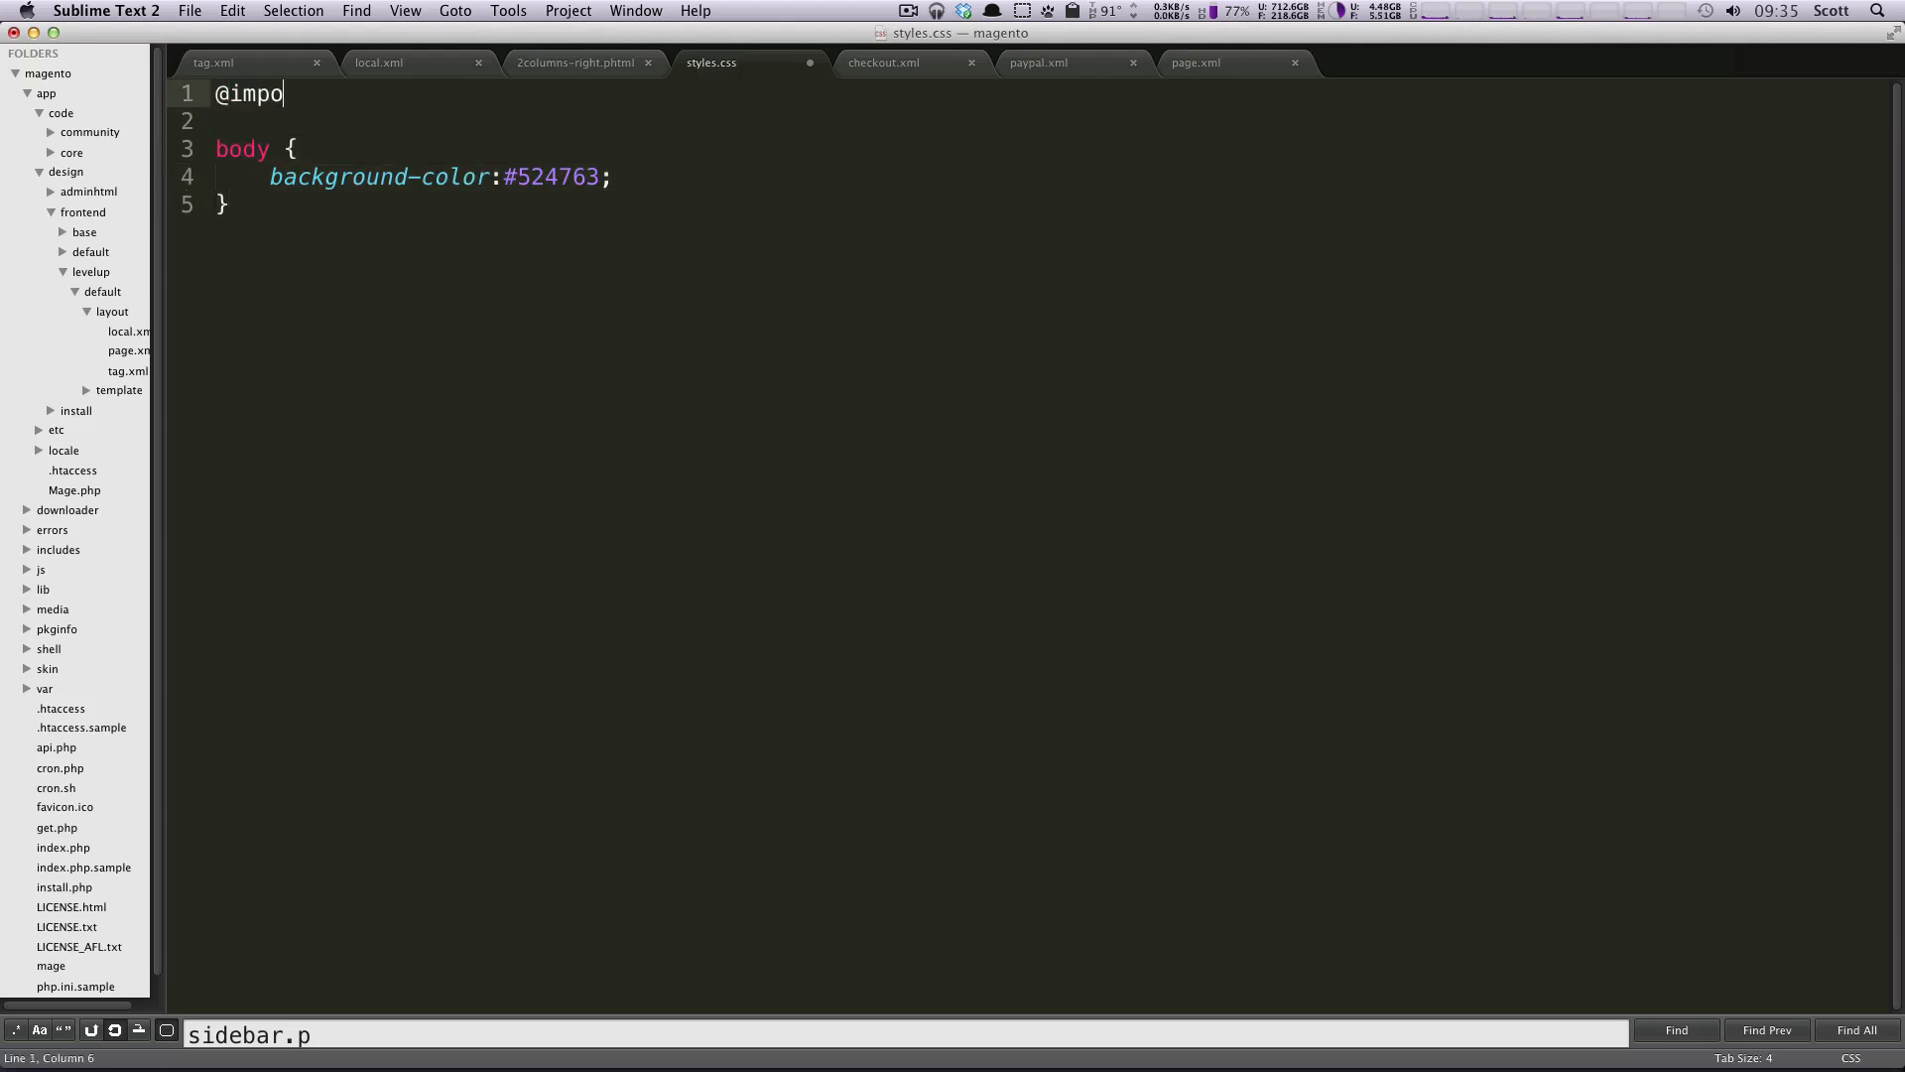
text(rt)
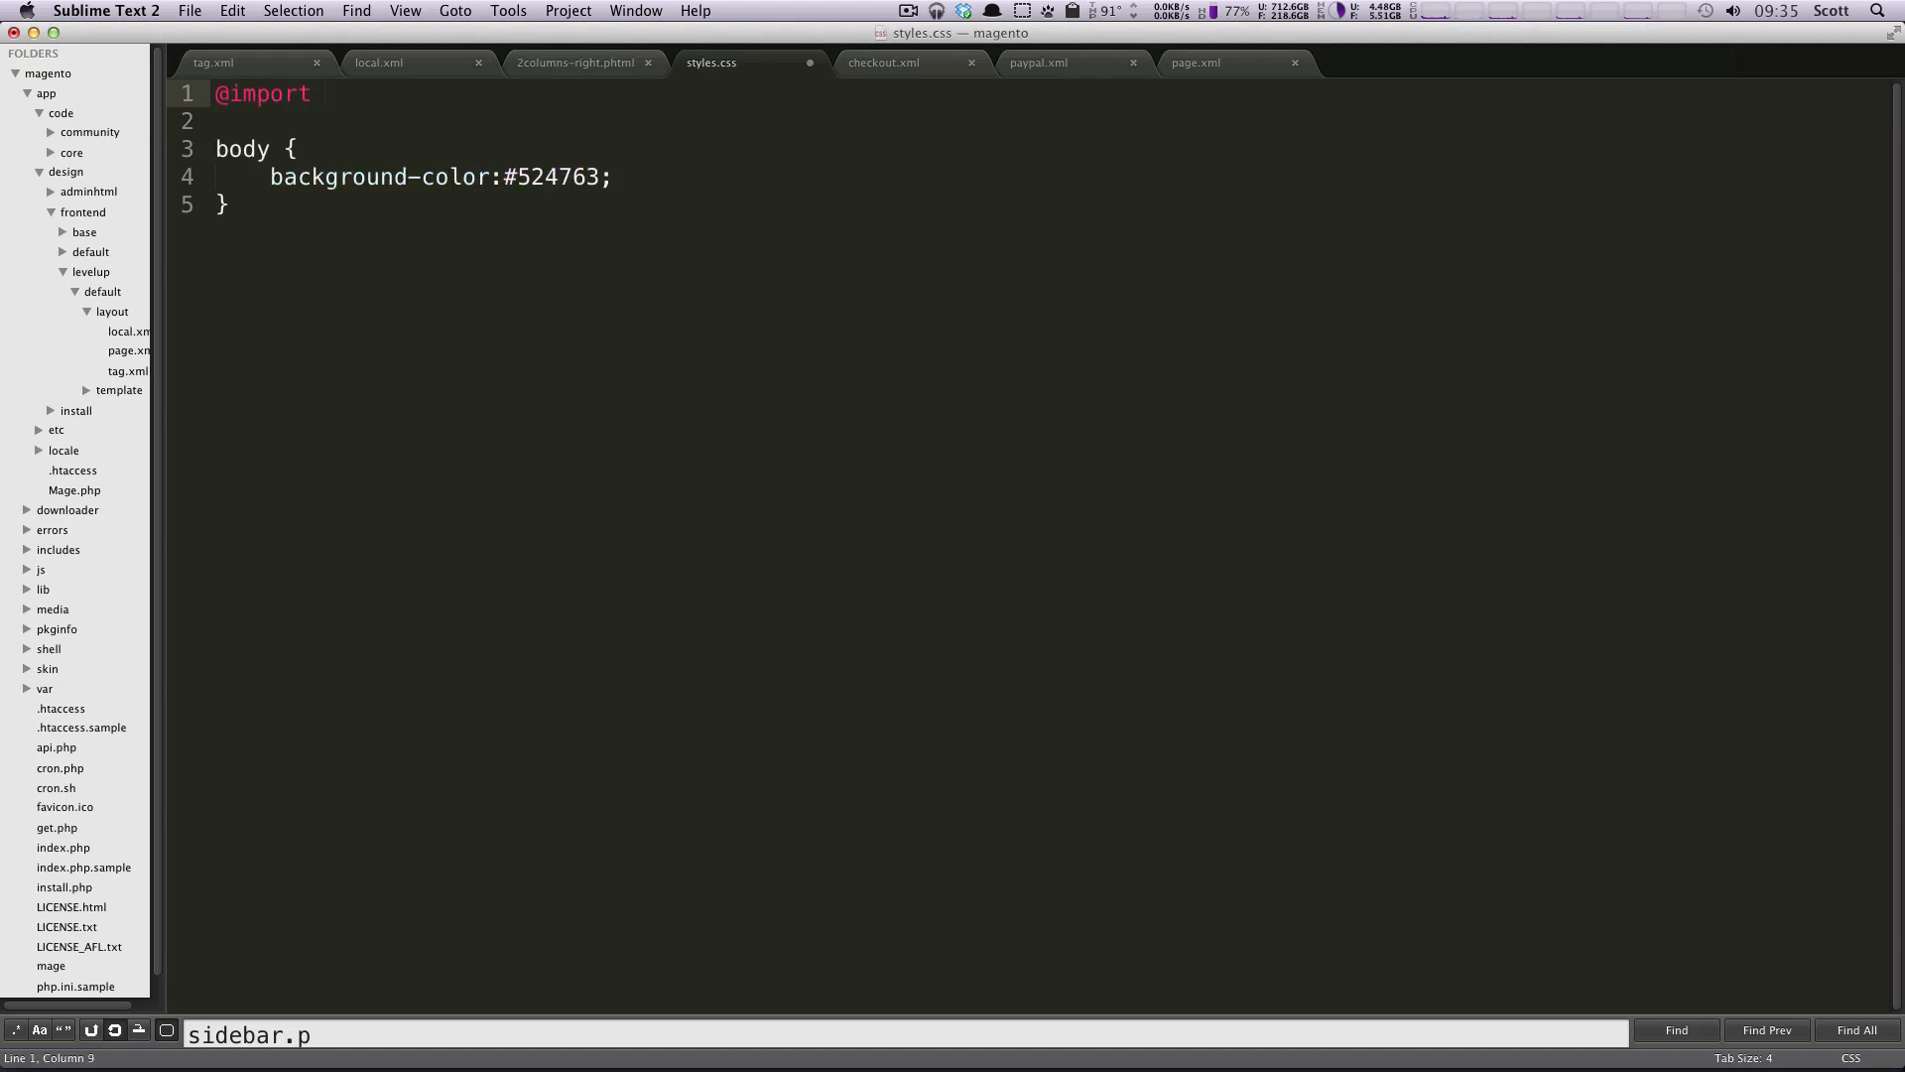
text(url())
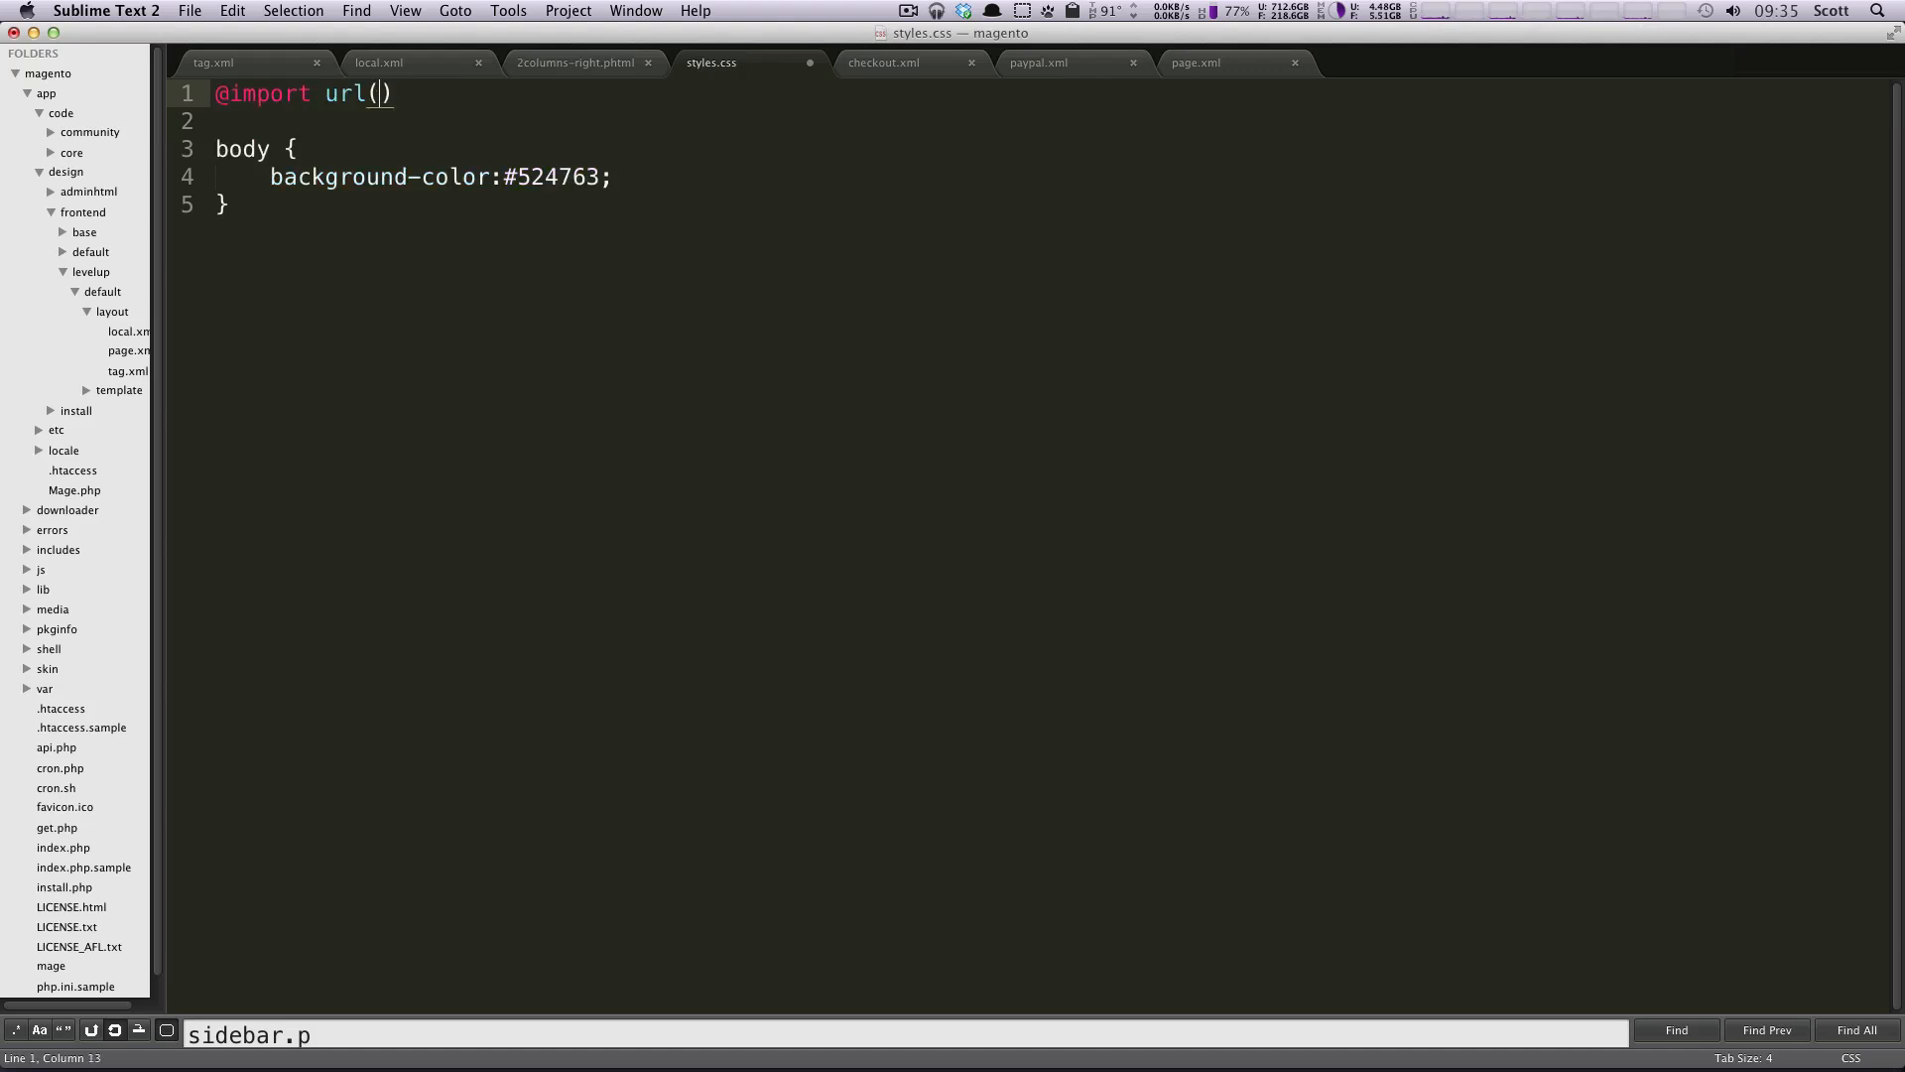
text('base.css')
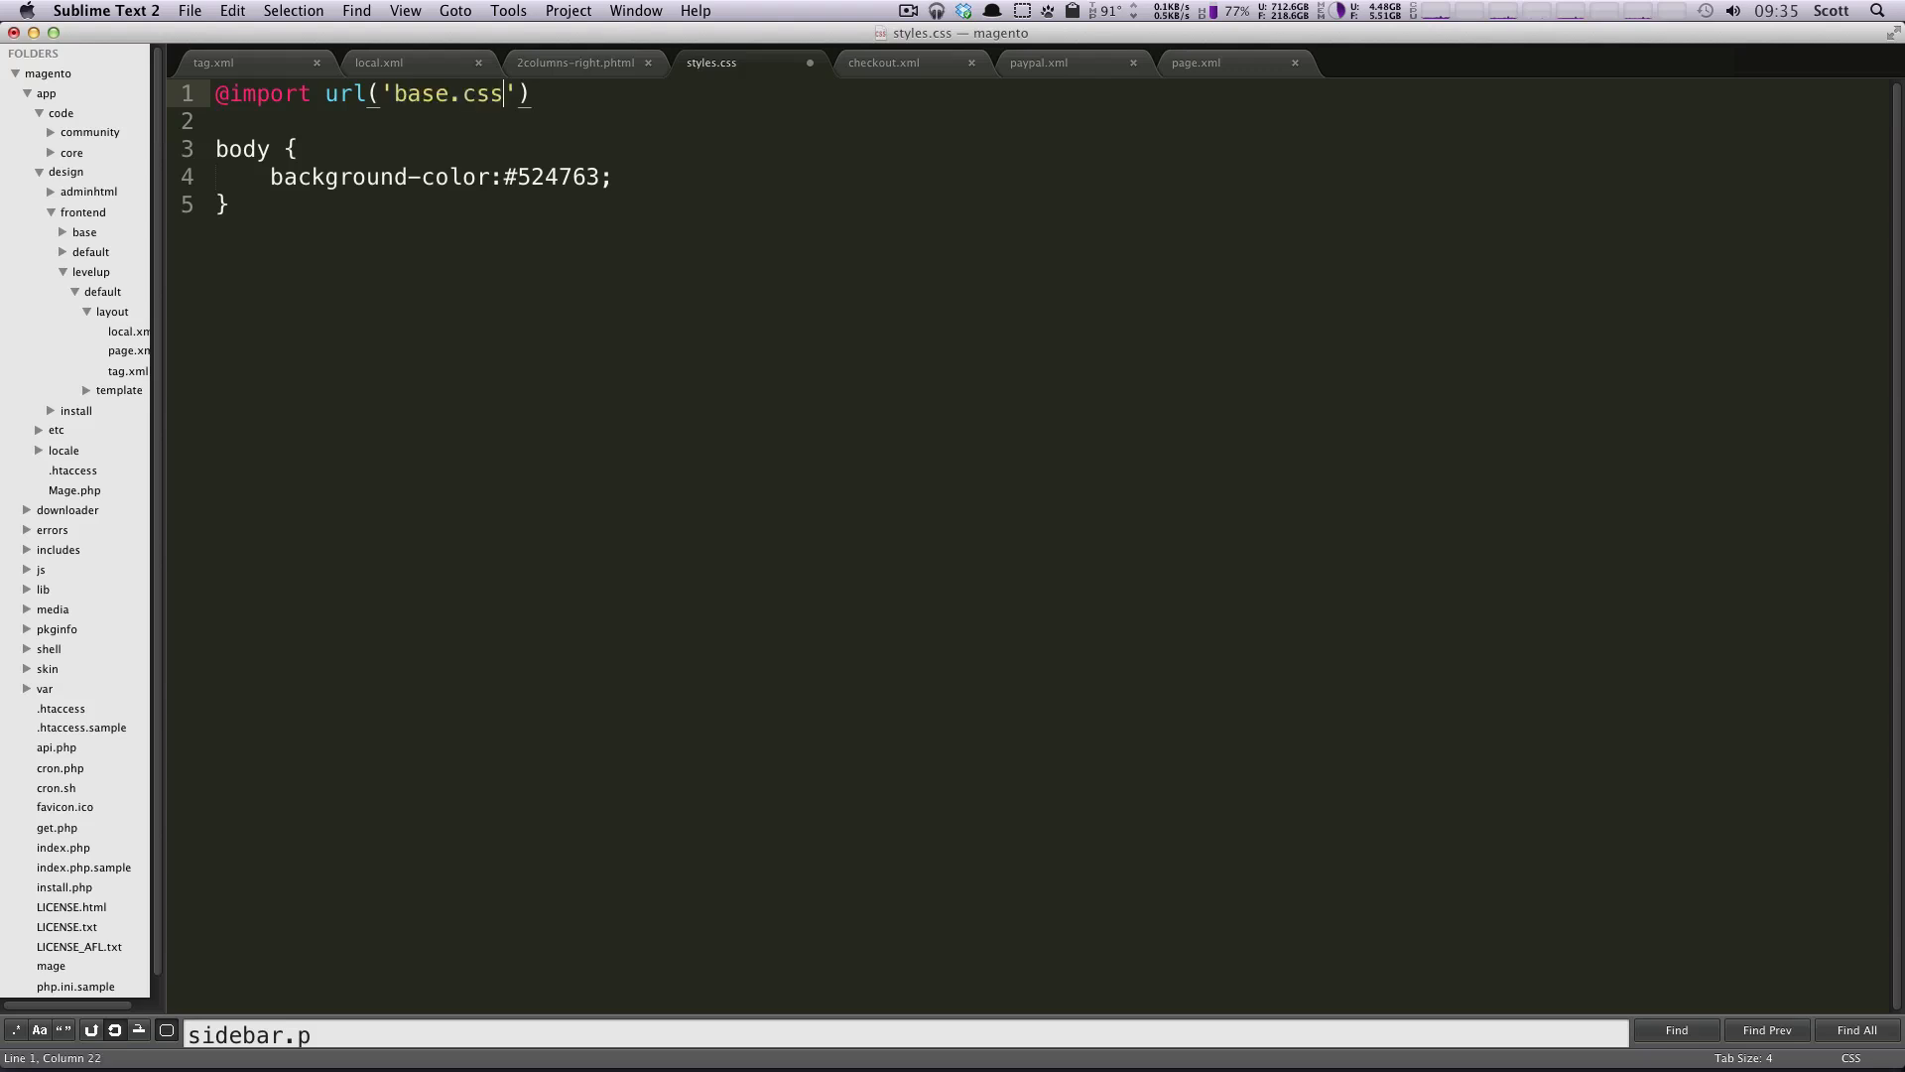
text(;)
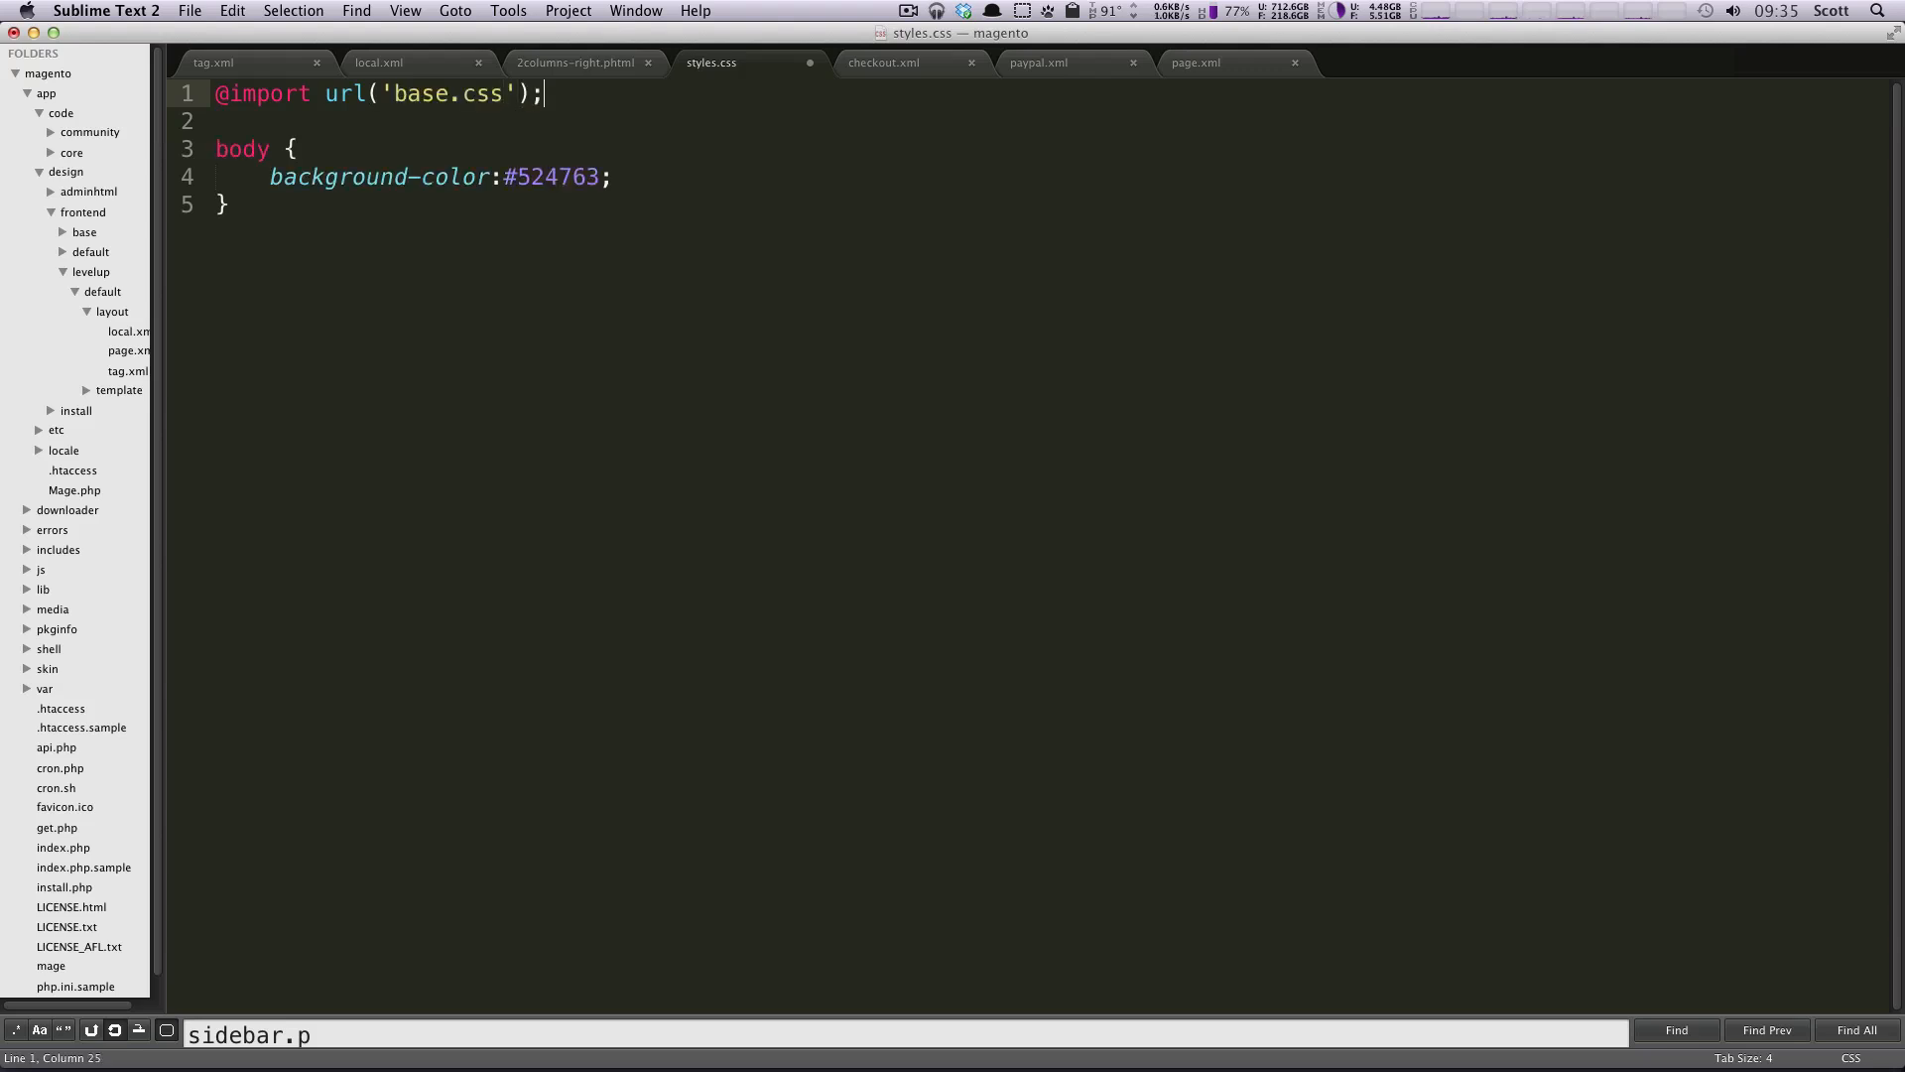
Step: Duplicate the import line twice and change the second one to layout.css
key(cmd+a)
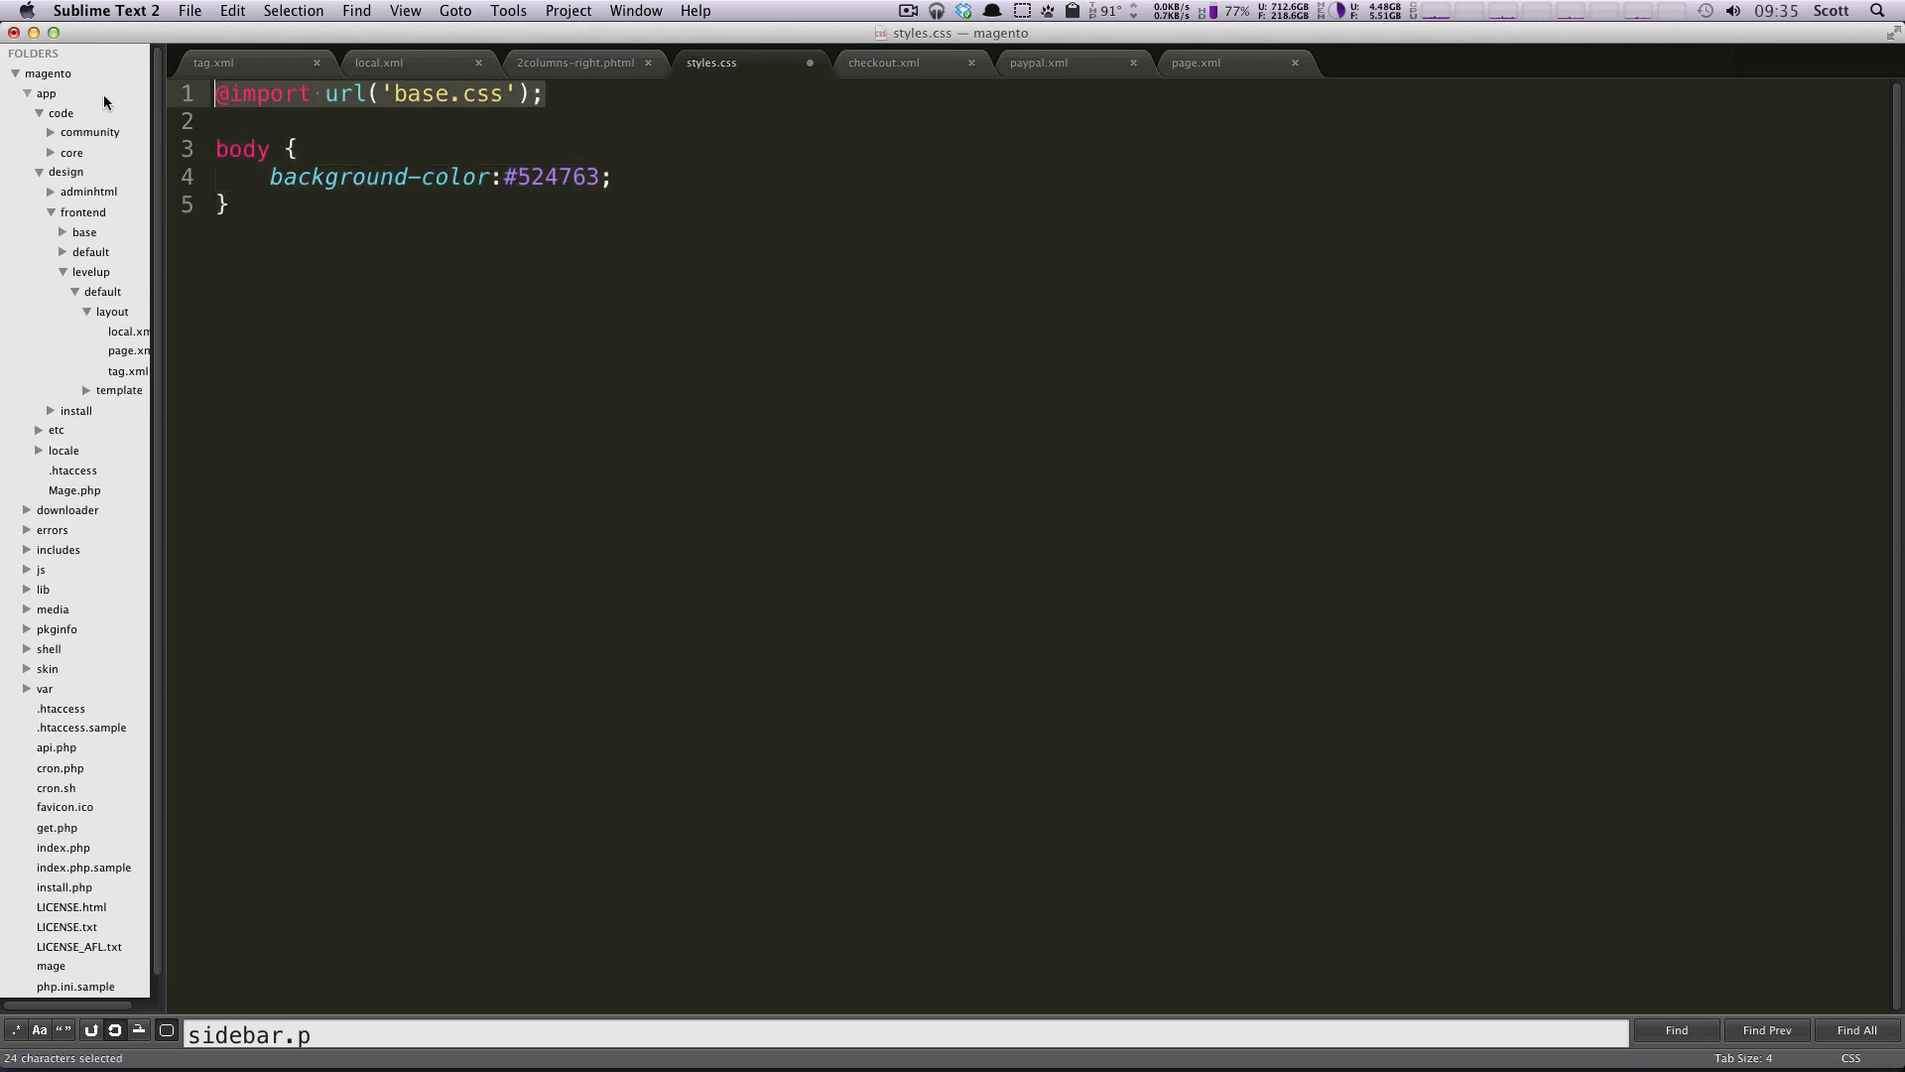
key(cmd+v)
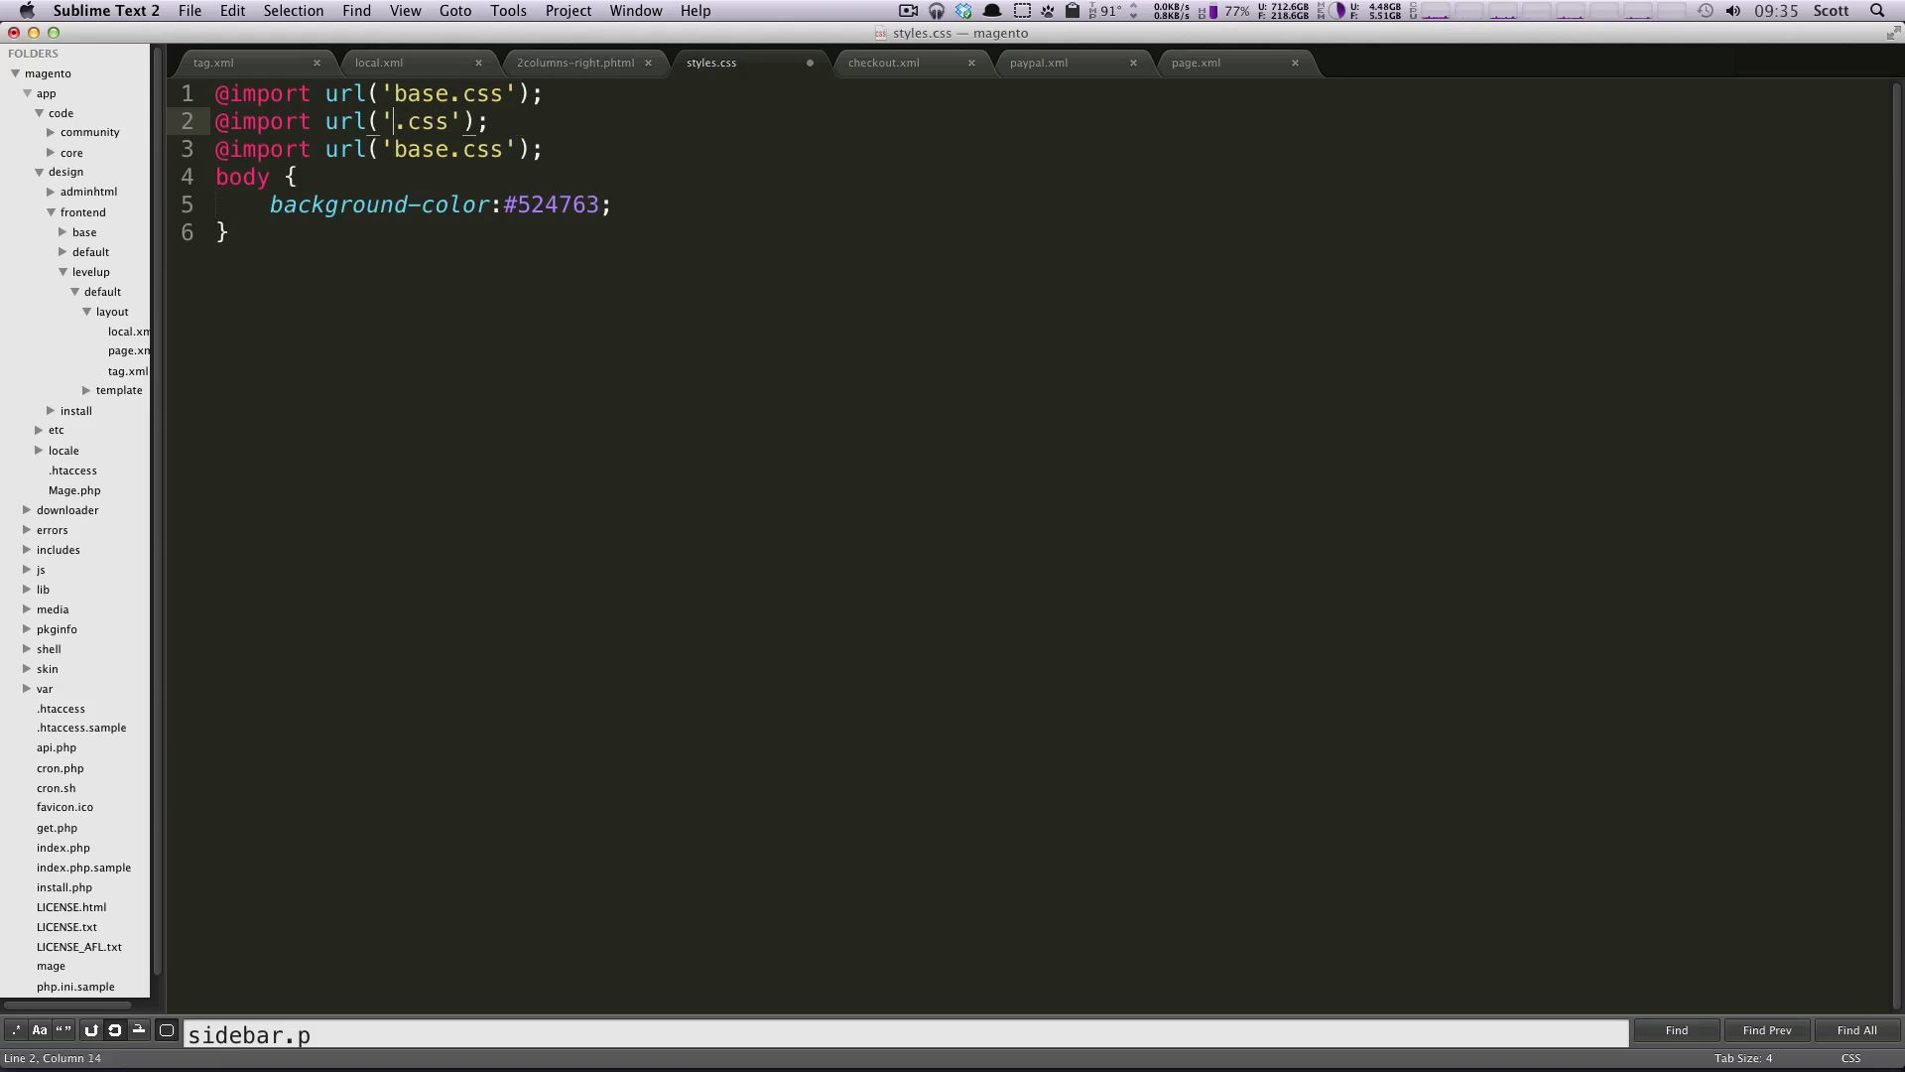
text(layout)
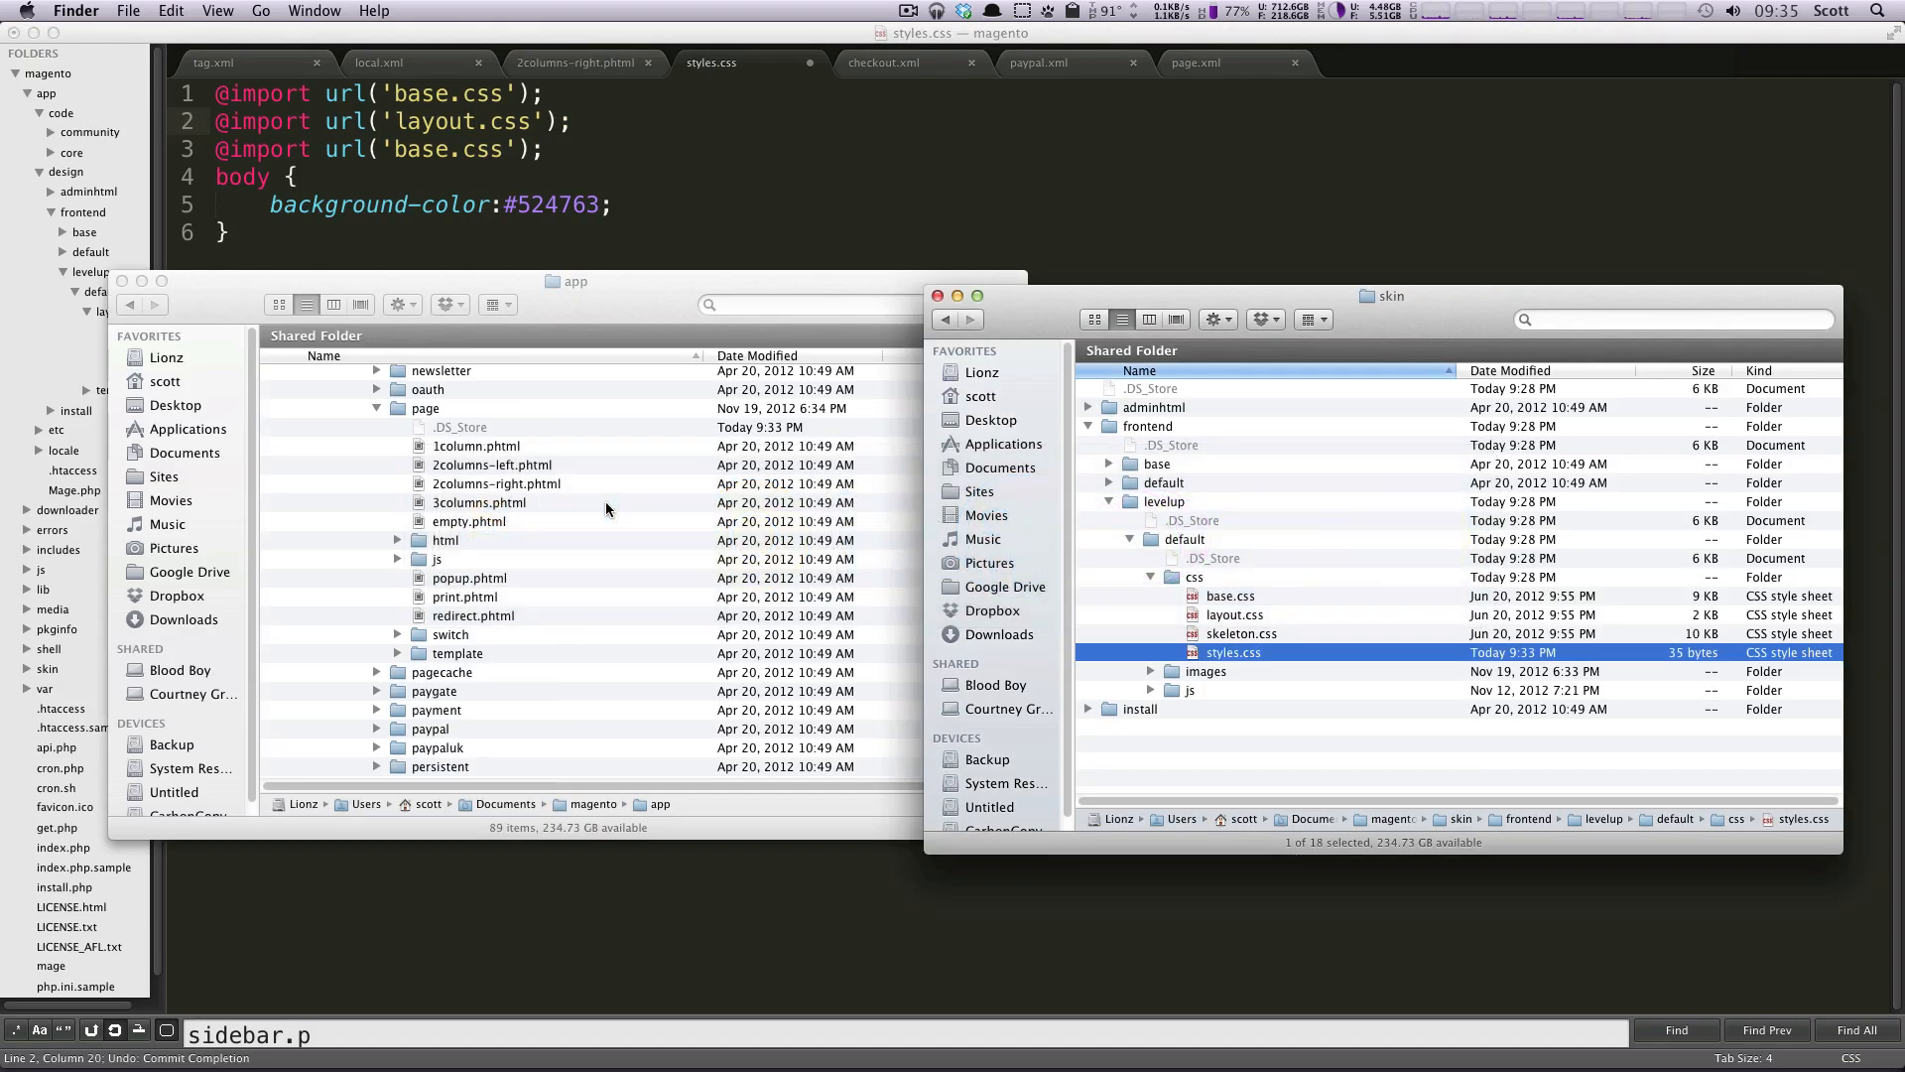
Step: Change the third import to skeleton.css, save styles.css and check the Magento store
click(1241, 633)
text(keleton)
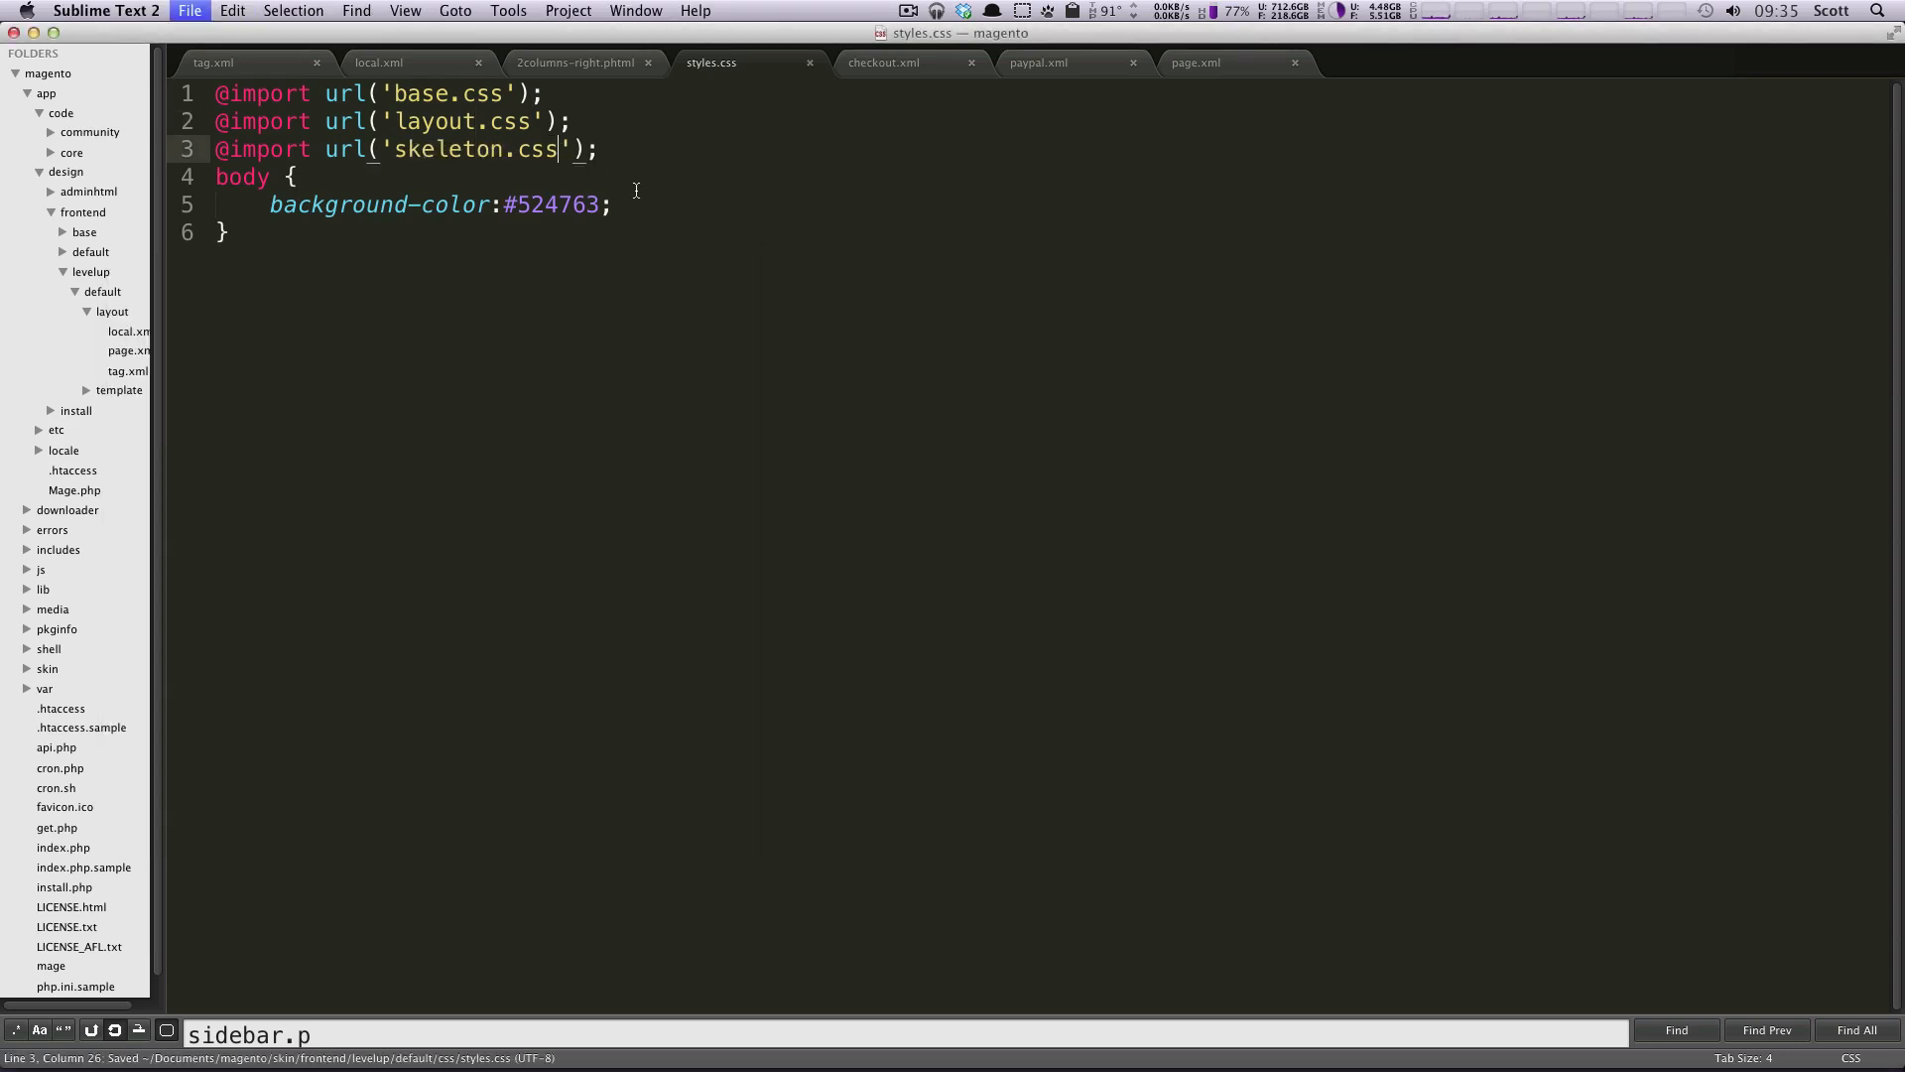
key(enter)
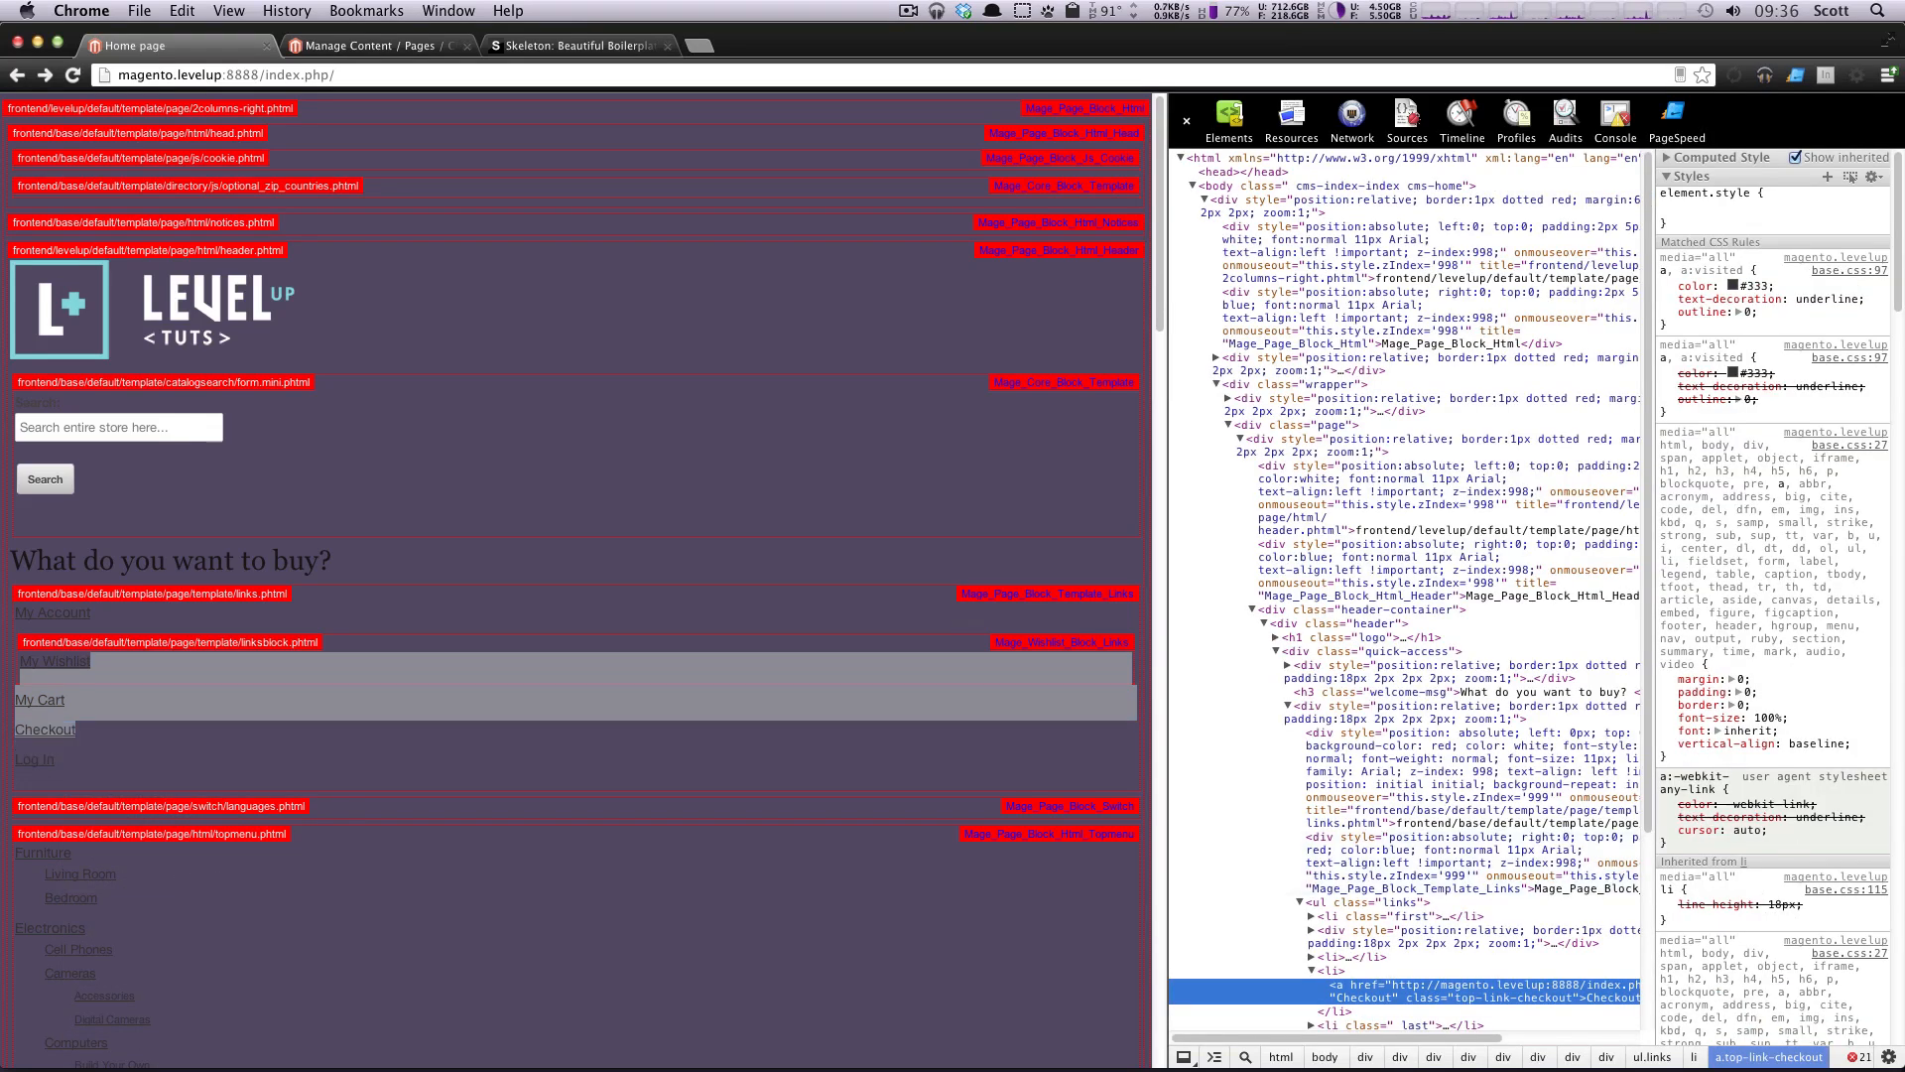
Step: Inspect the 'What do you want to buy?' heading's markup in DevTools, then return to the stylesheet
scroll(down, 3)
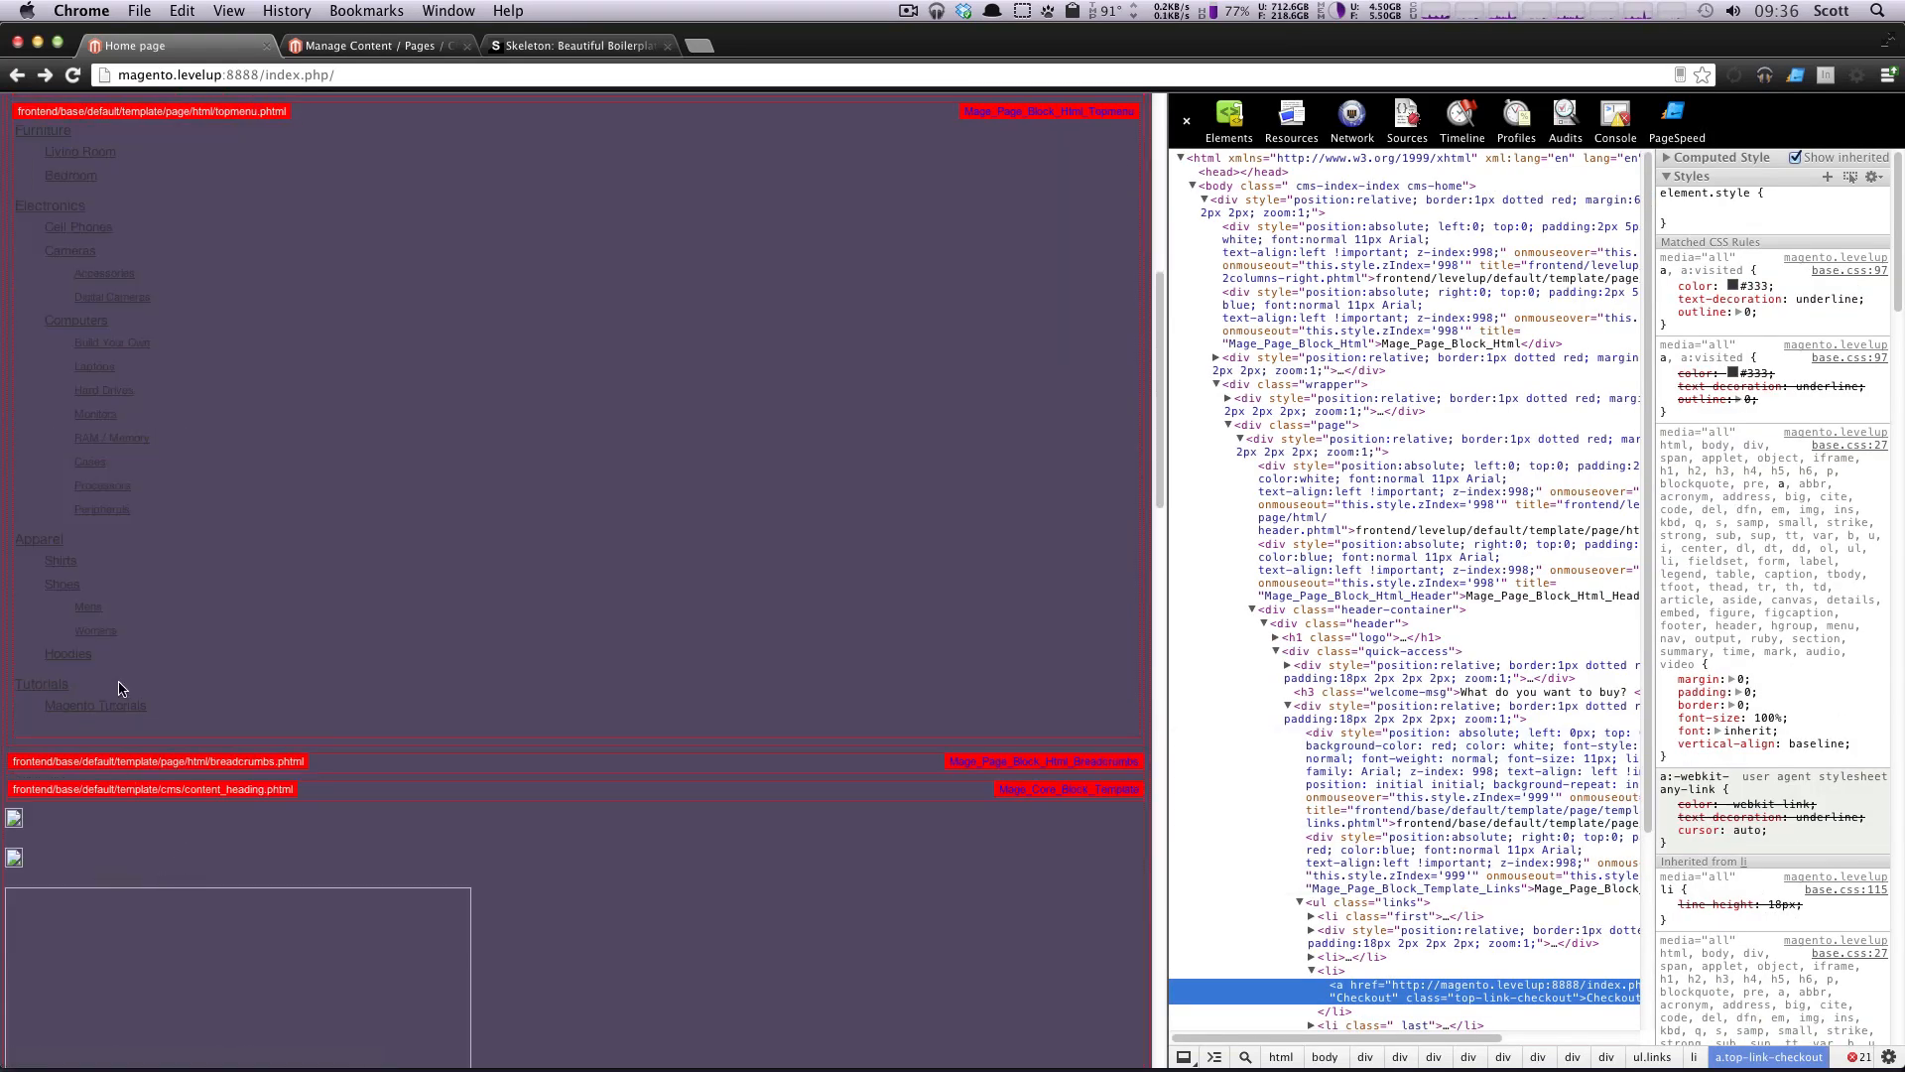
scroll(down, 3)
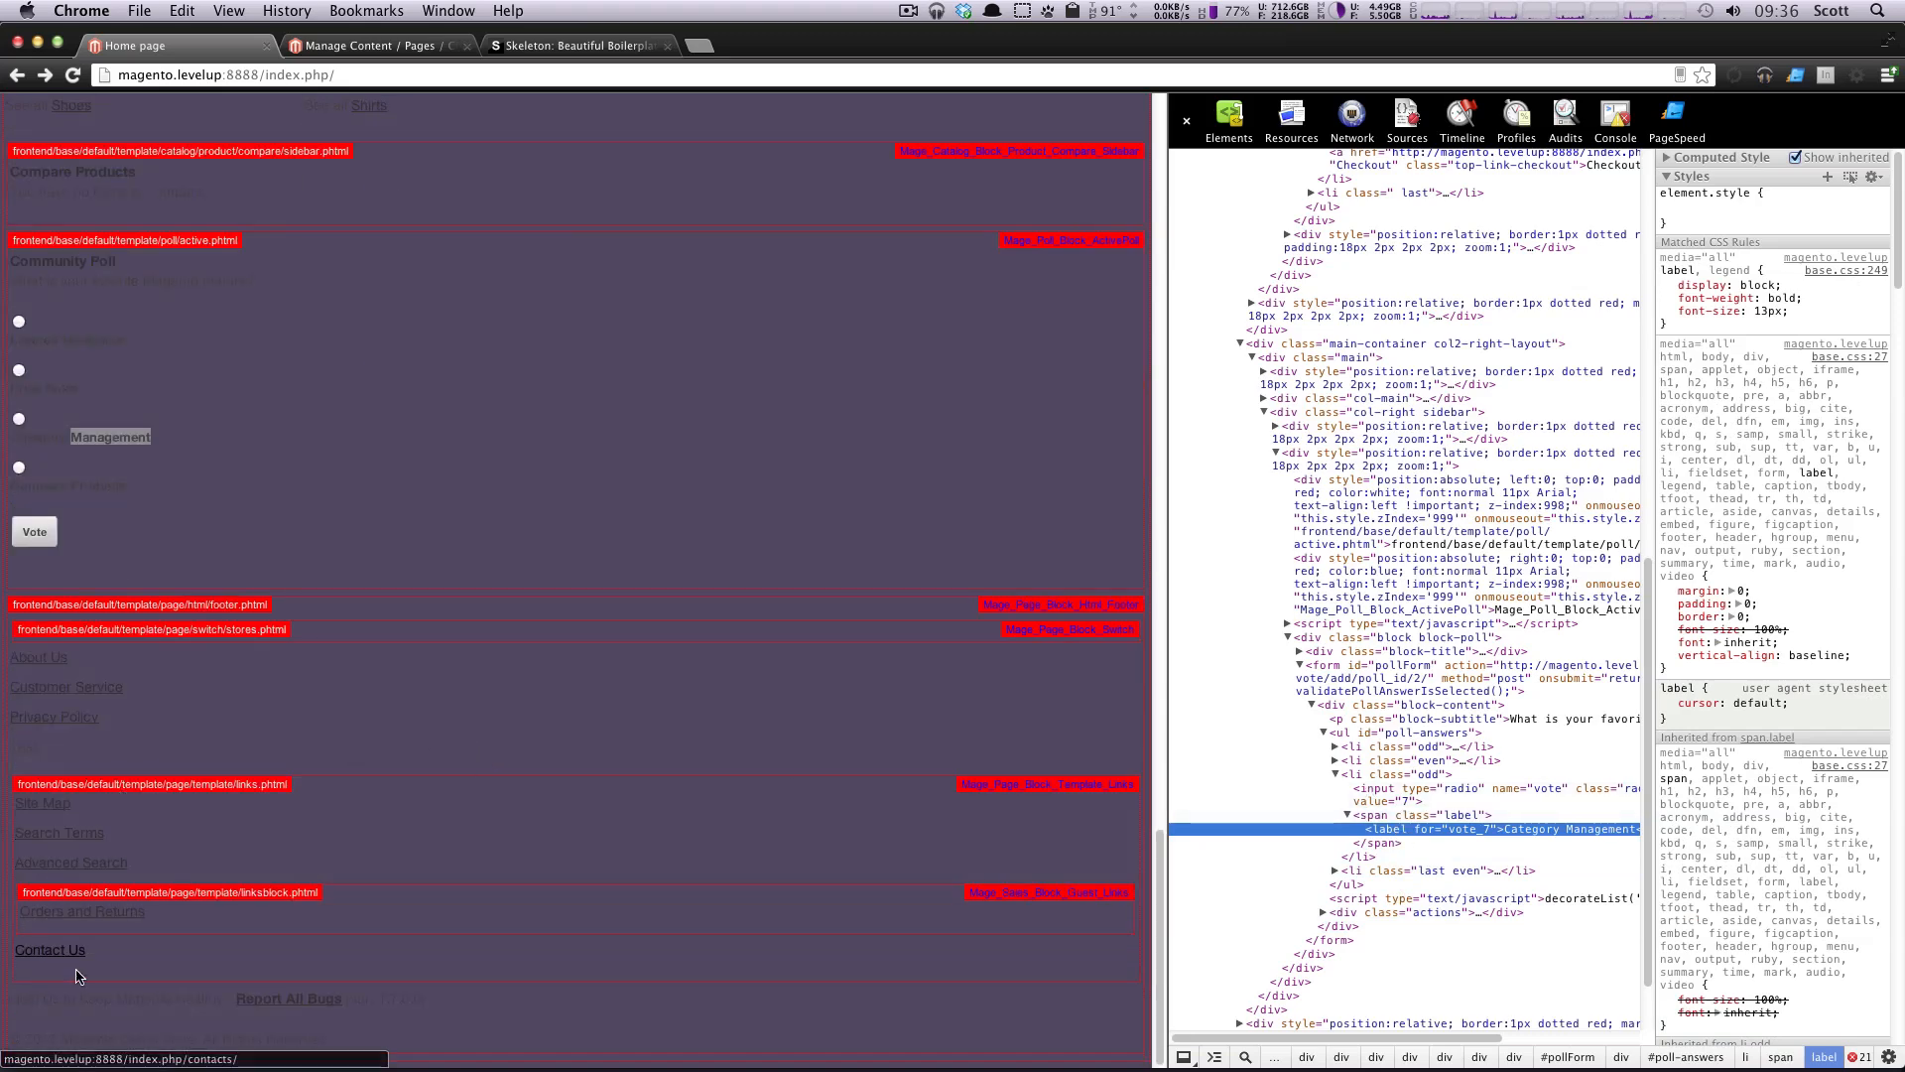
right_click(78, 972)
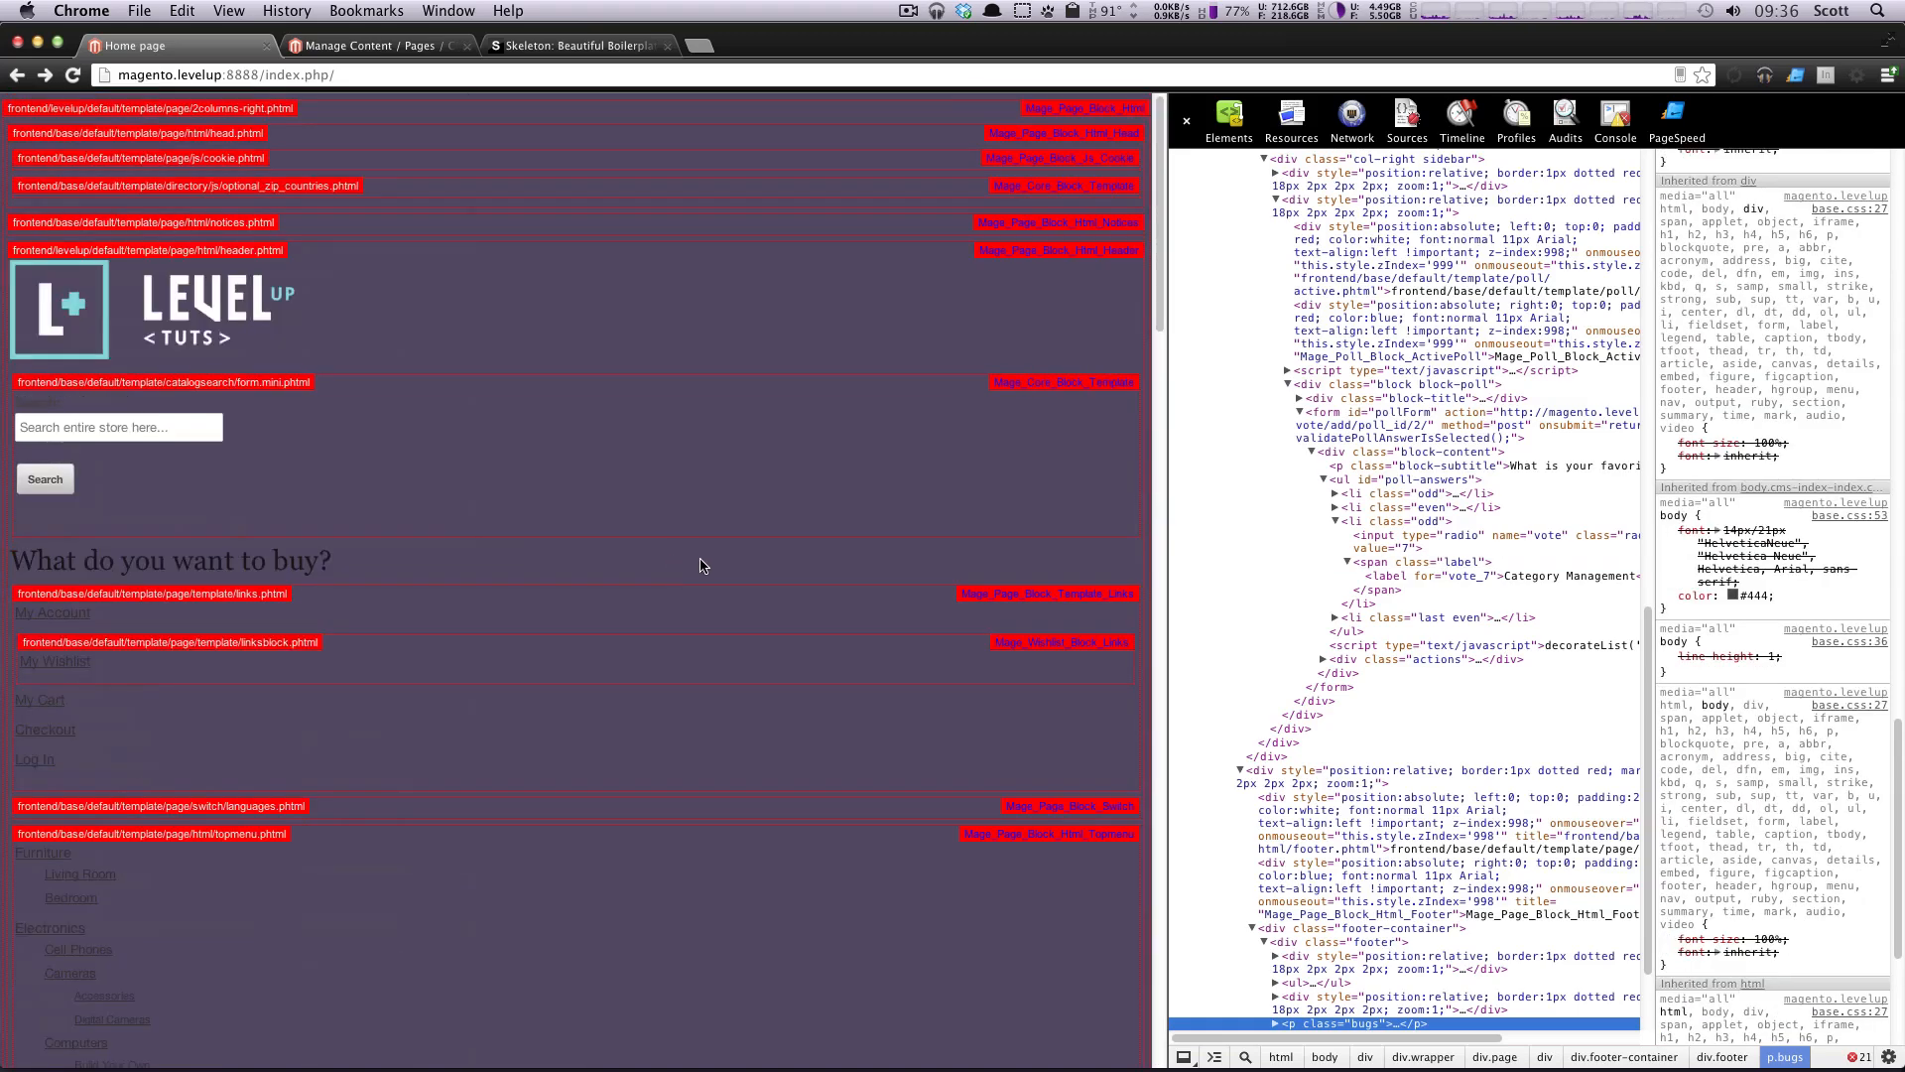
mouse_move(357, 609)
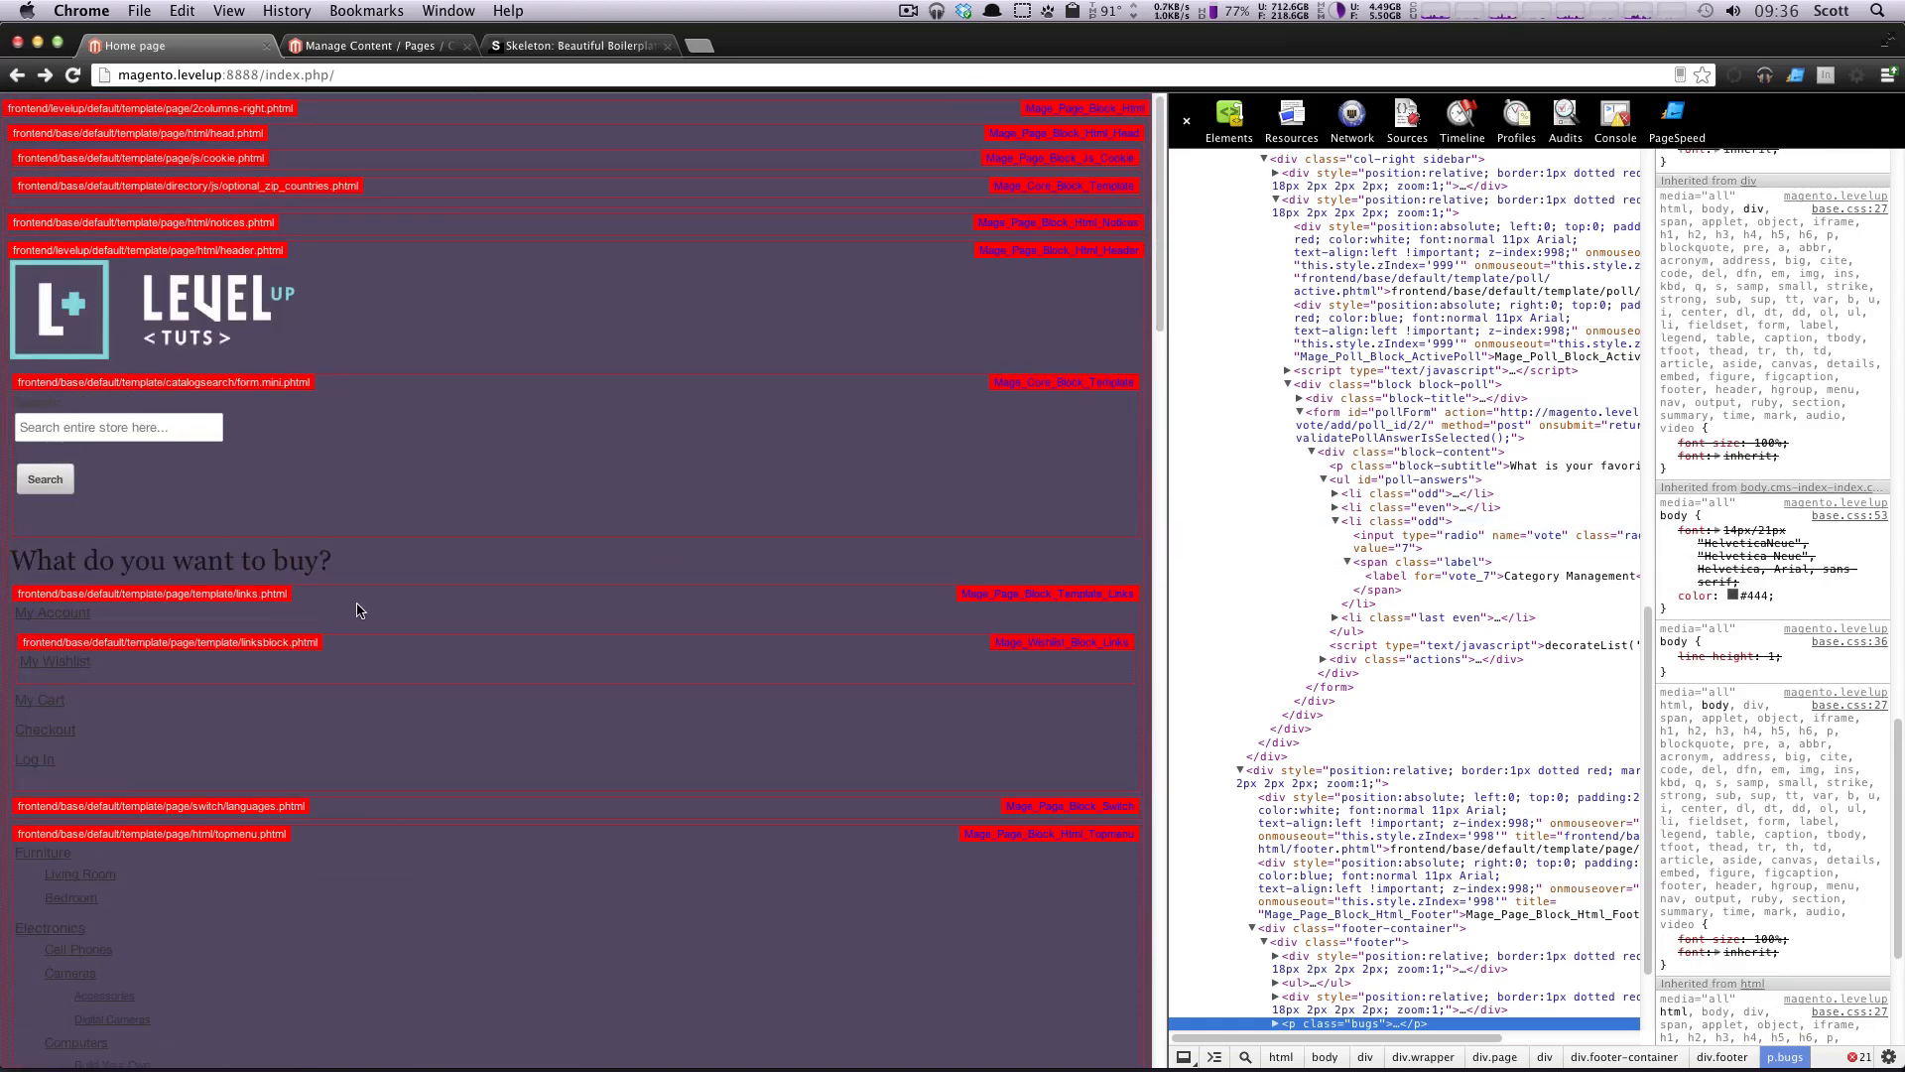
right_click(143, 559)
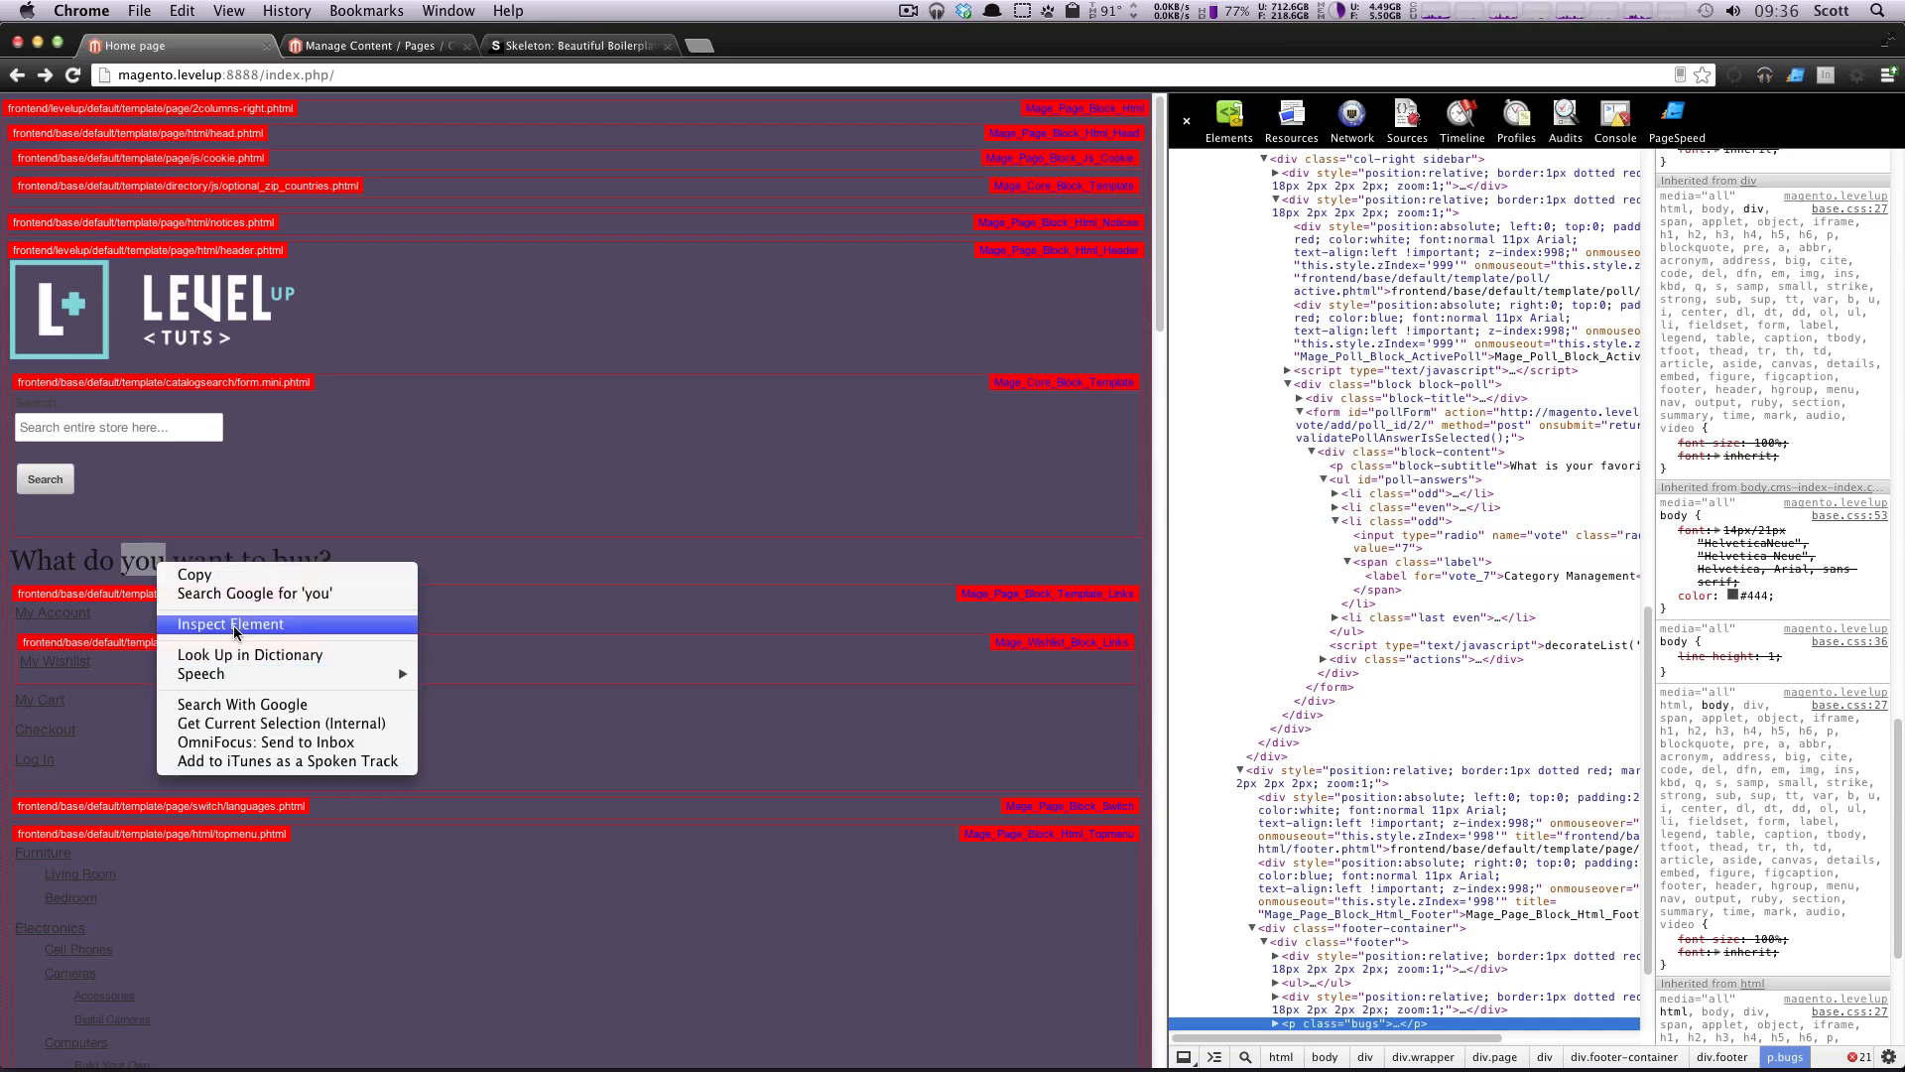
click(228, 624)
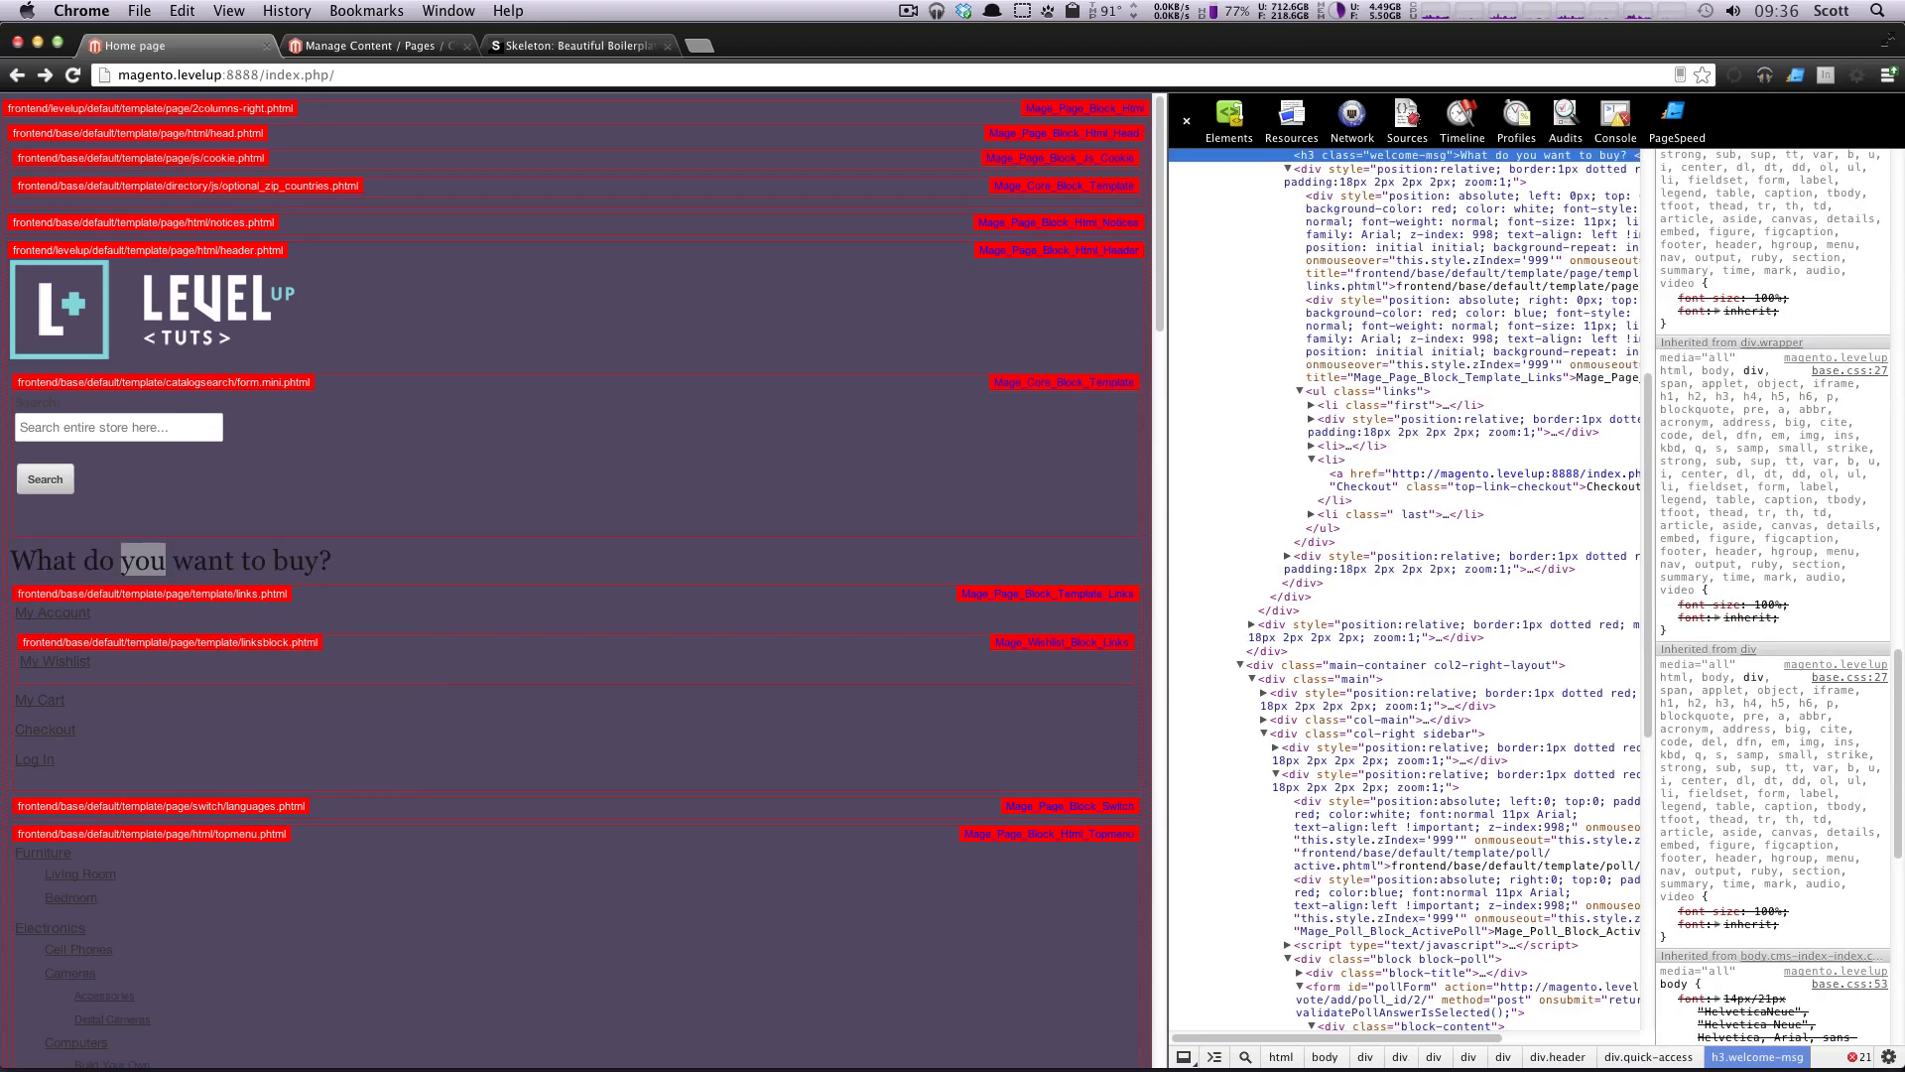
scroll(down, 3)
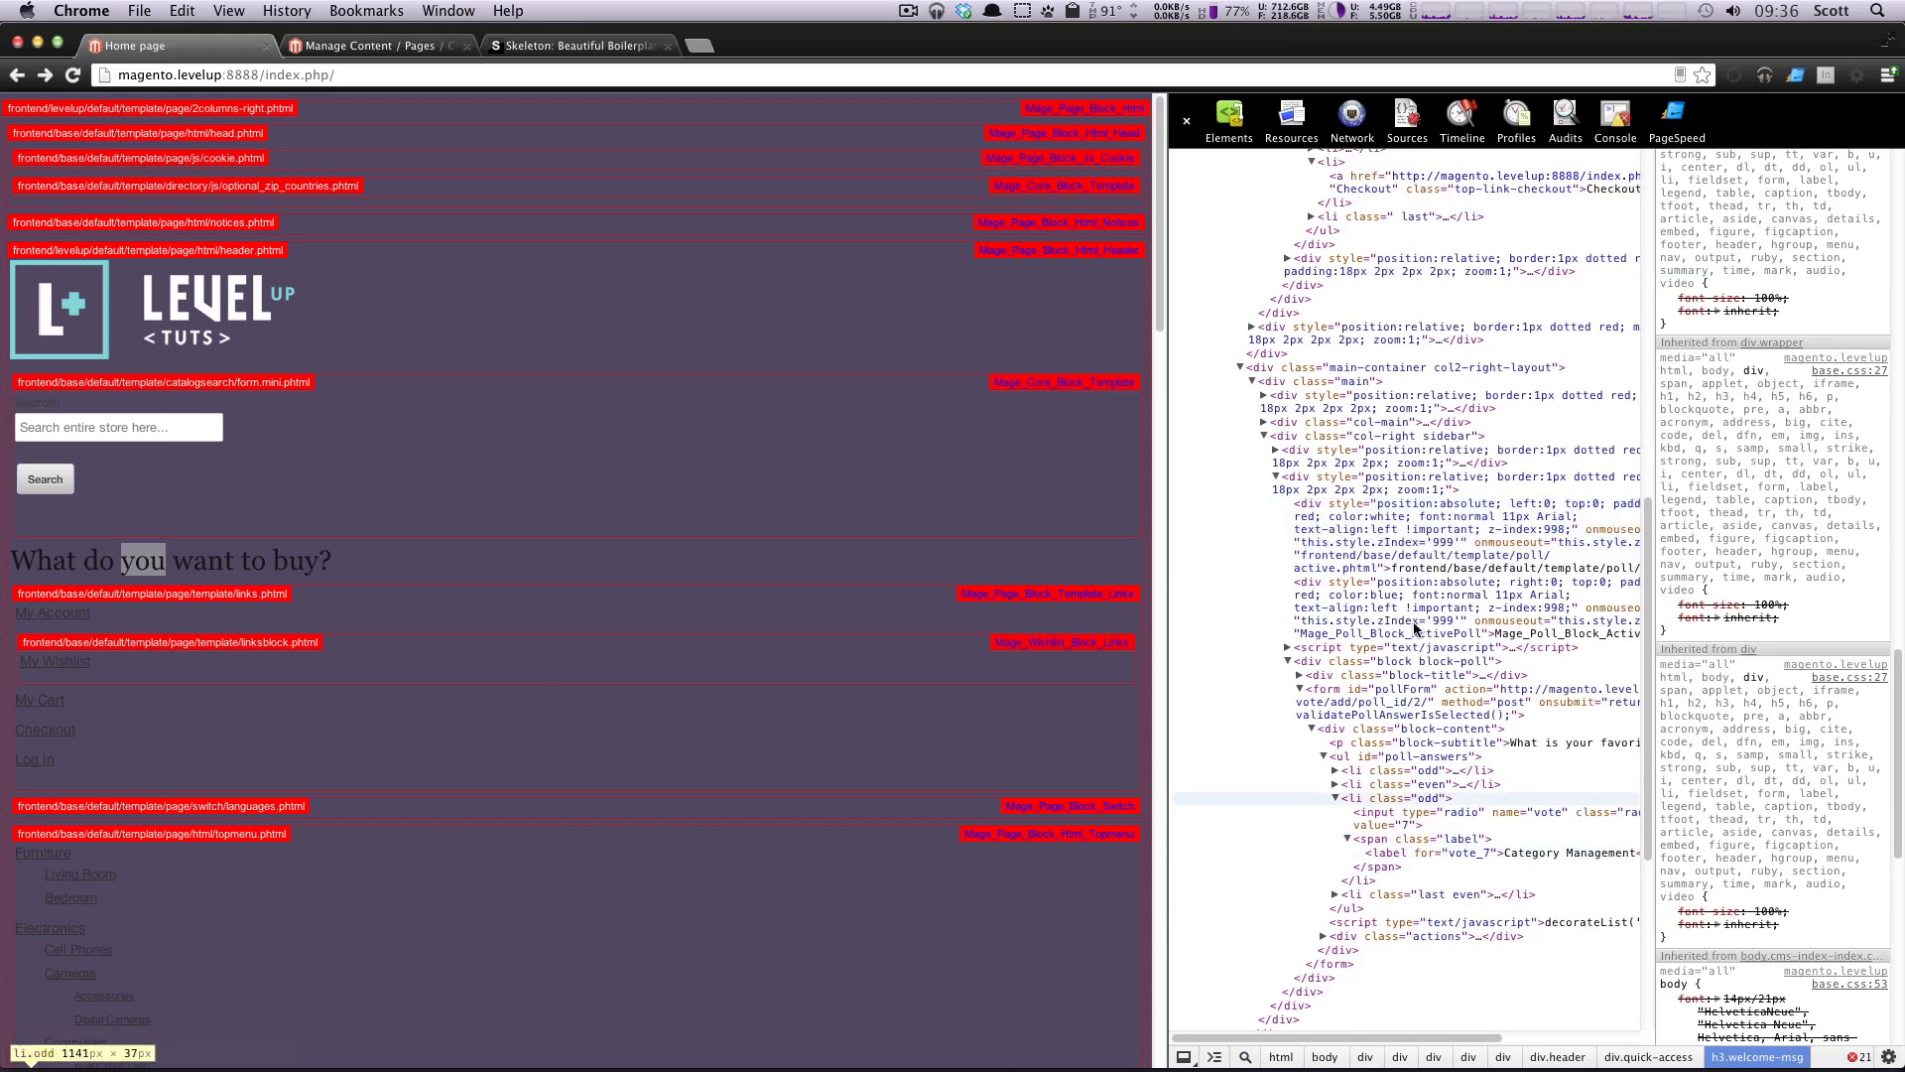
key(cmd+tab)
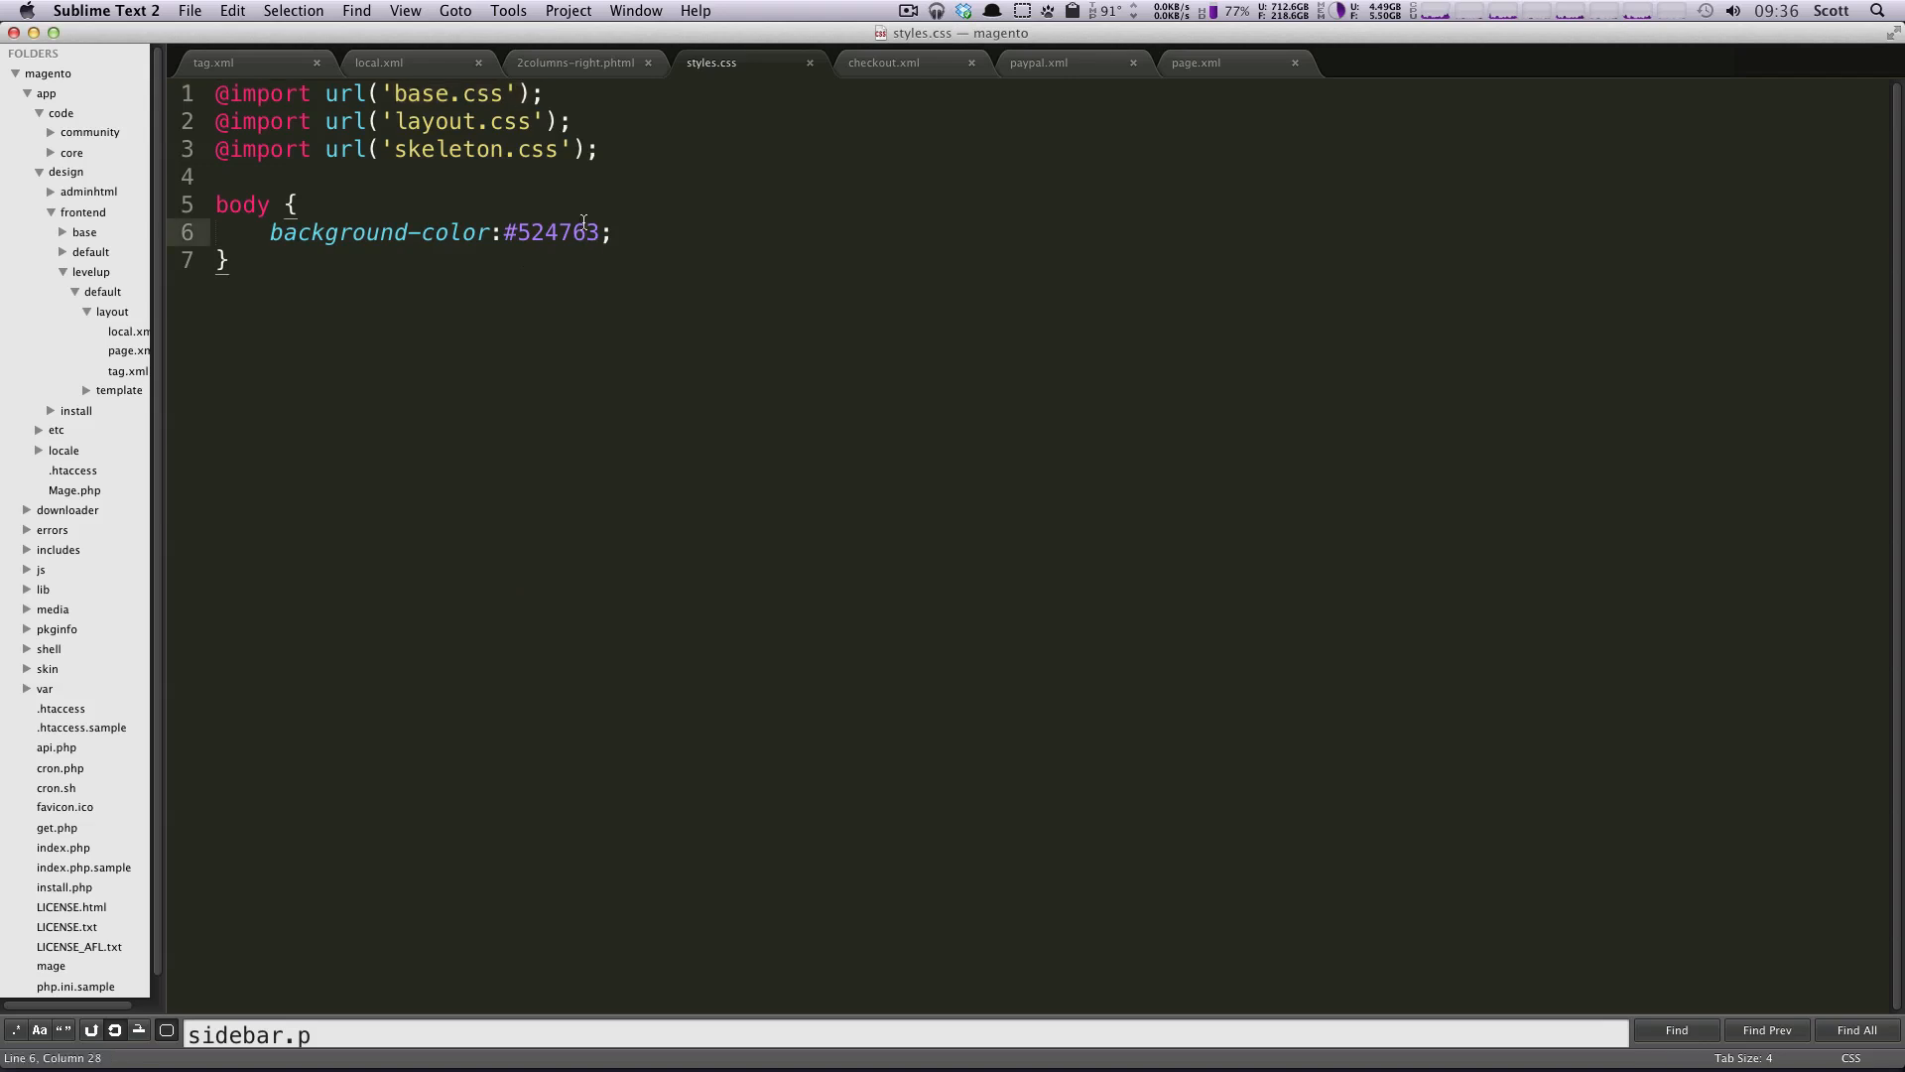
Step: Add color:#111 to the body rule and an 'a { color:white; }' rule in styles.css, then show the store
key(enter)
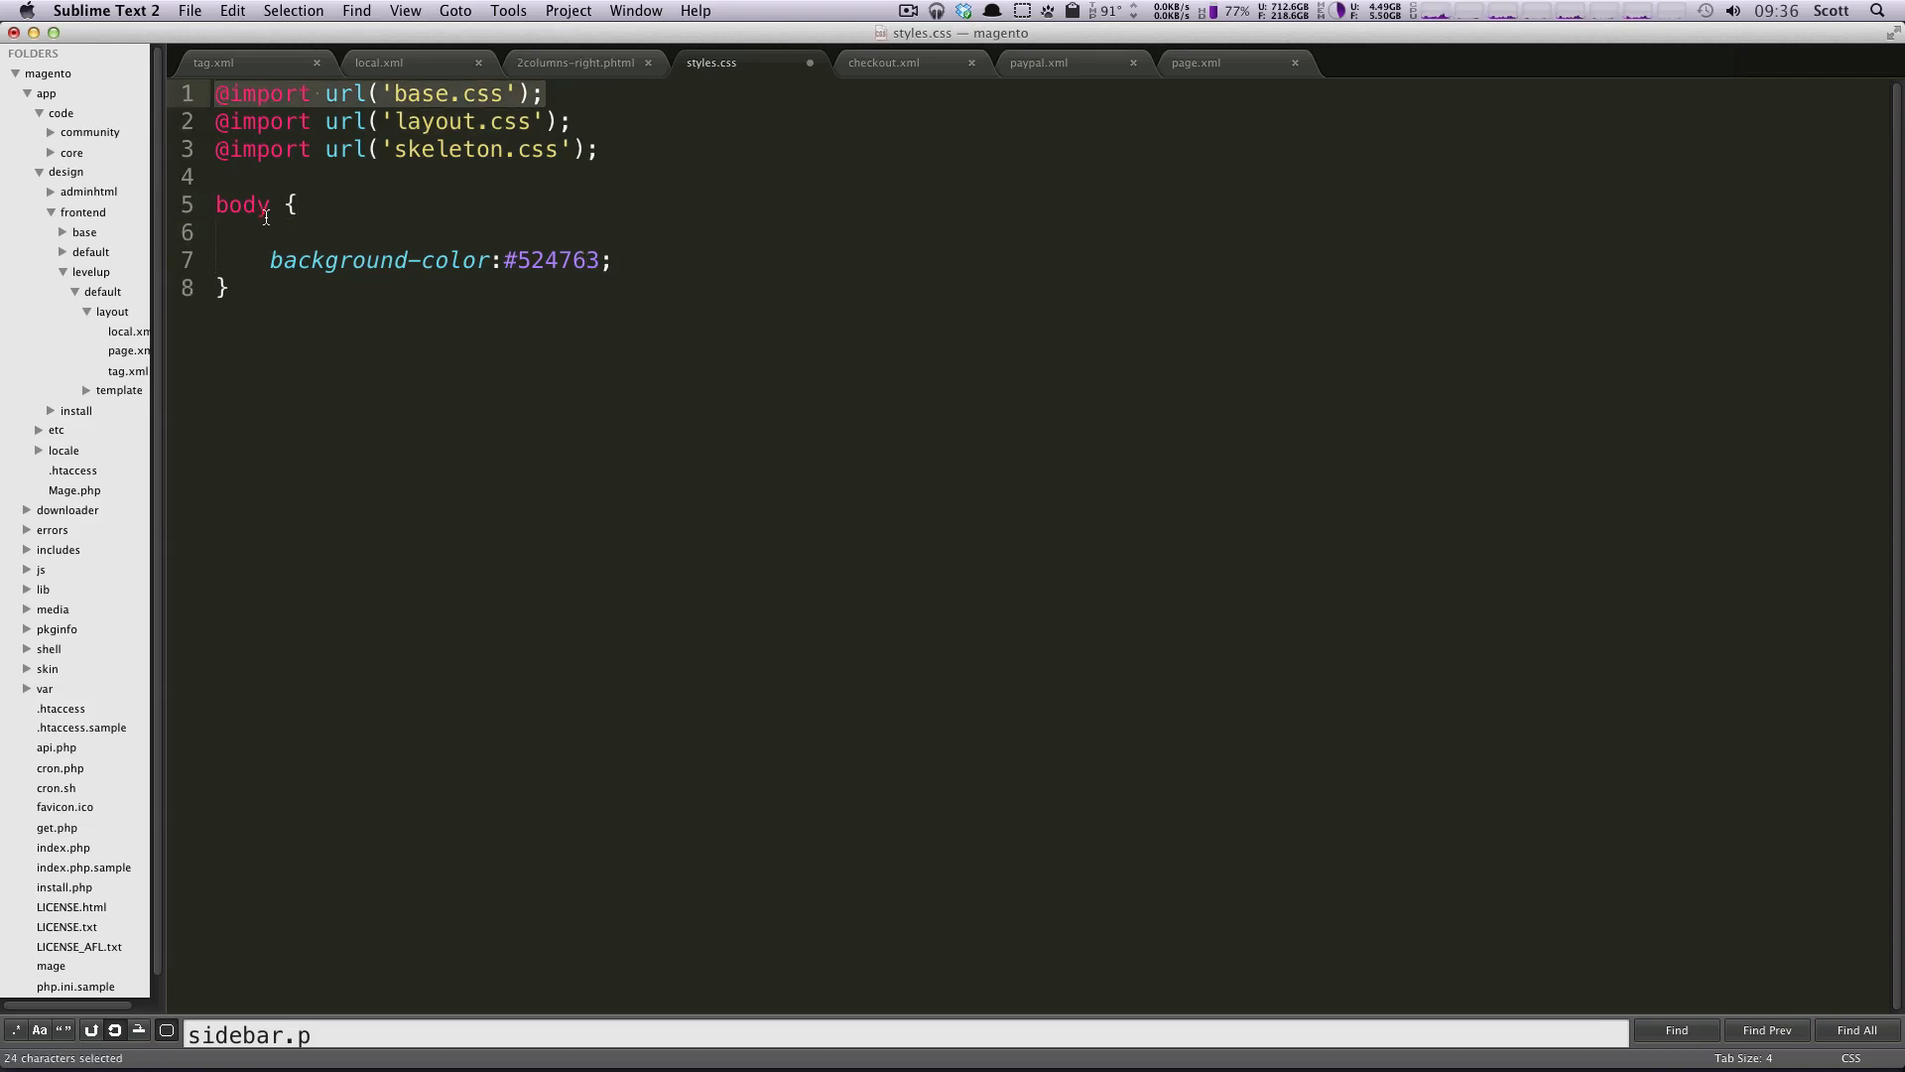
text(color:#;)
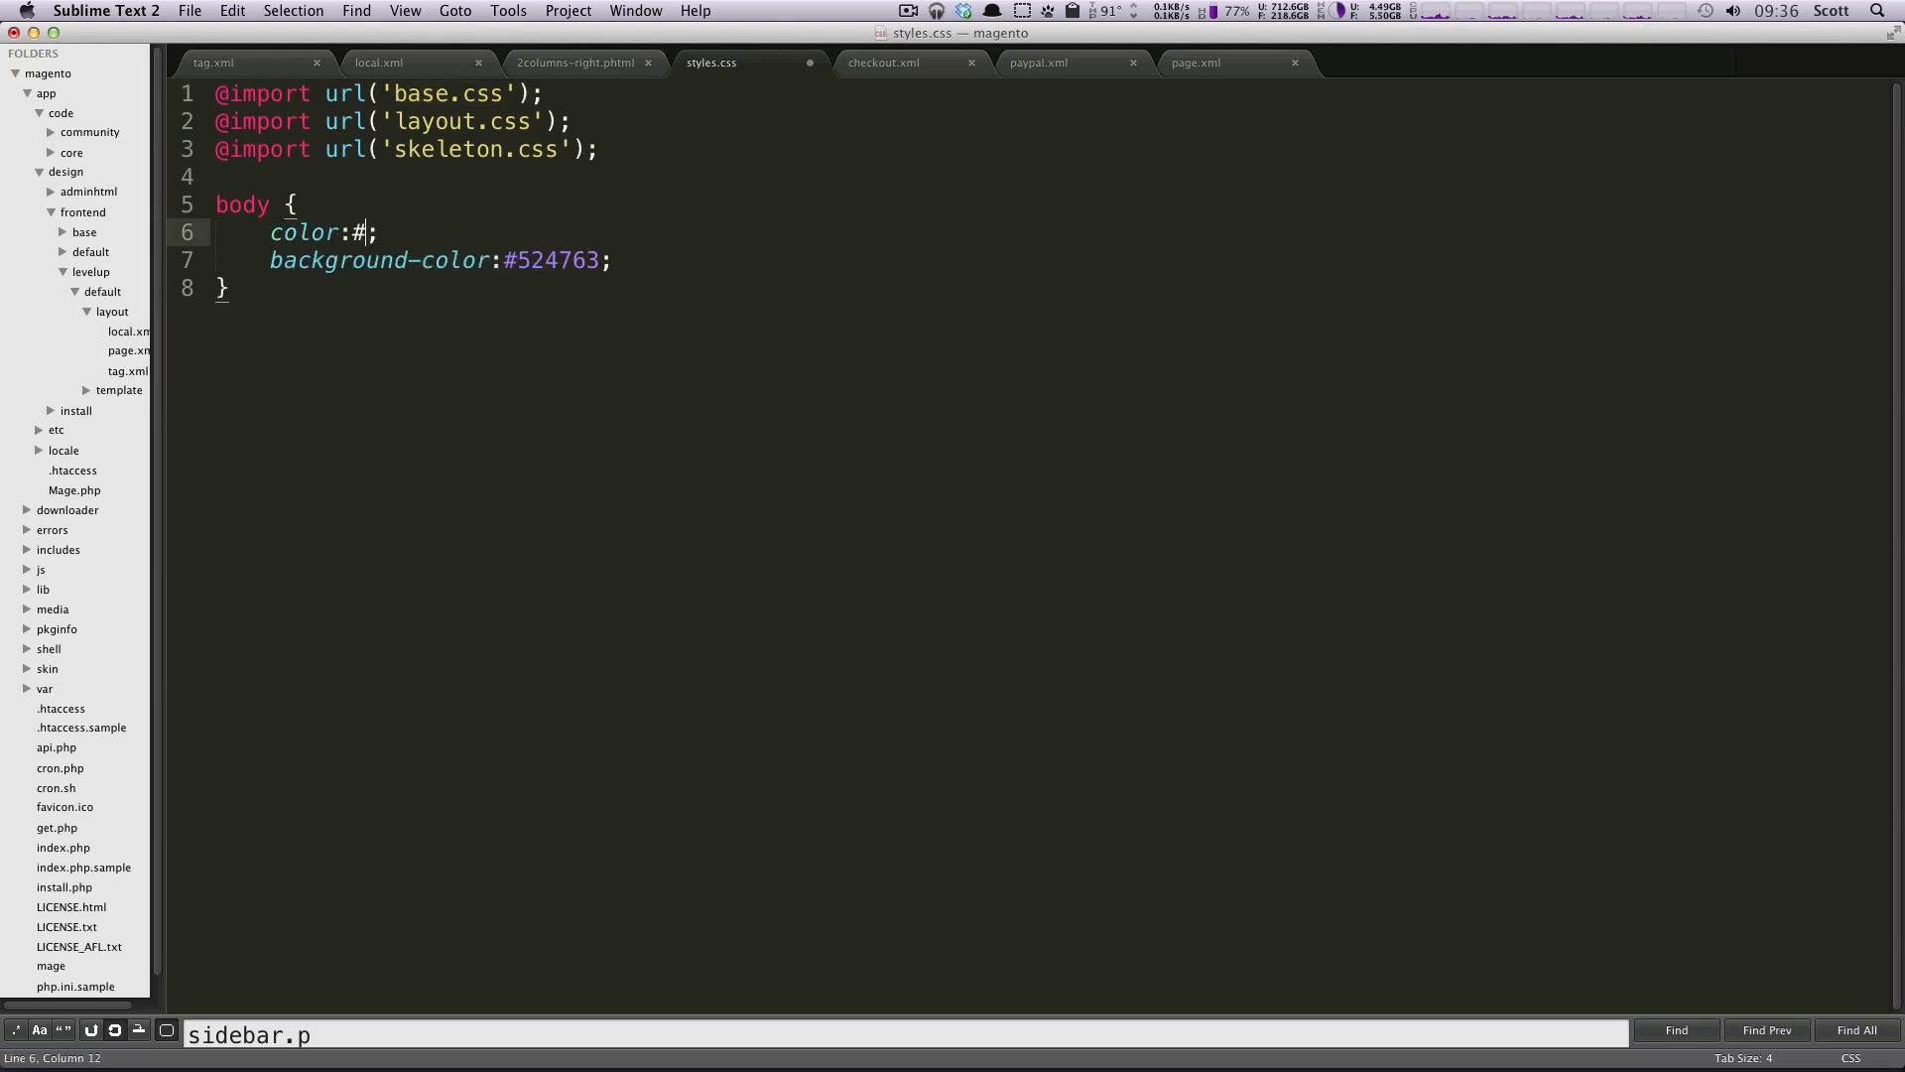
text(111)
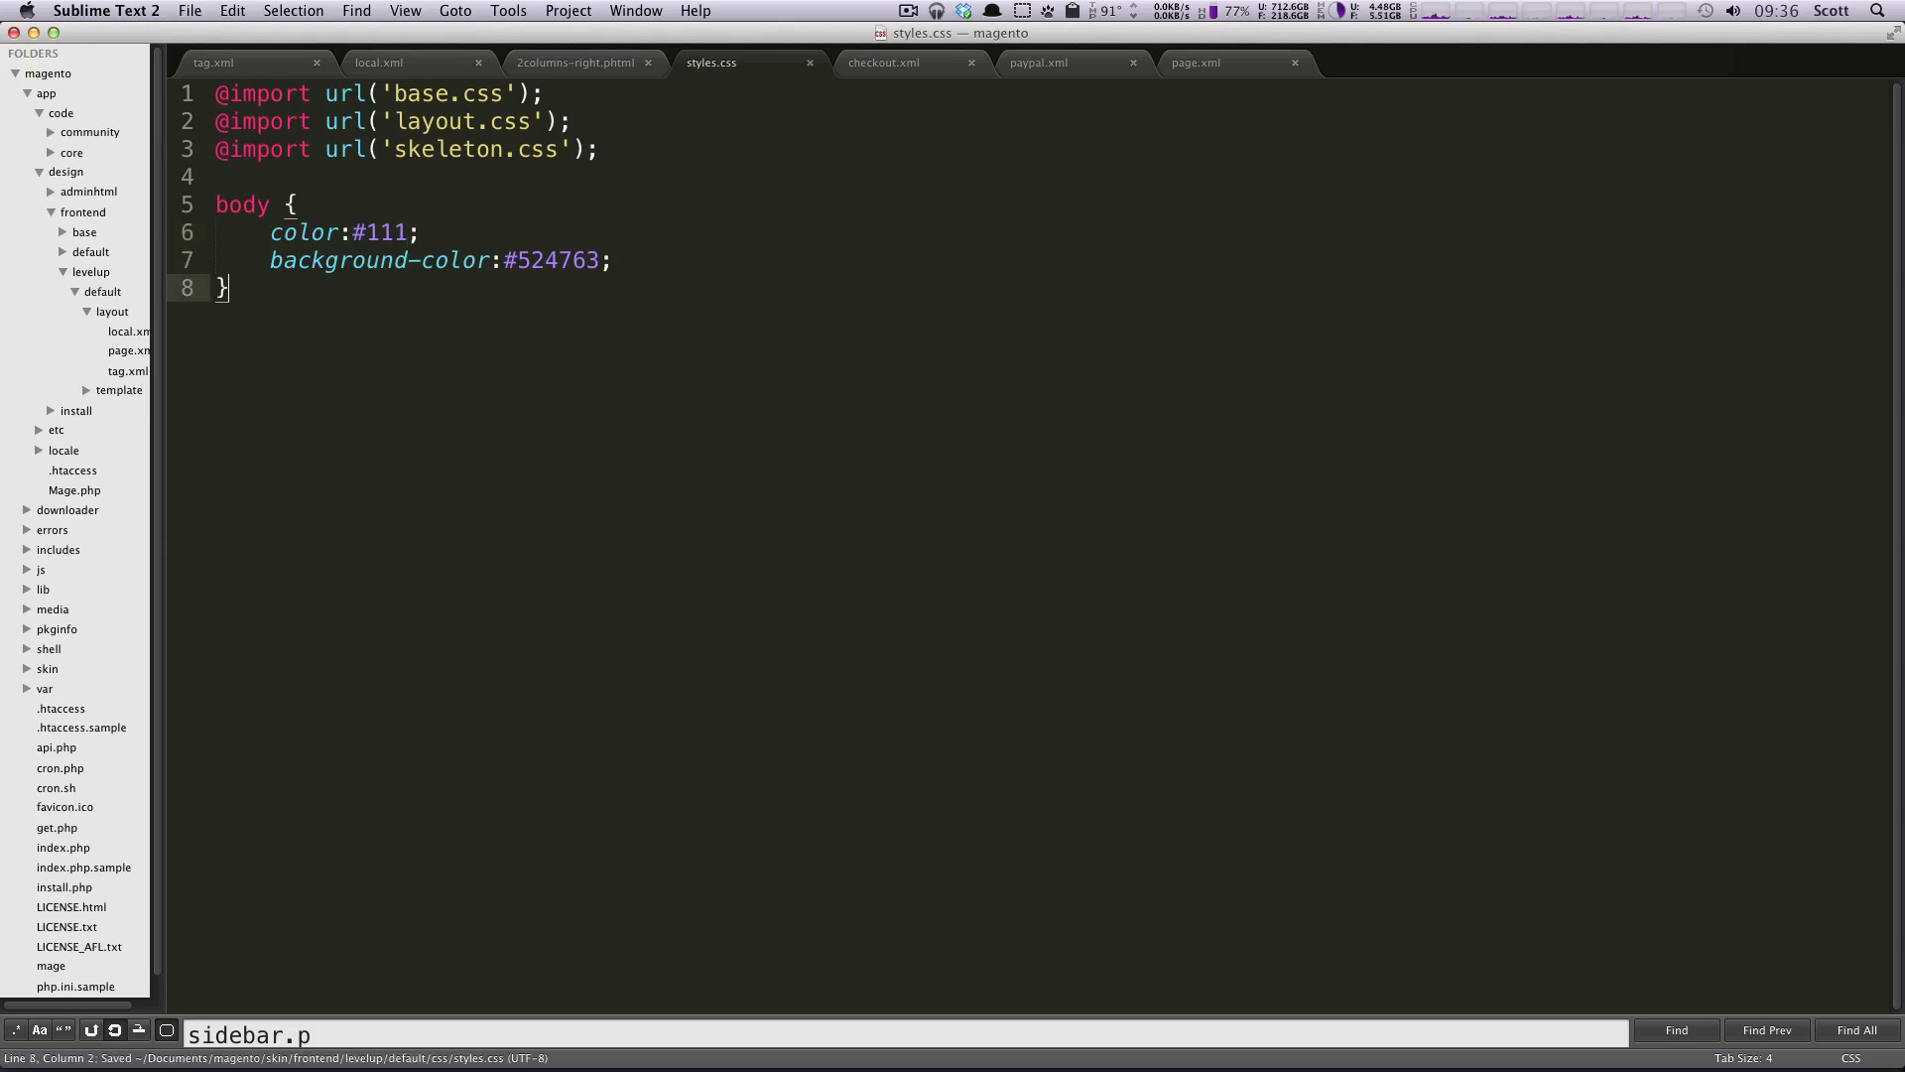
text(a {)
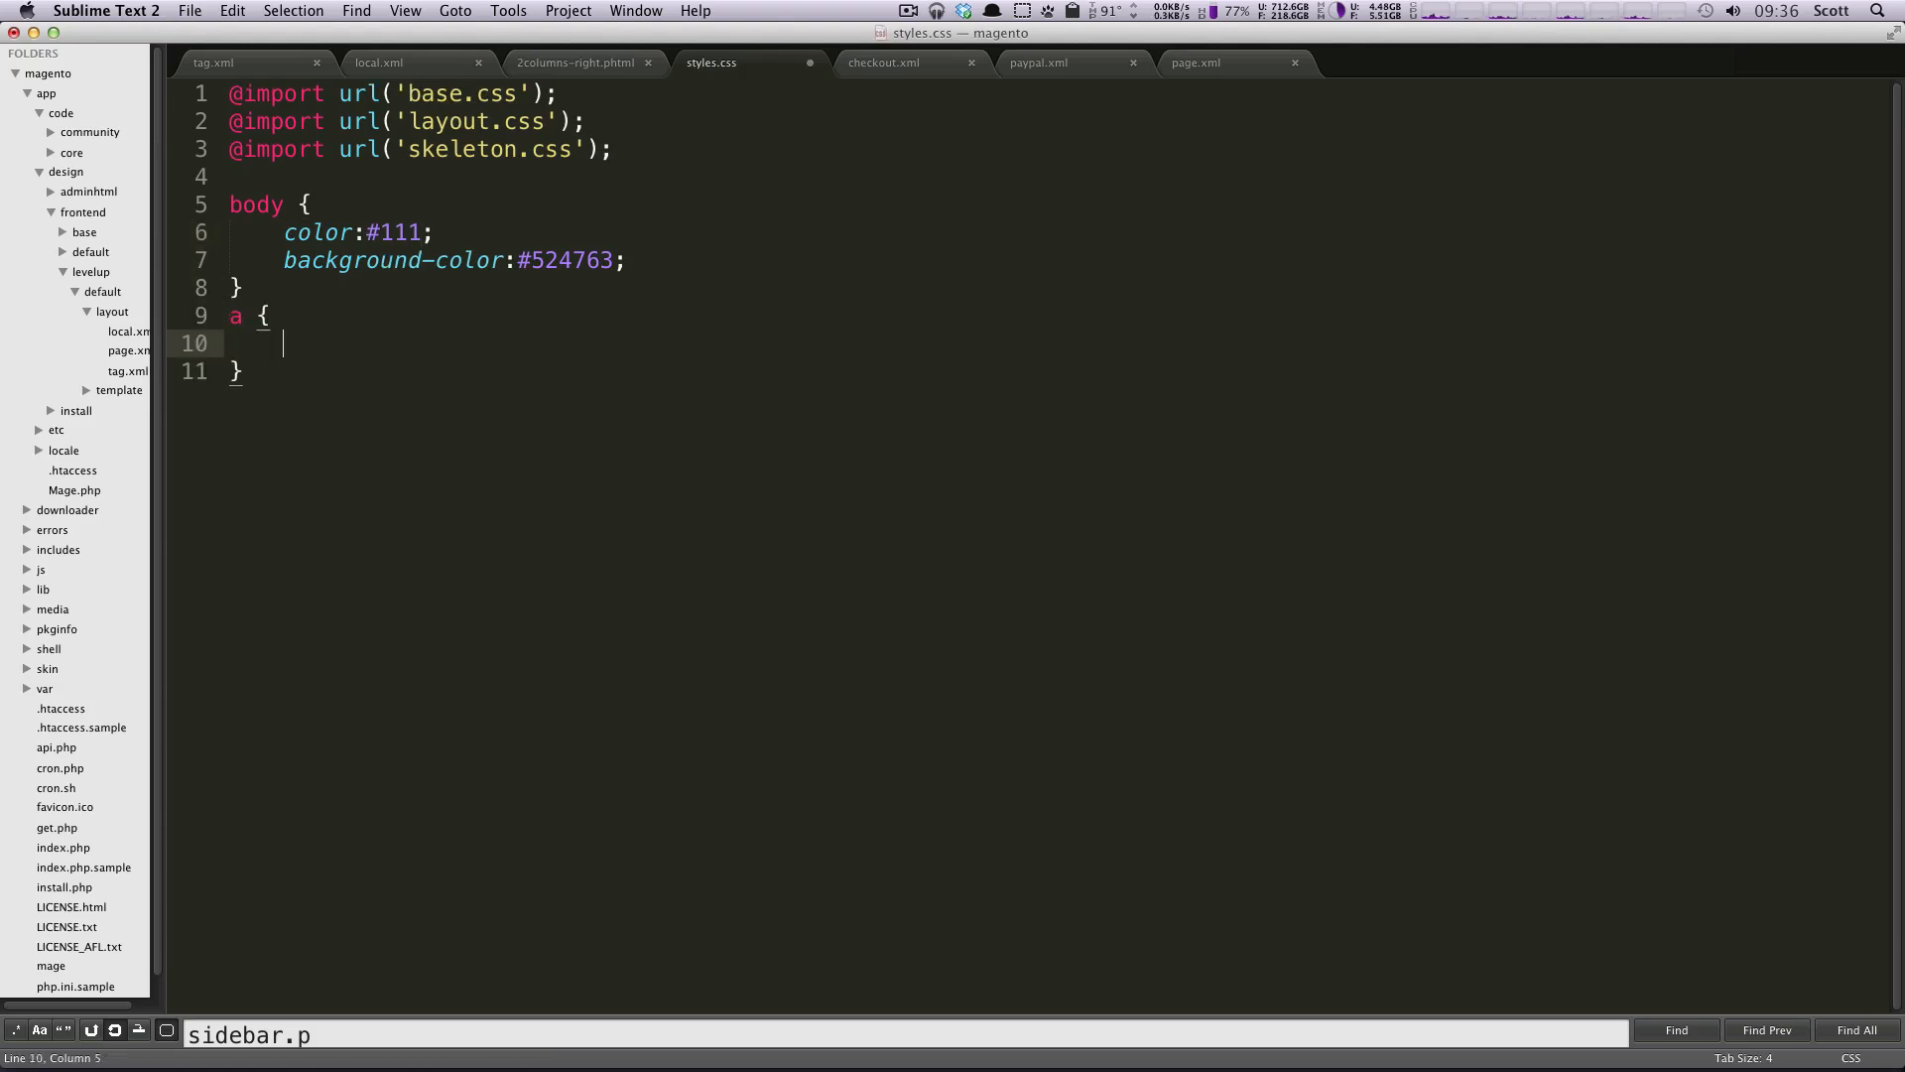
text(colo)
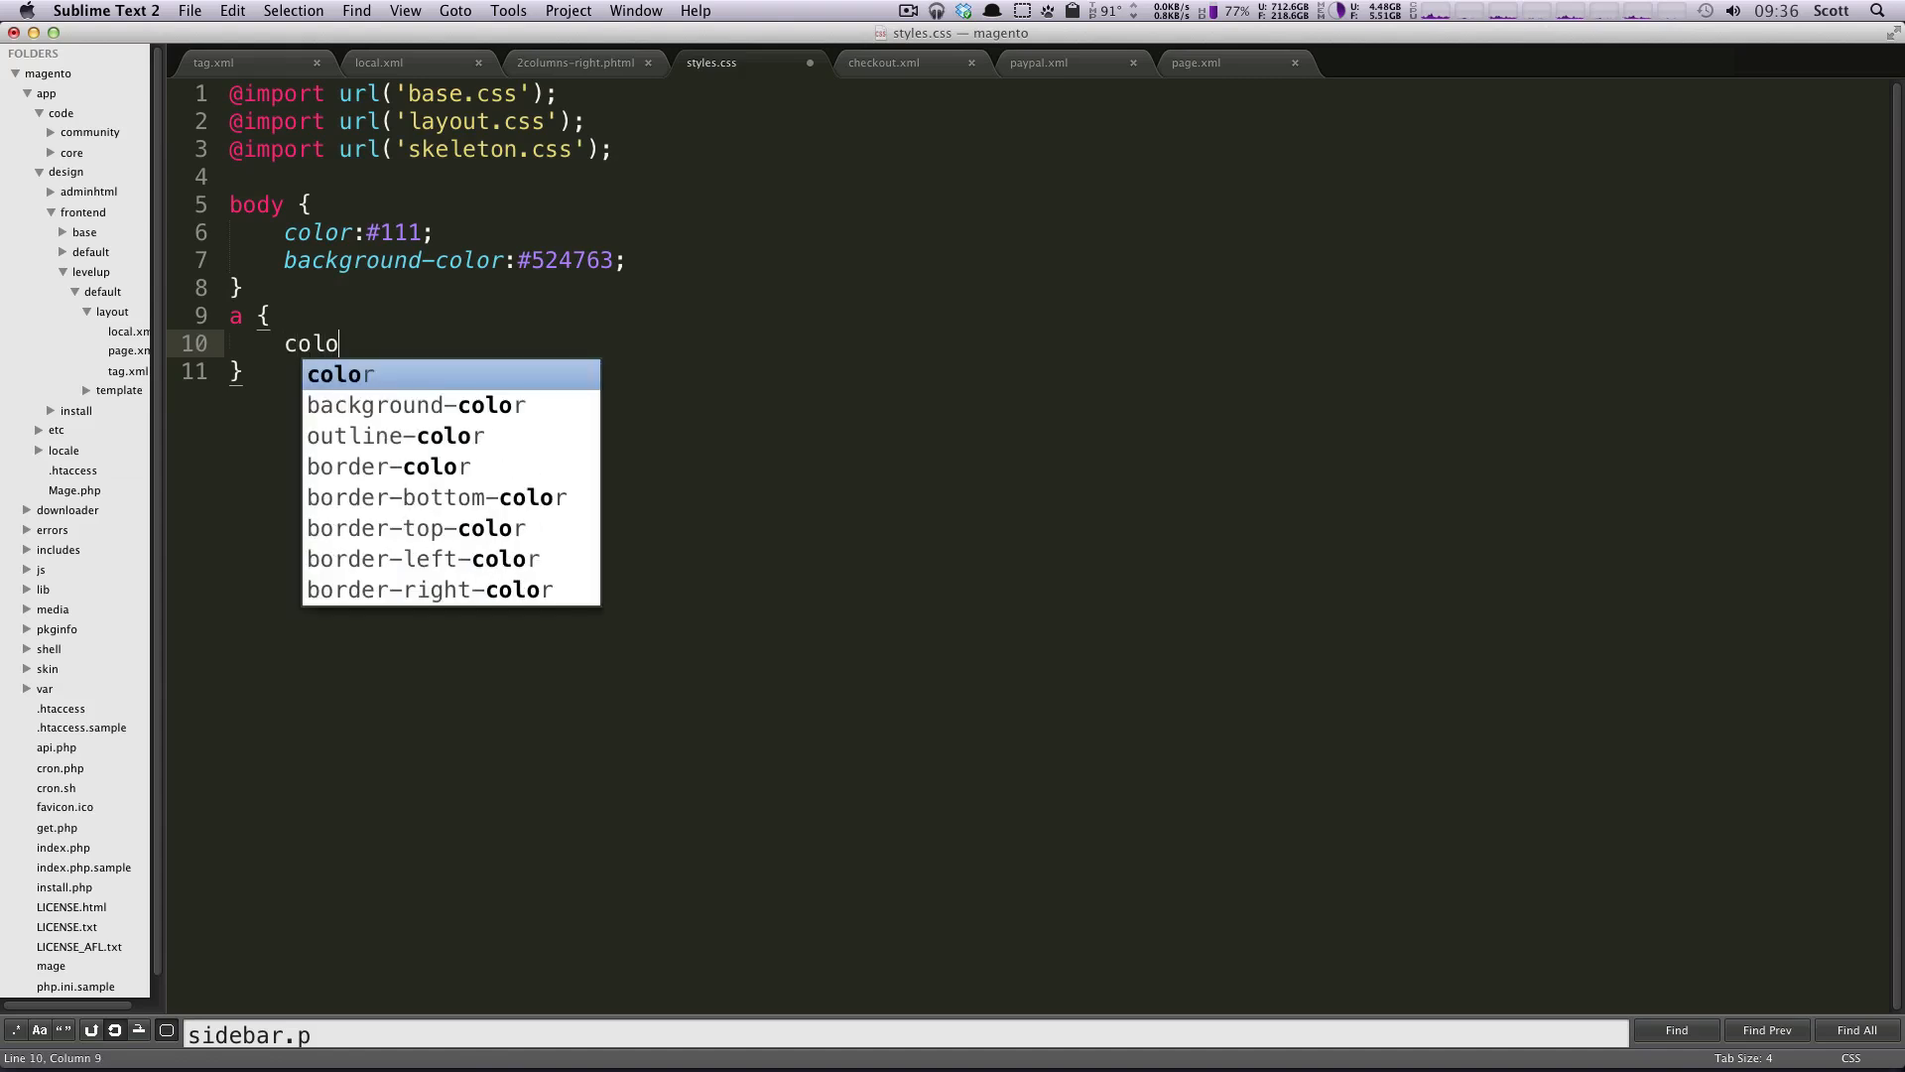
key(cmd+tab)
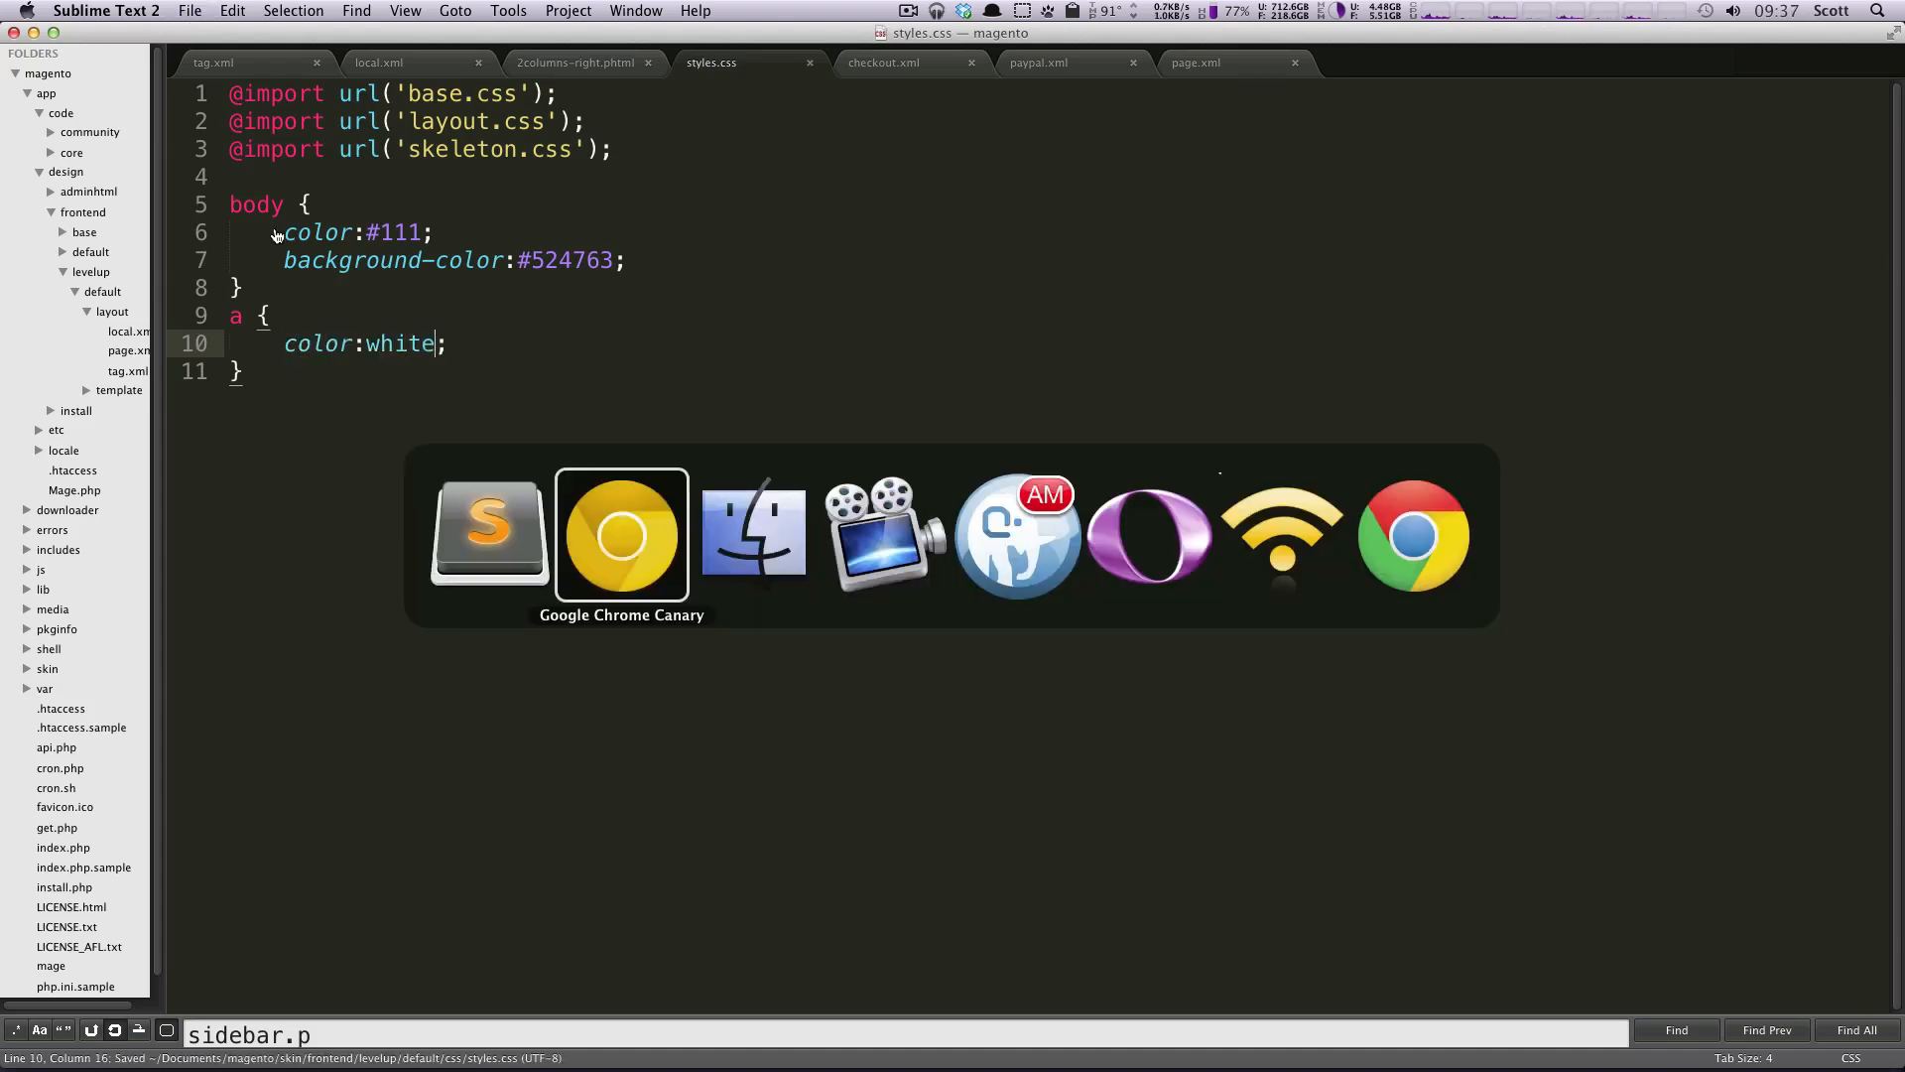
click(621, 532)
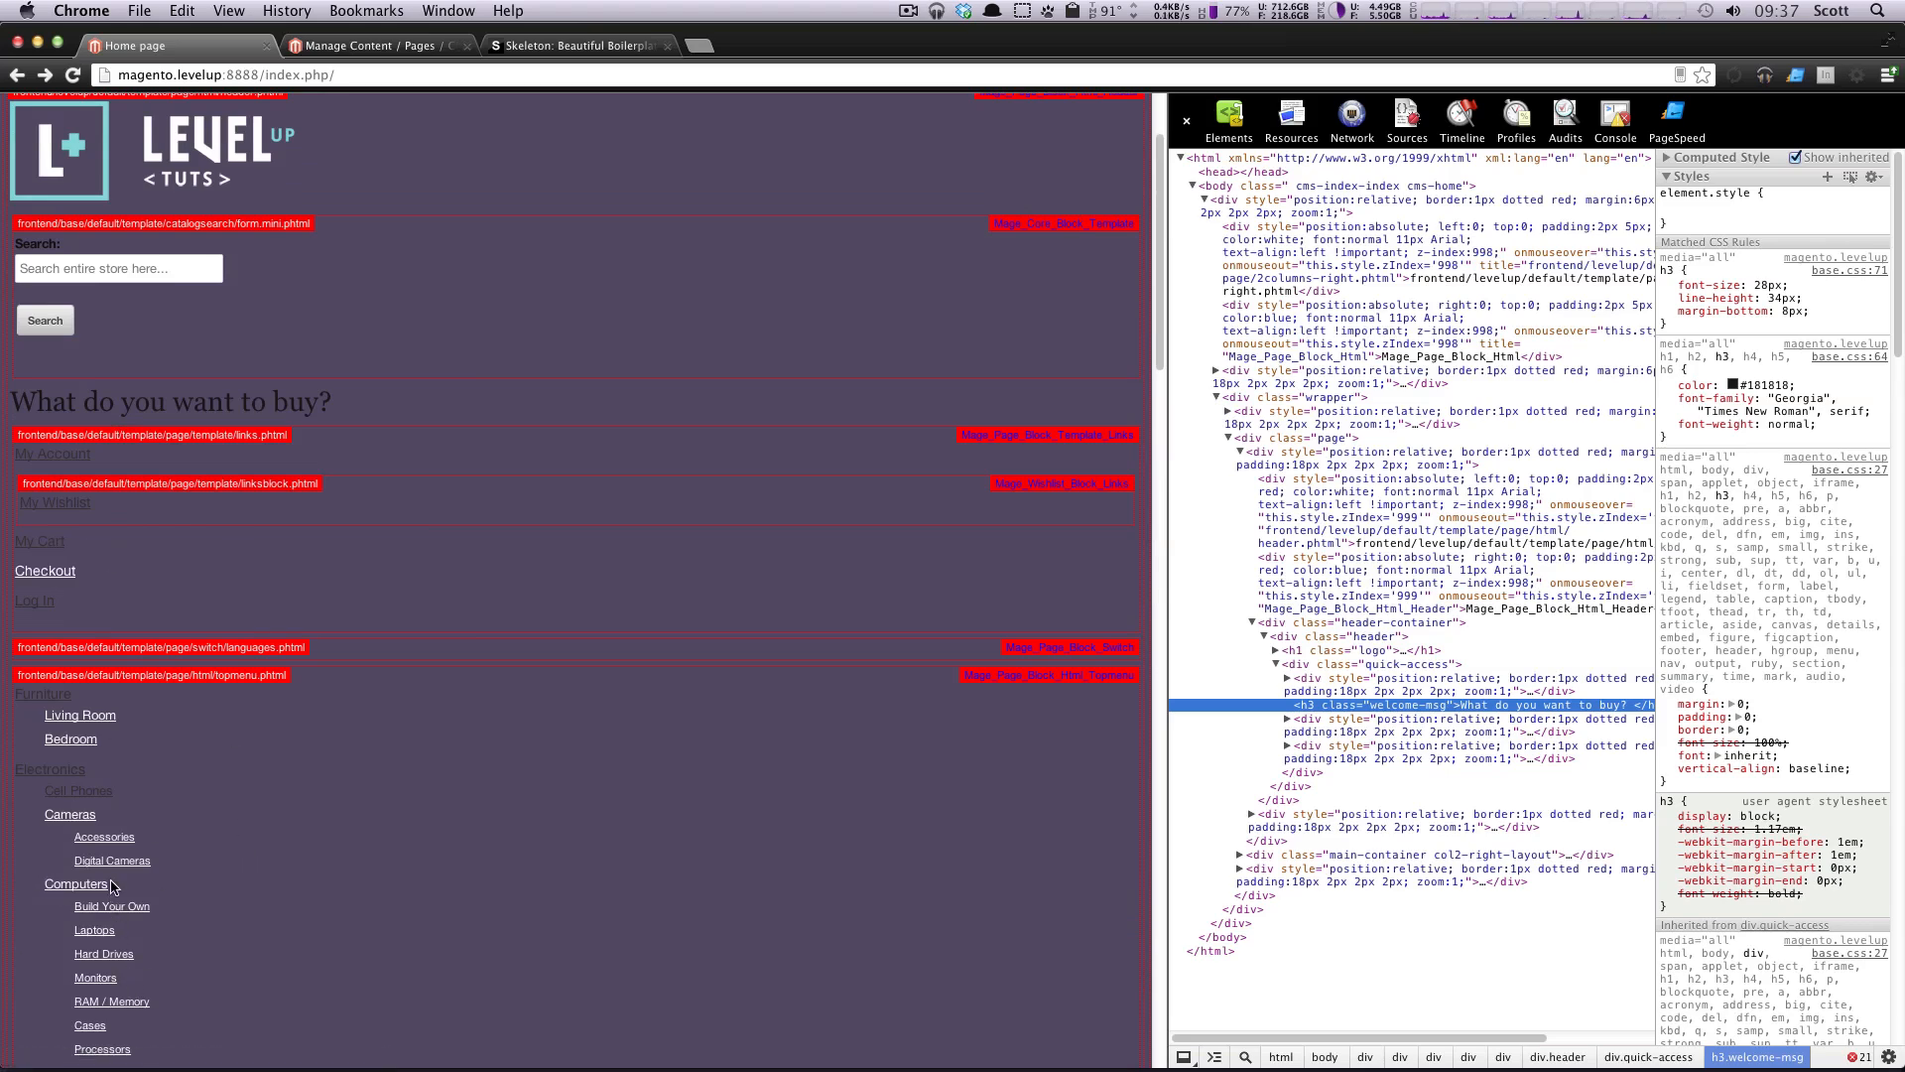
mouse_move(242, 867)
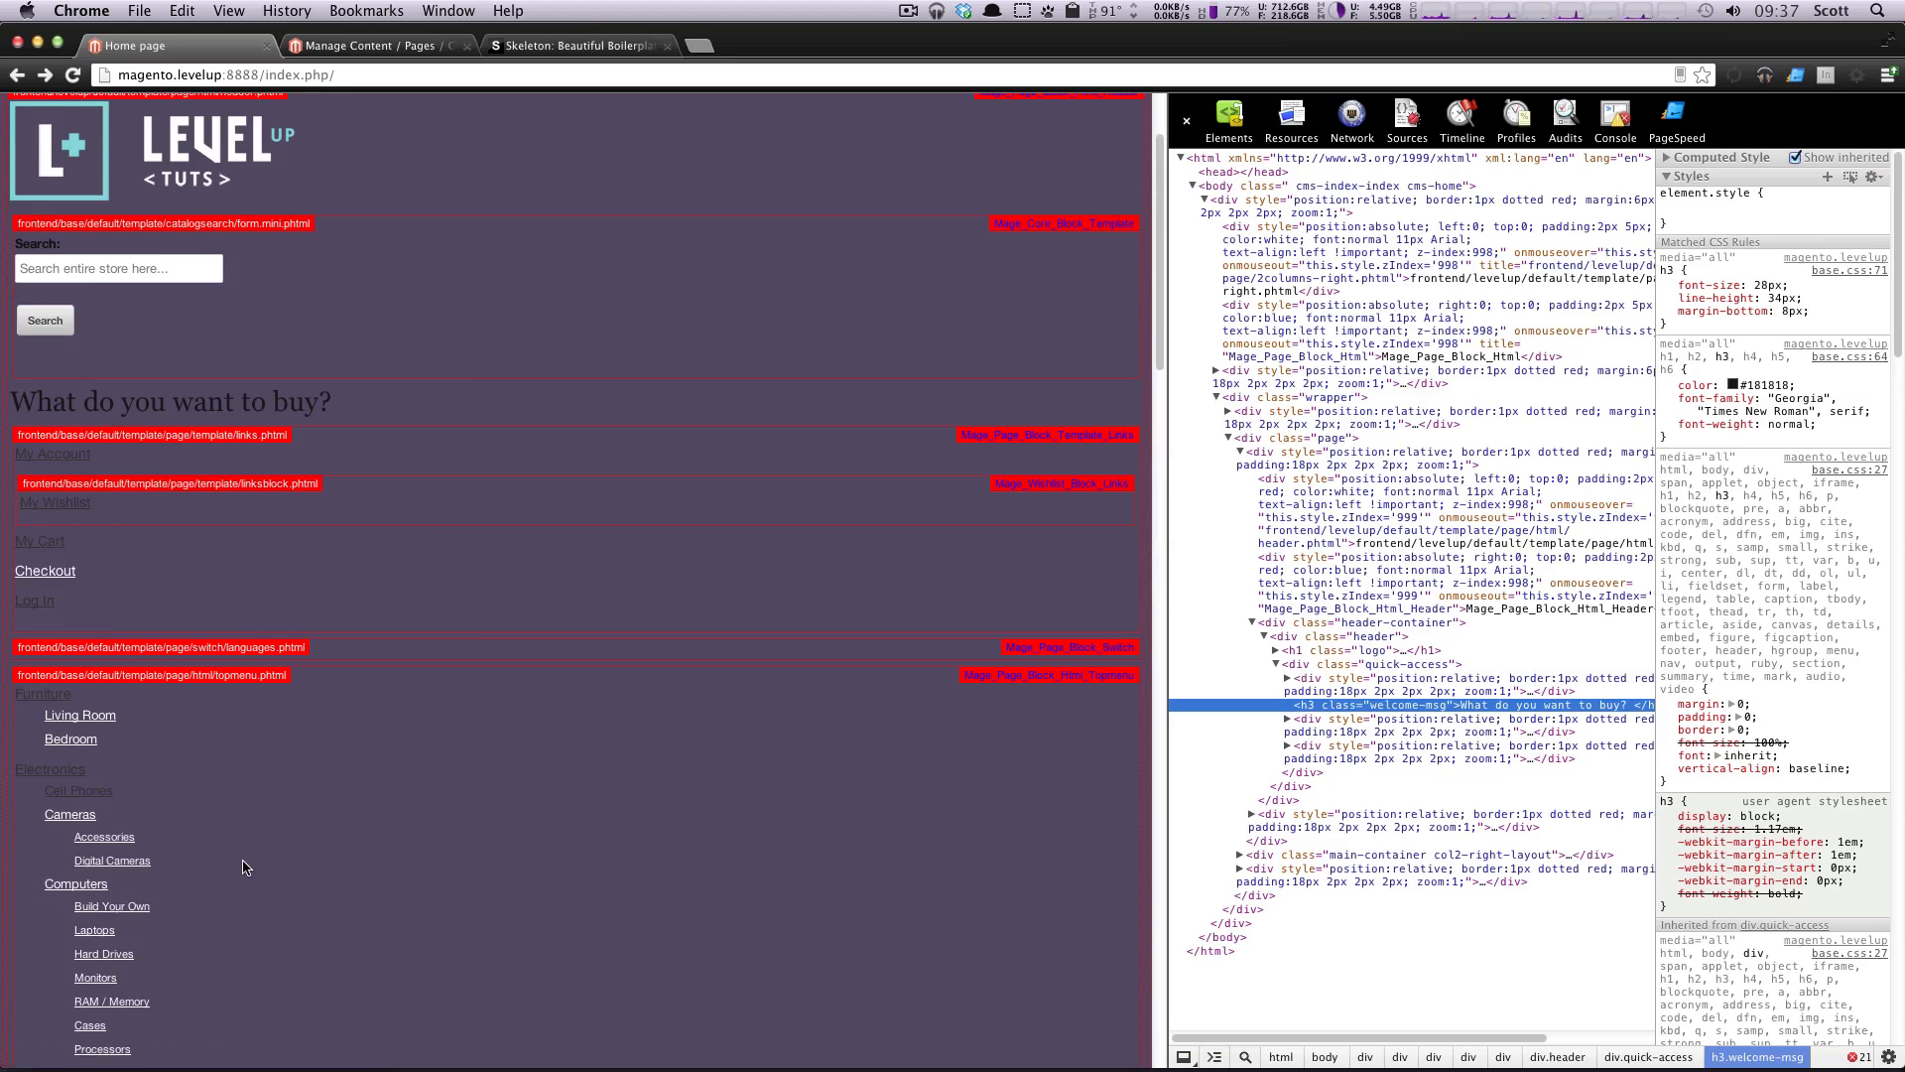
mouse_move(397, 562)
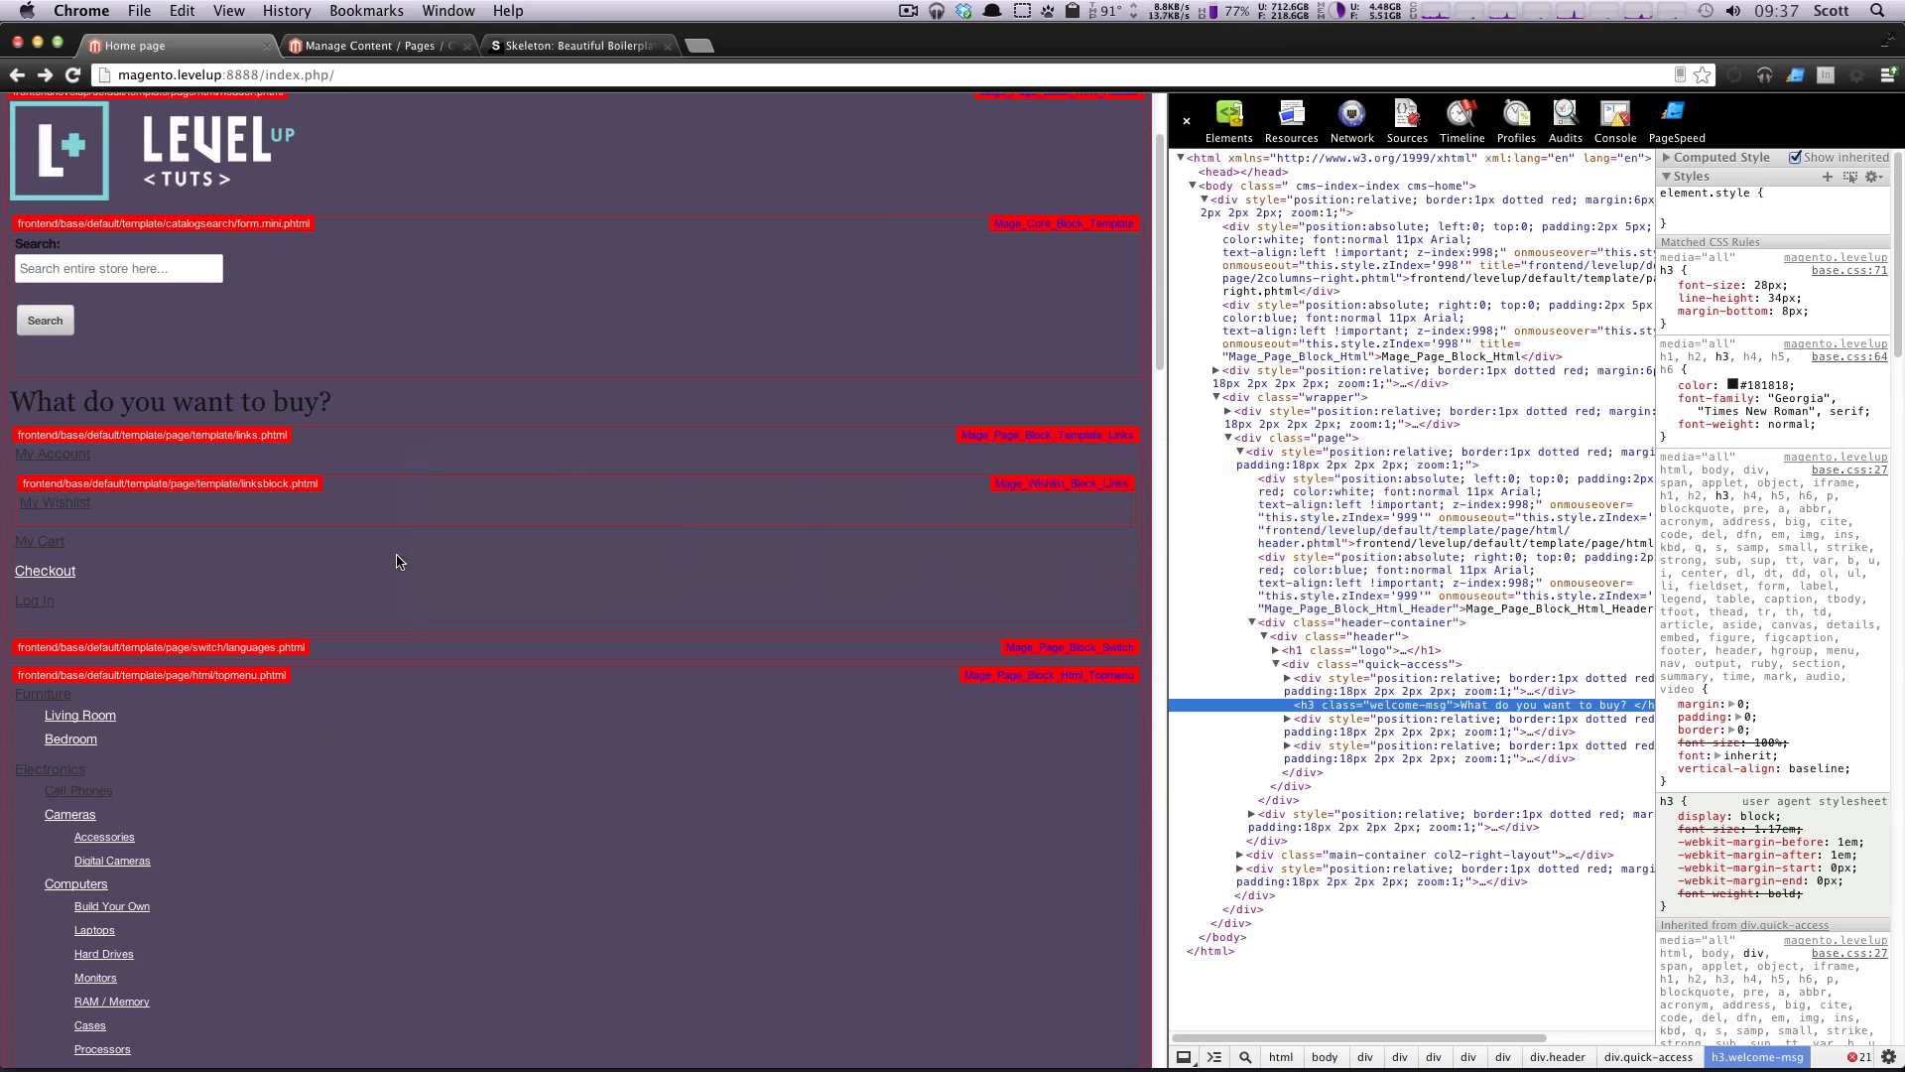